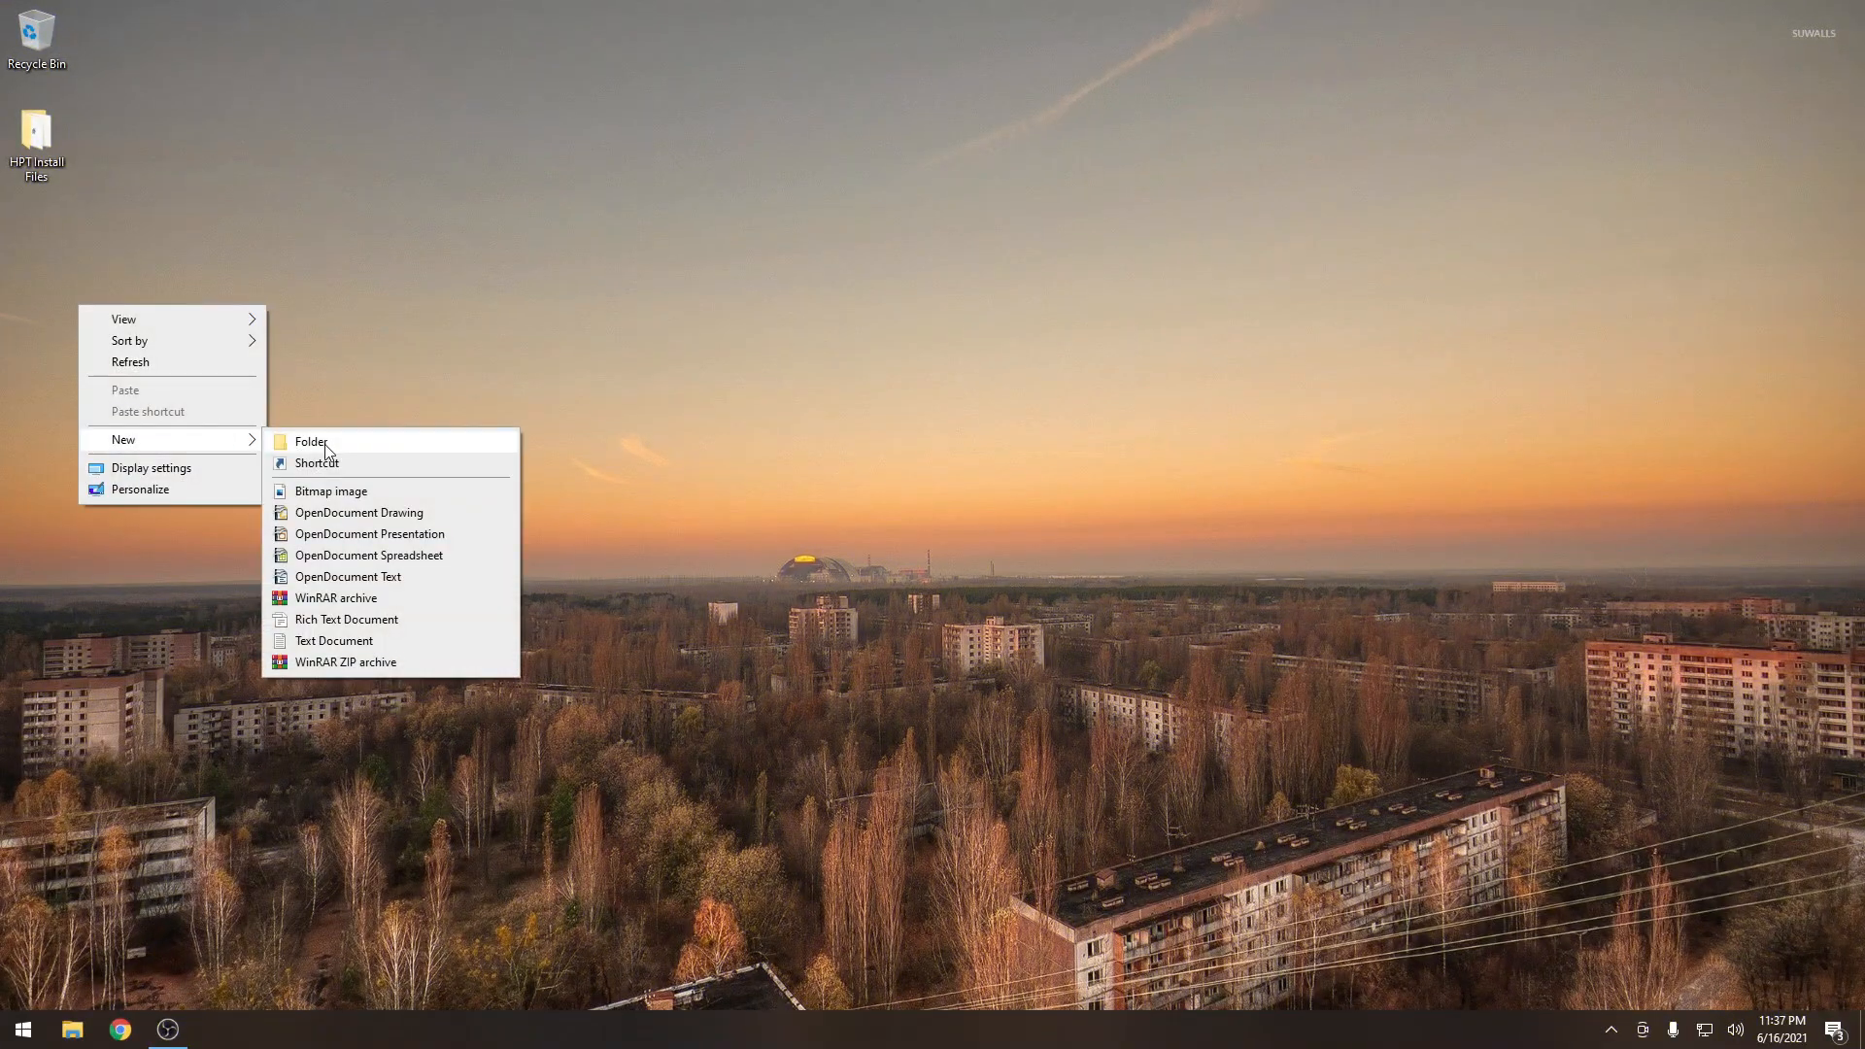
# Create the 'HPT Working Folder' and 'HPT Shortcuts' folders on the desktop.
pyautogui.click(311, 442)
pyautogui.write('HPT Working Folder')
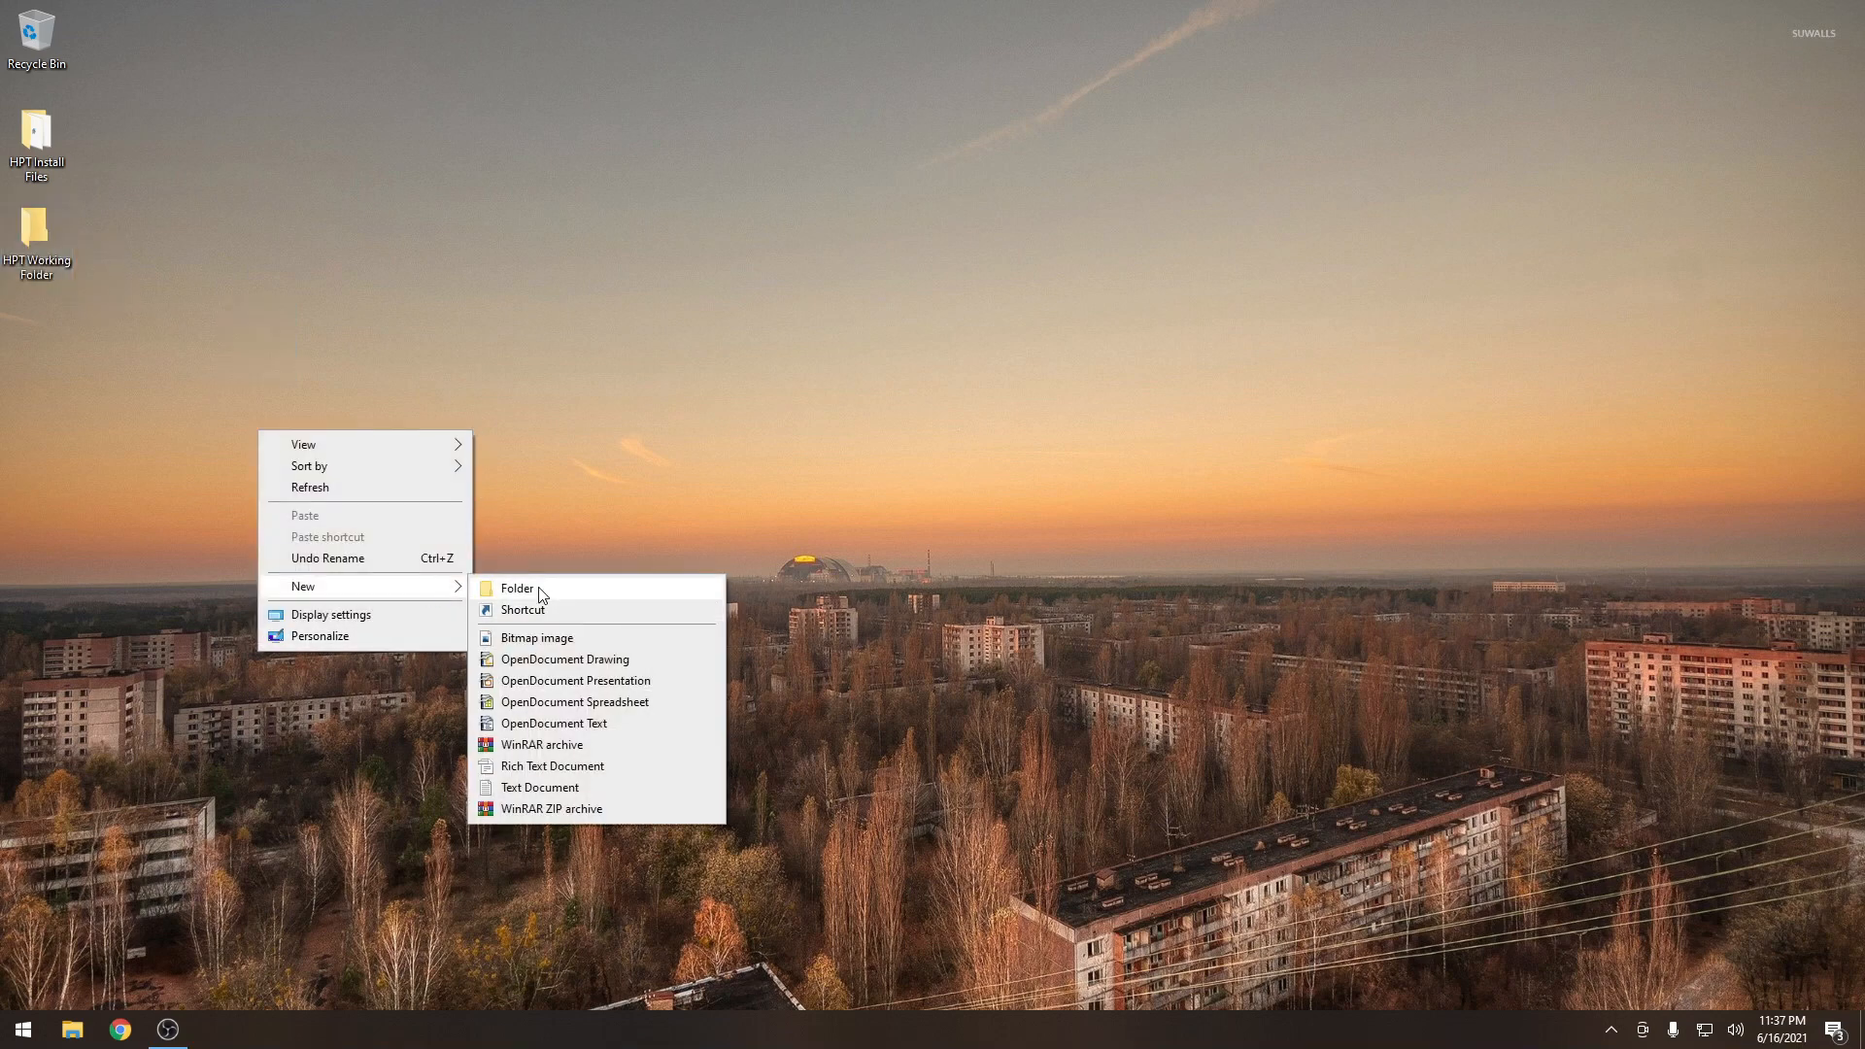
pyautogui.click(517, 588)
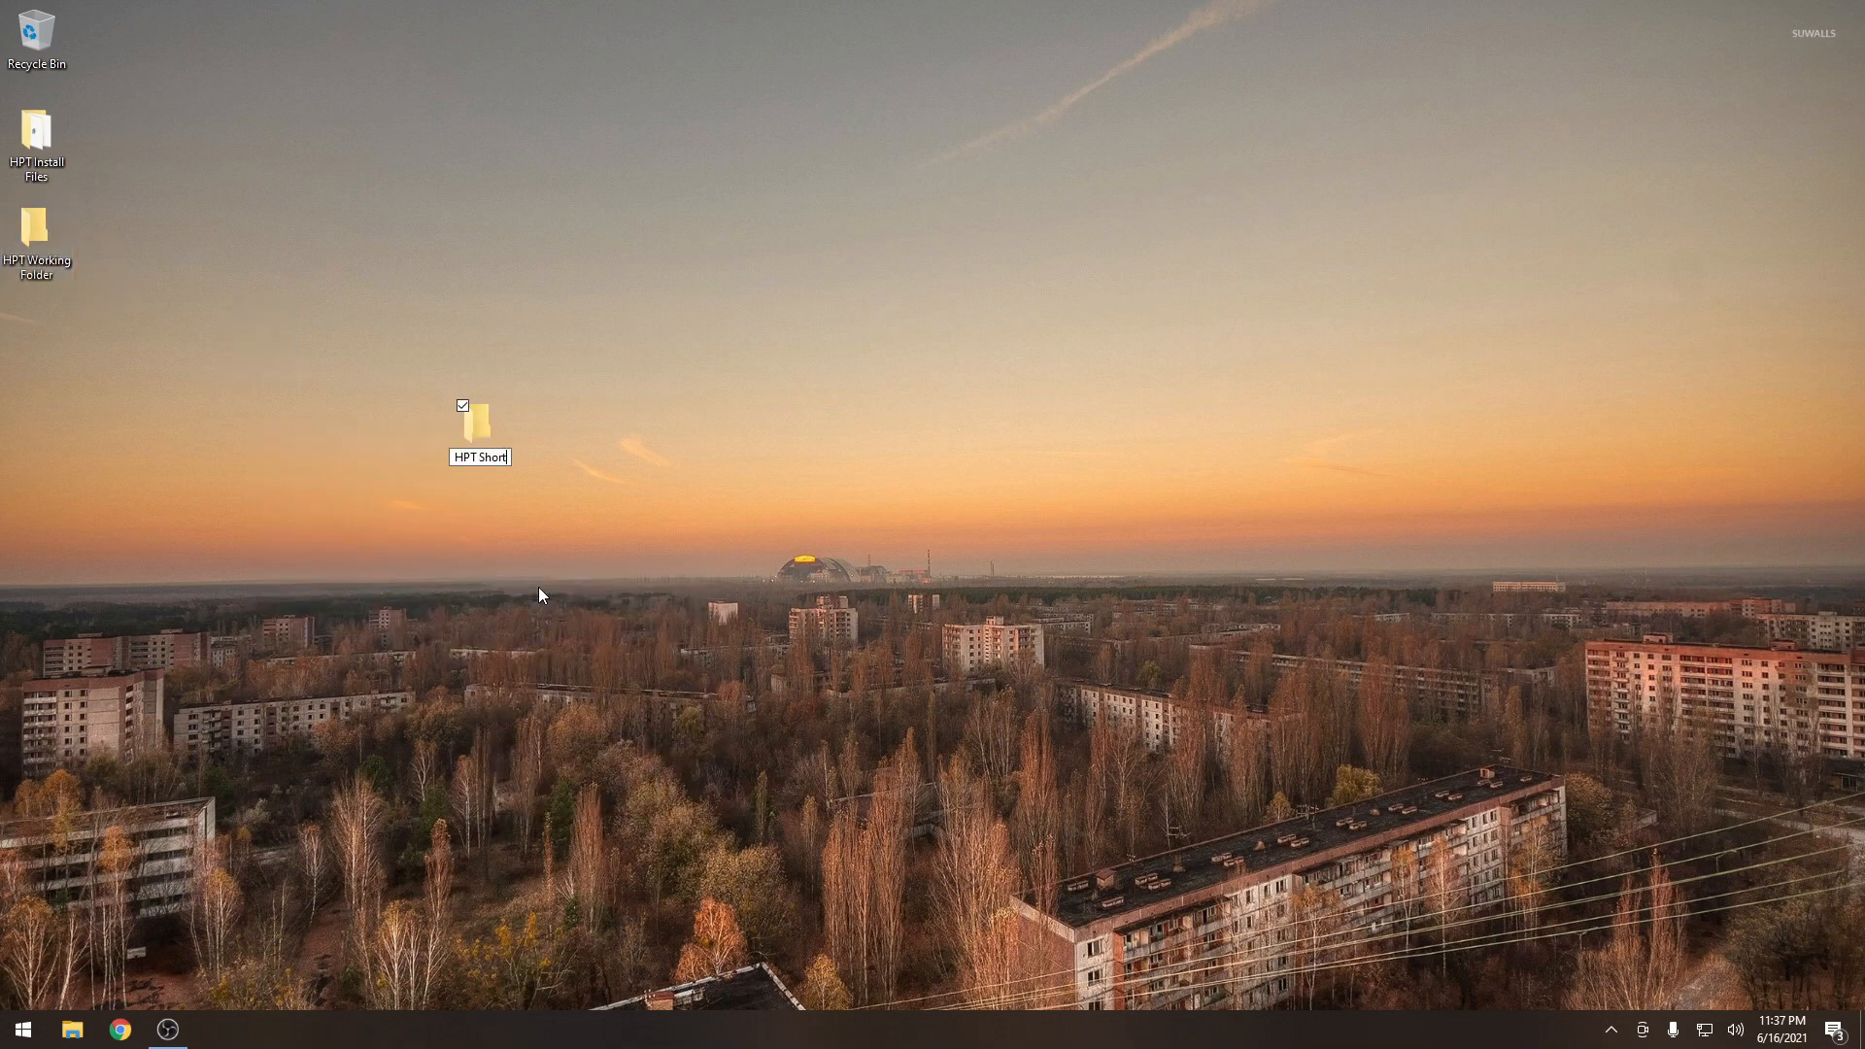
pyautogui.press('Enter')
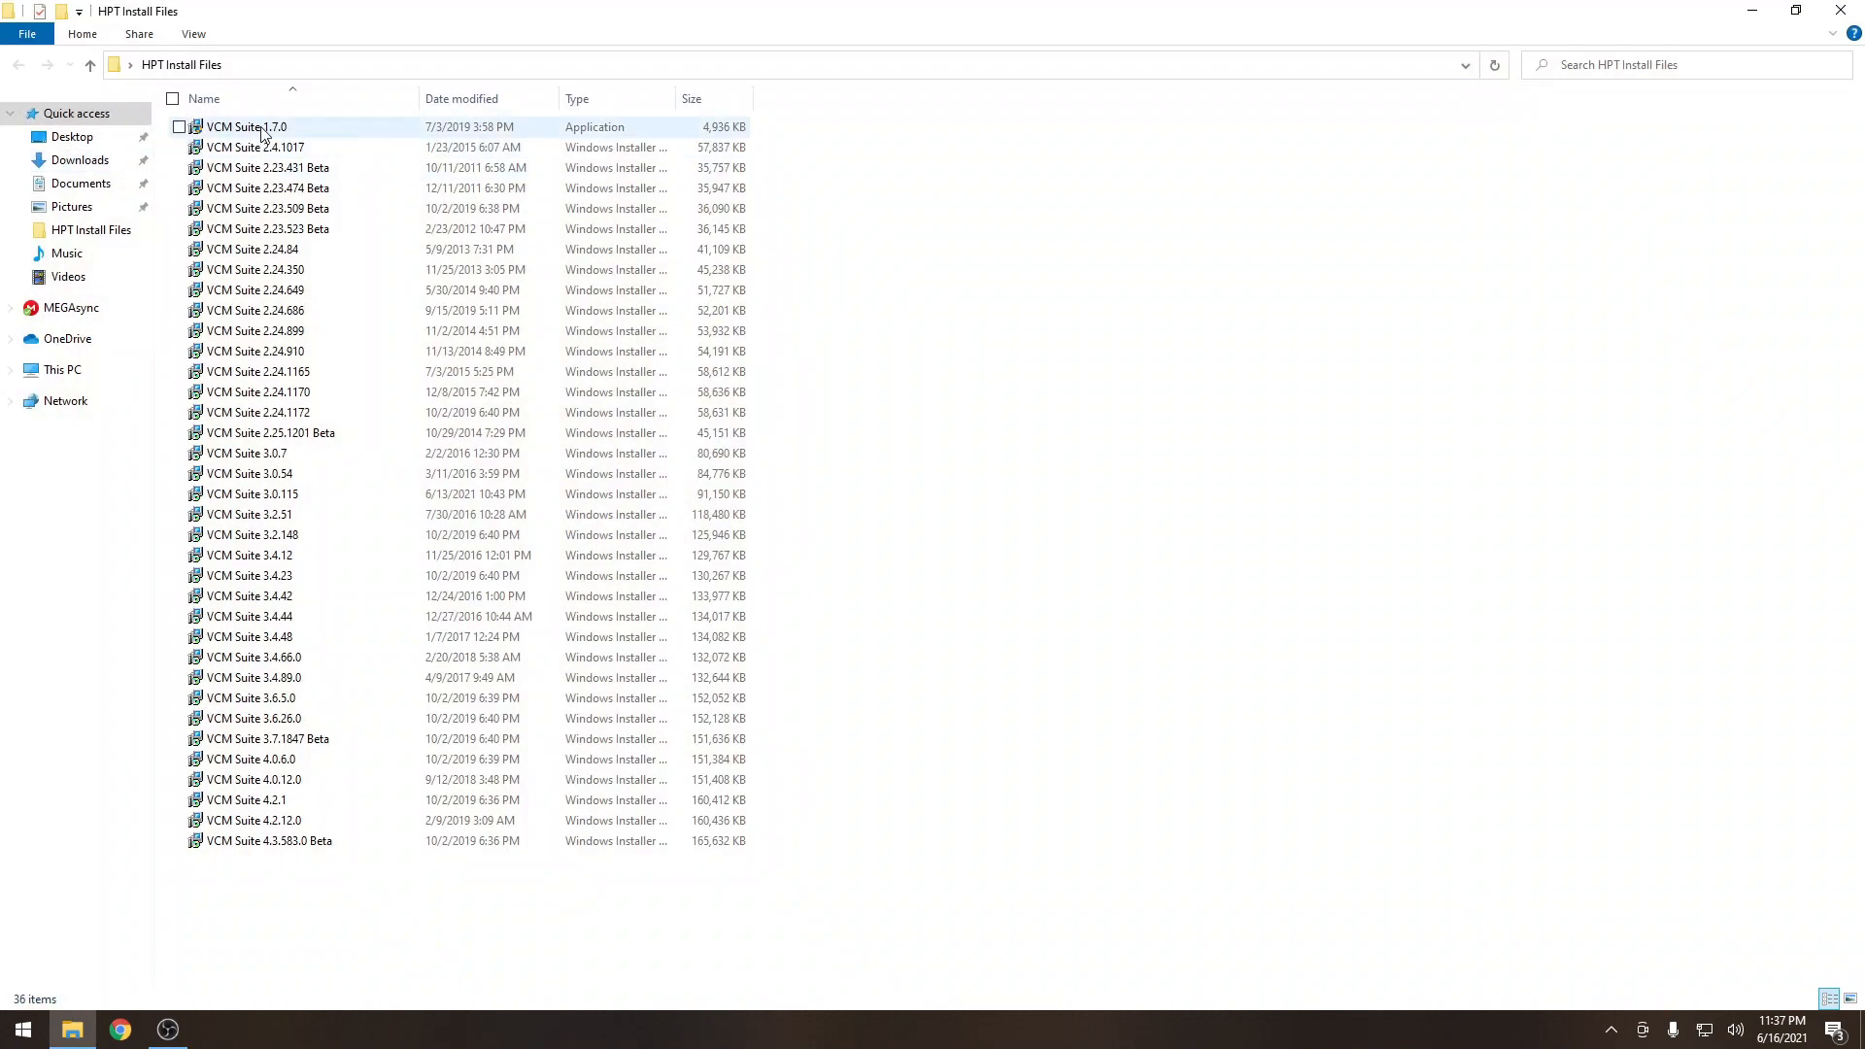
# Run the VCM Suite 1.7.0 installer through to installation.
pyautogui.doubleClick(250, 127)
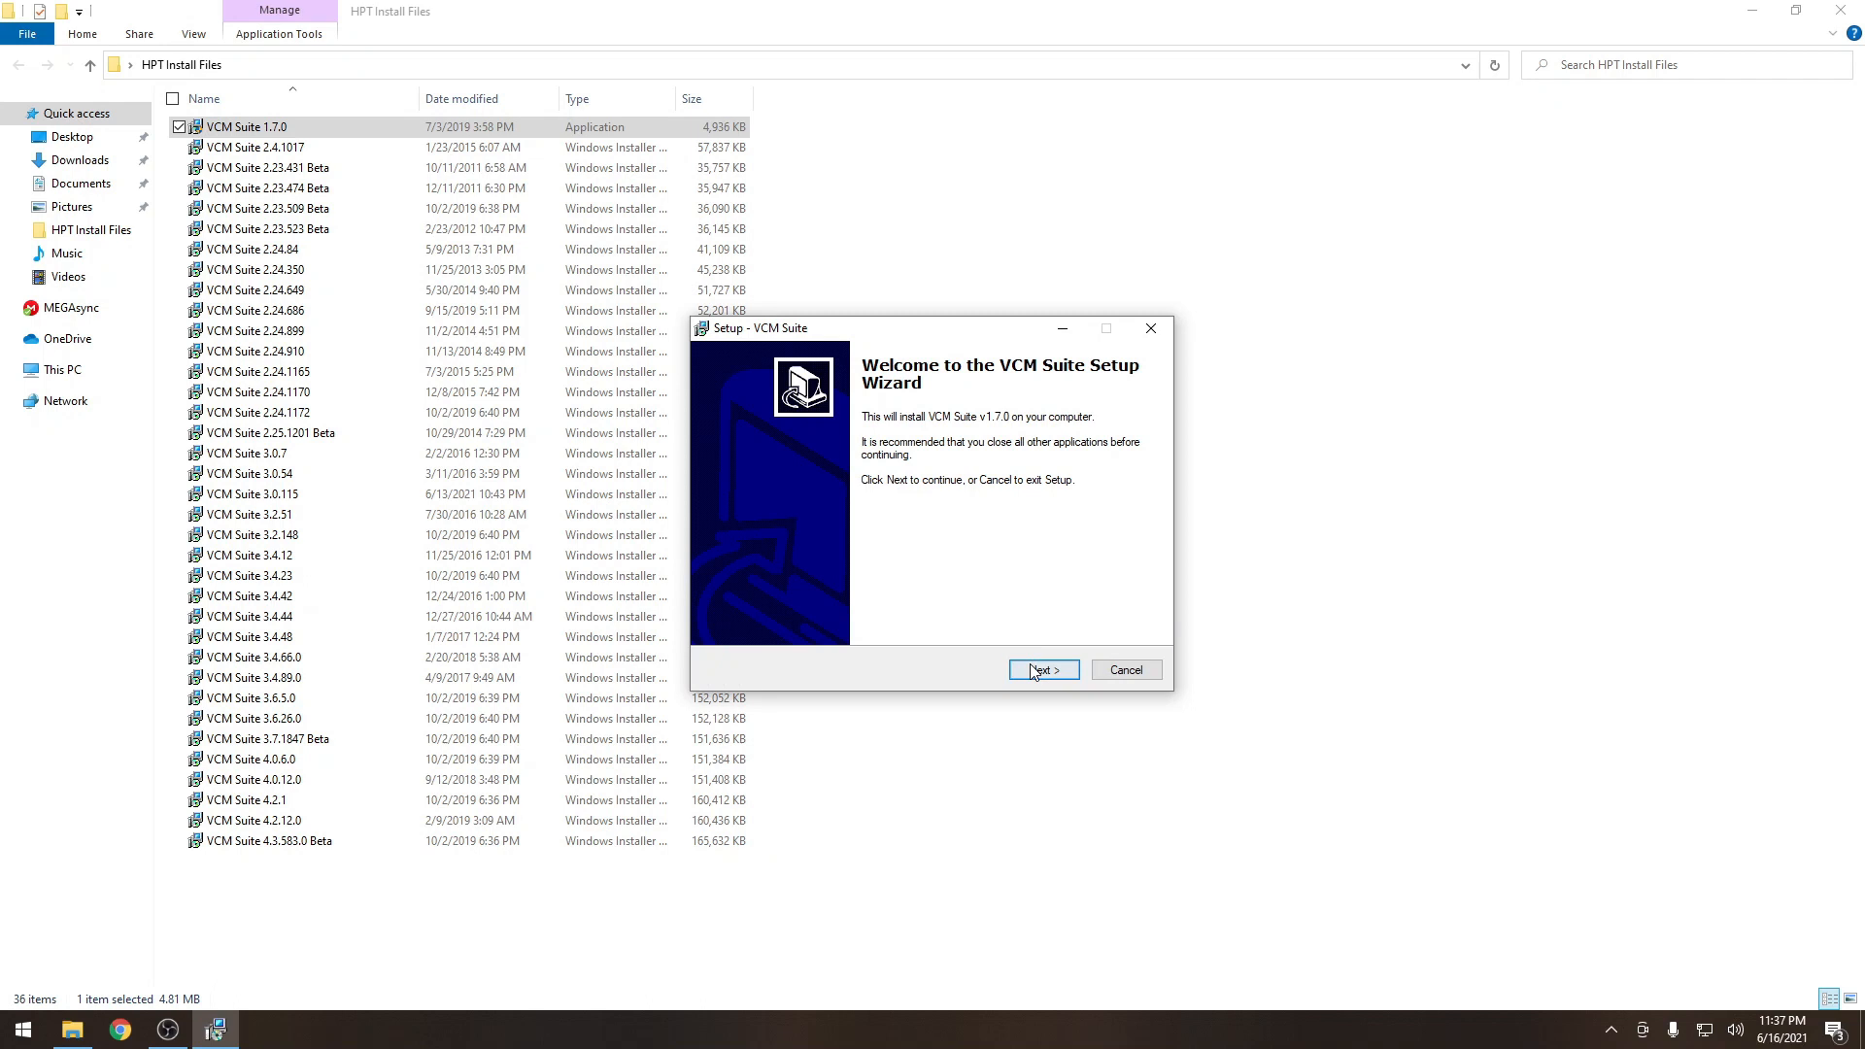
pyautogui.click(1044, 669)
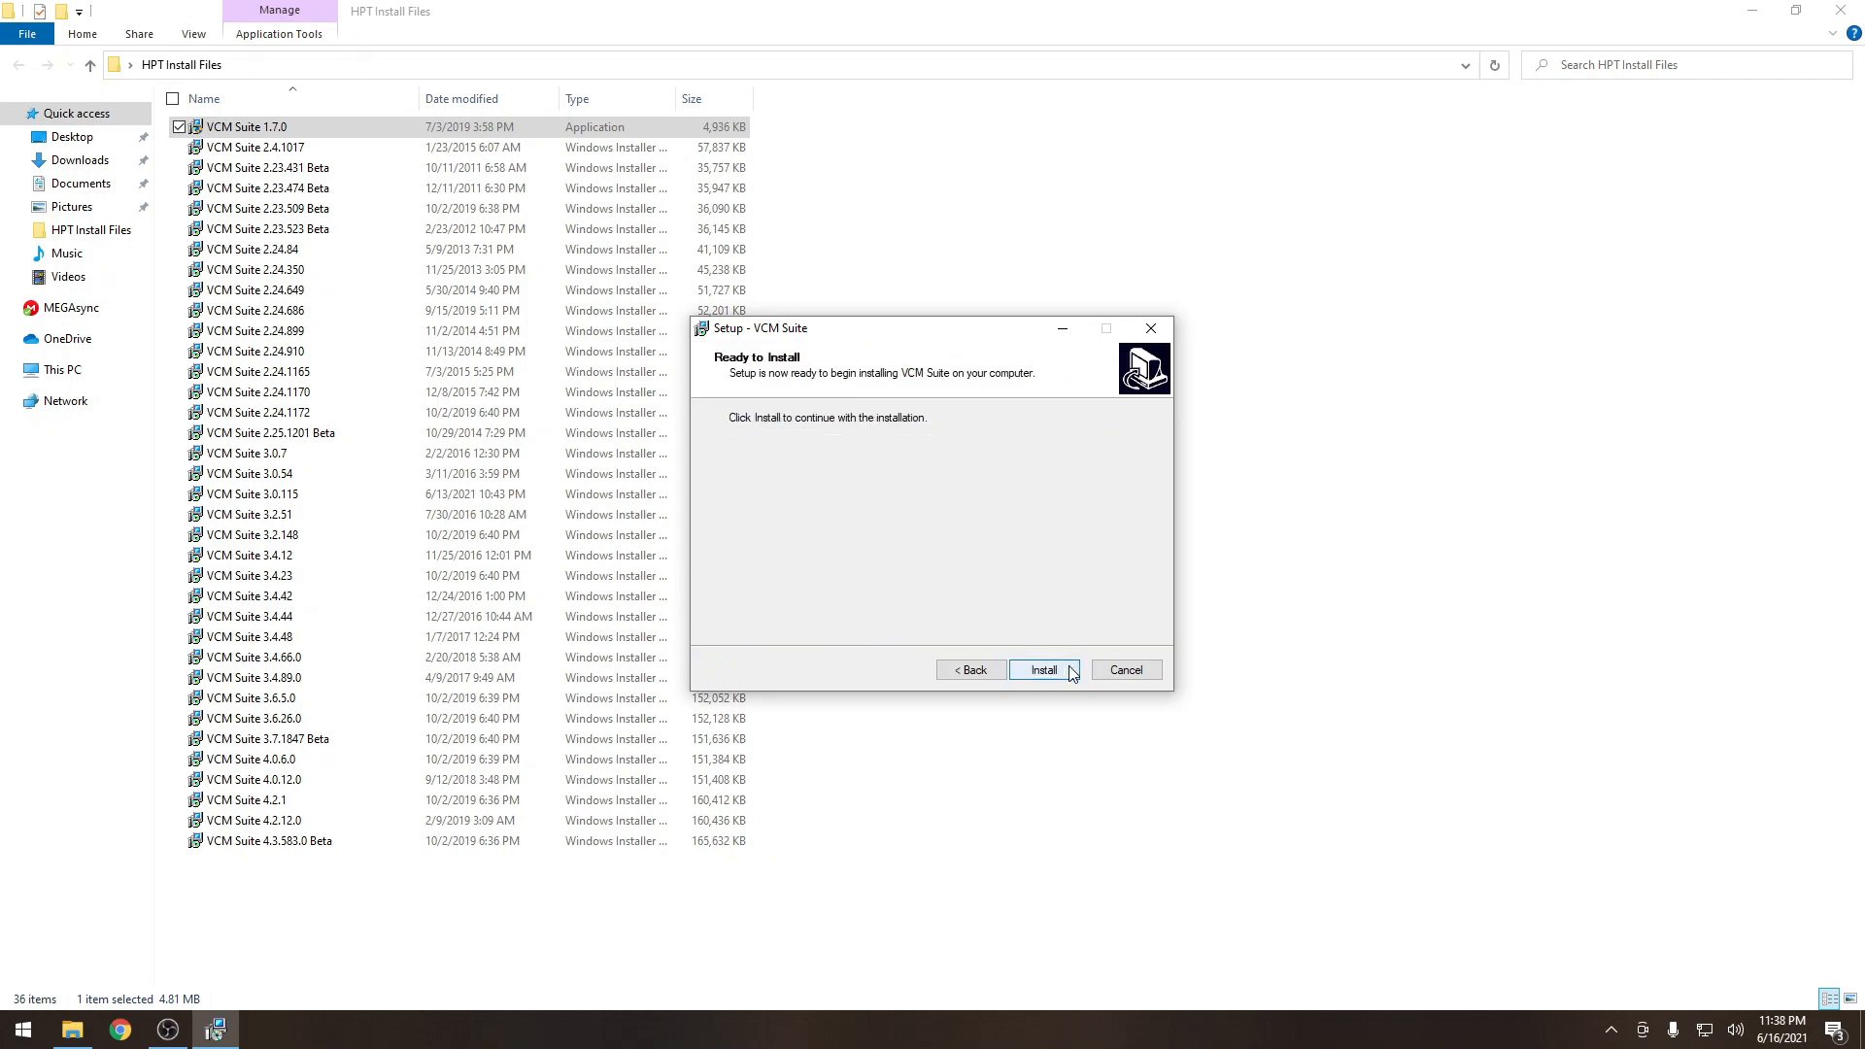
pyautogui.click(1044, 670)
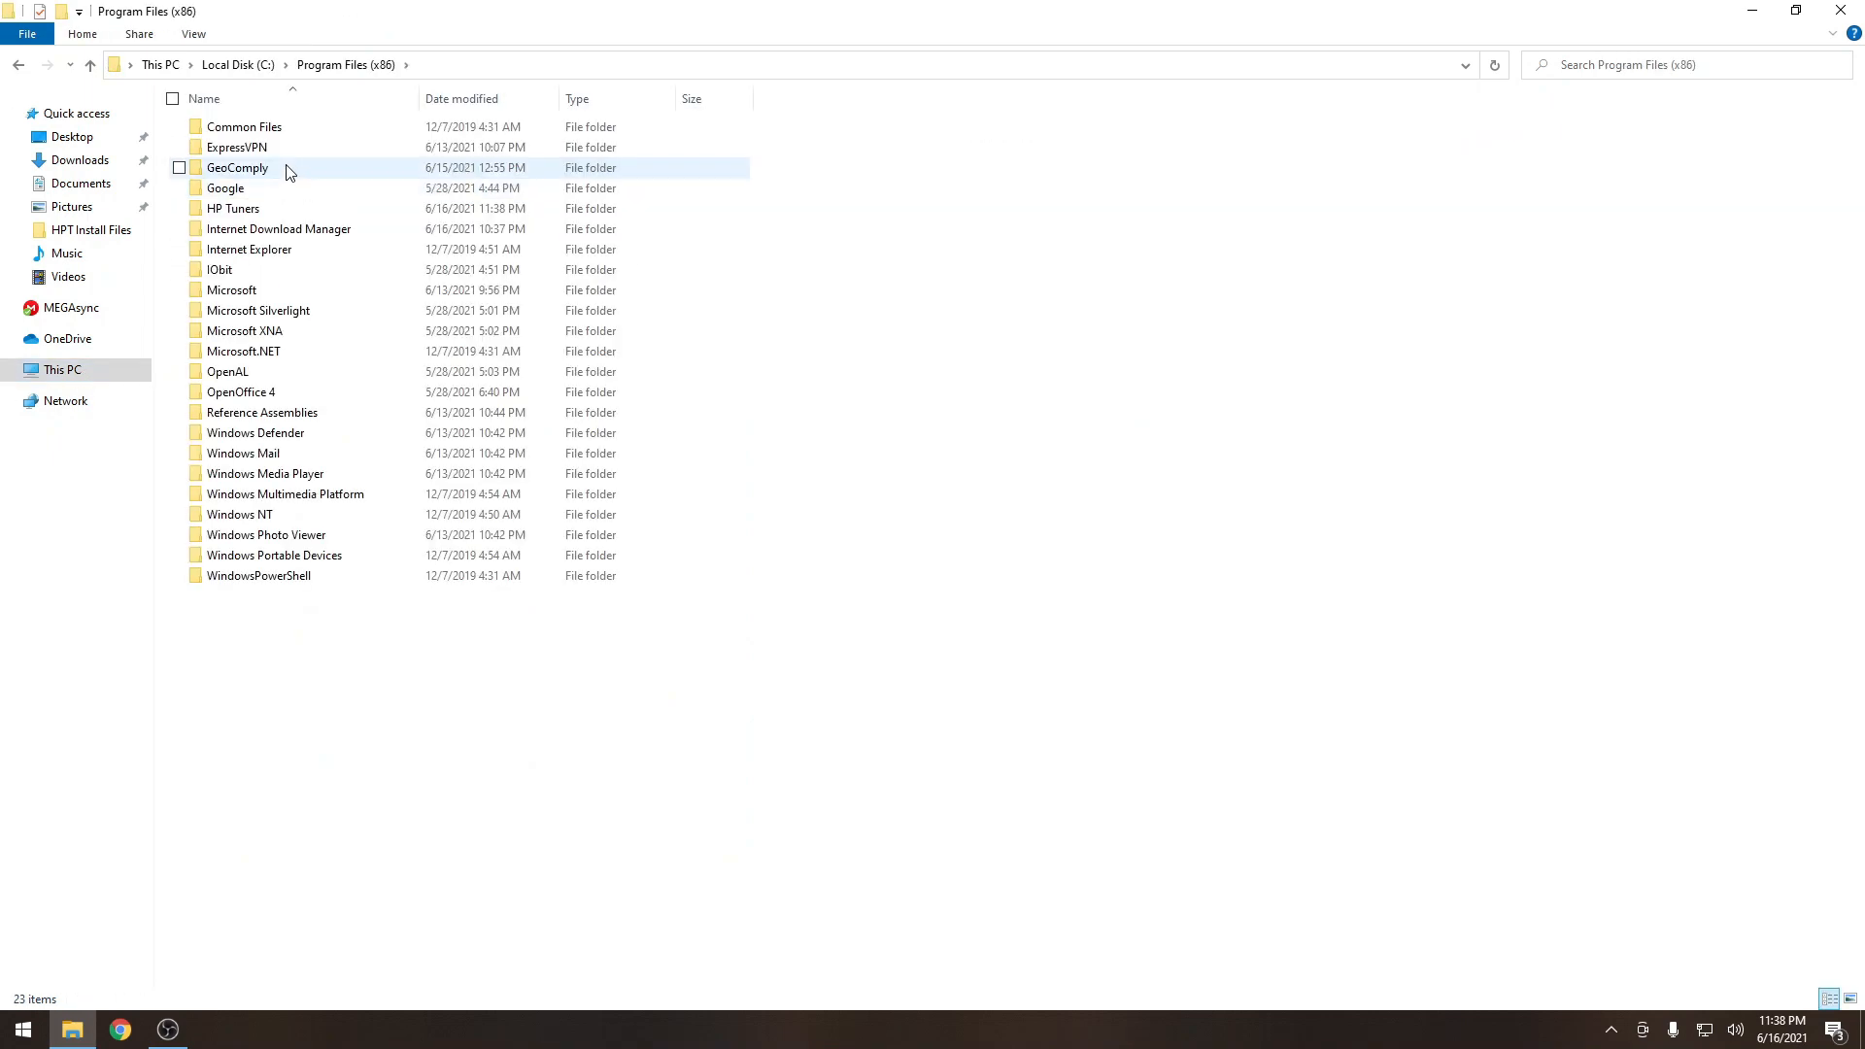
# Move the HP Tuners folder into HPT Working Folder and rename it.
pyautogui.doubleClick(233, 209)
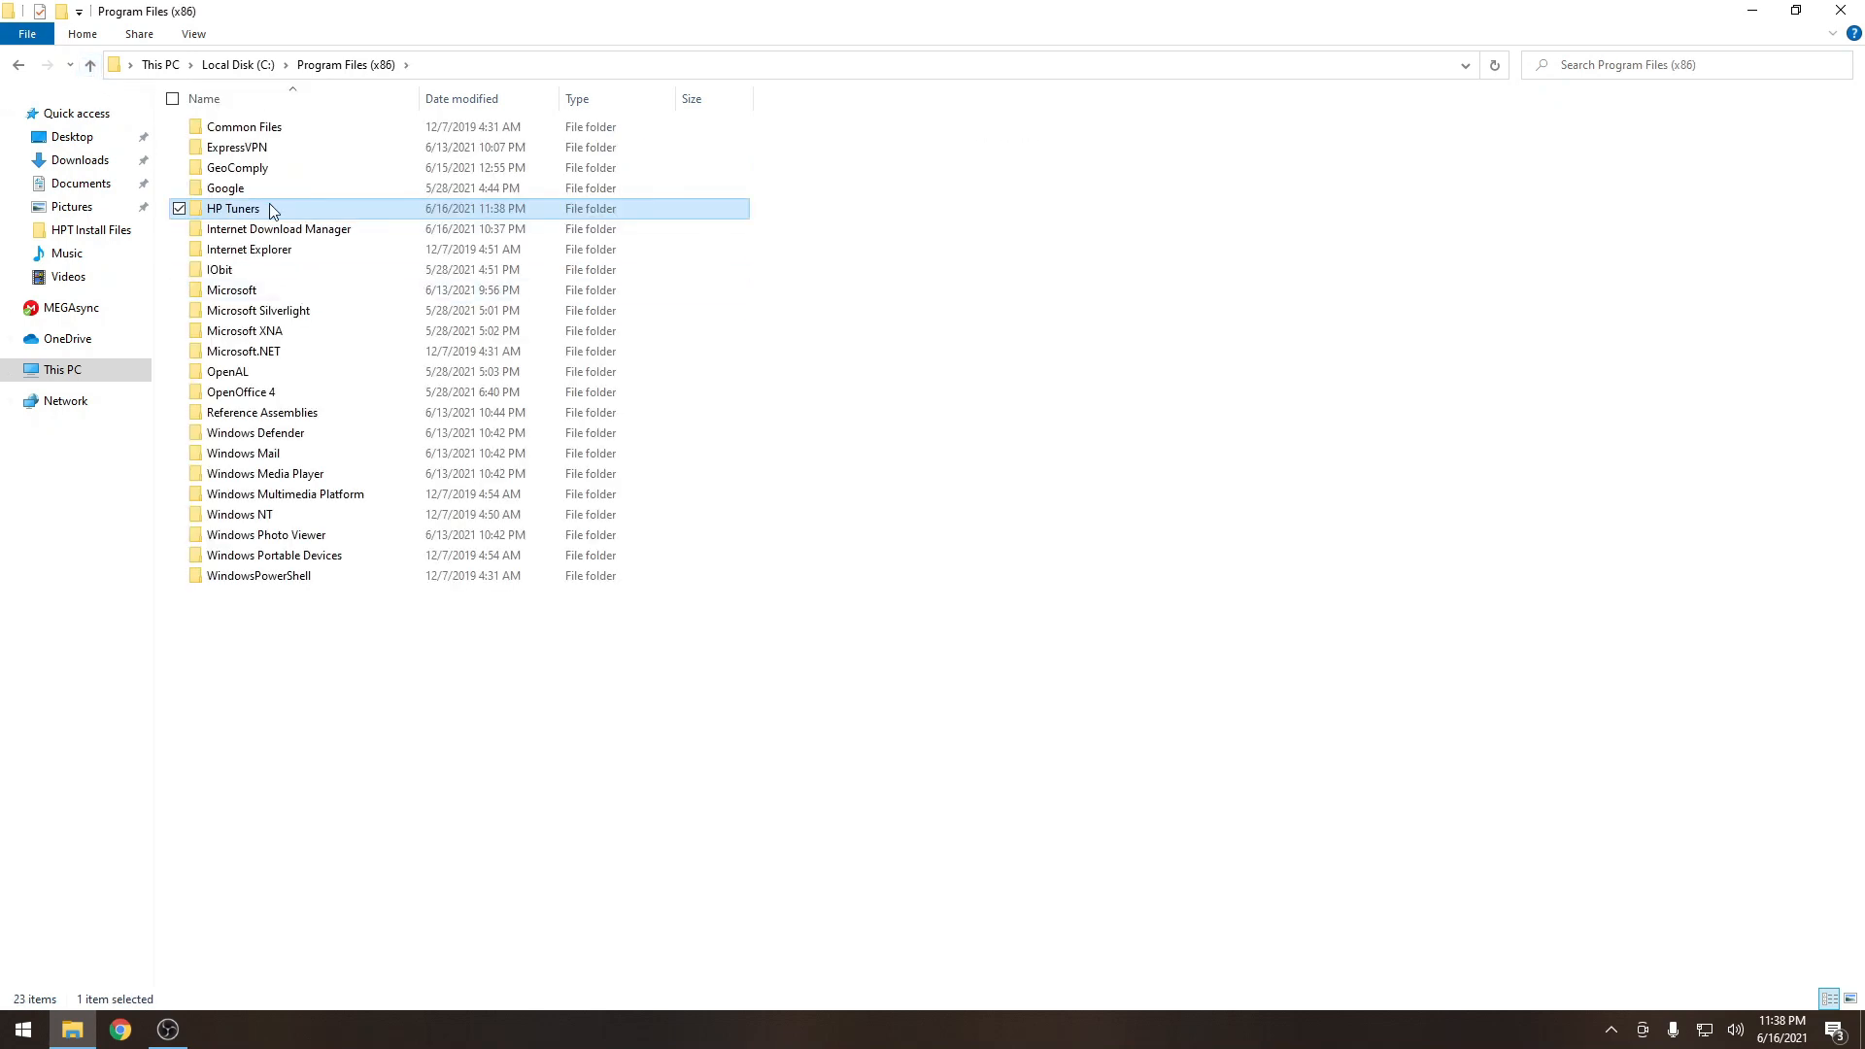
pyautogui.rightClick(276, 209)
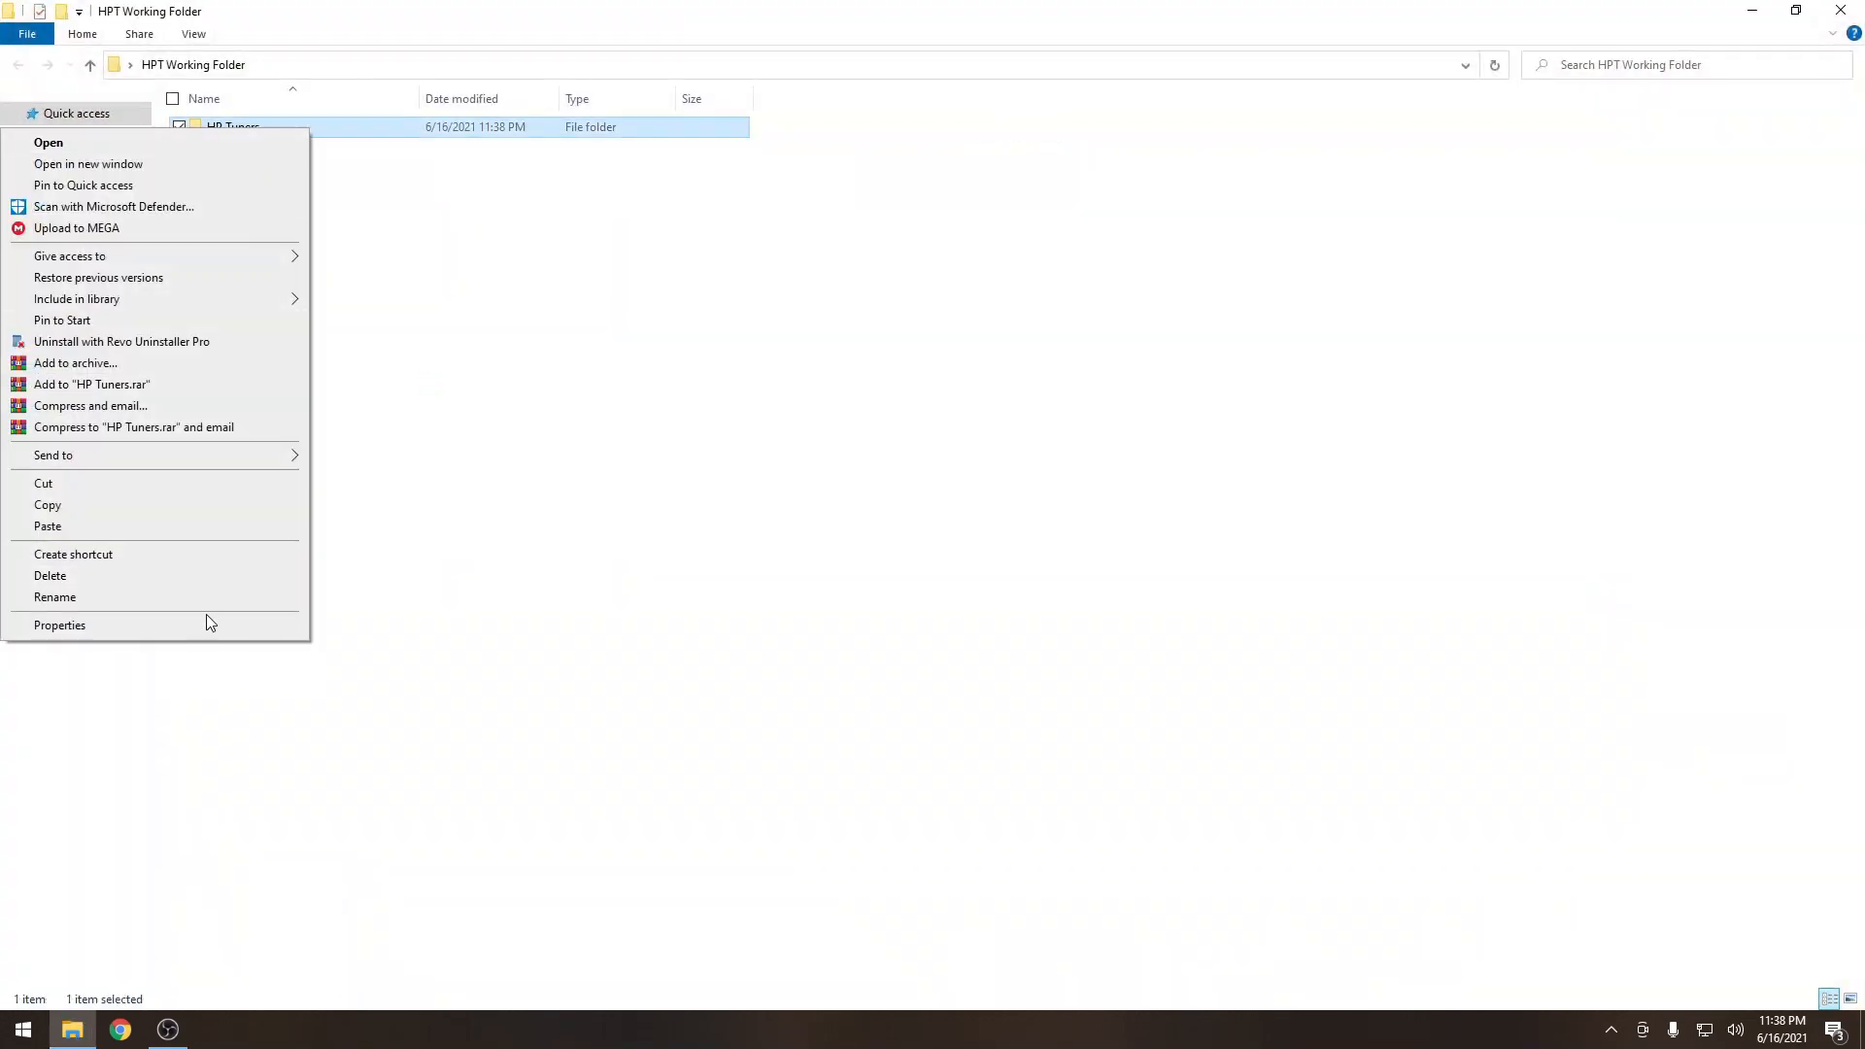
pyautogui.click(55, 597)
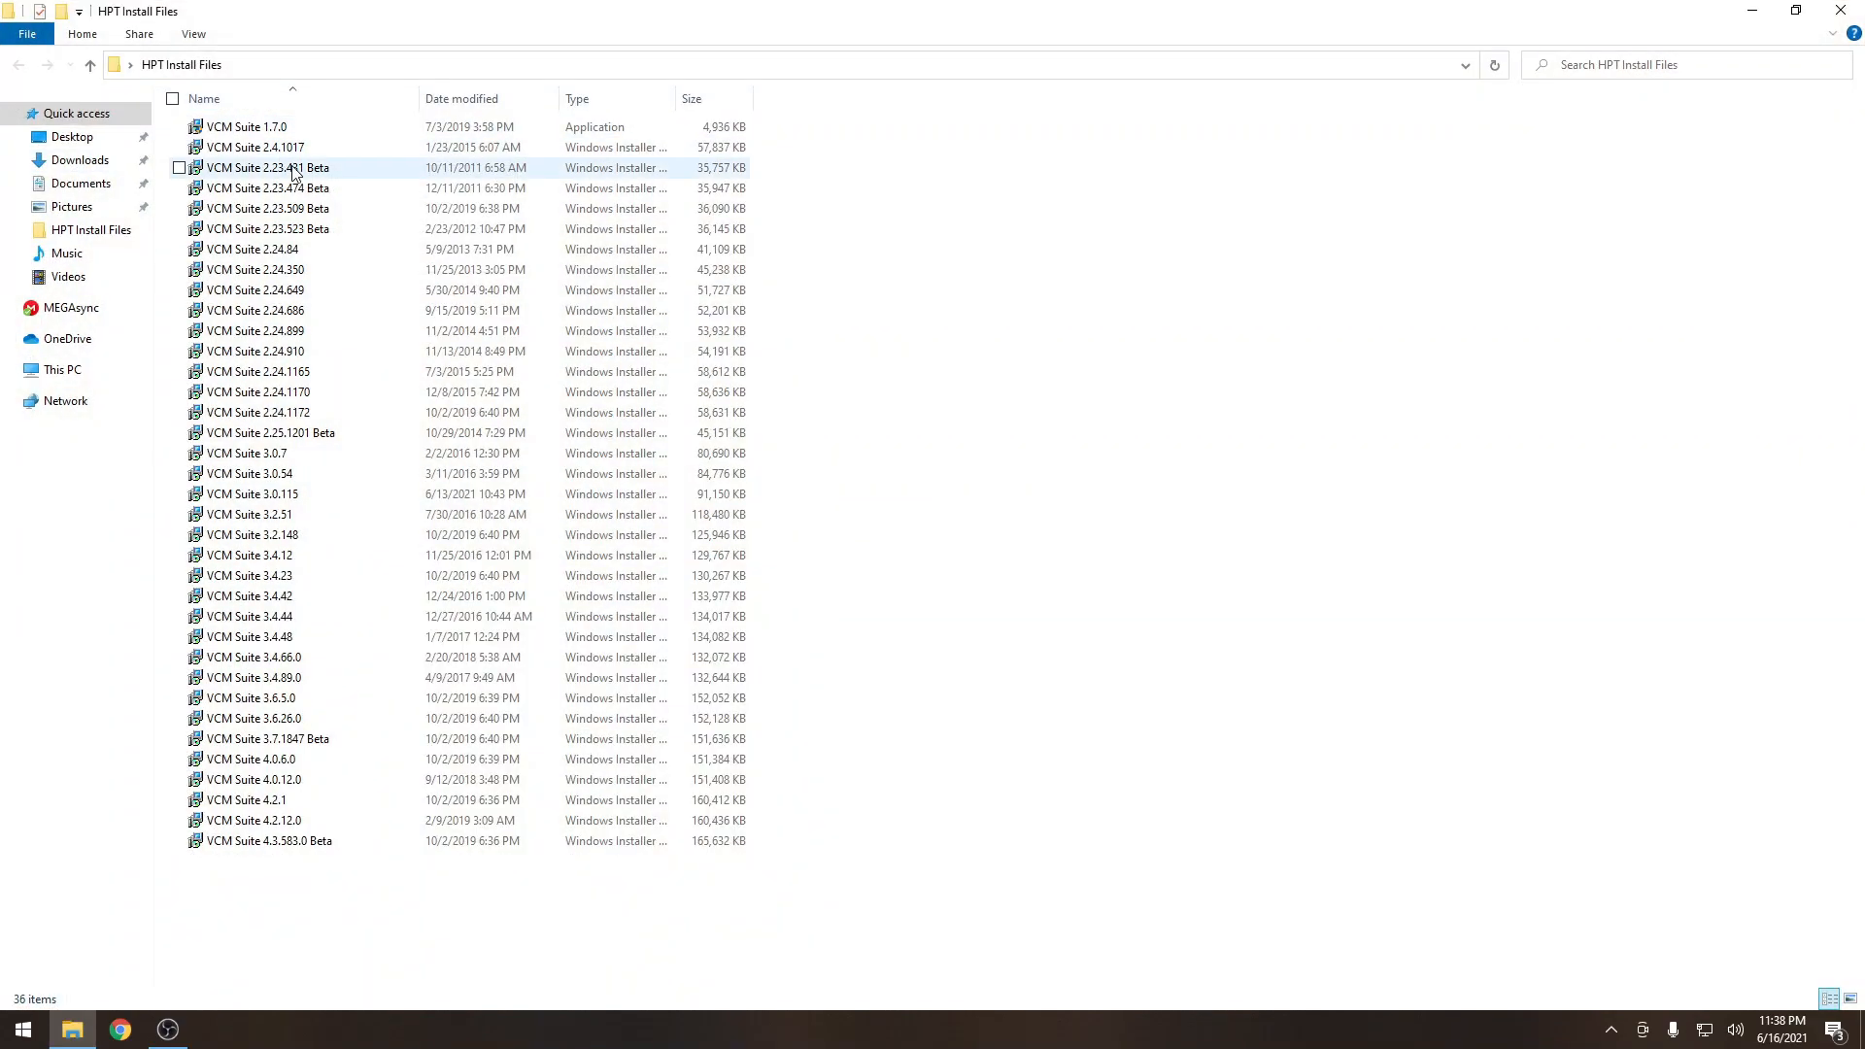
# Install VCM Suite 2.23.431 Beta to HP Tuners\VCM Suite 2.23.431 Beta.
pyautogui.rightClick(292, 168)
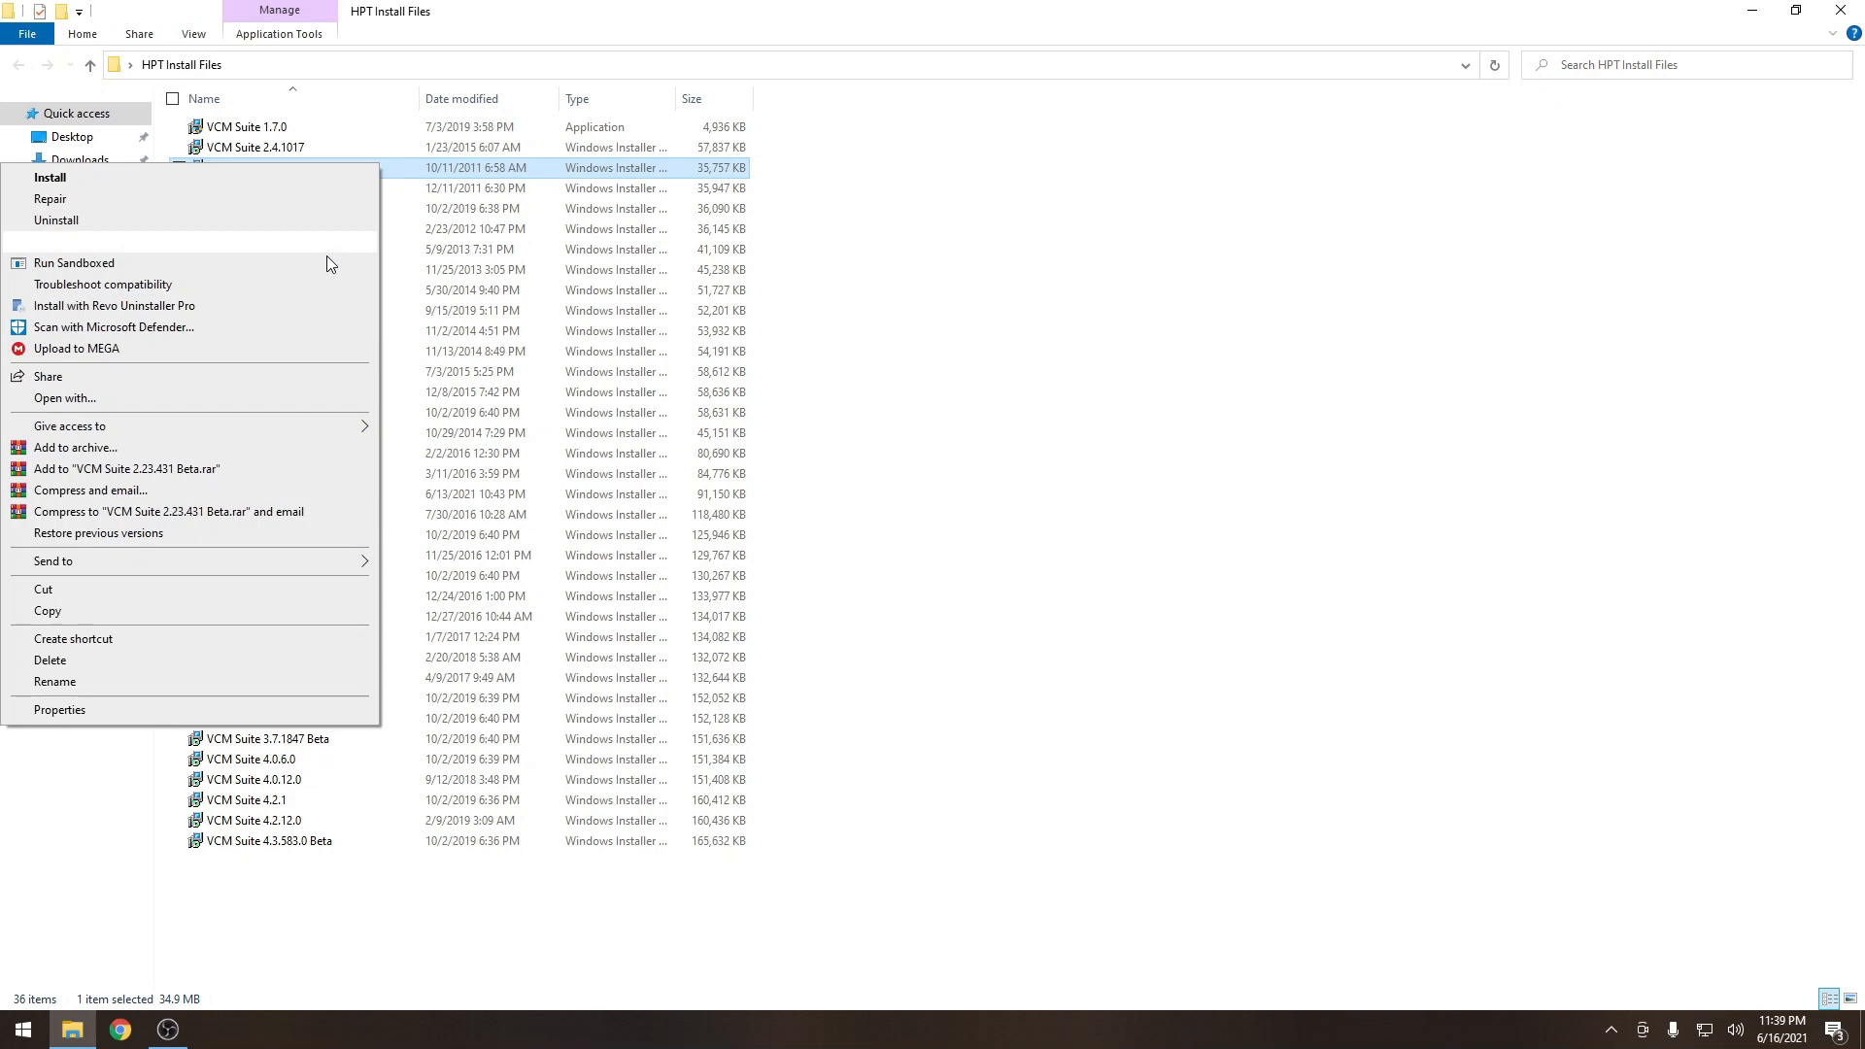
pyautogui.click(54, 682)
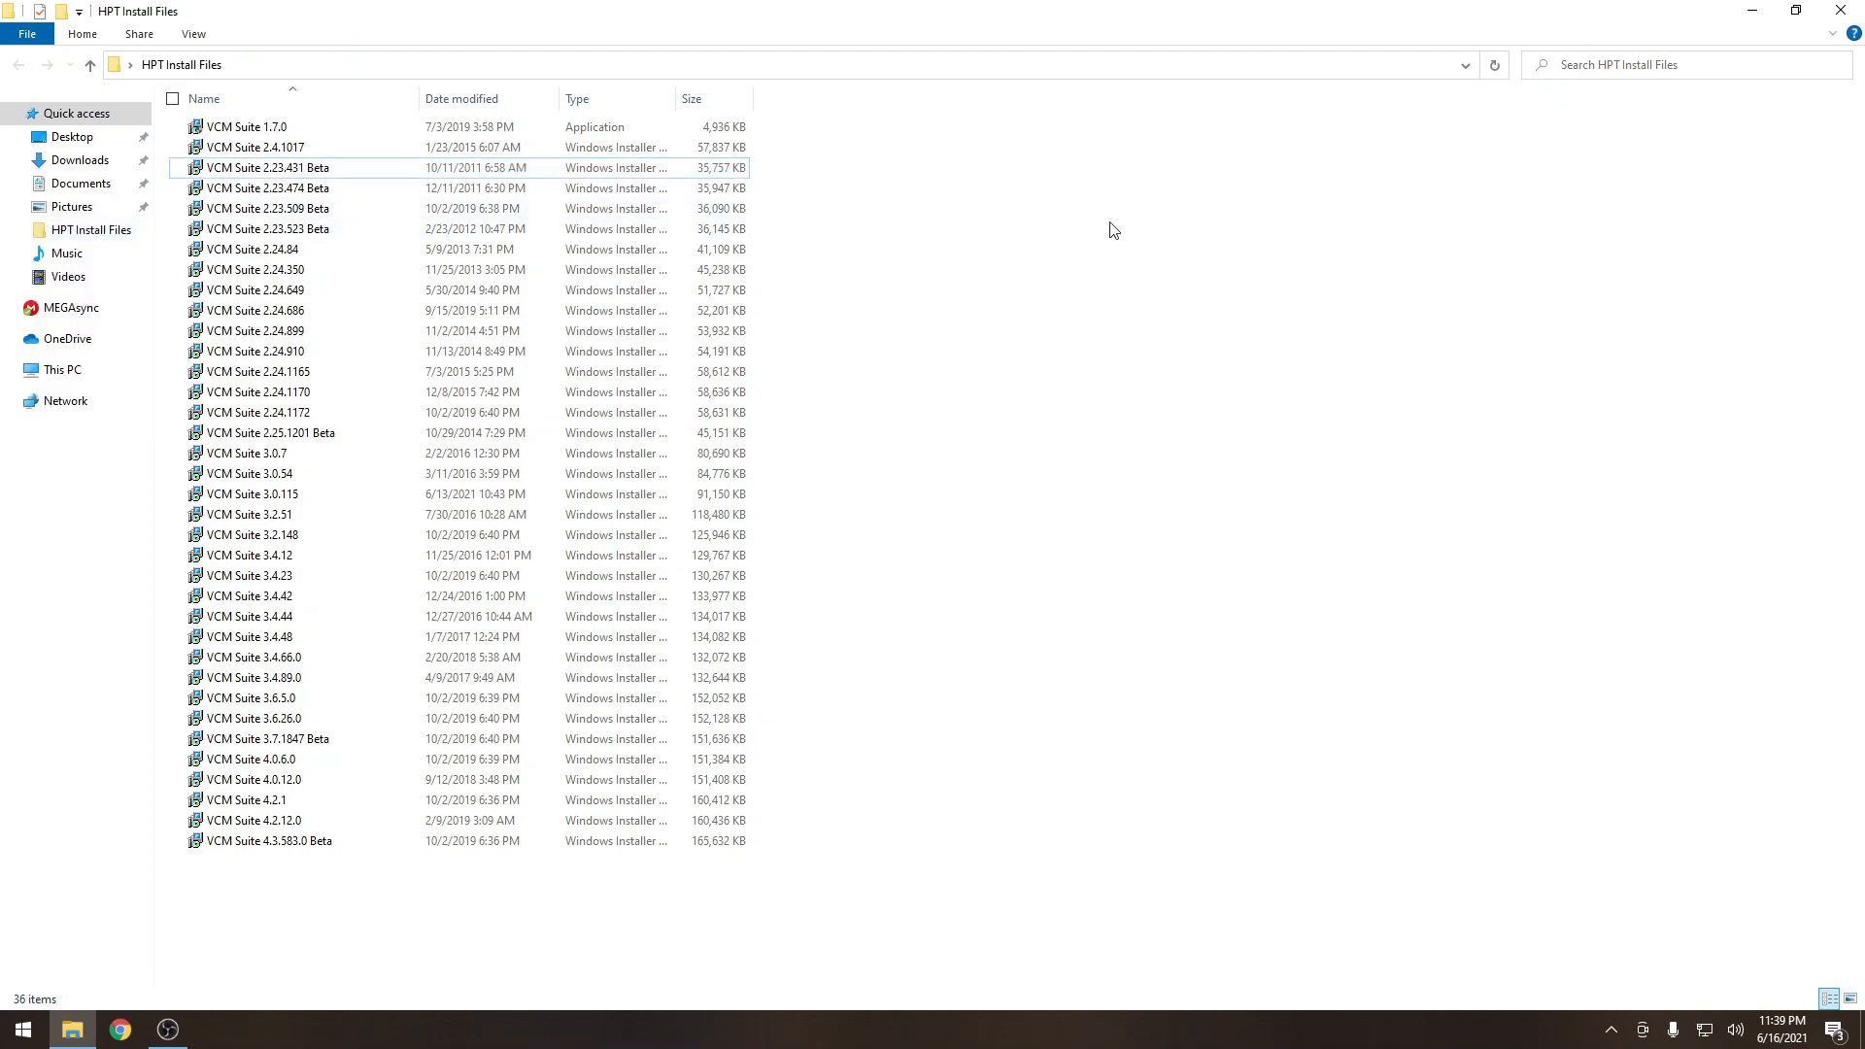
pyautogui.doubleClick(266, 168)
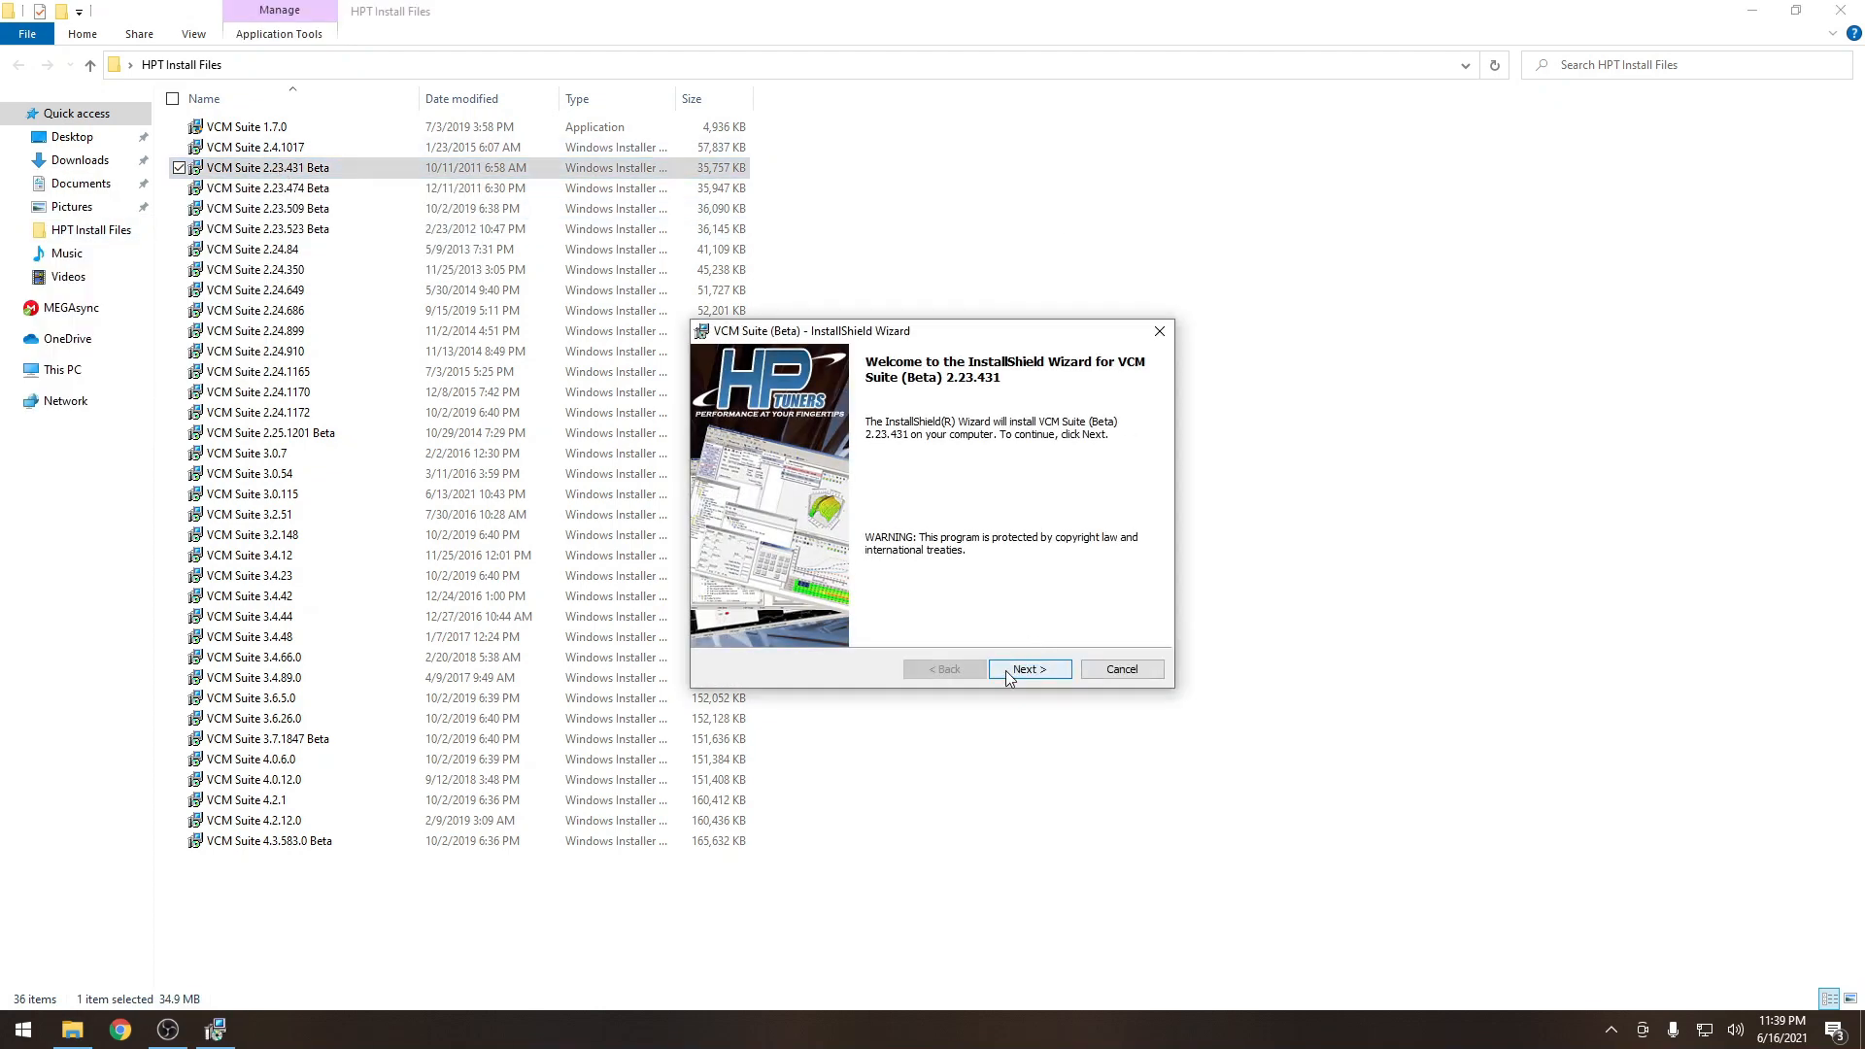
pyautogui.click(1030, 670)
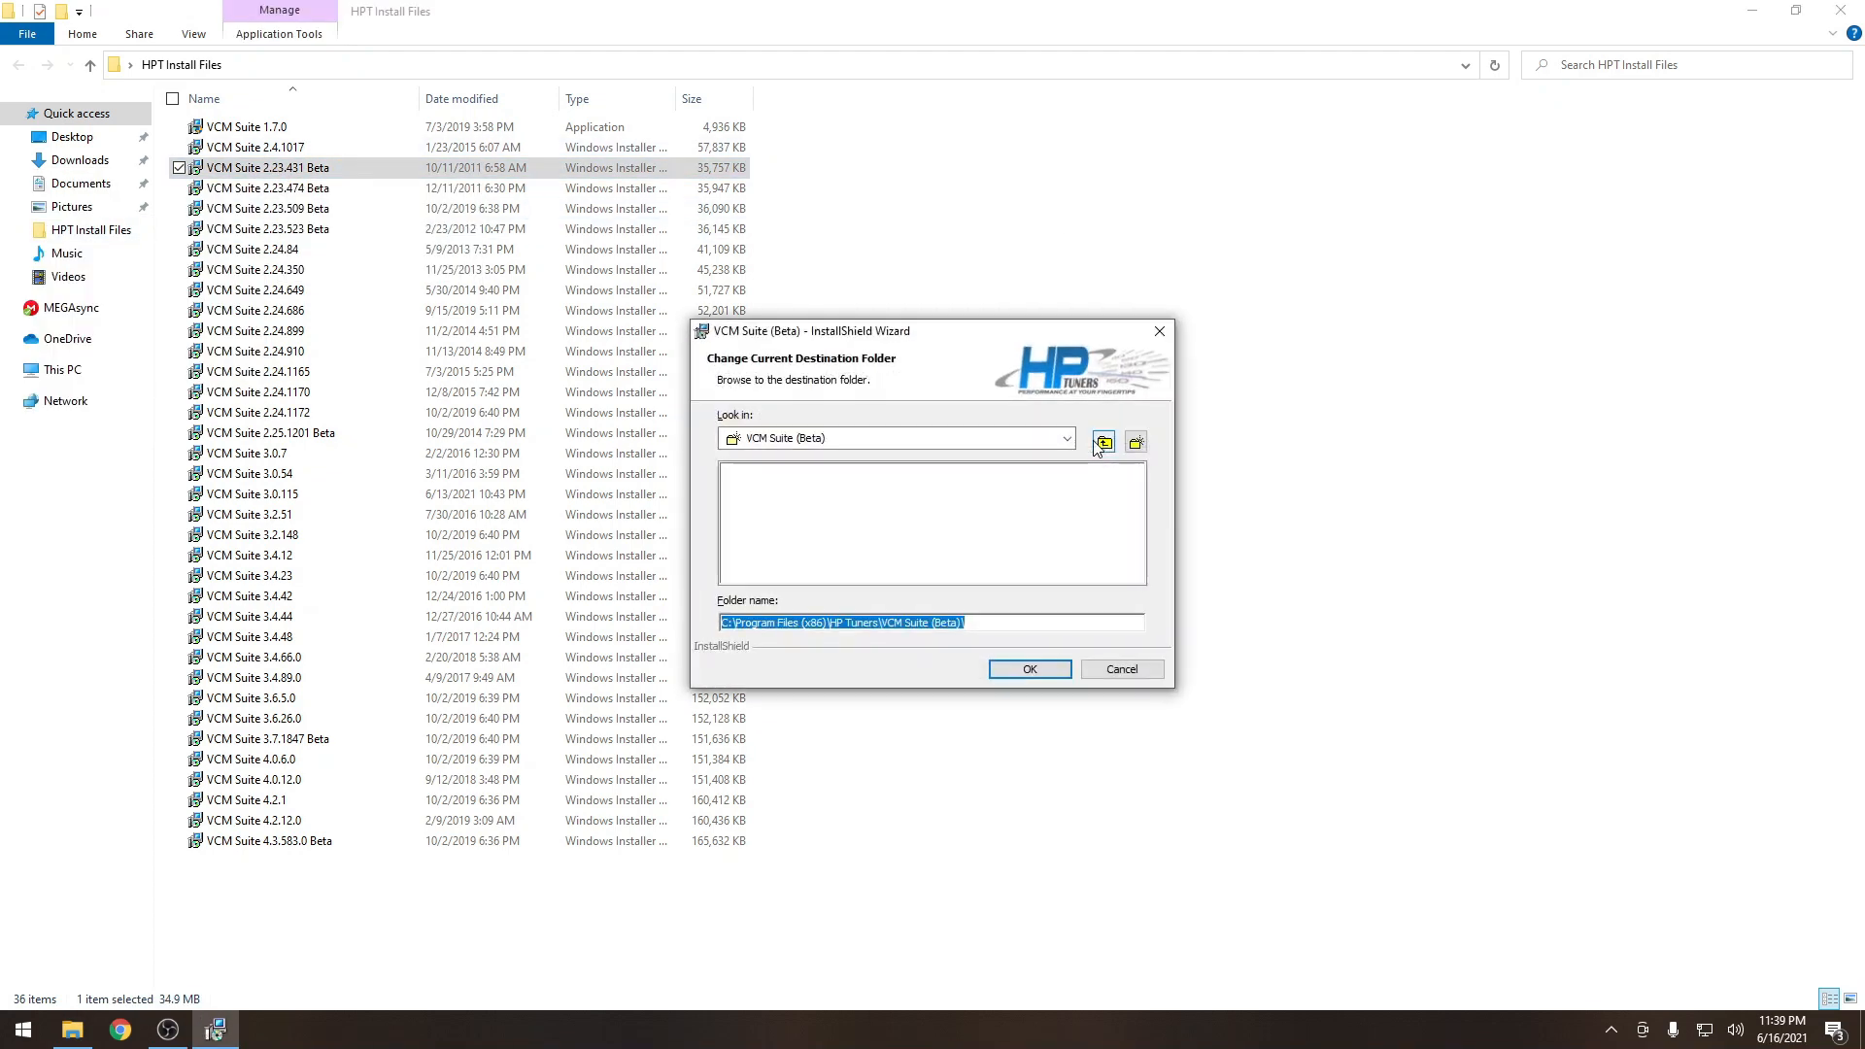
pyautogui.click(886, 622)
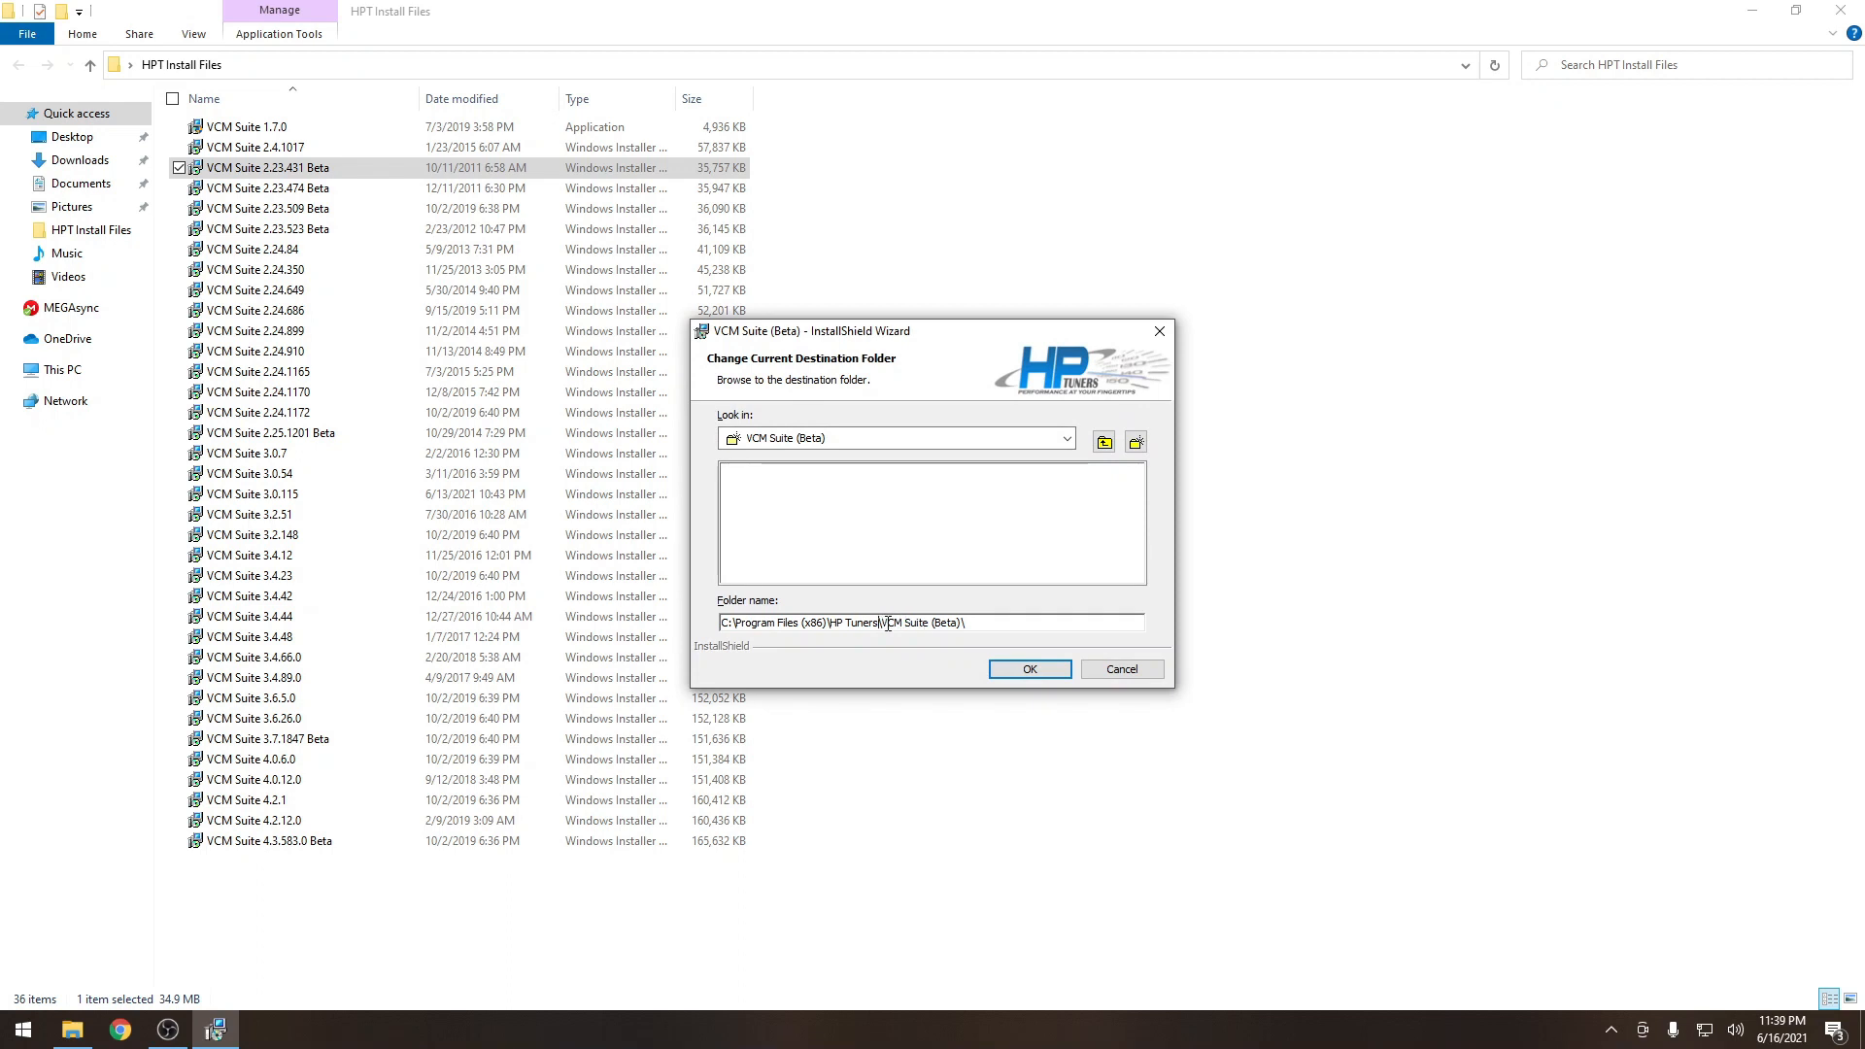
pyautogui.doubleClick(918, 623)
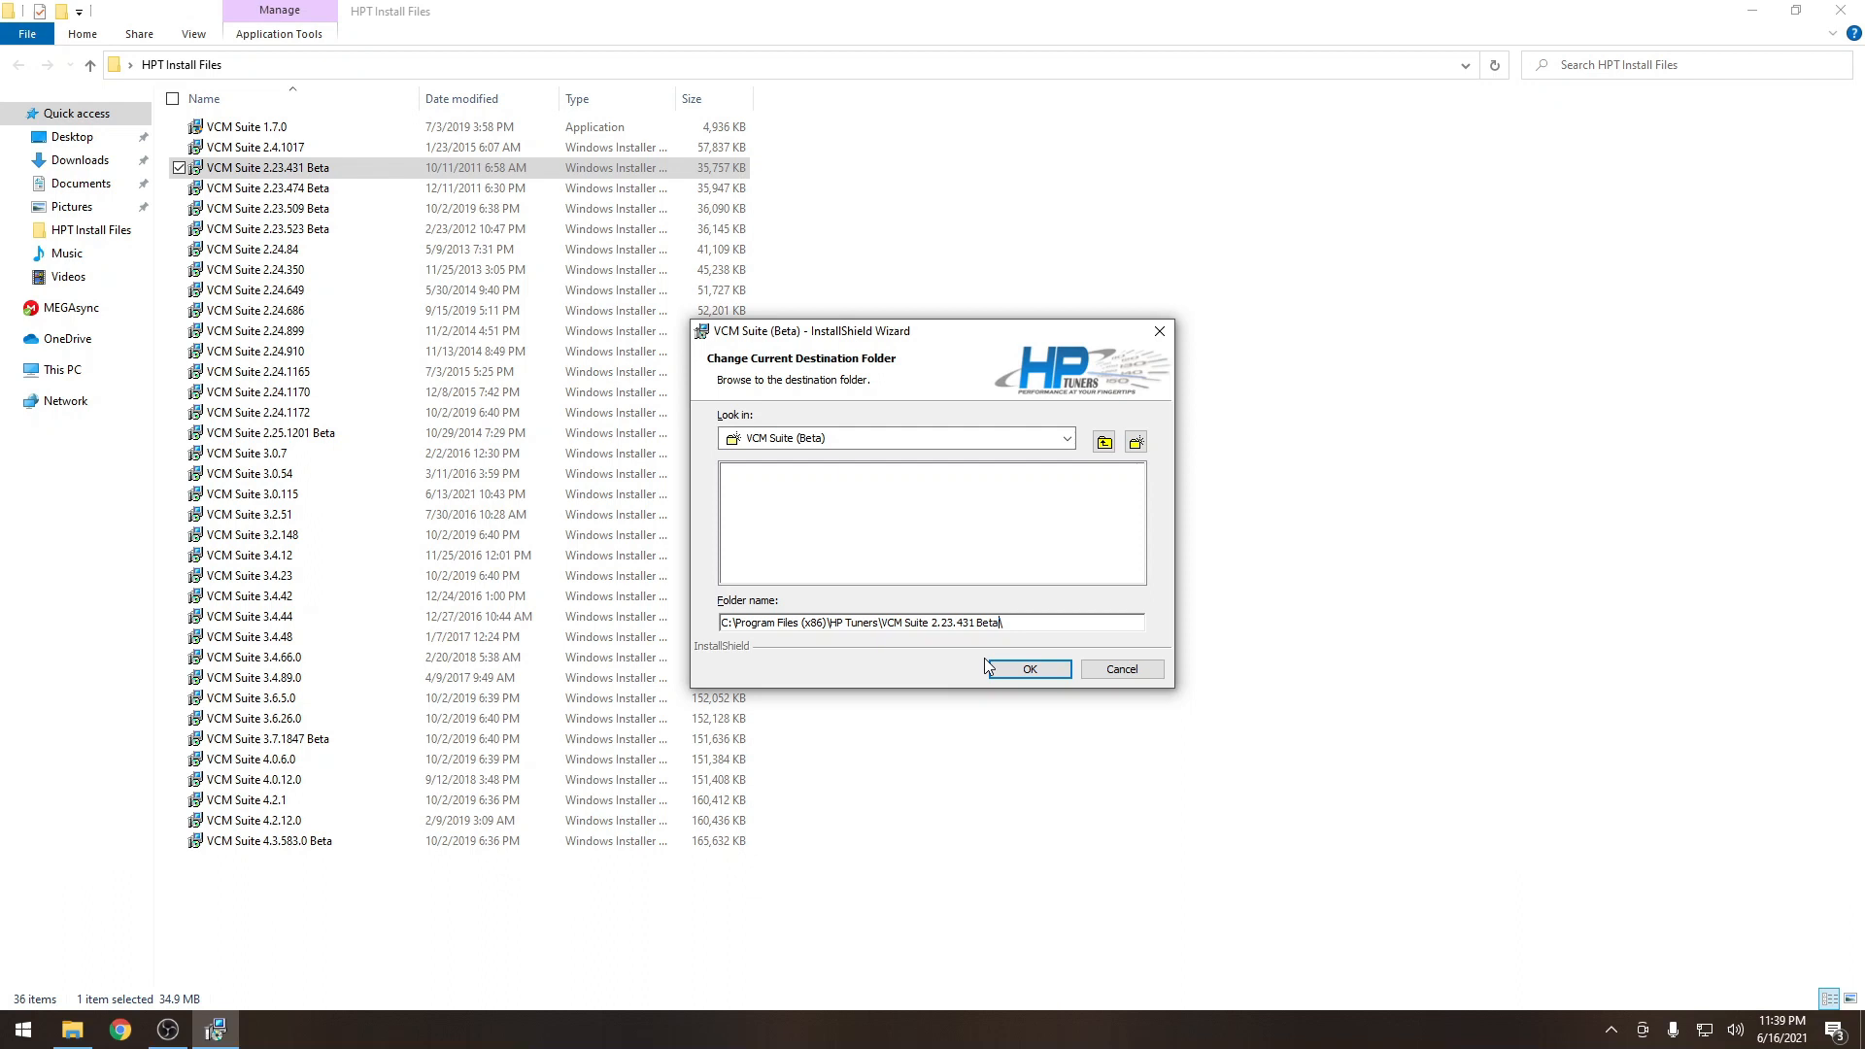
pyautogui.click(1028, 670)
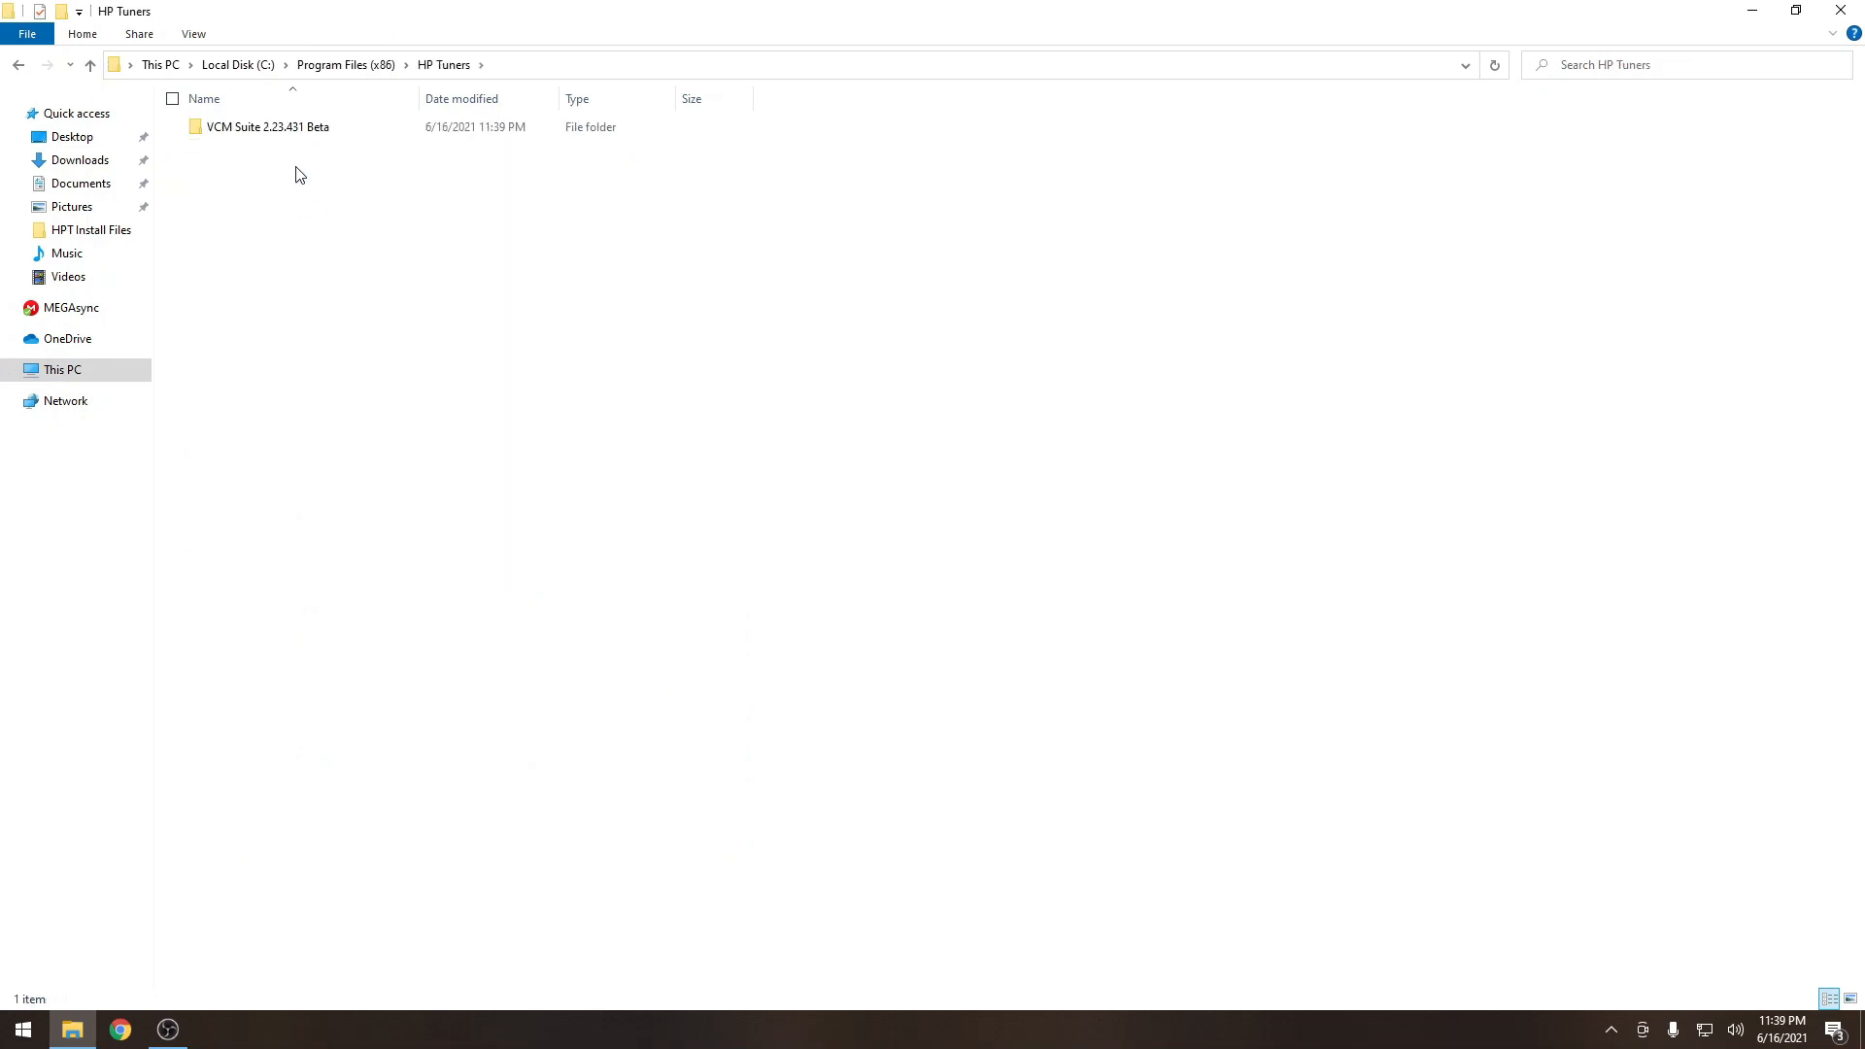
# Paste the VCM Suite 2.23.431 Beta folder into HPT Working Folder, then return to HPT Install Files.
pyautogui.click(262, 127)
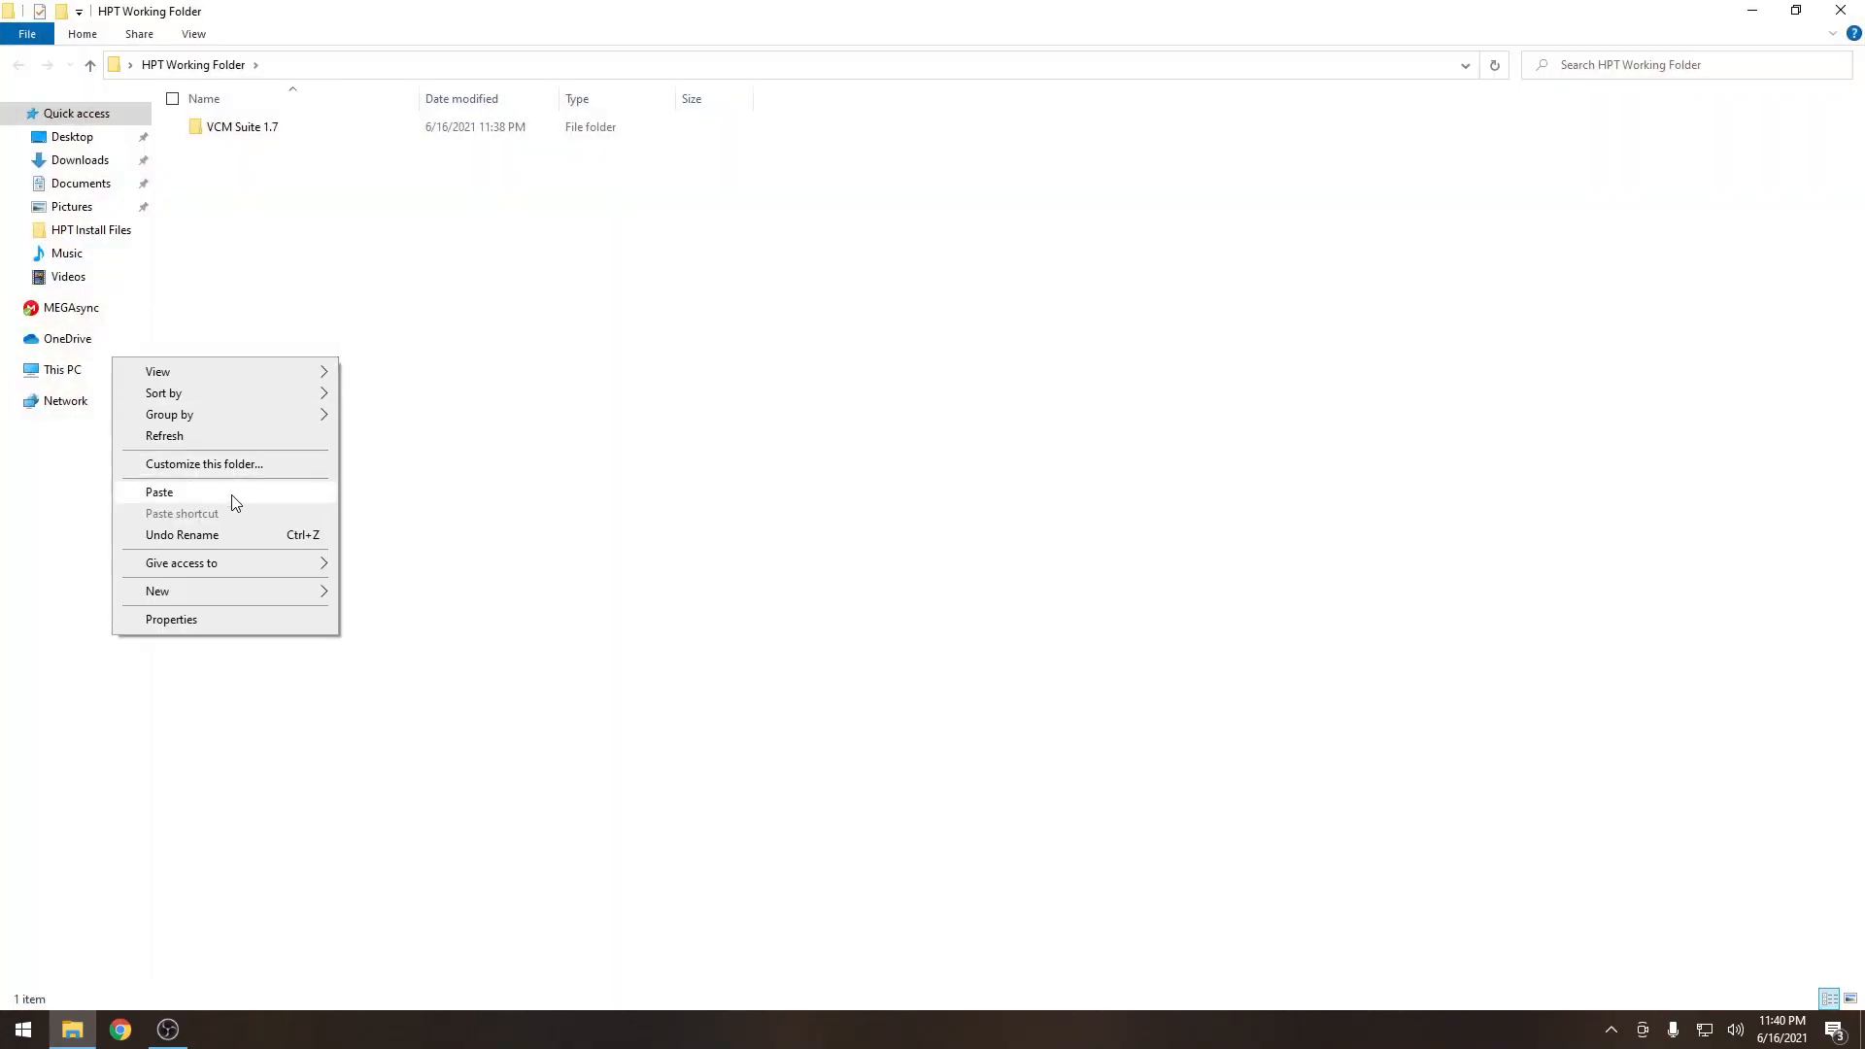
pyautogui.click(159, 491)
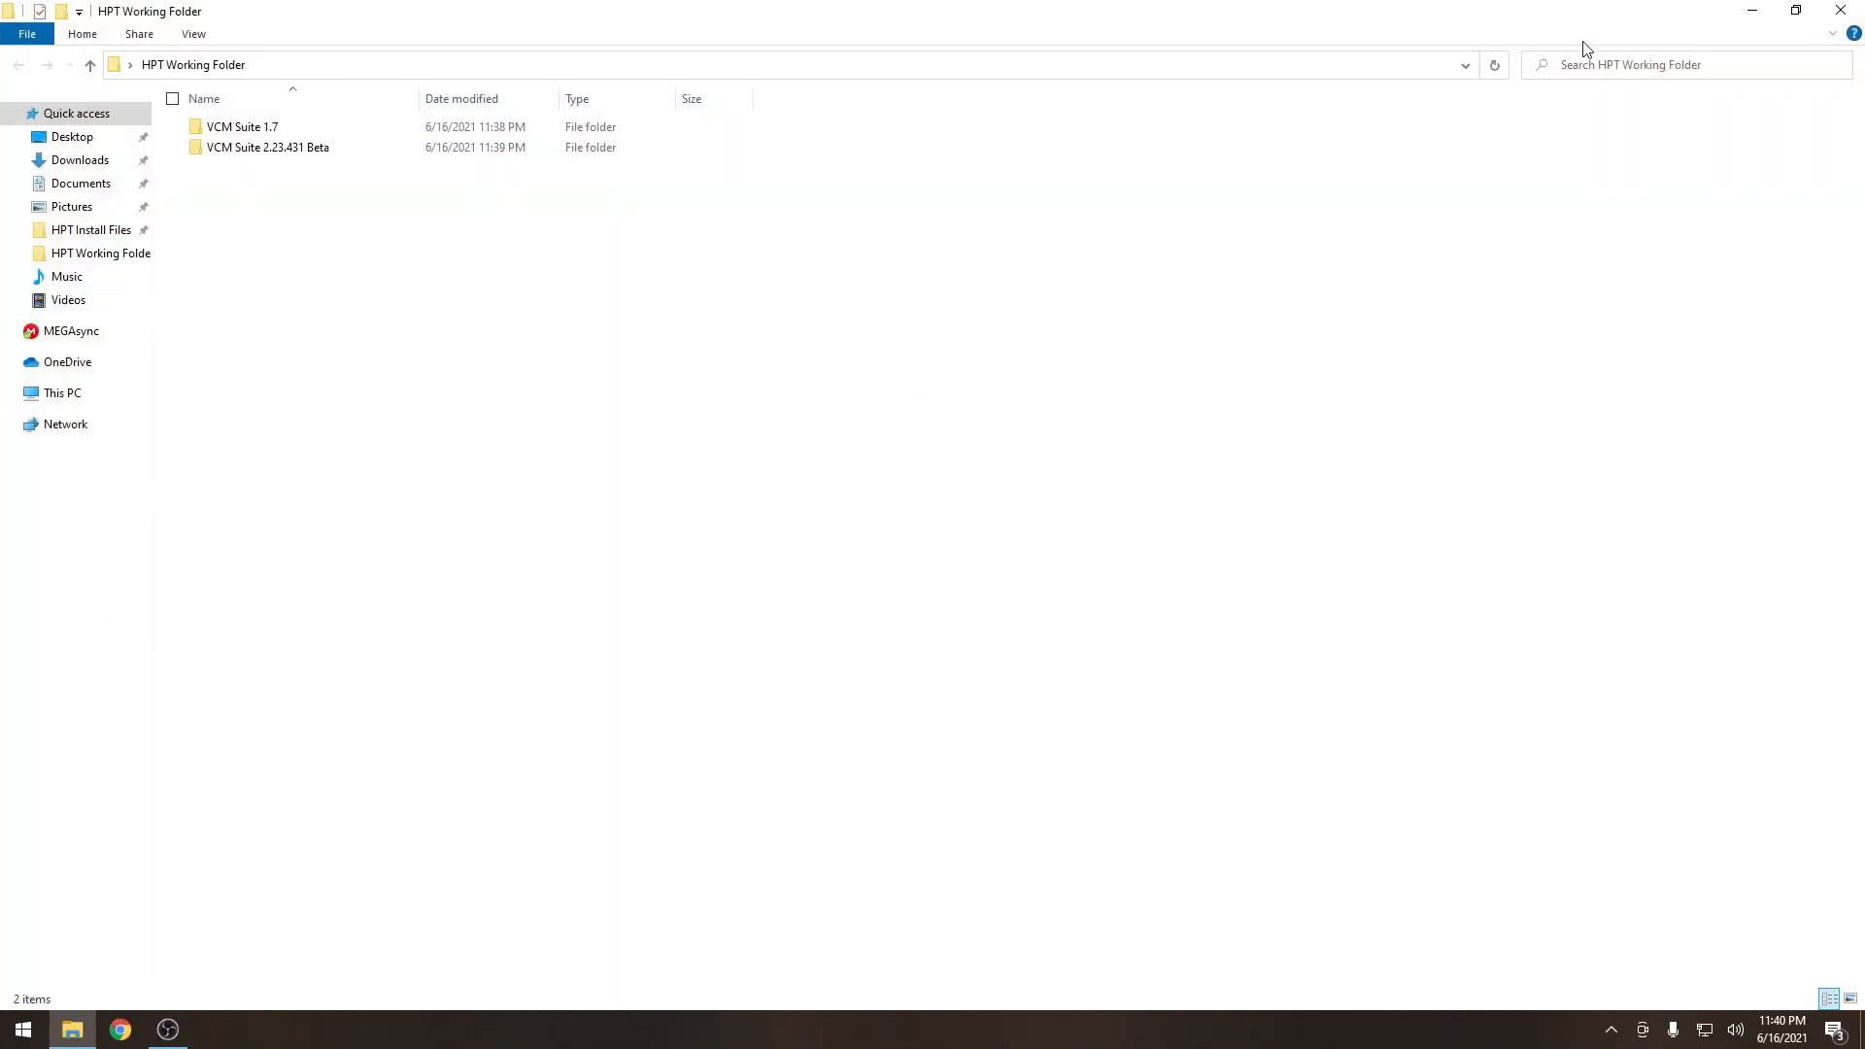
pyautogui.click(90, 230)
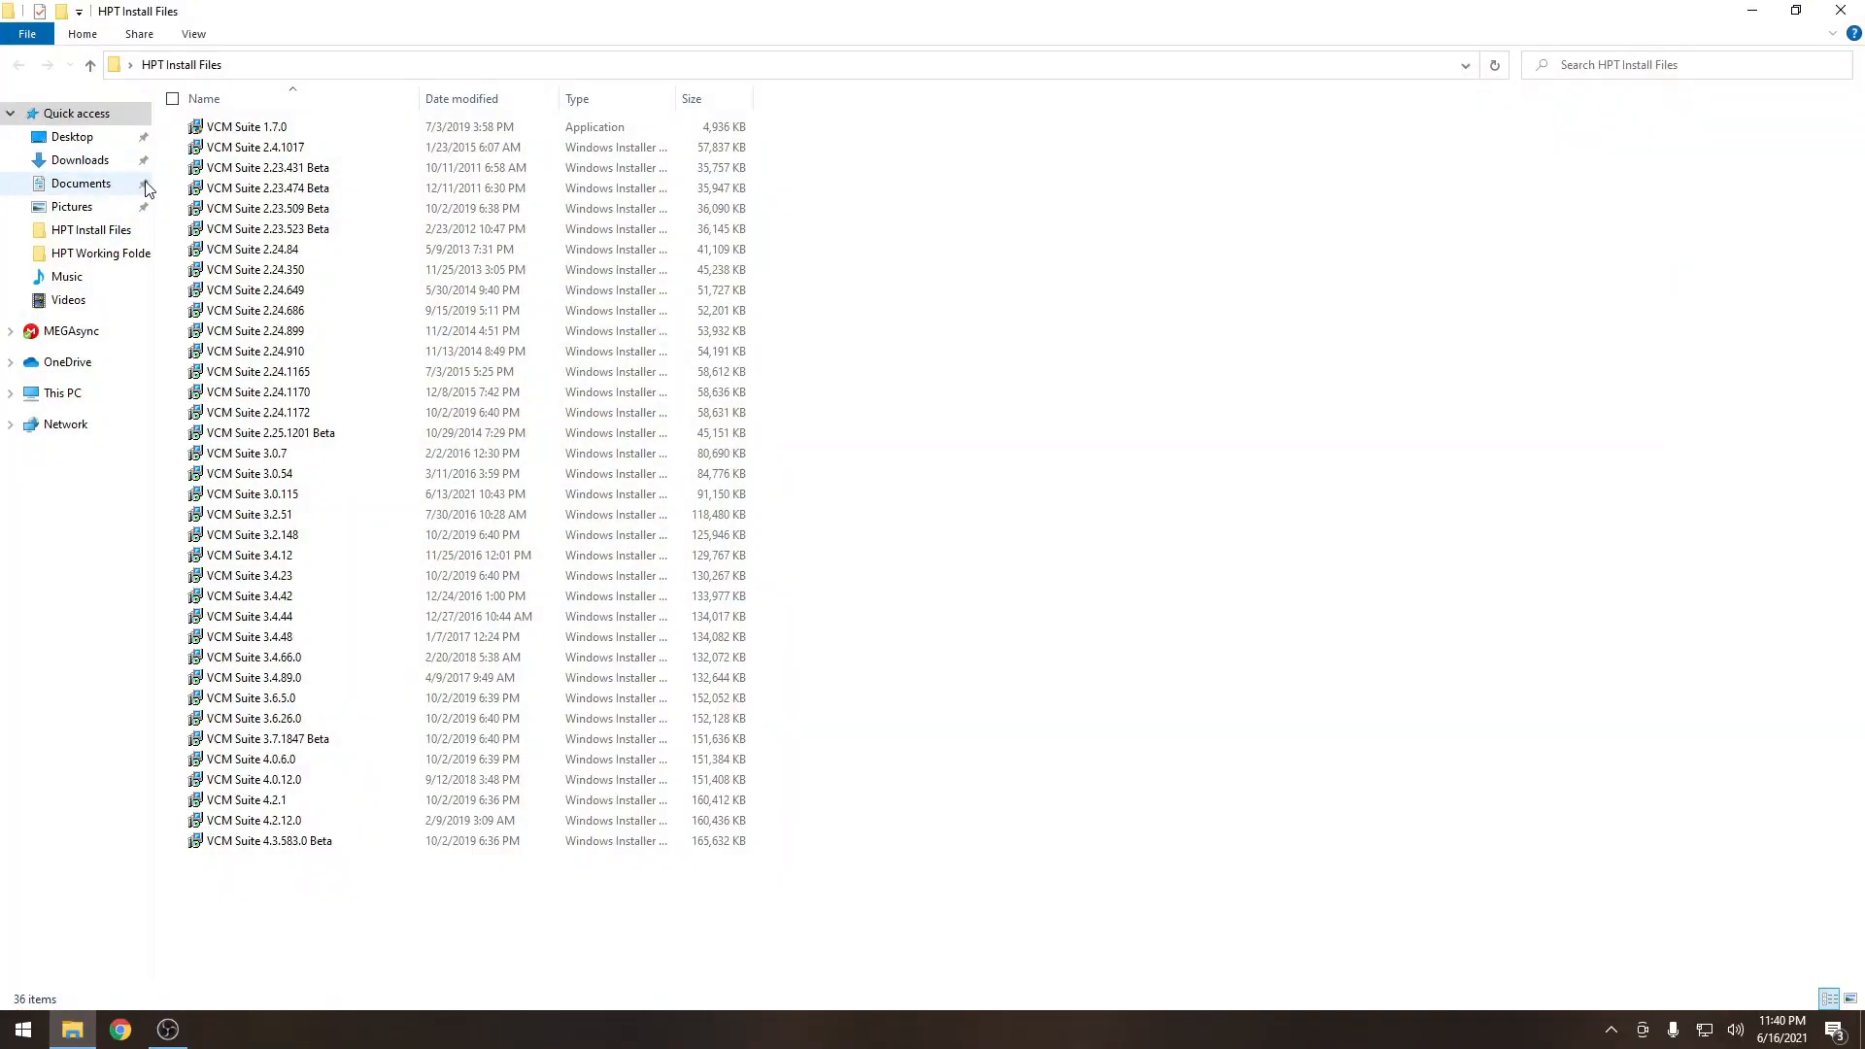
# Copy the 2.23.523 Beta name and install it to HP Tuners\VCM Suite 2.23.523 Beta.
pyautogui.rightClick(269, 229)
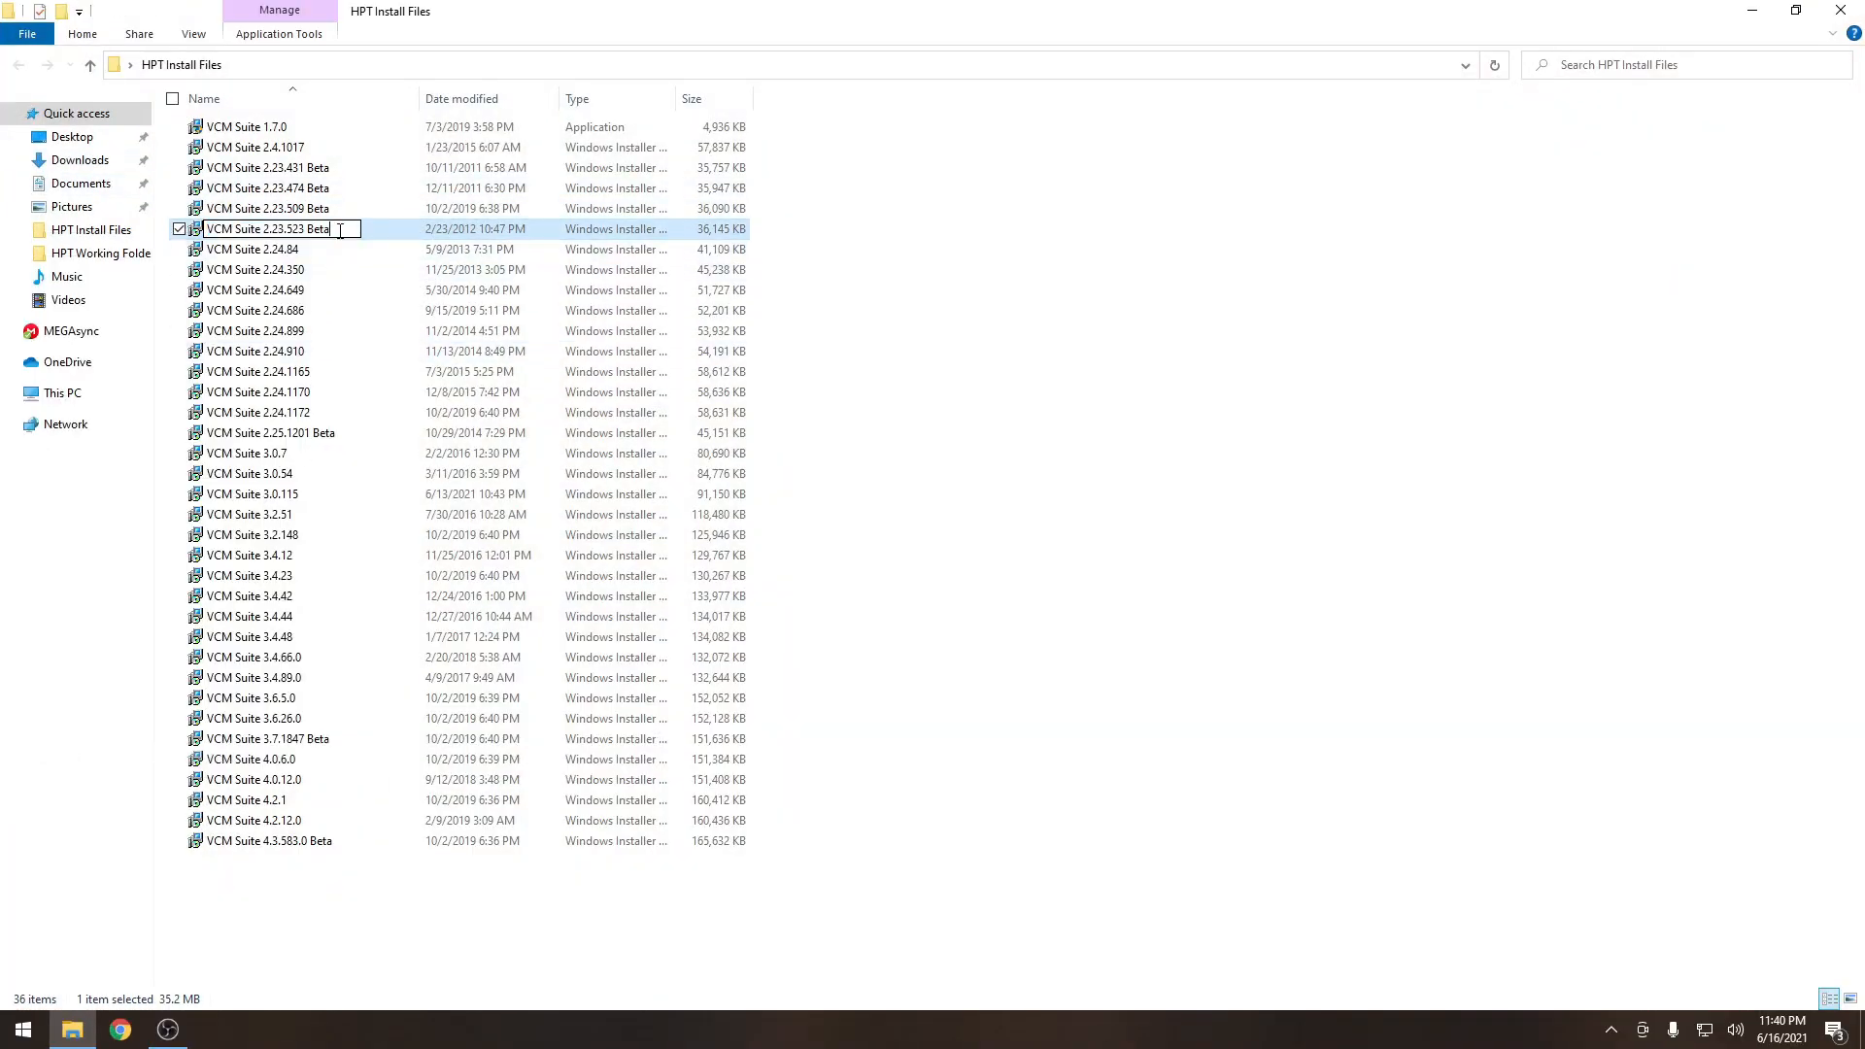
pyautogui.rightClick(291, 229)
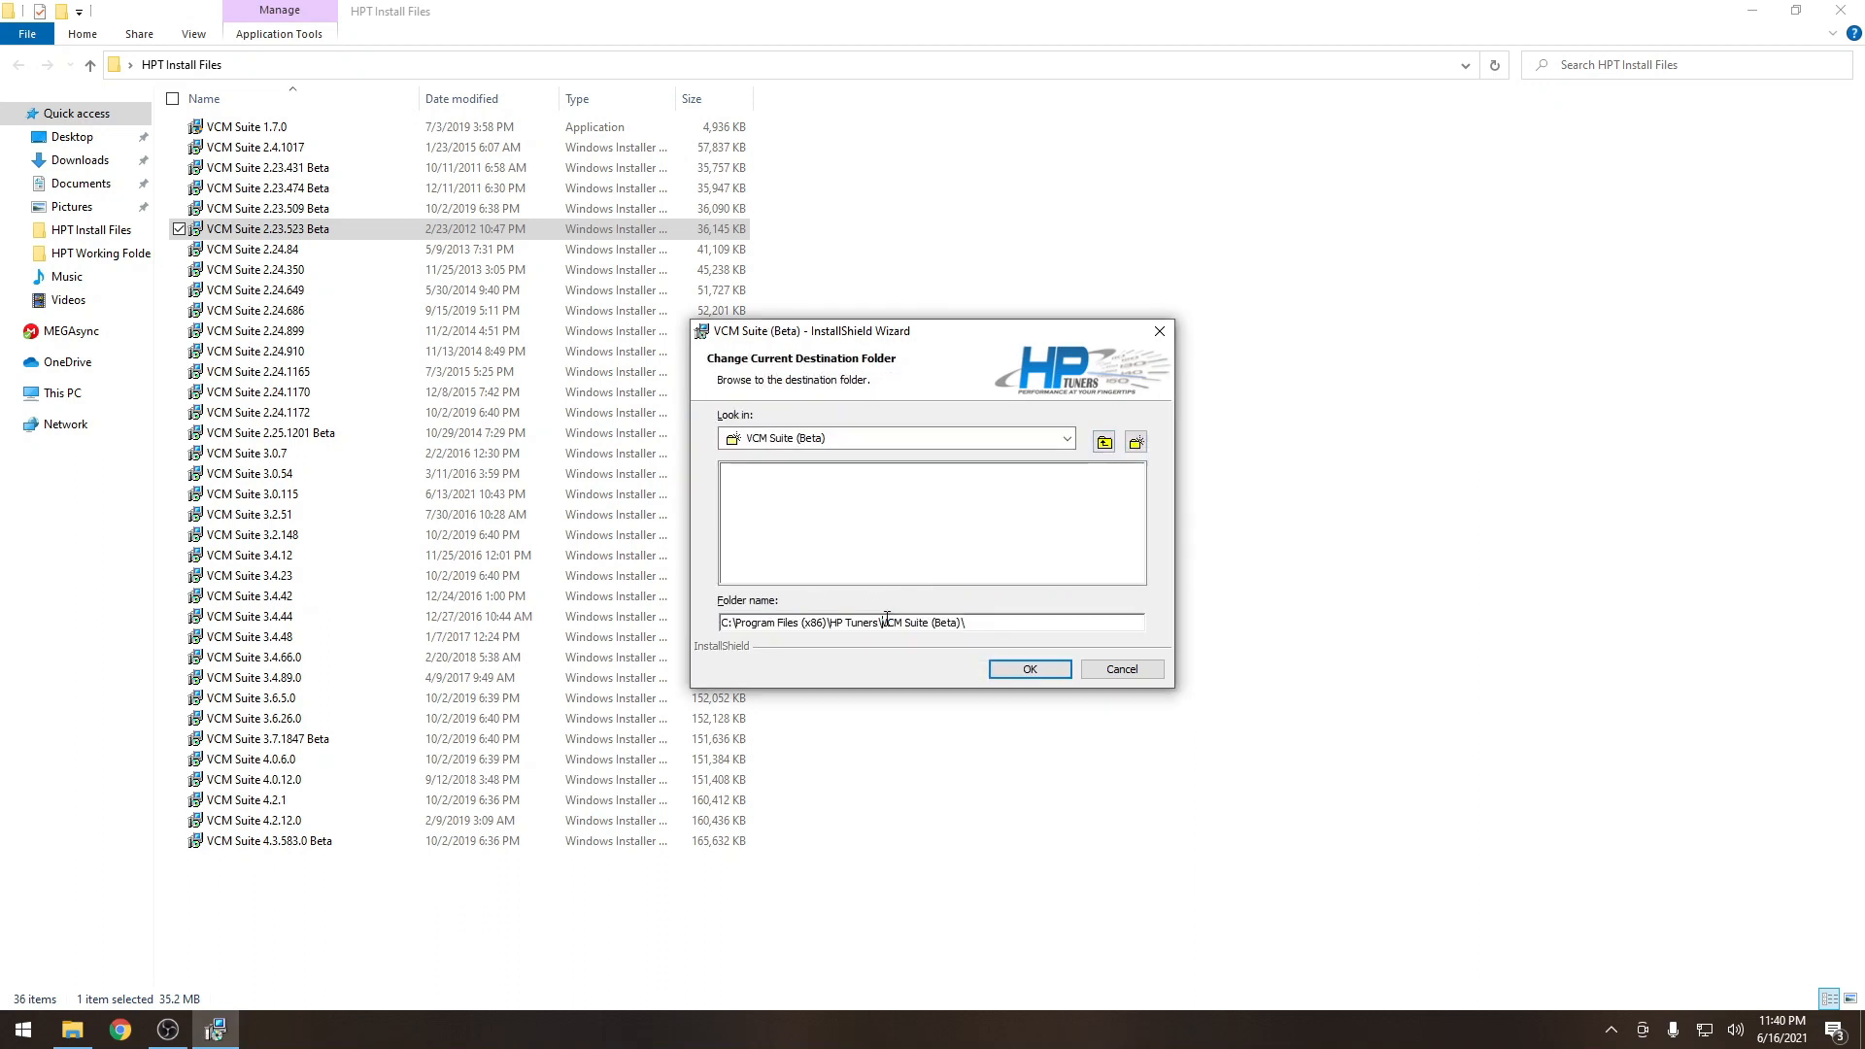
pyautogui.doubleClick(920, 622)
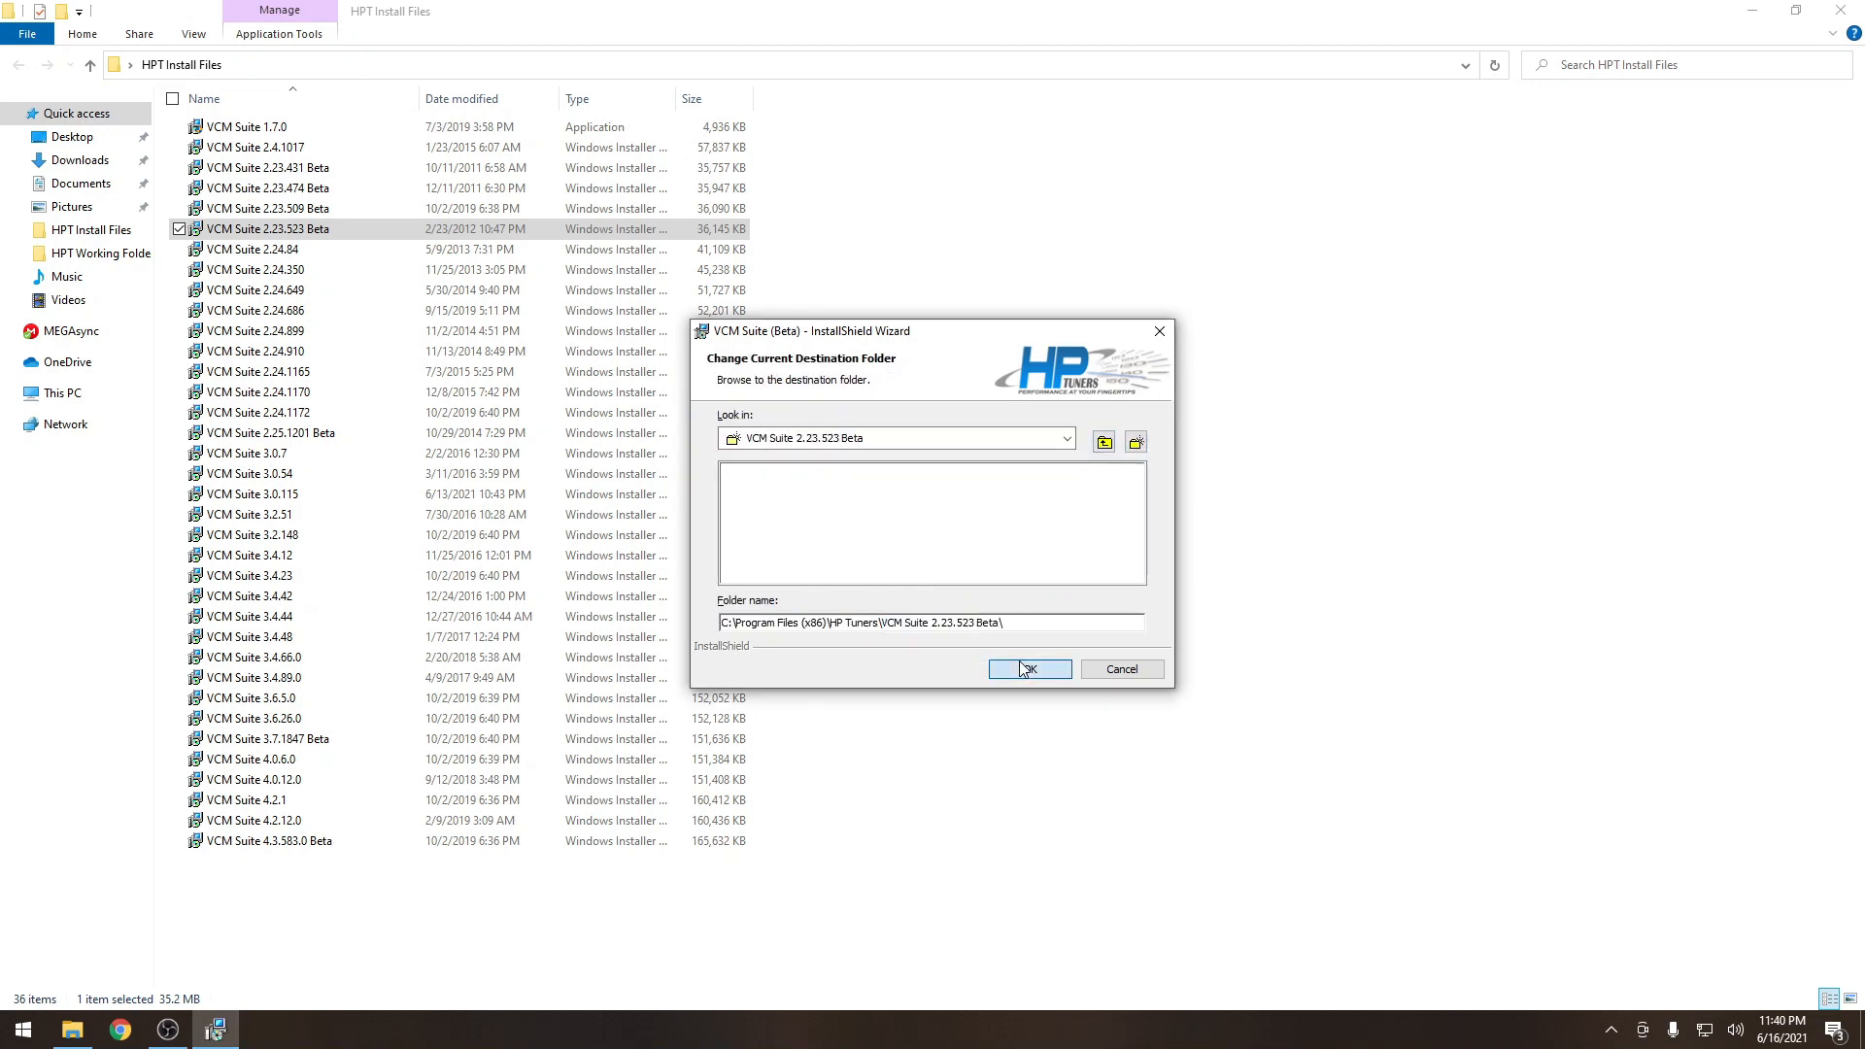
pyautogui.click(1030, 669)
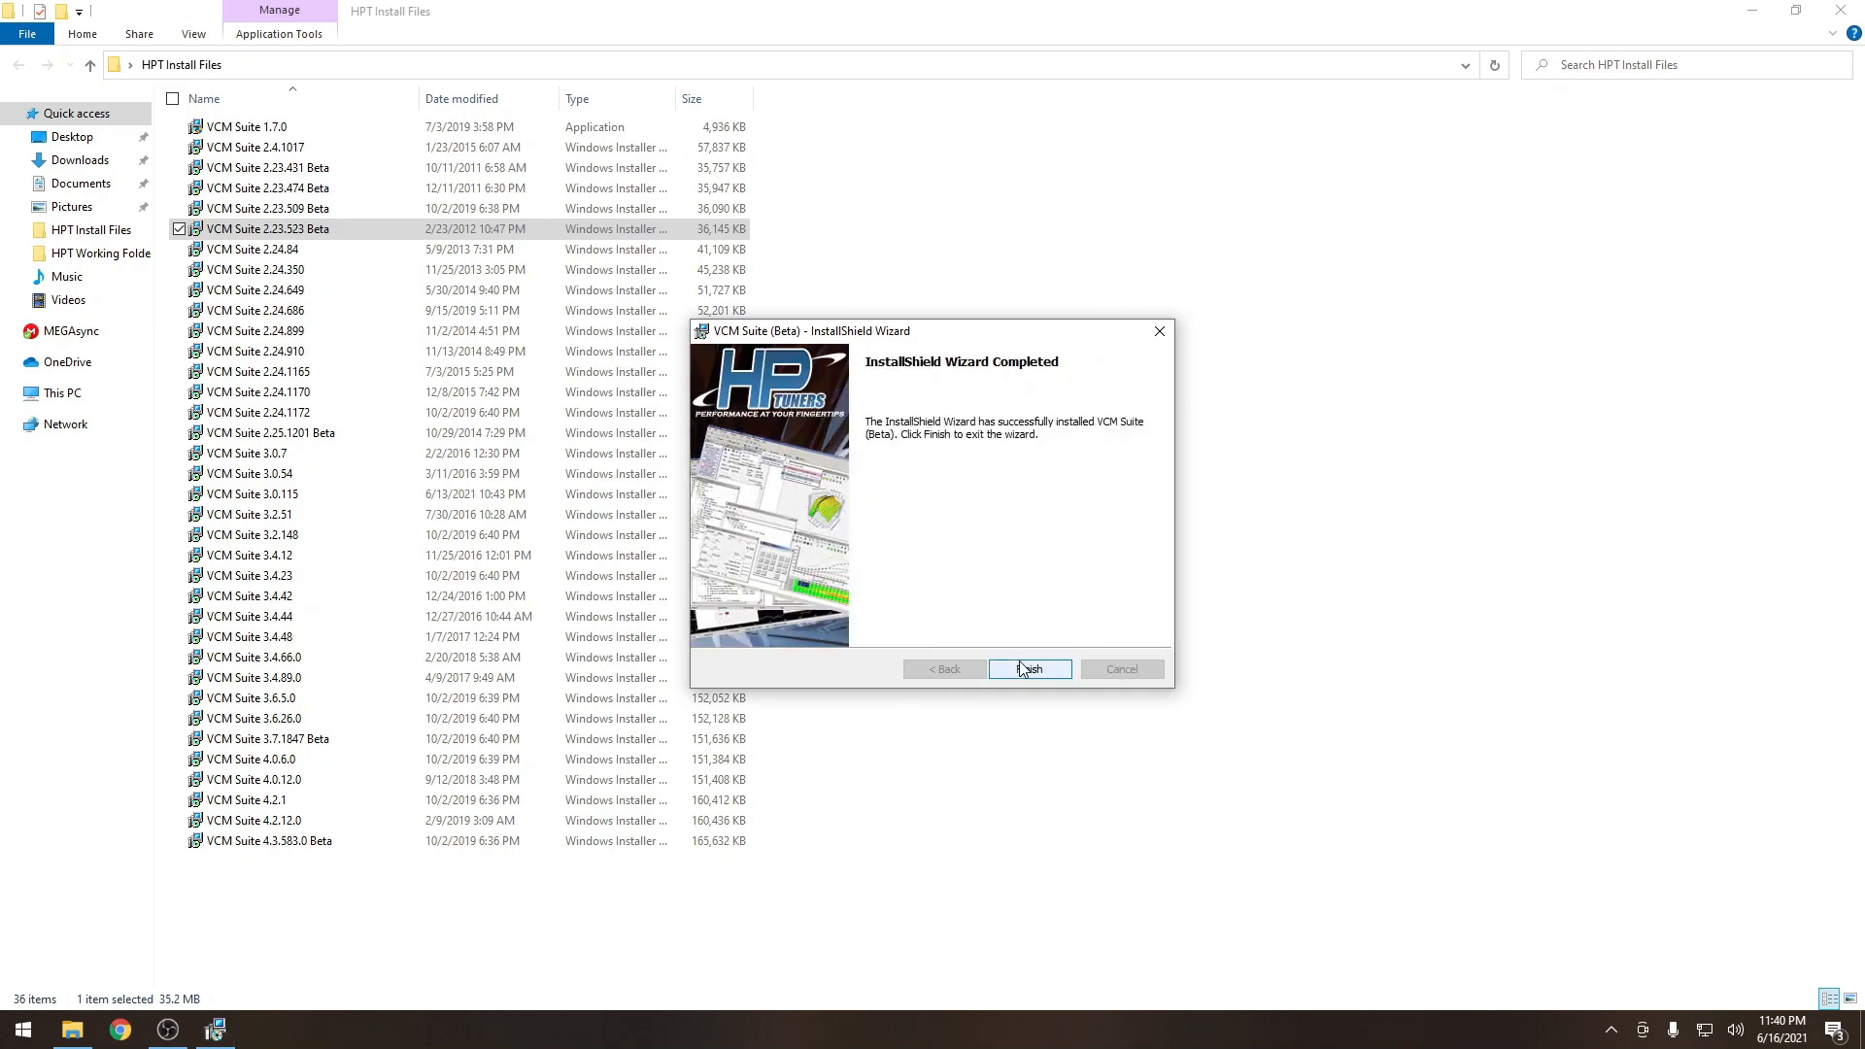
pyautogui.click(1031, 669)
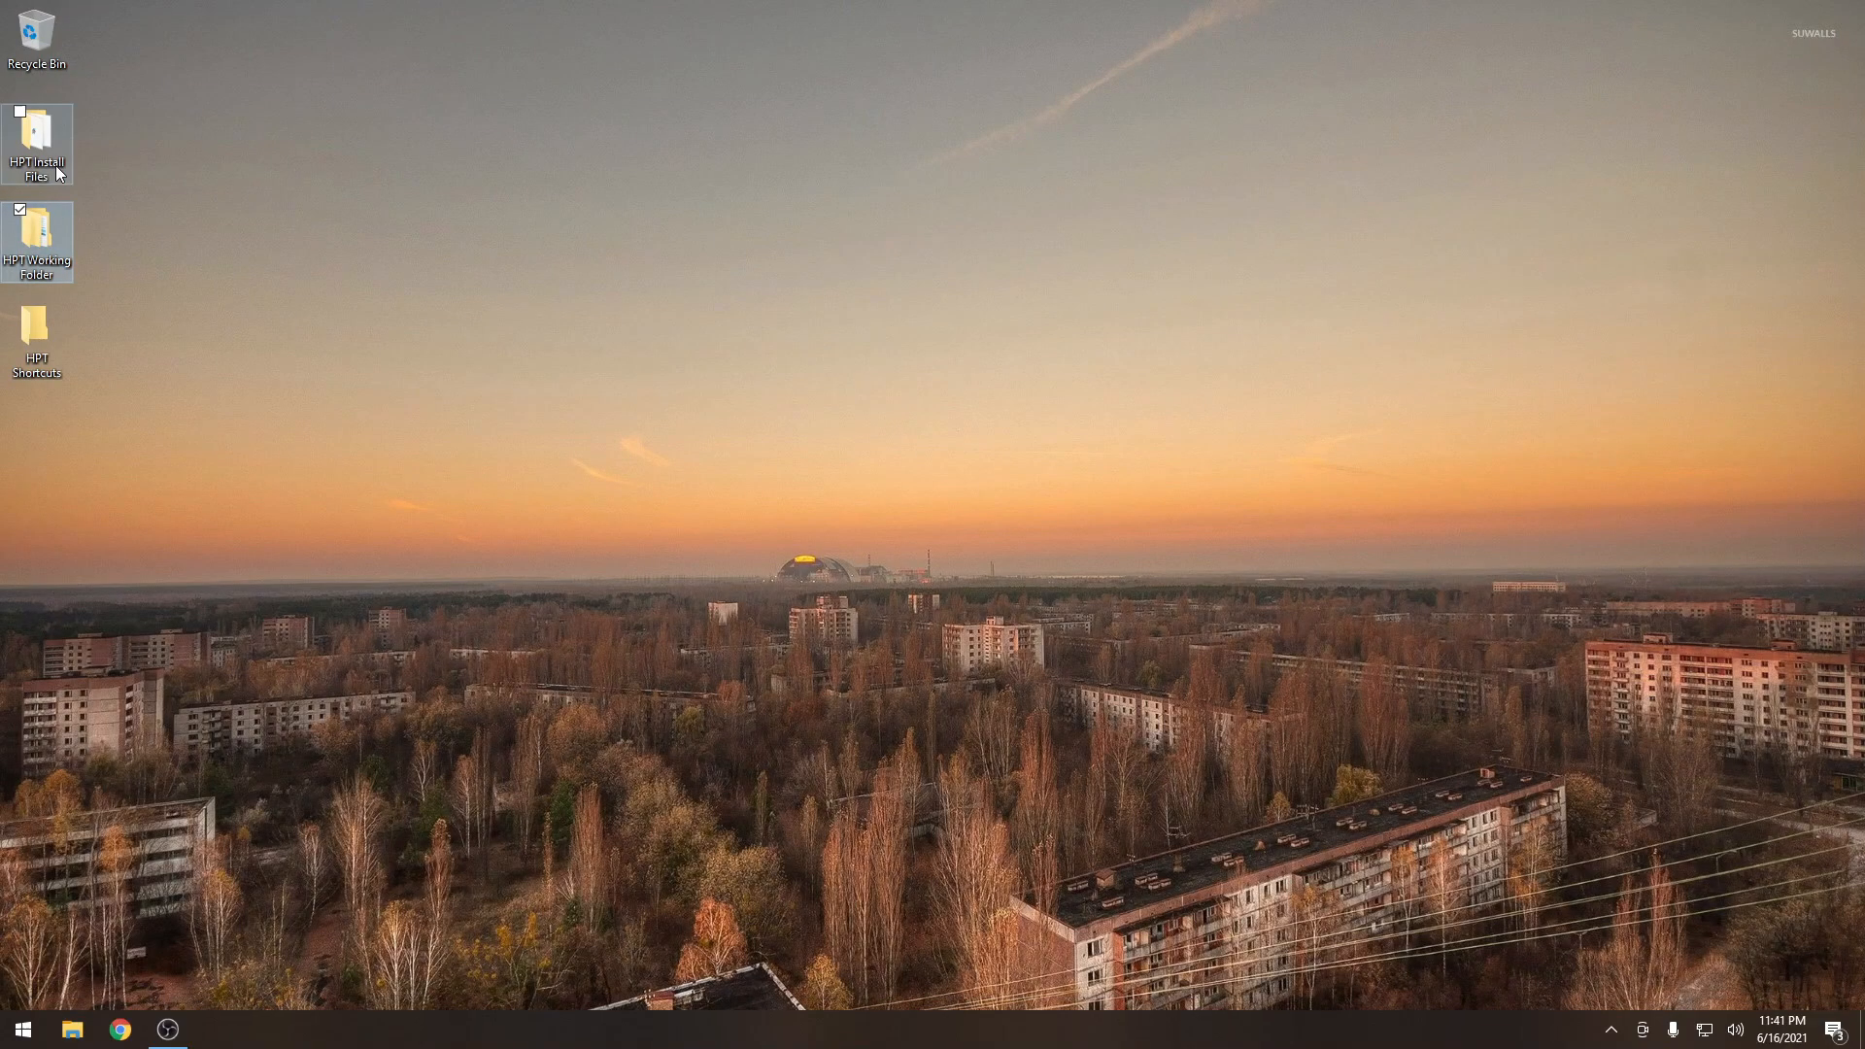
# Reopen HPT Install Files and copy the VCM Suite 3.6.26.0 installer's name without renaming.
pyautogui.doubleClick(36, 126)
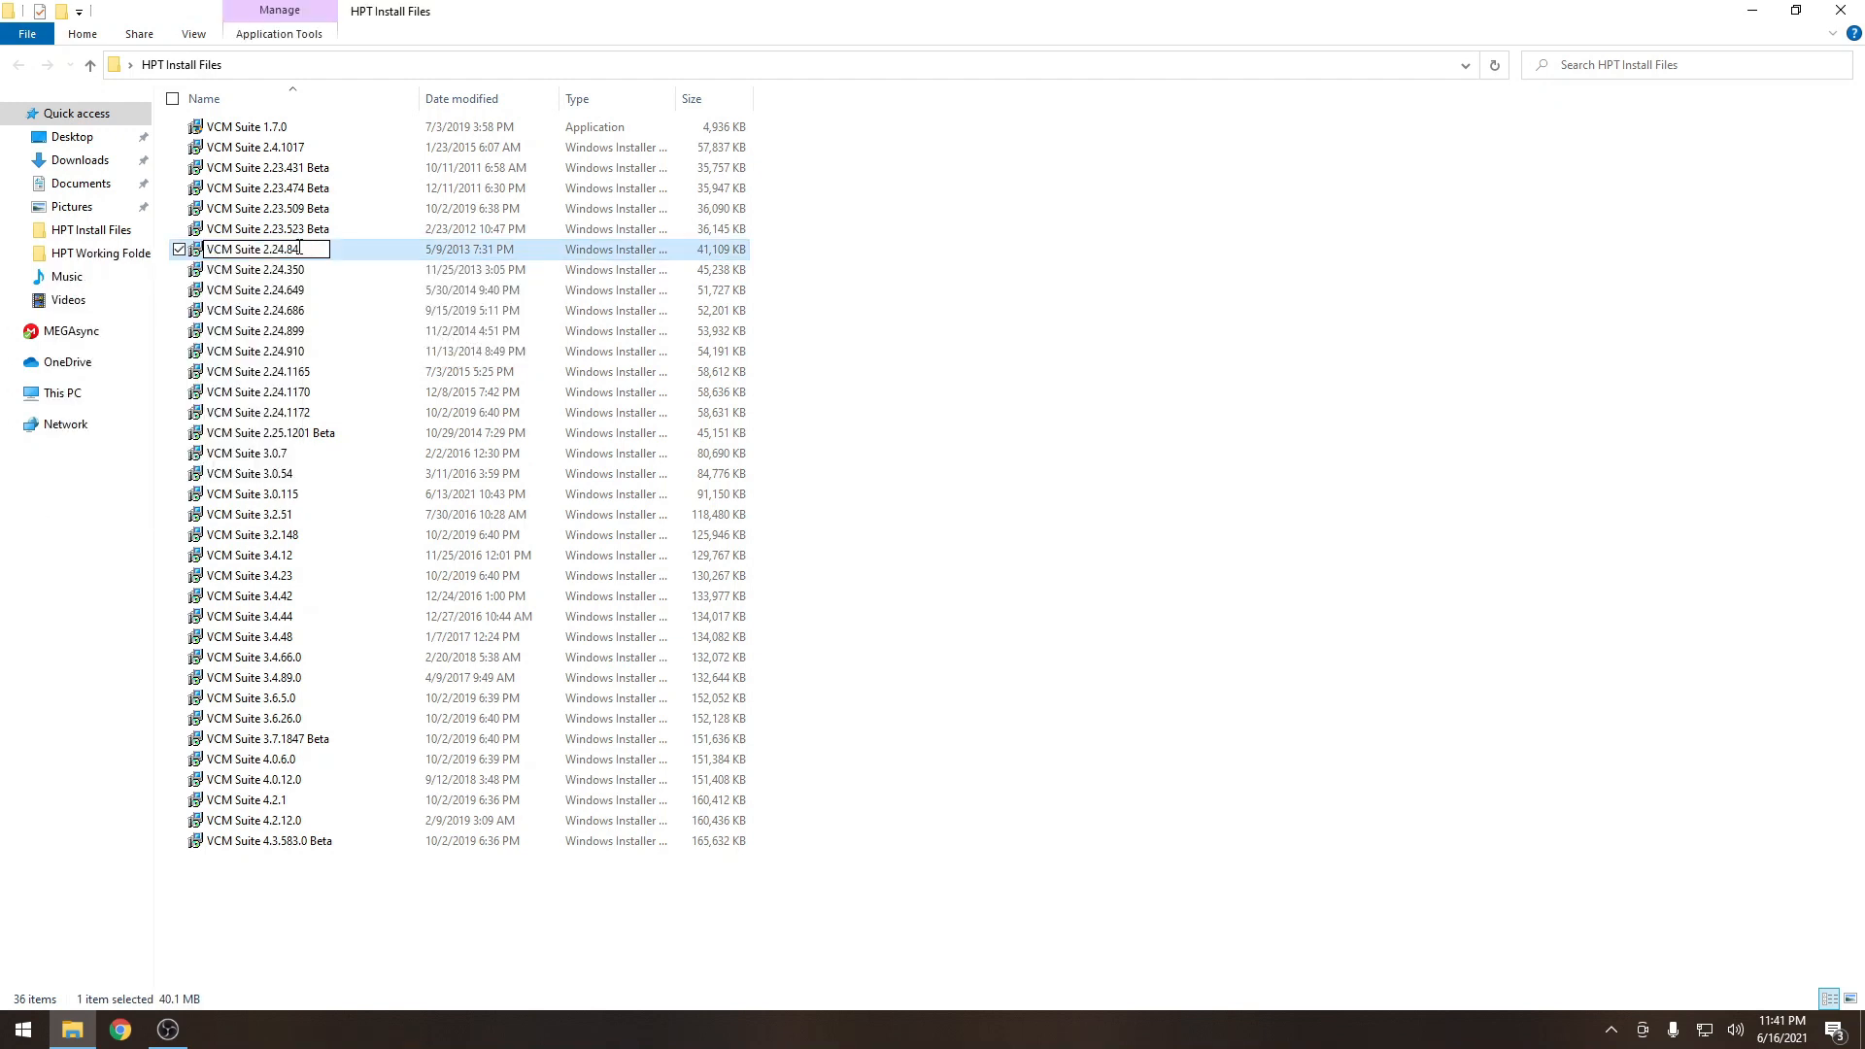
pyautogui.rightClick(263, 250)
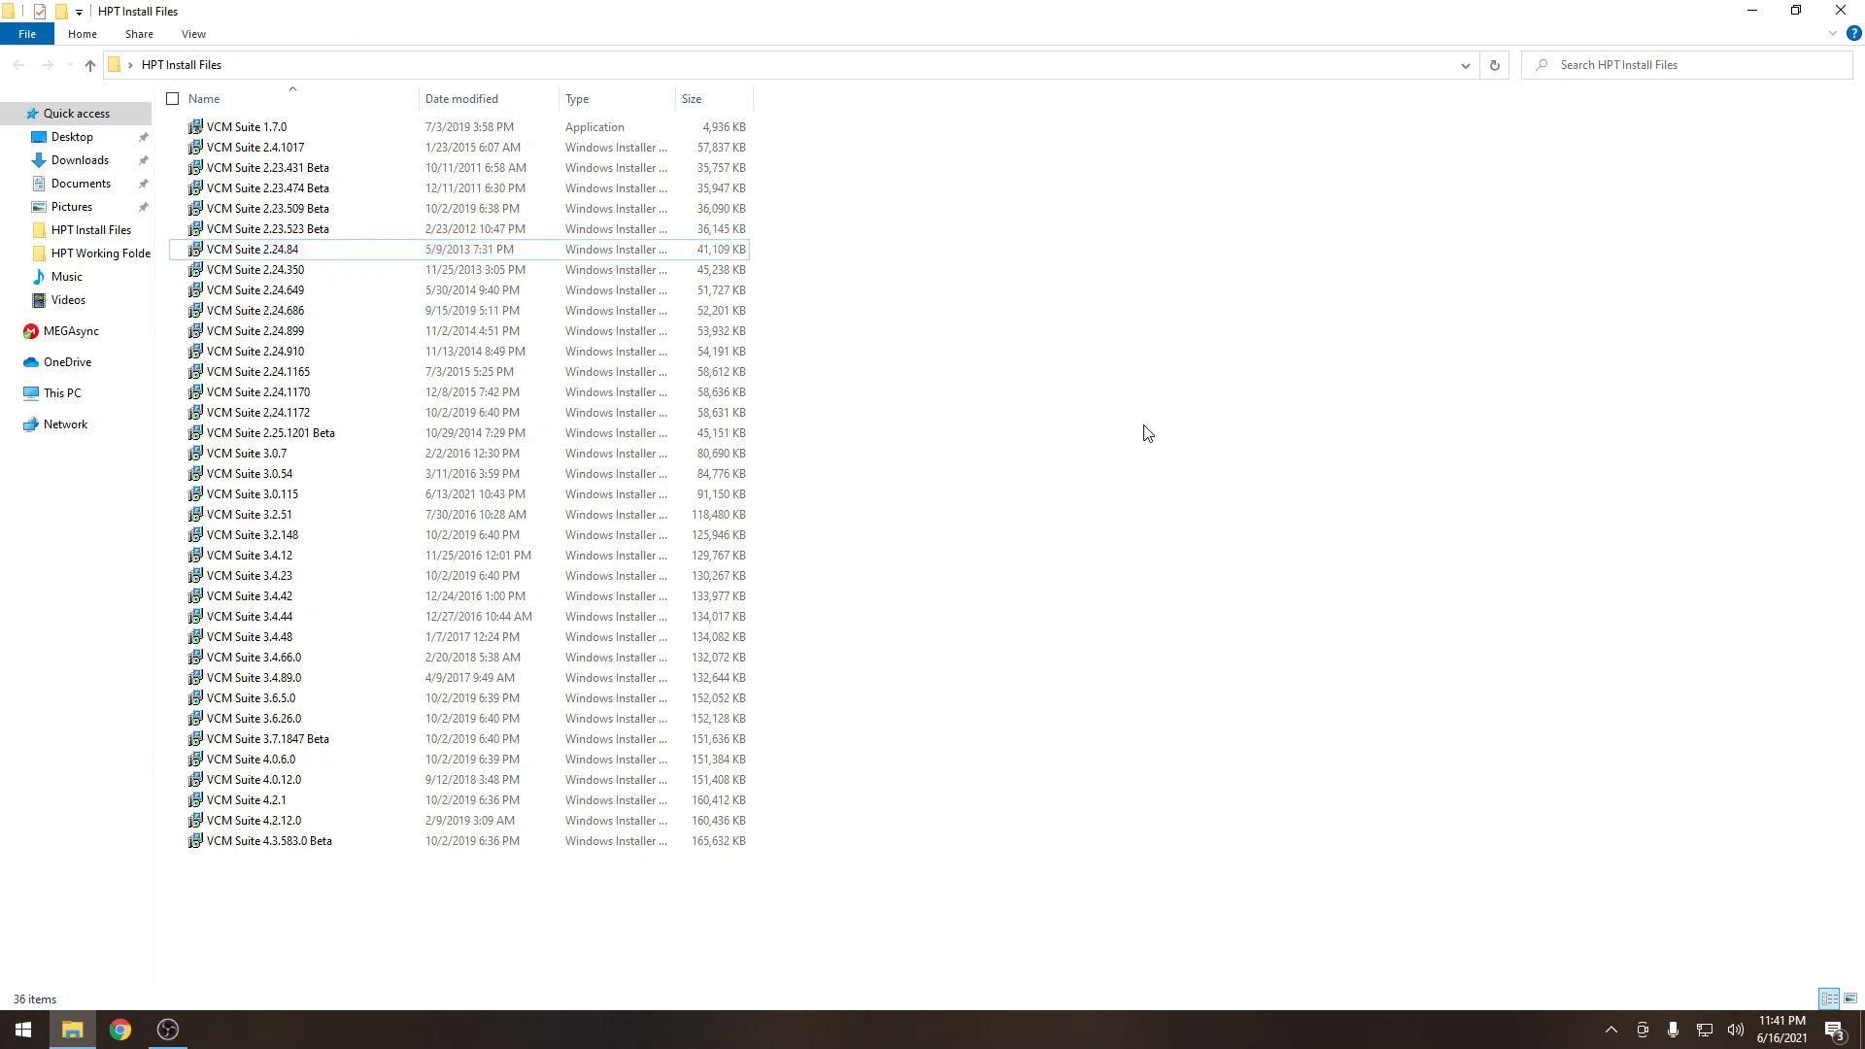
pyautogui.moveTo(309, 719)
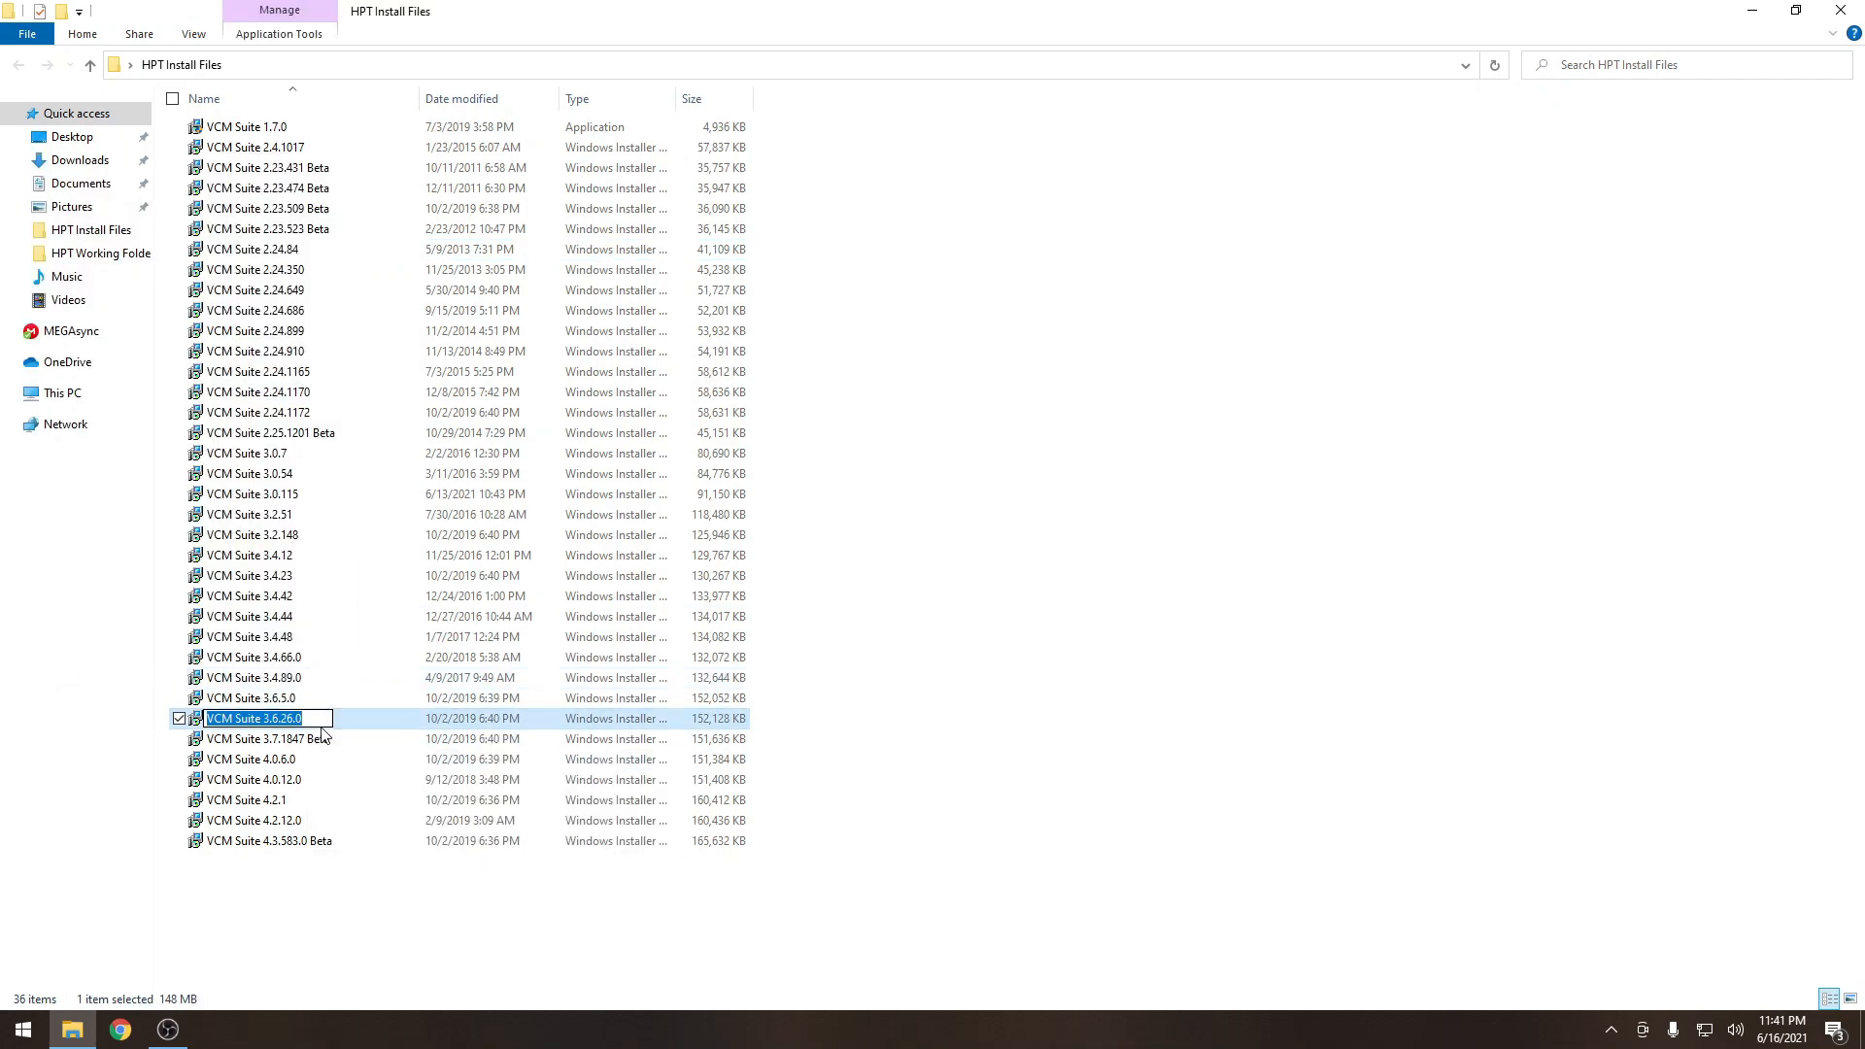
pyautogui.rightClick(252, 718)
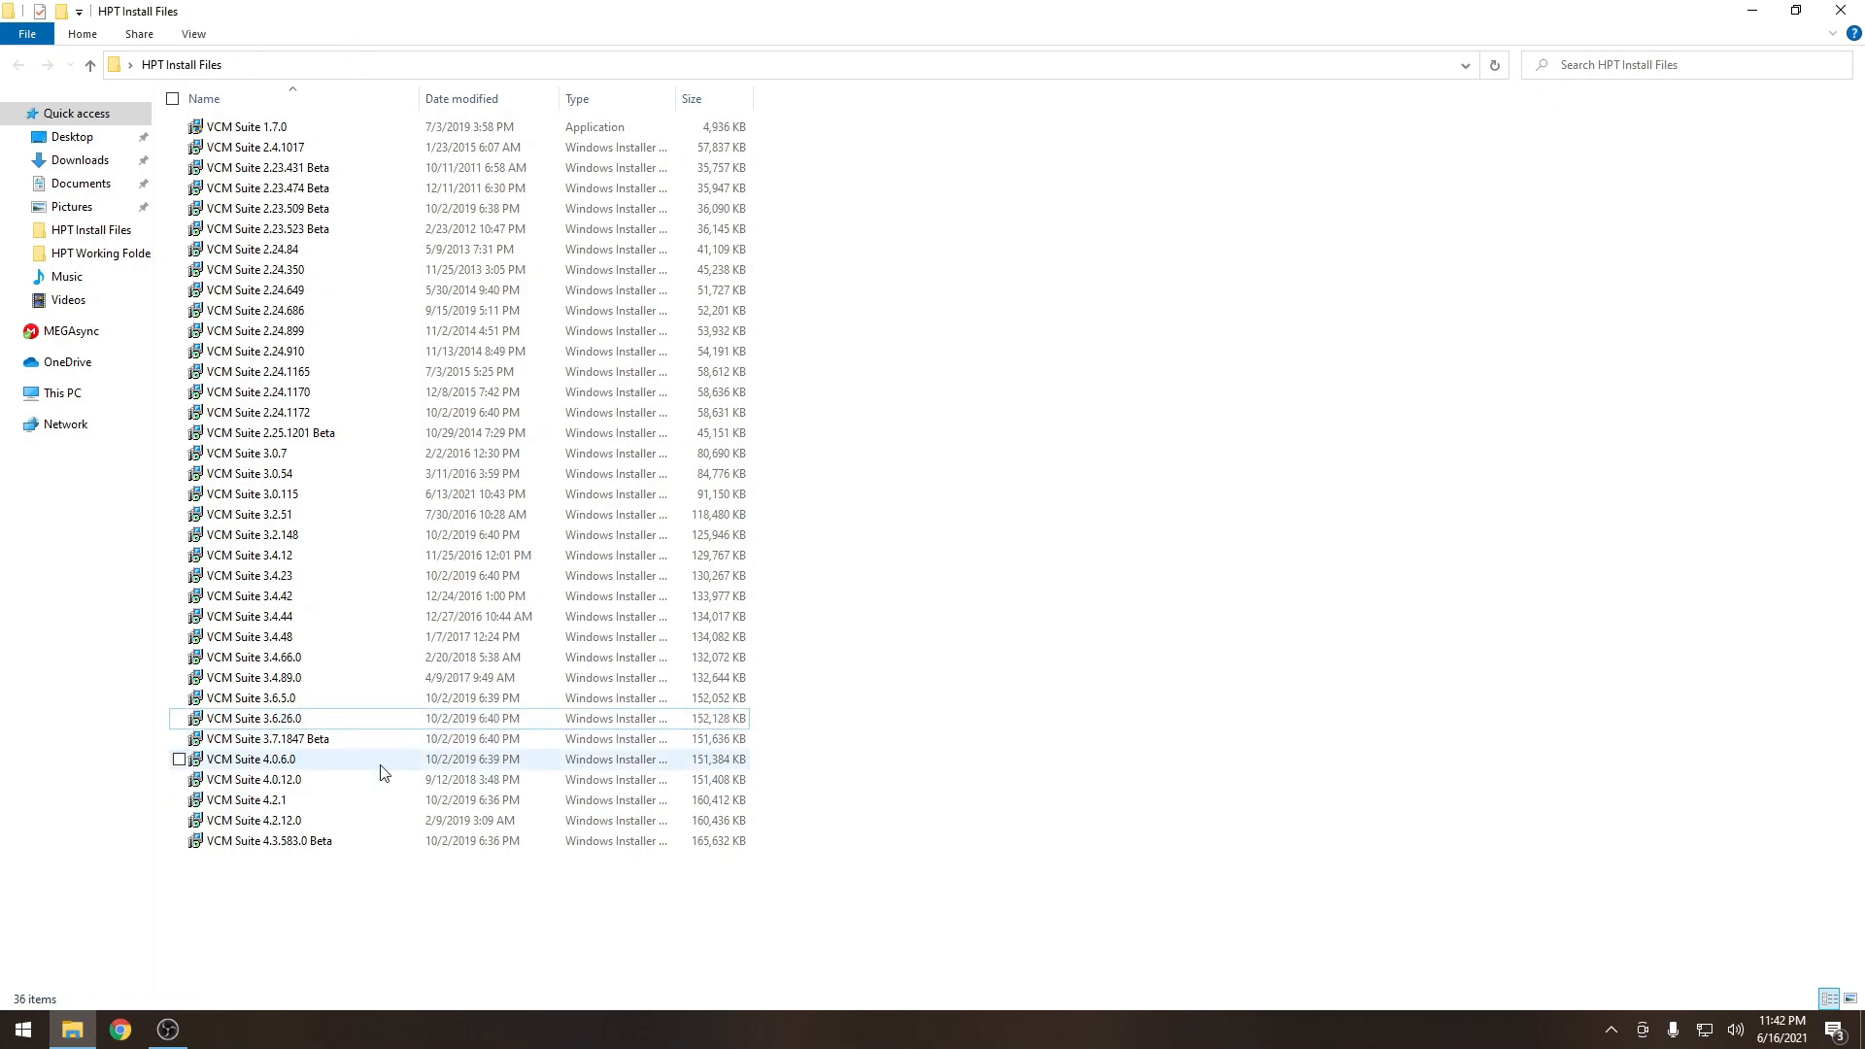
# Install VCM Suite 3.6.26.0 into a folder named with its copied version name.
pyautogui.doubleClick(253, 718)
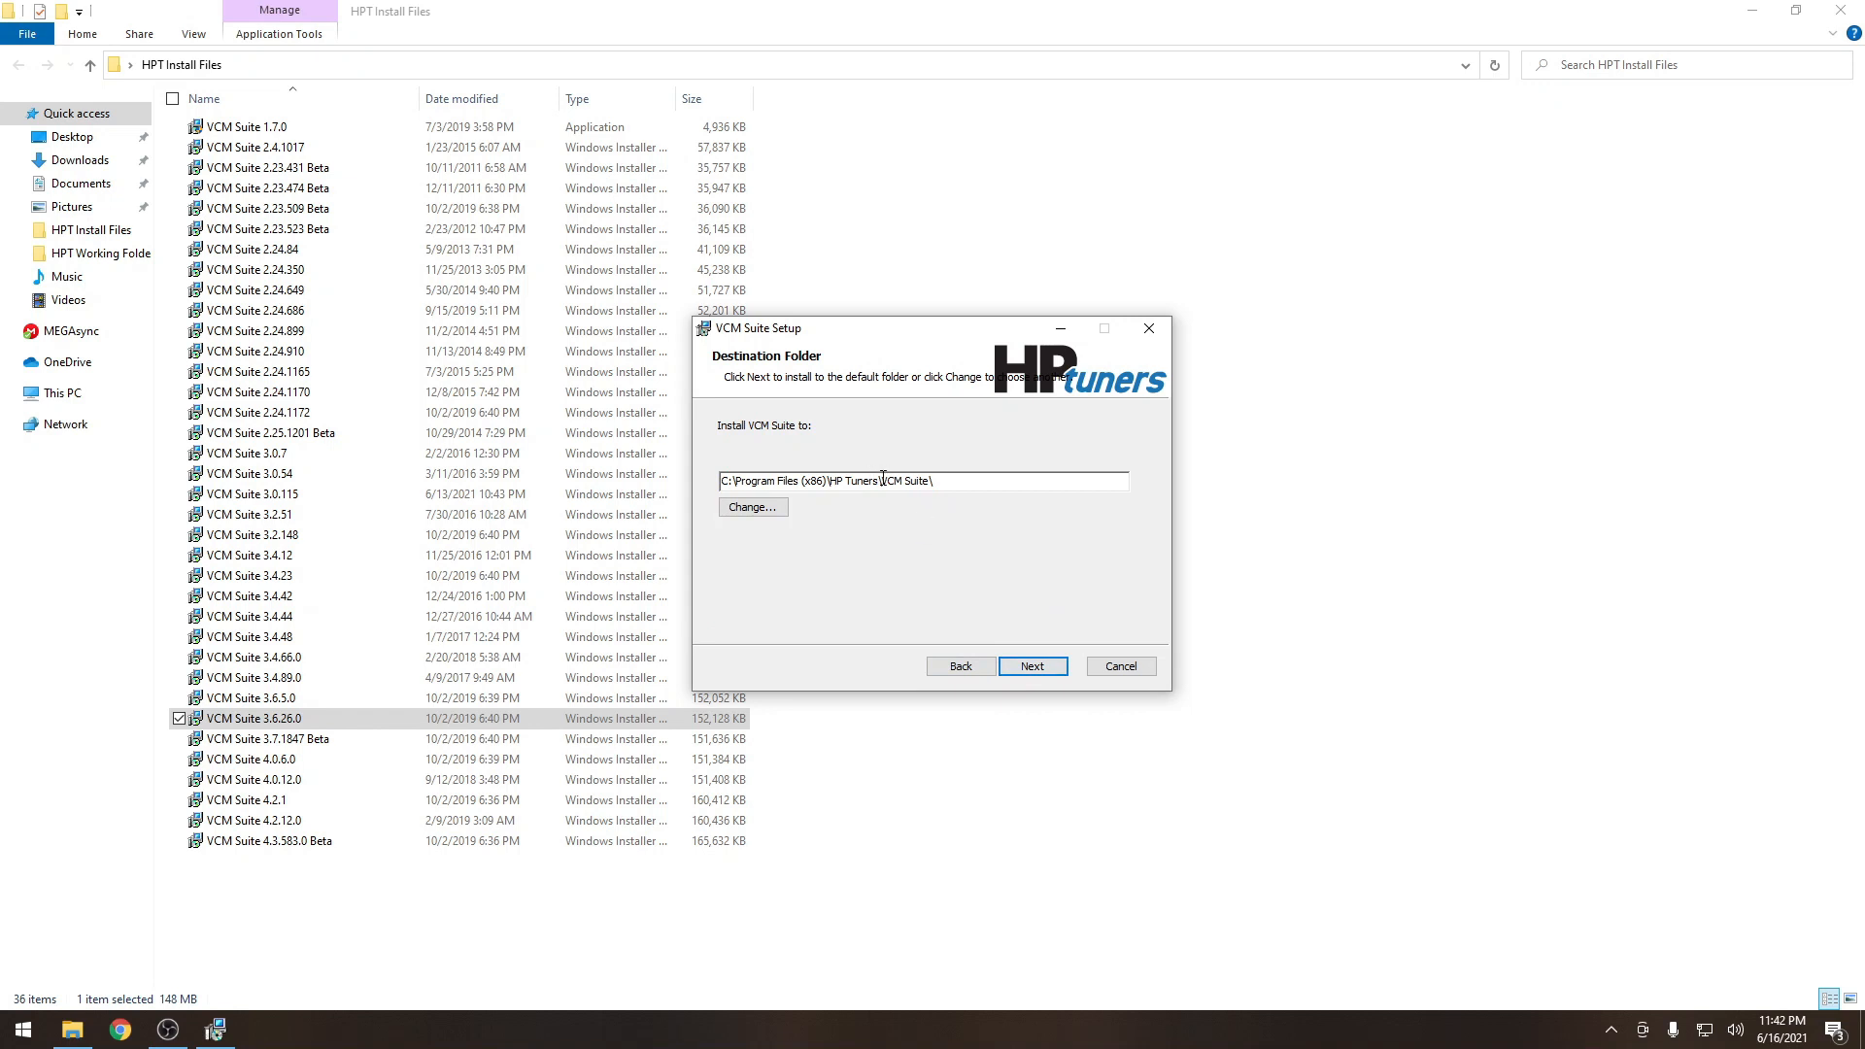
pyautogui.doubleClick(906, 481)
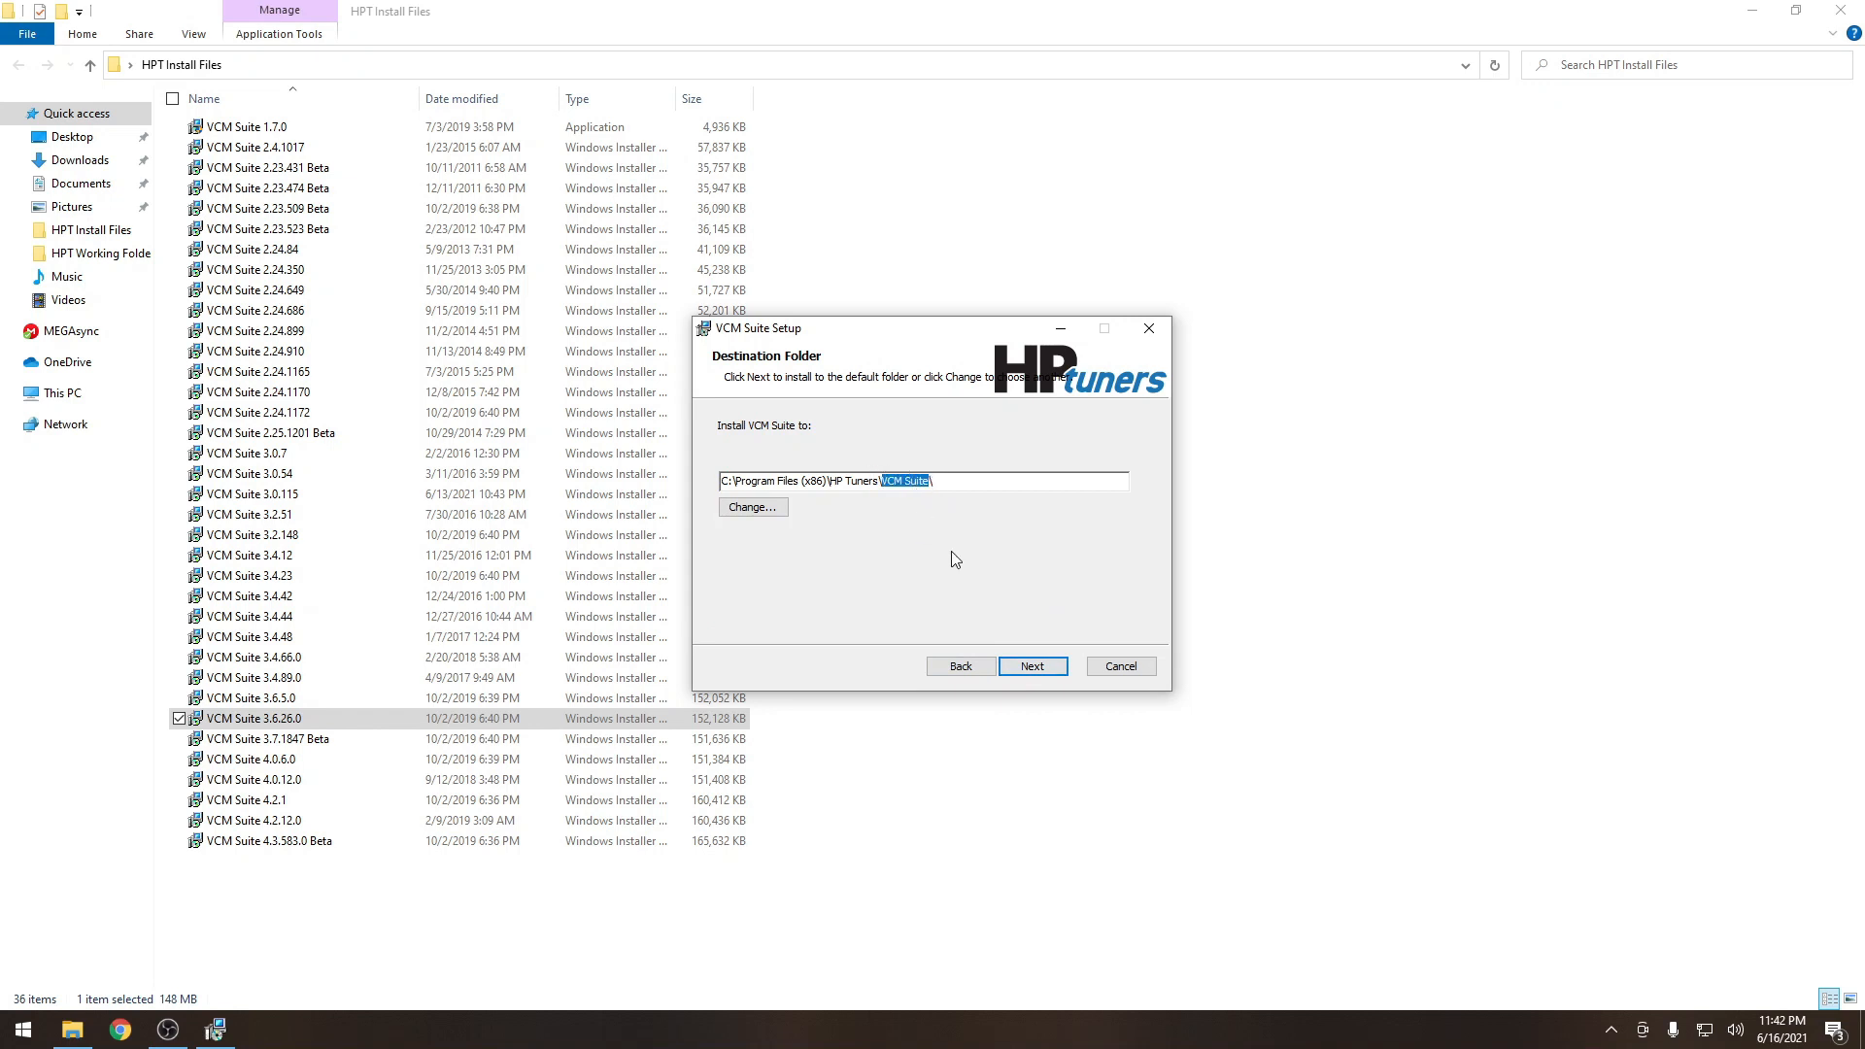
pyautogui.click(1032, 665)
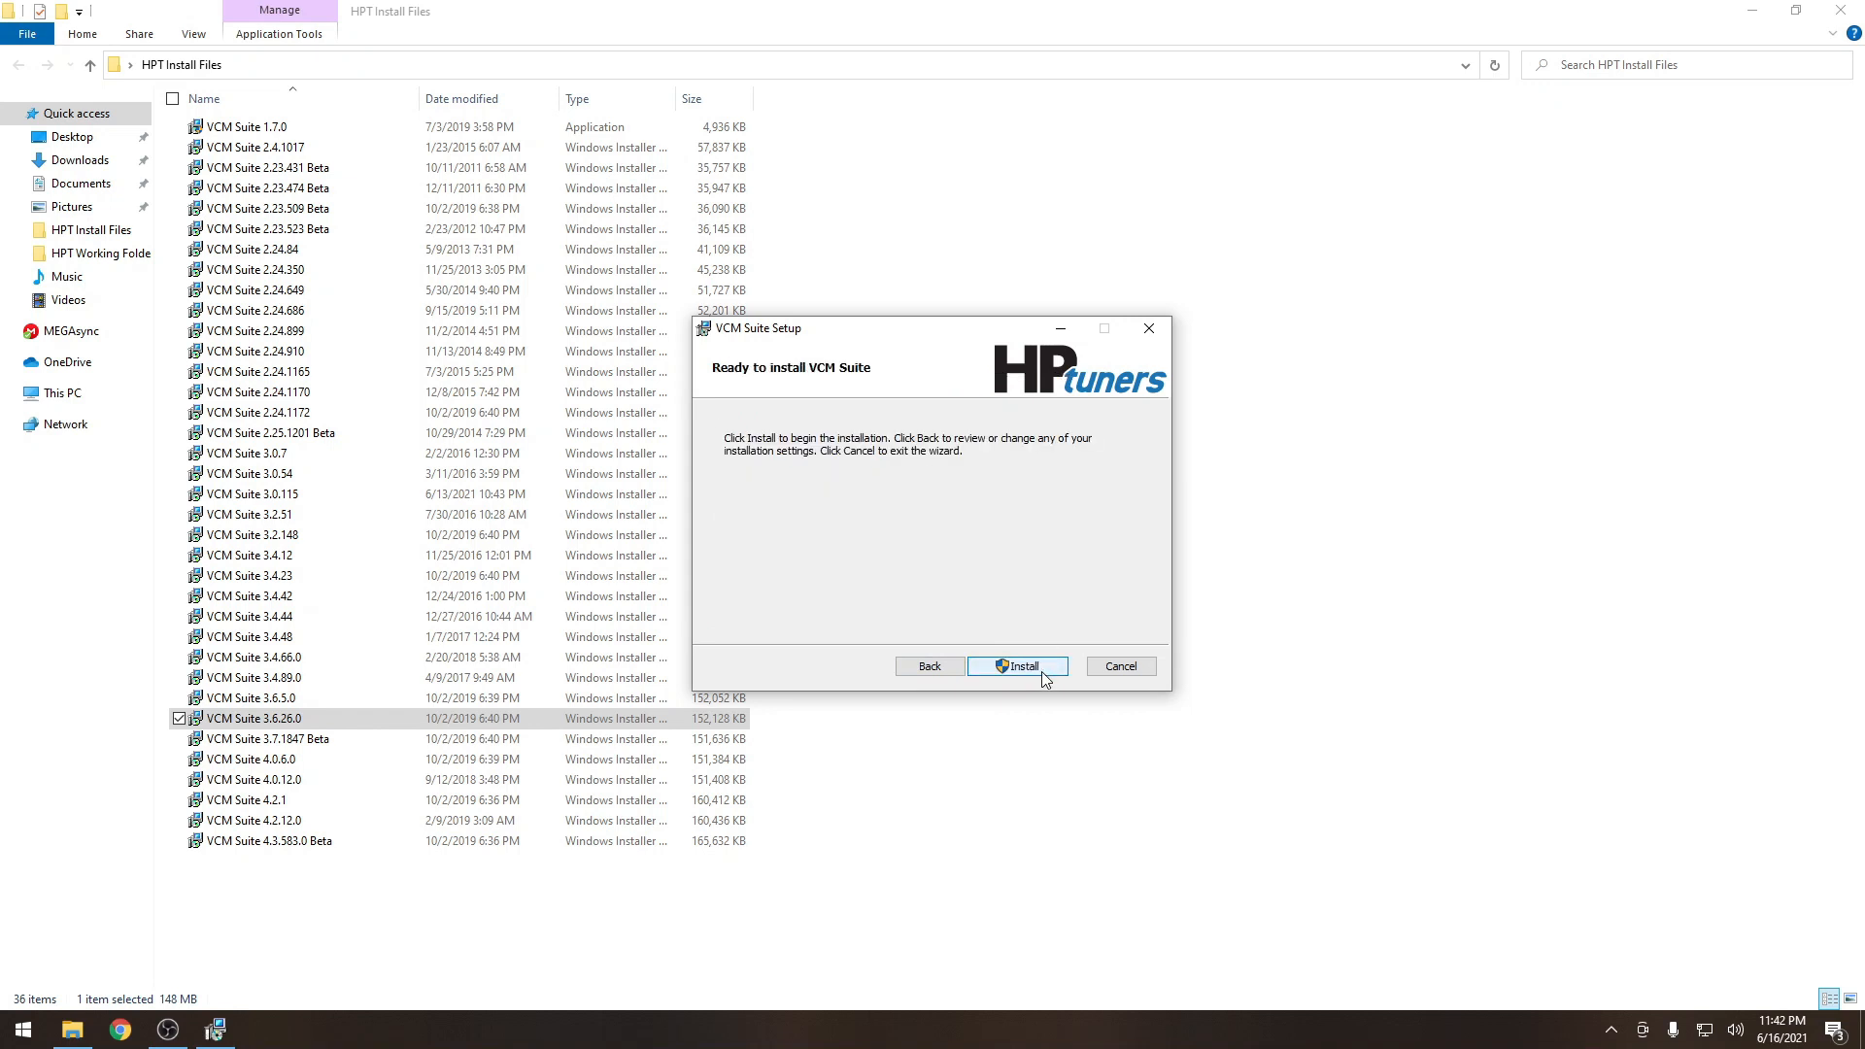
pyautogui.click(1018, 666)
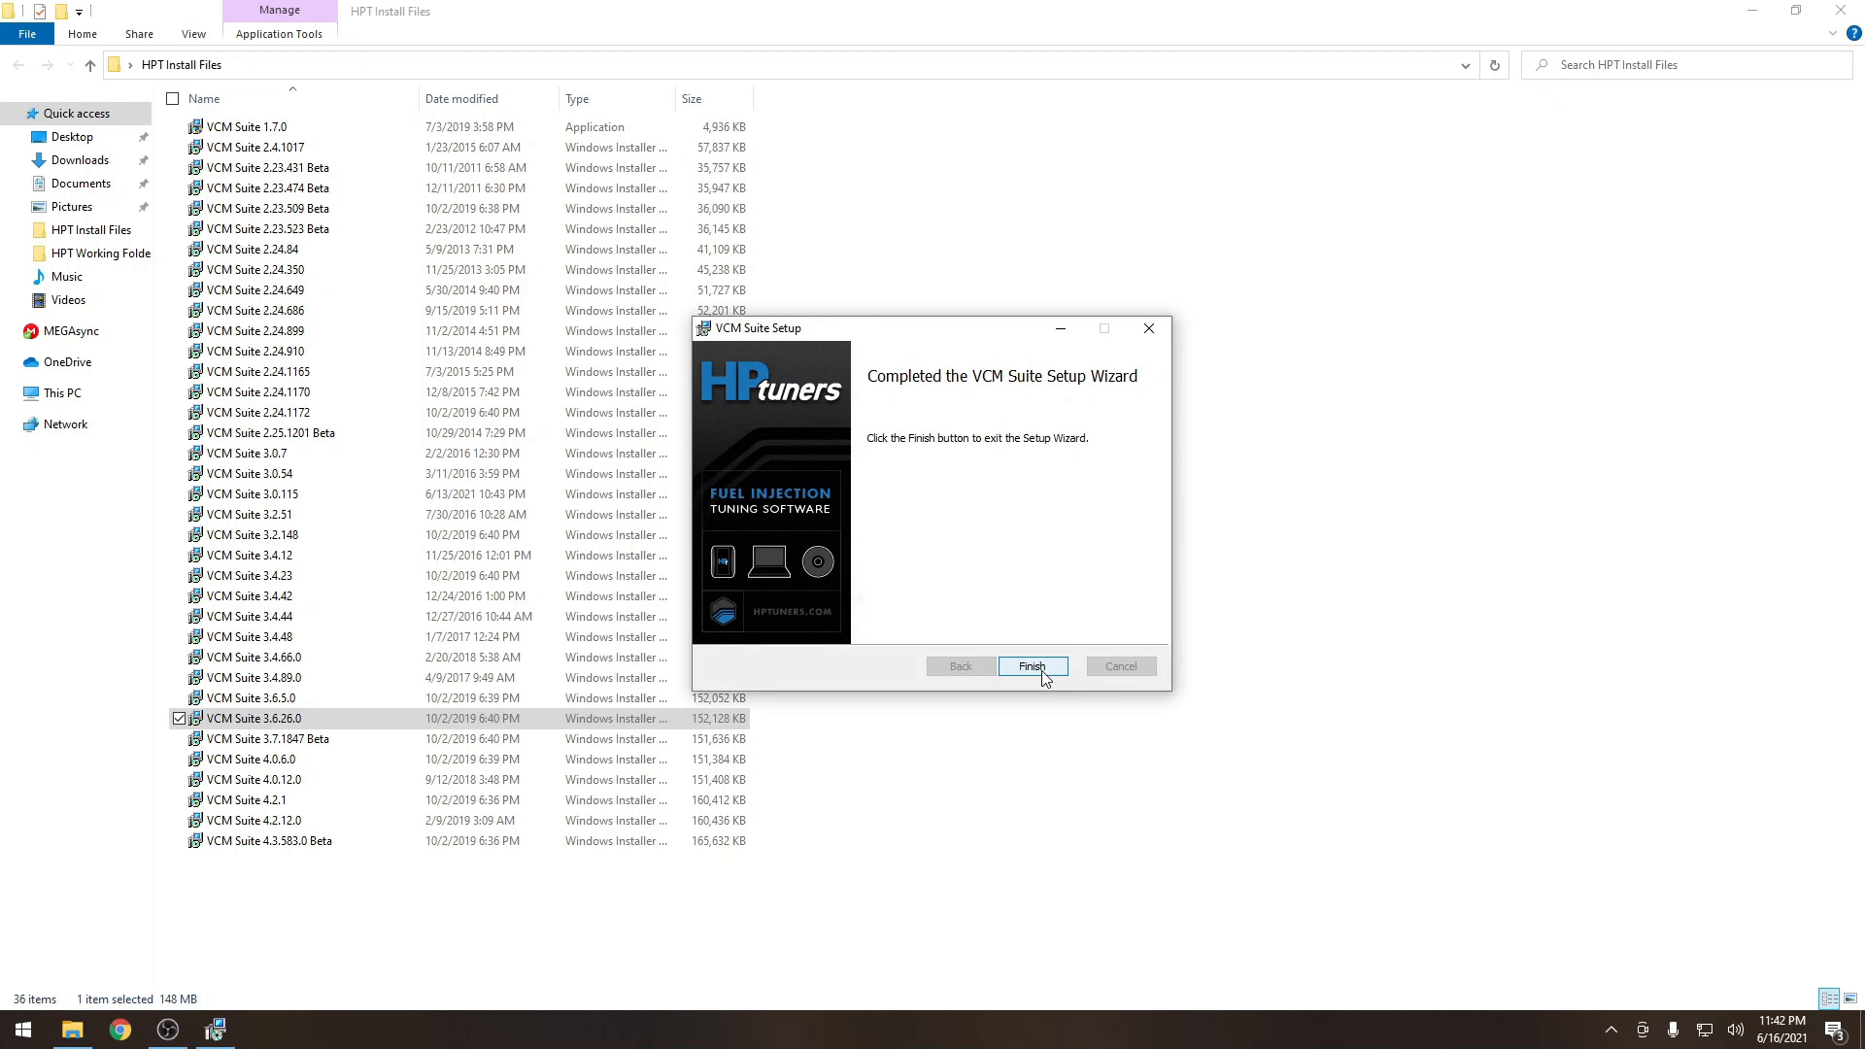
pyautogui.click(1033, 666)
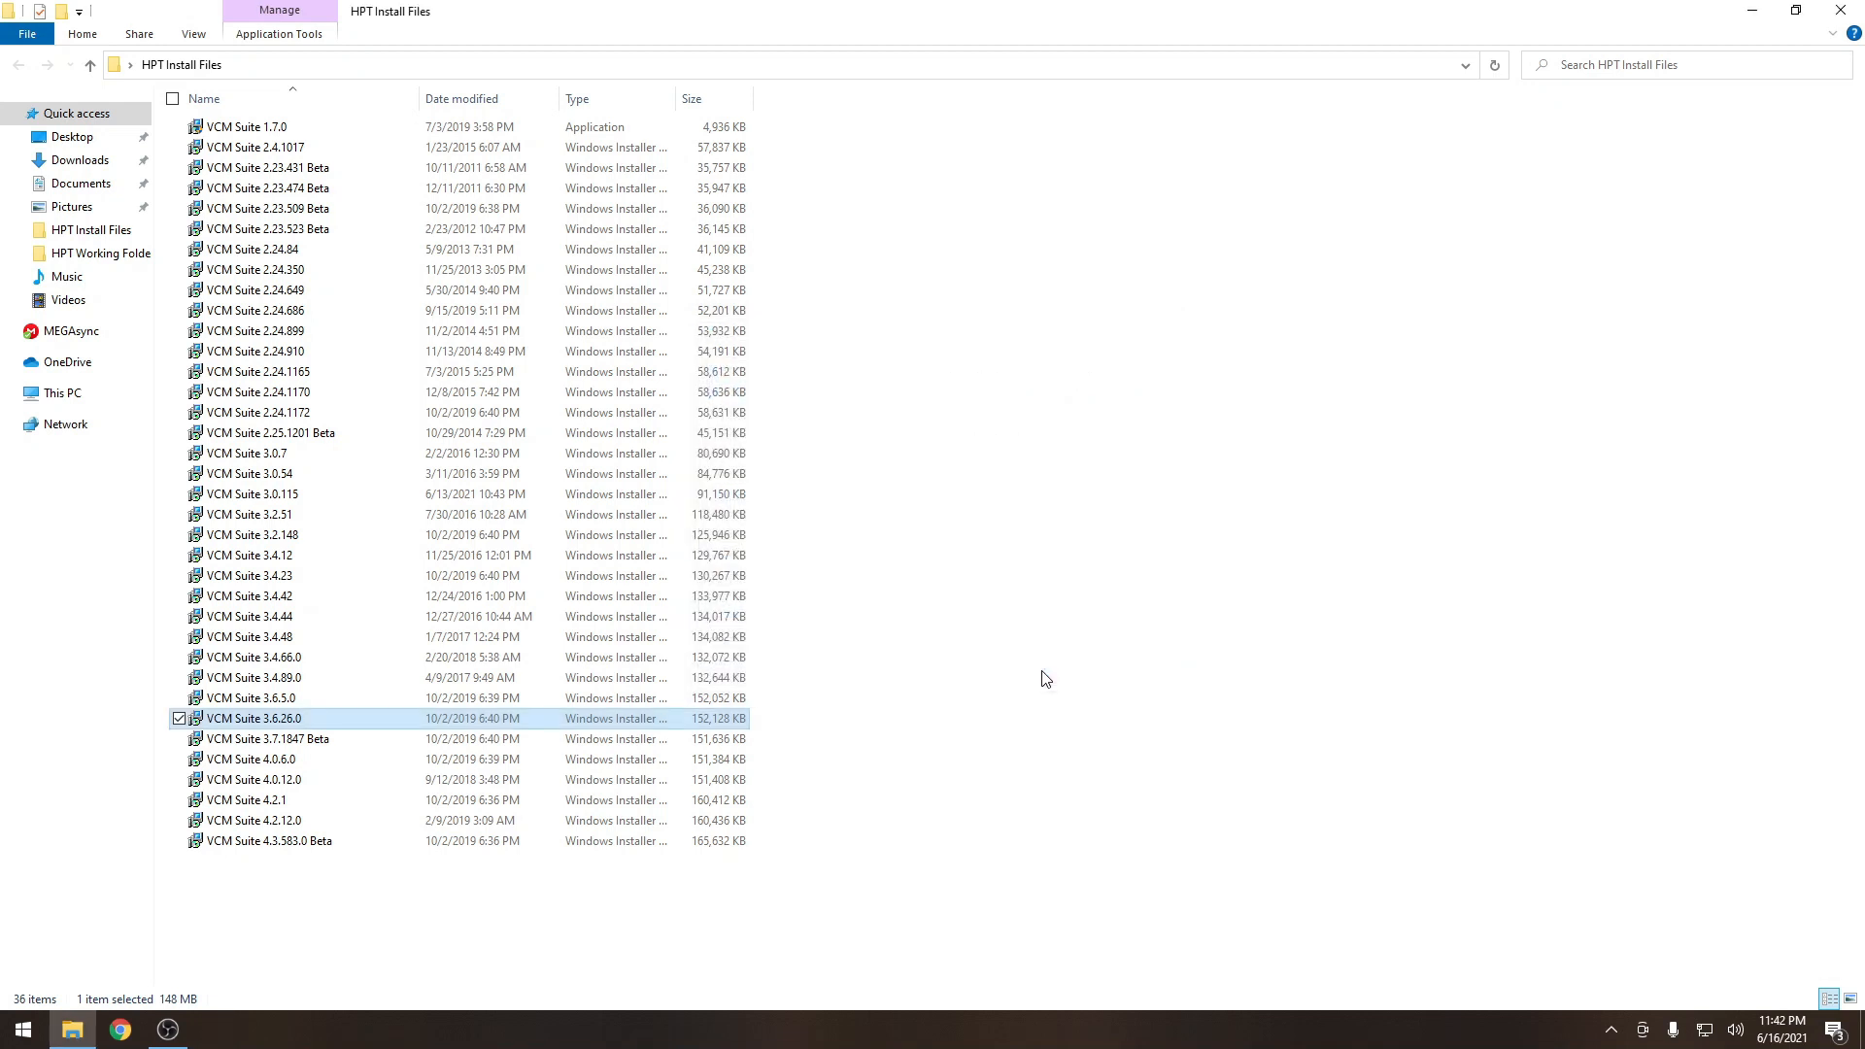
# Check the new version folder in Program Files (x86)\HP Tuners, then return to HPT Install Files.
pyautogui.click(65, 393)
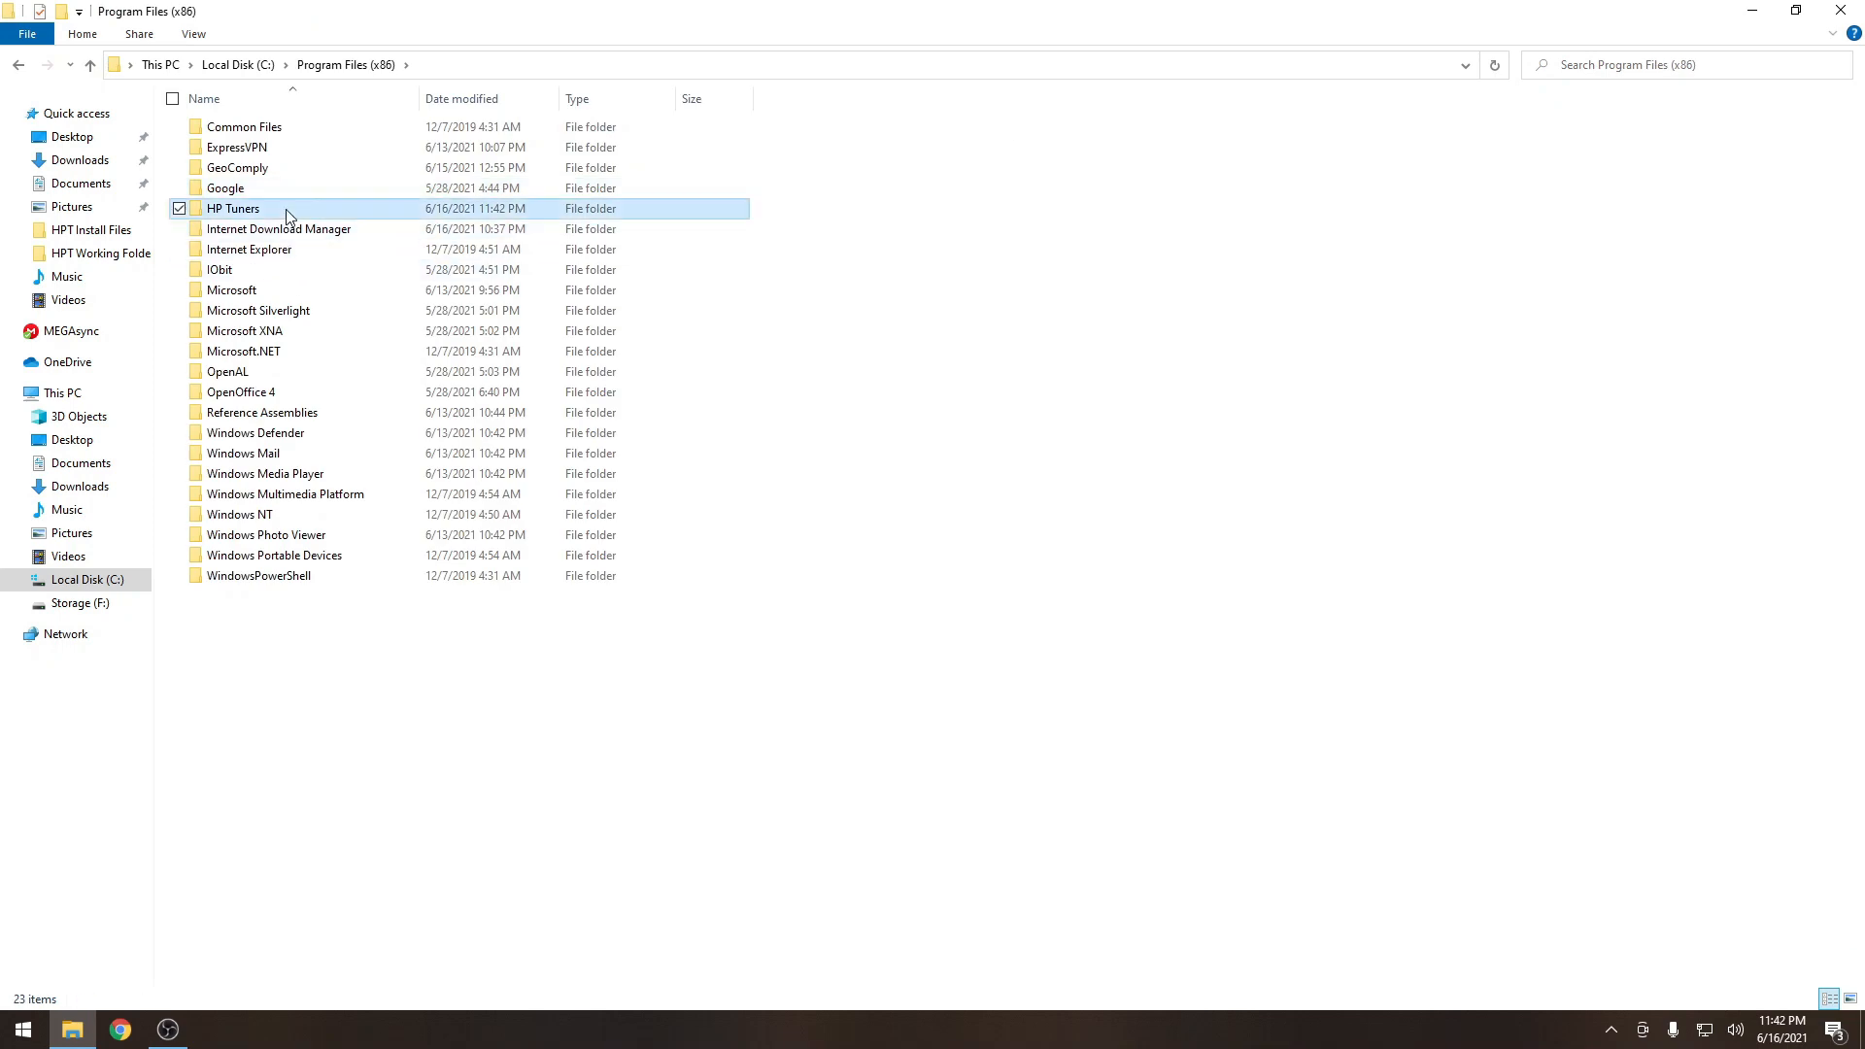
pyautogui.doubleClick(232, 209)
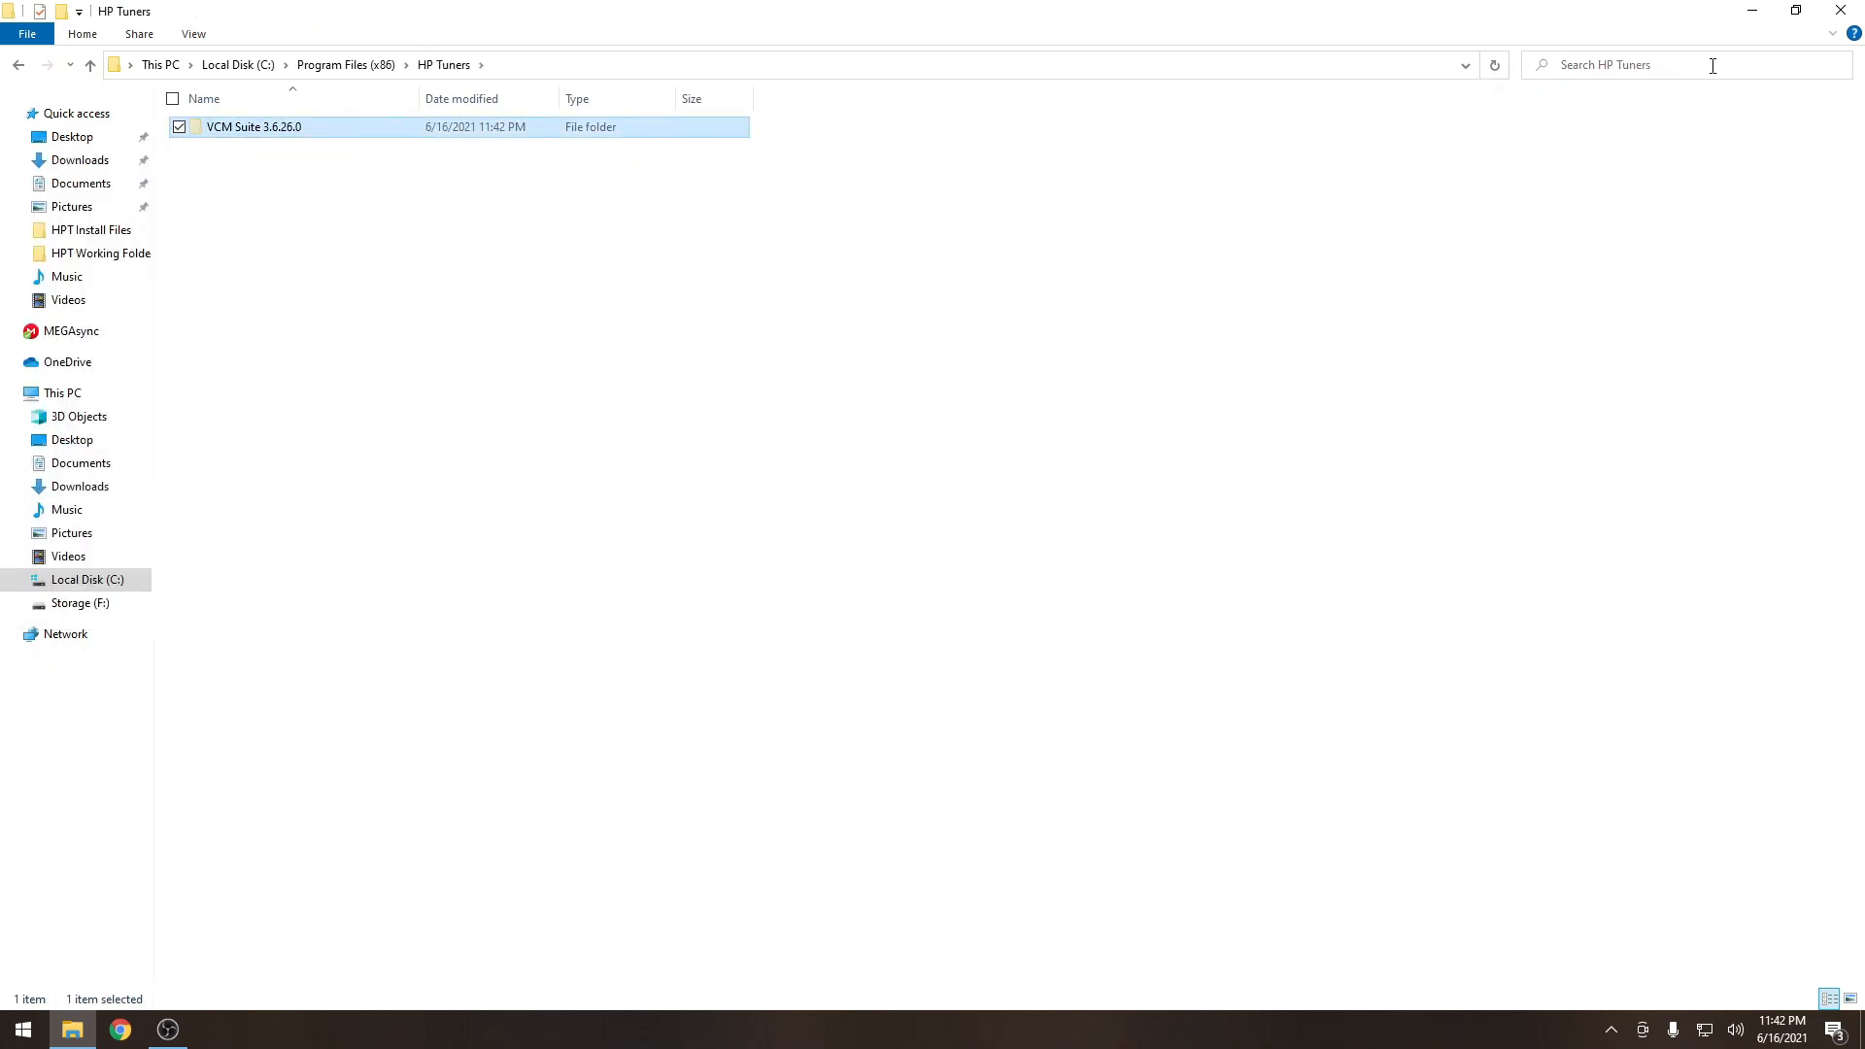
pyautogui.click(97, 254)
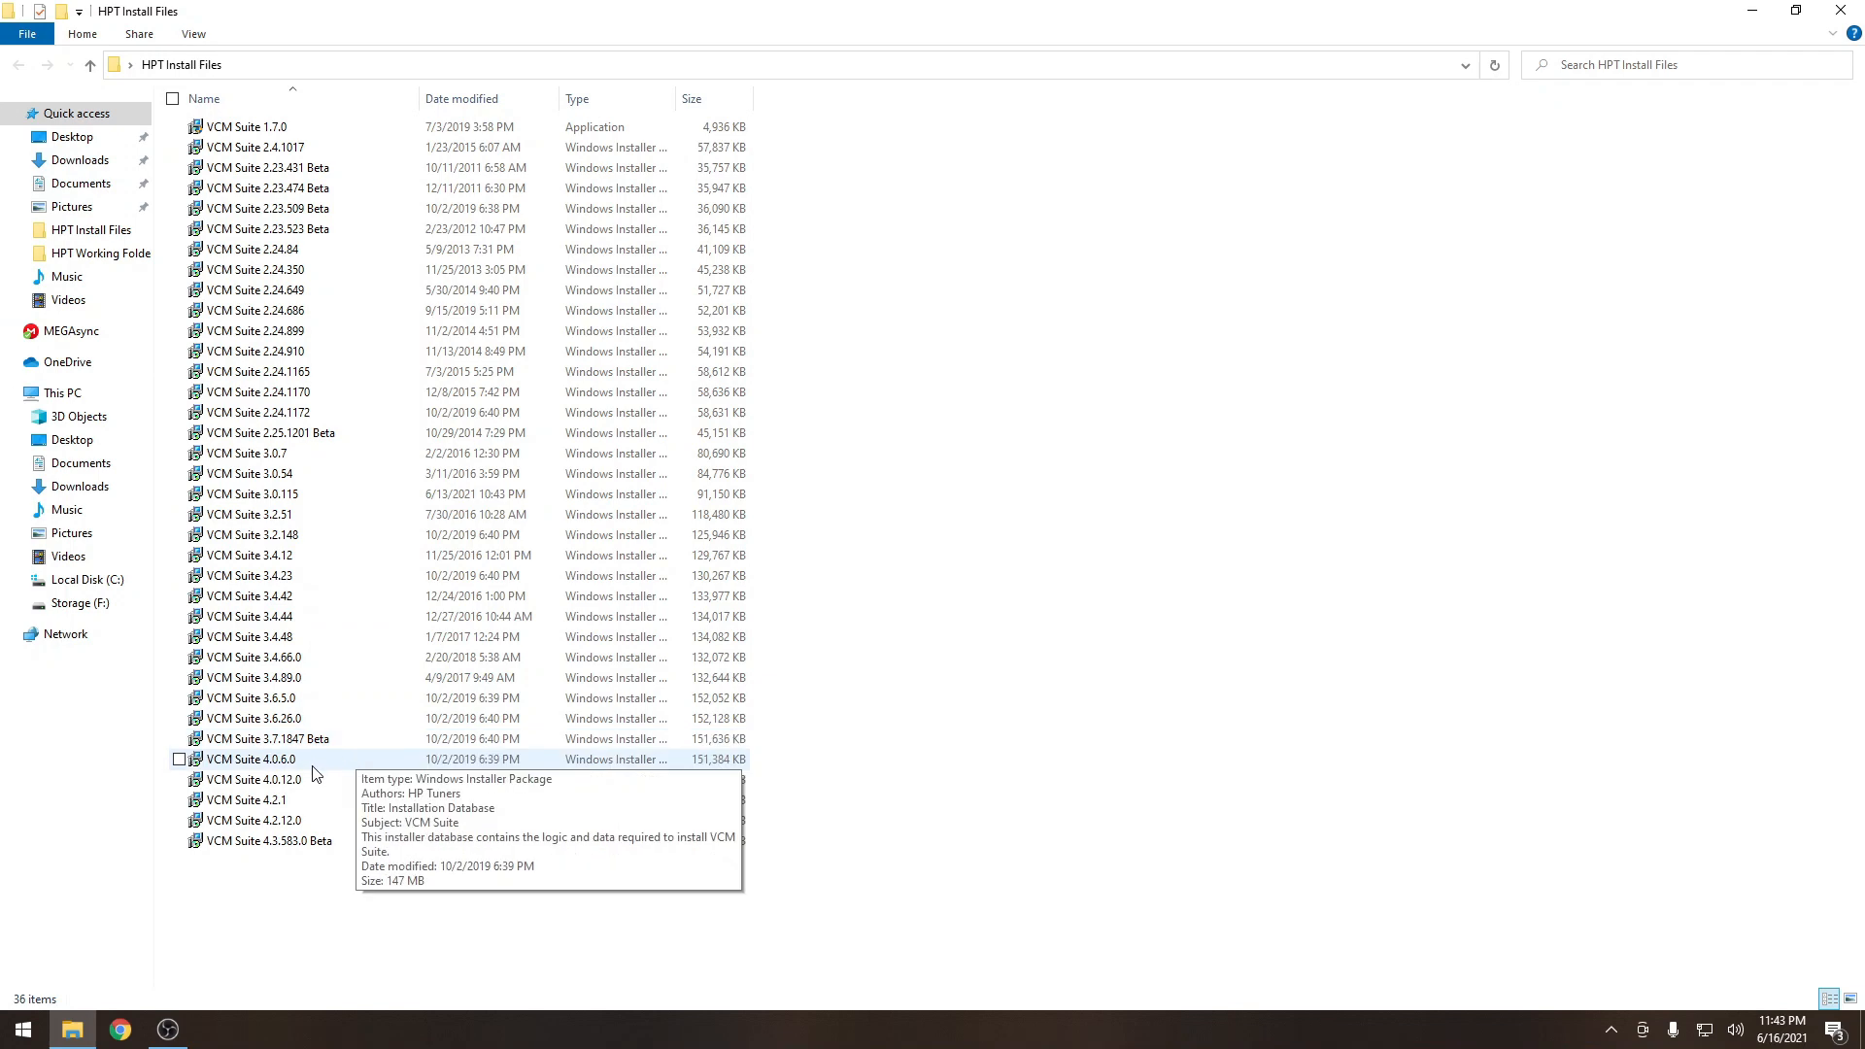
# Copy the VCM Suite 4.0.6.0 name and set it as the installer's destination folder.
pyautogui.rightClick(250, 759)
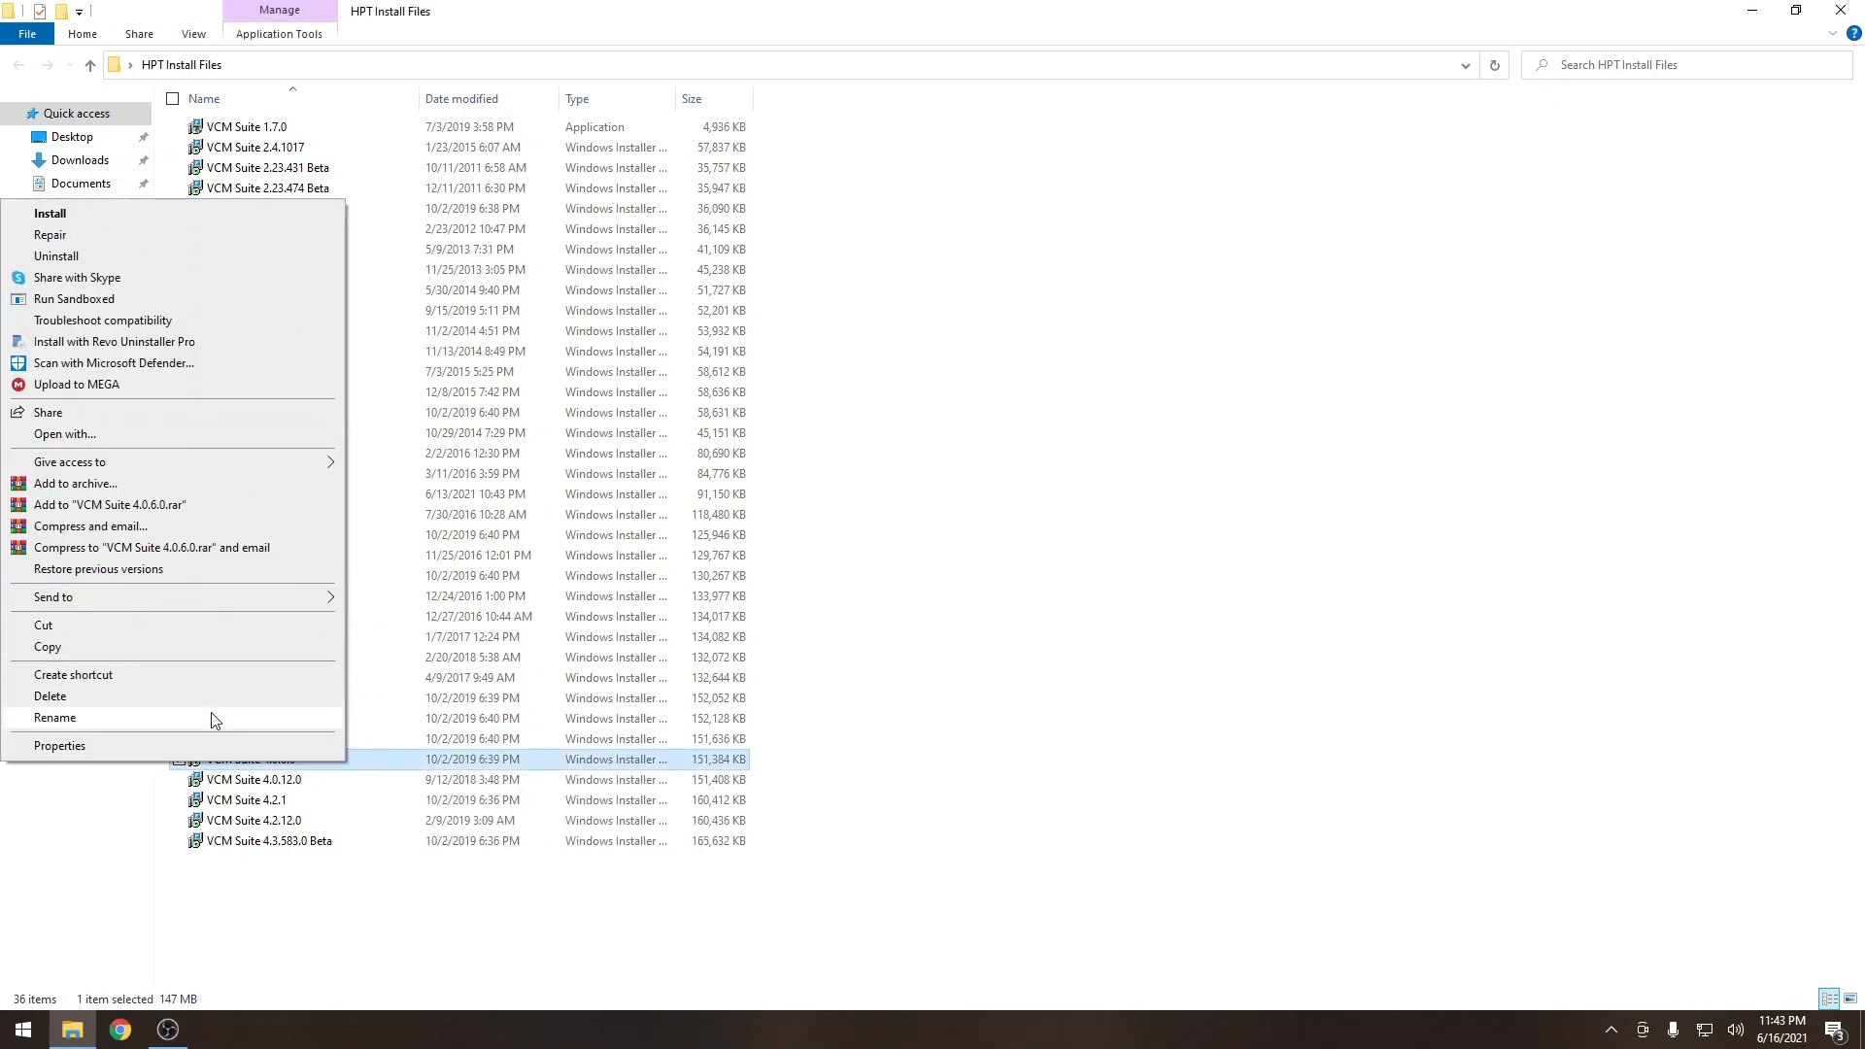
pyautogui.click(54, 717)
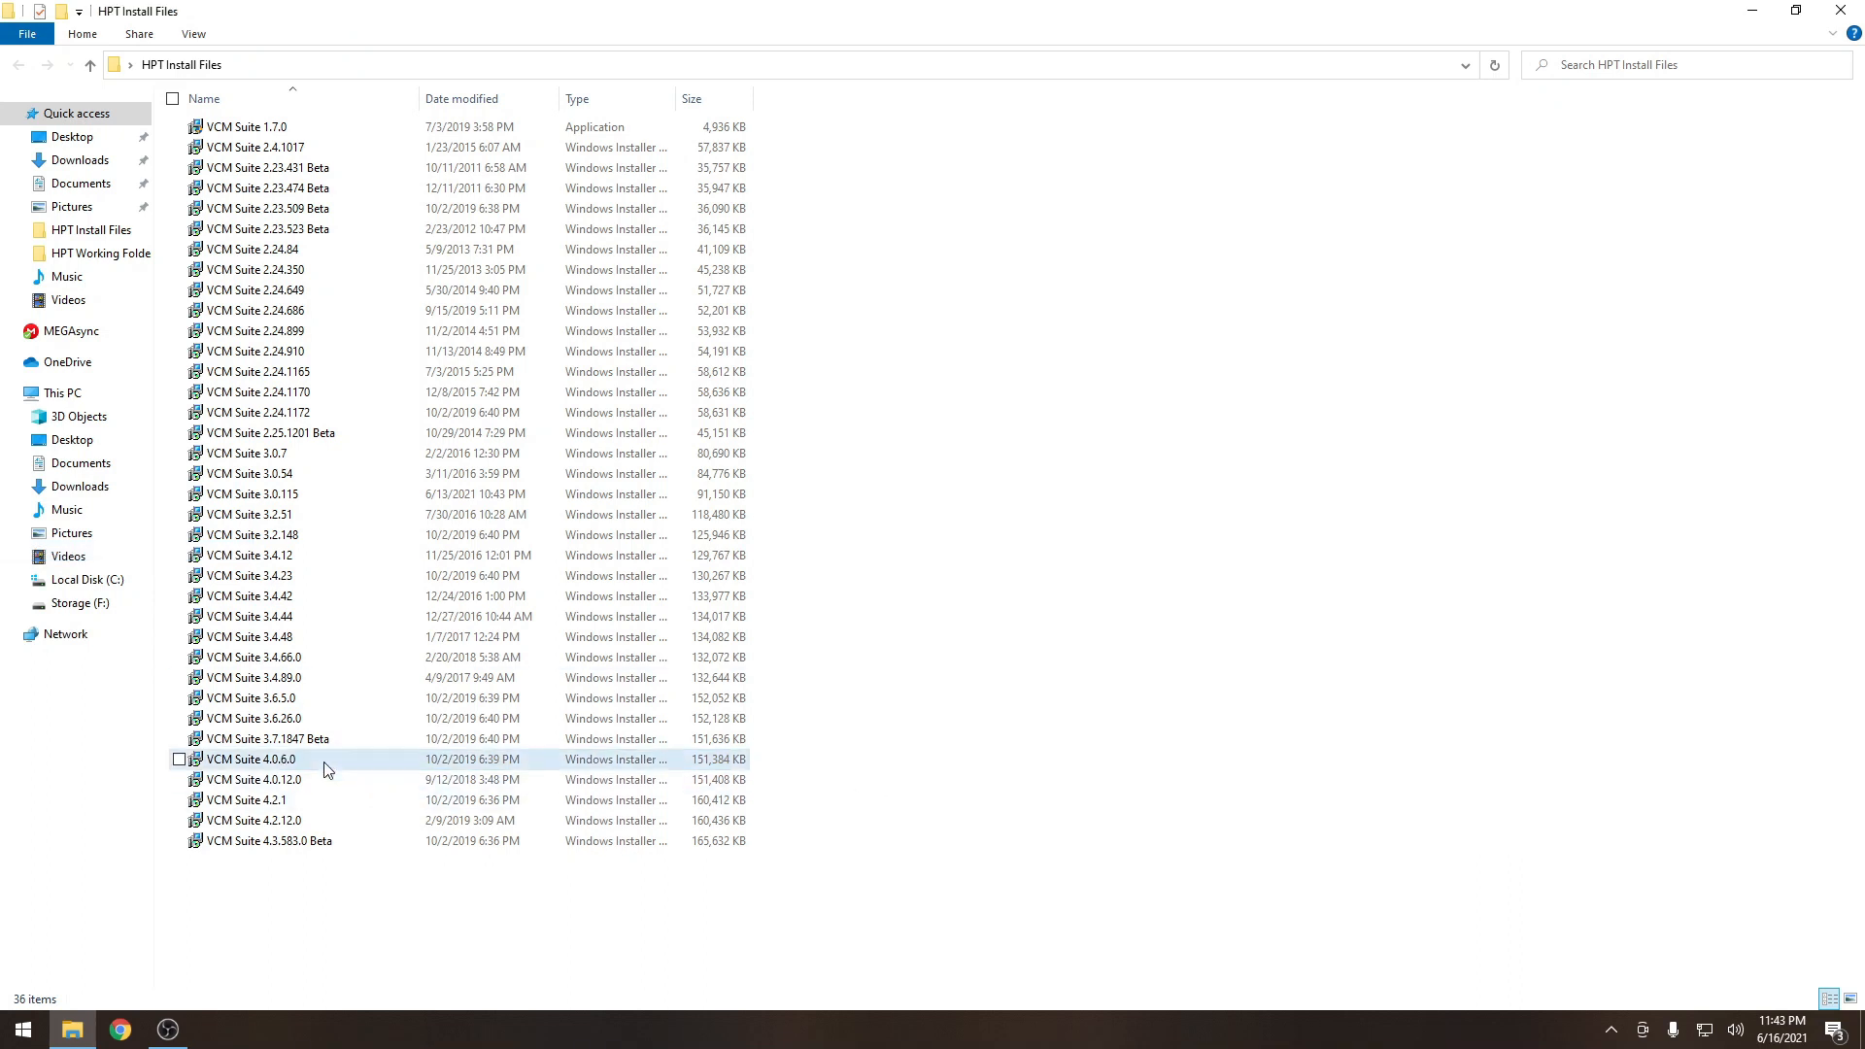
pyautogui.doubleClick(249, 759)
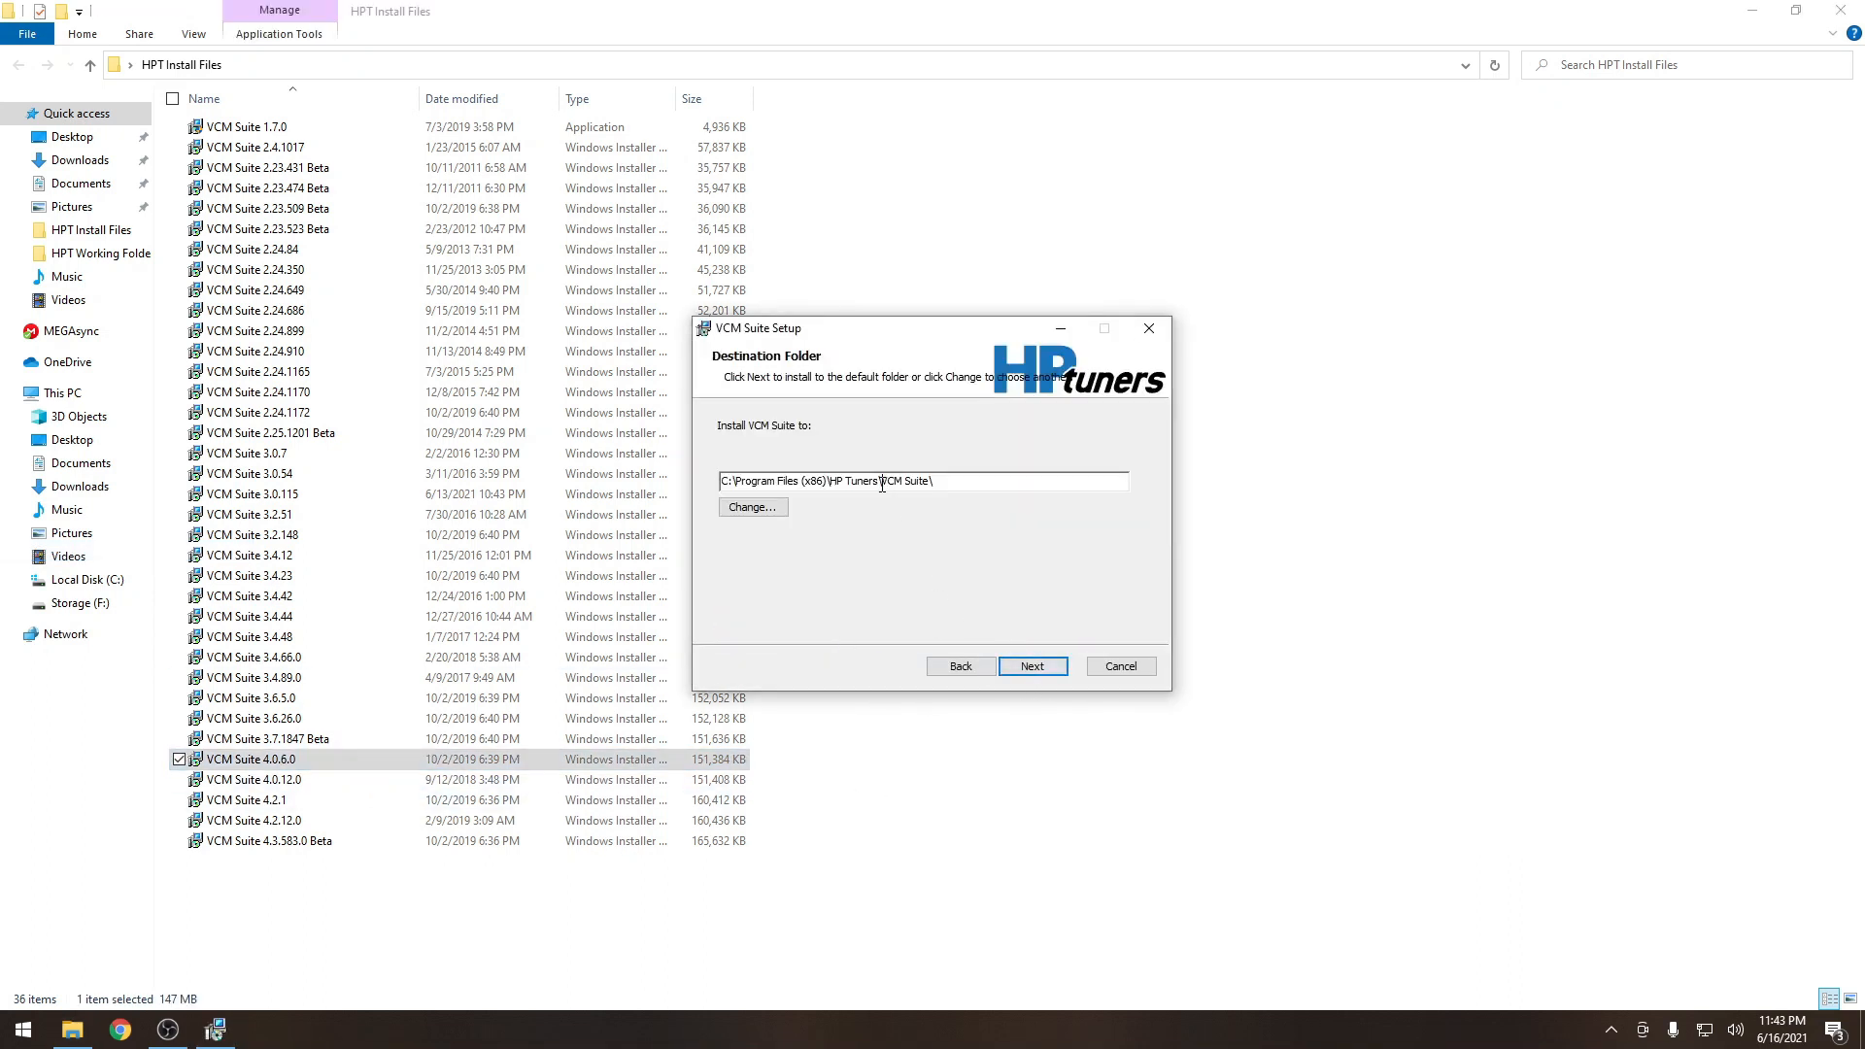
pyautogui.doubleClick(904, 481)
pyautogui.write(' 4.0.6.0')
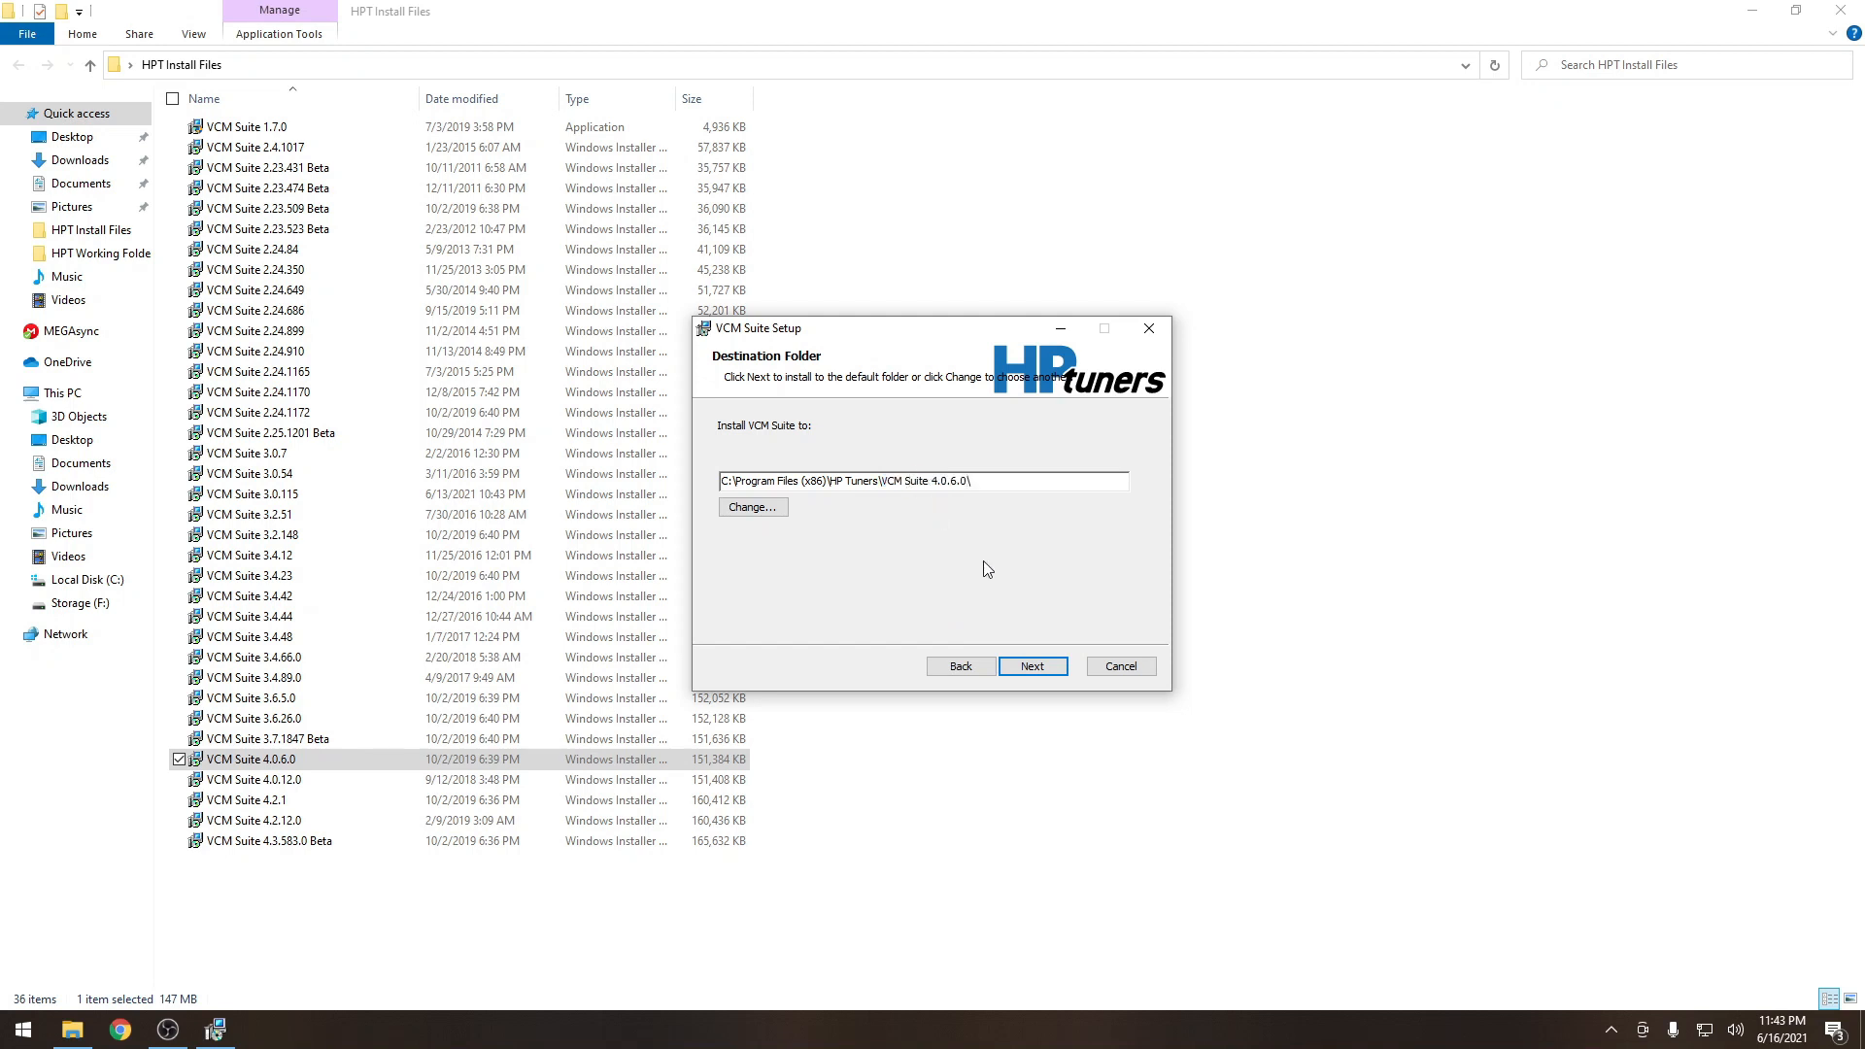
pyautogui.click(1033, 666)
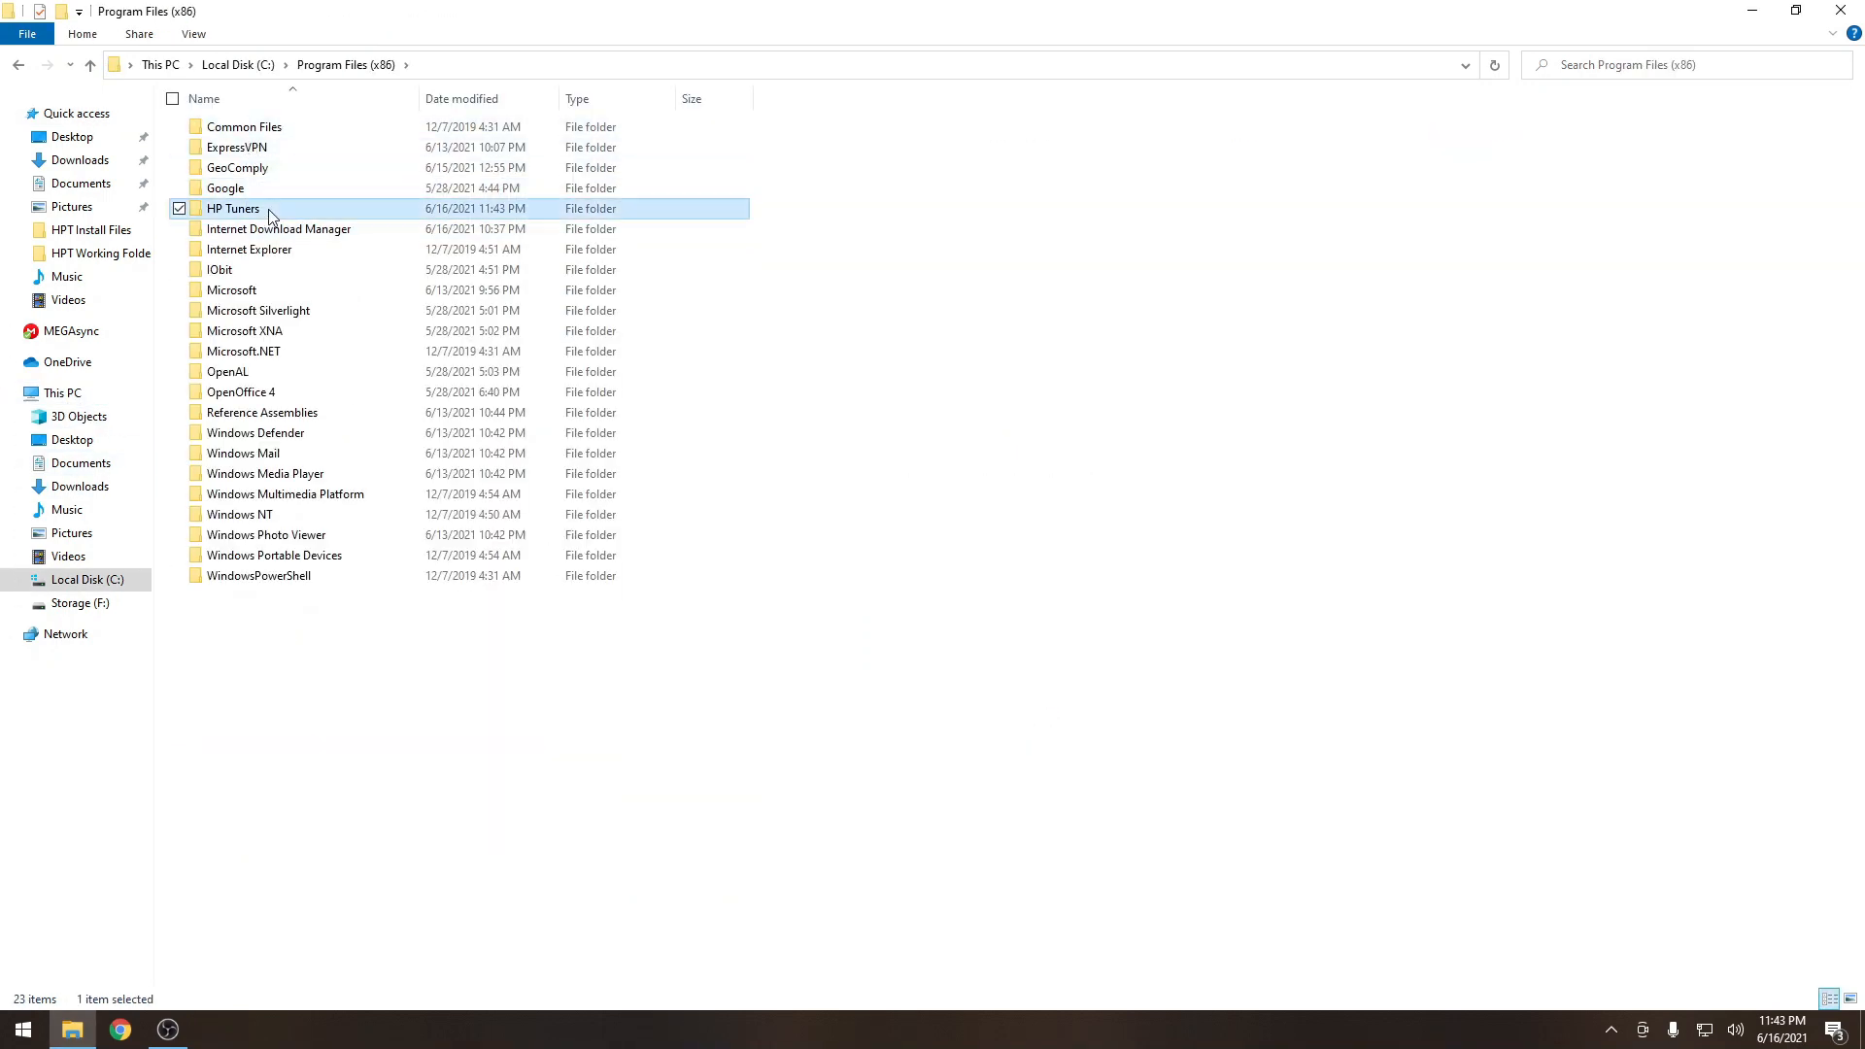
# Paste the VCM Suite 4.0.6.0 folder from HP Tuners into HPT Working Folder, then reopen HPT Install Files.
pyautogui.doubleClick(232, 208)
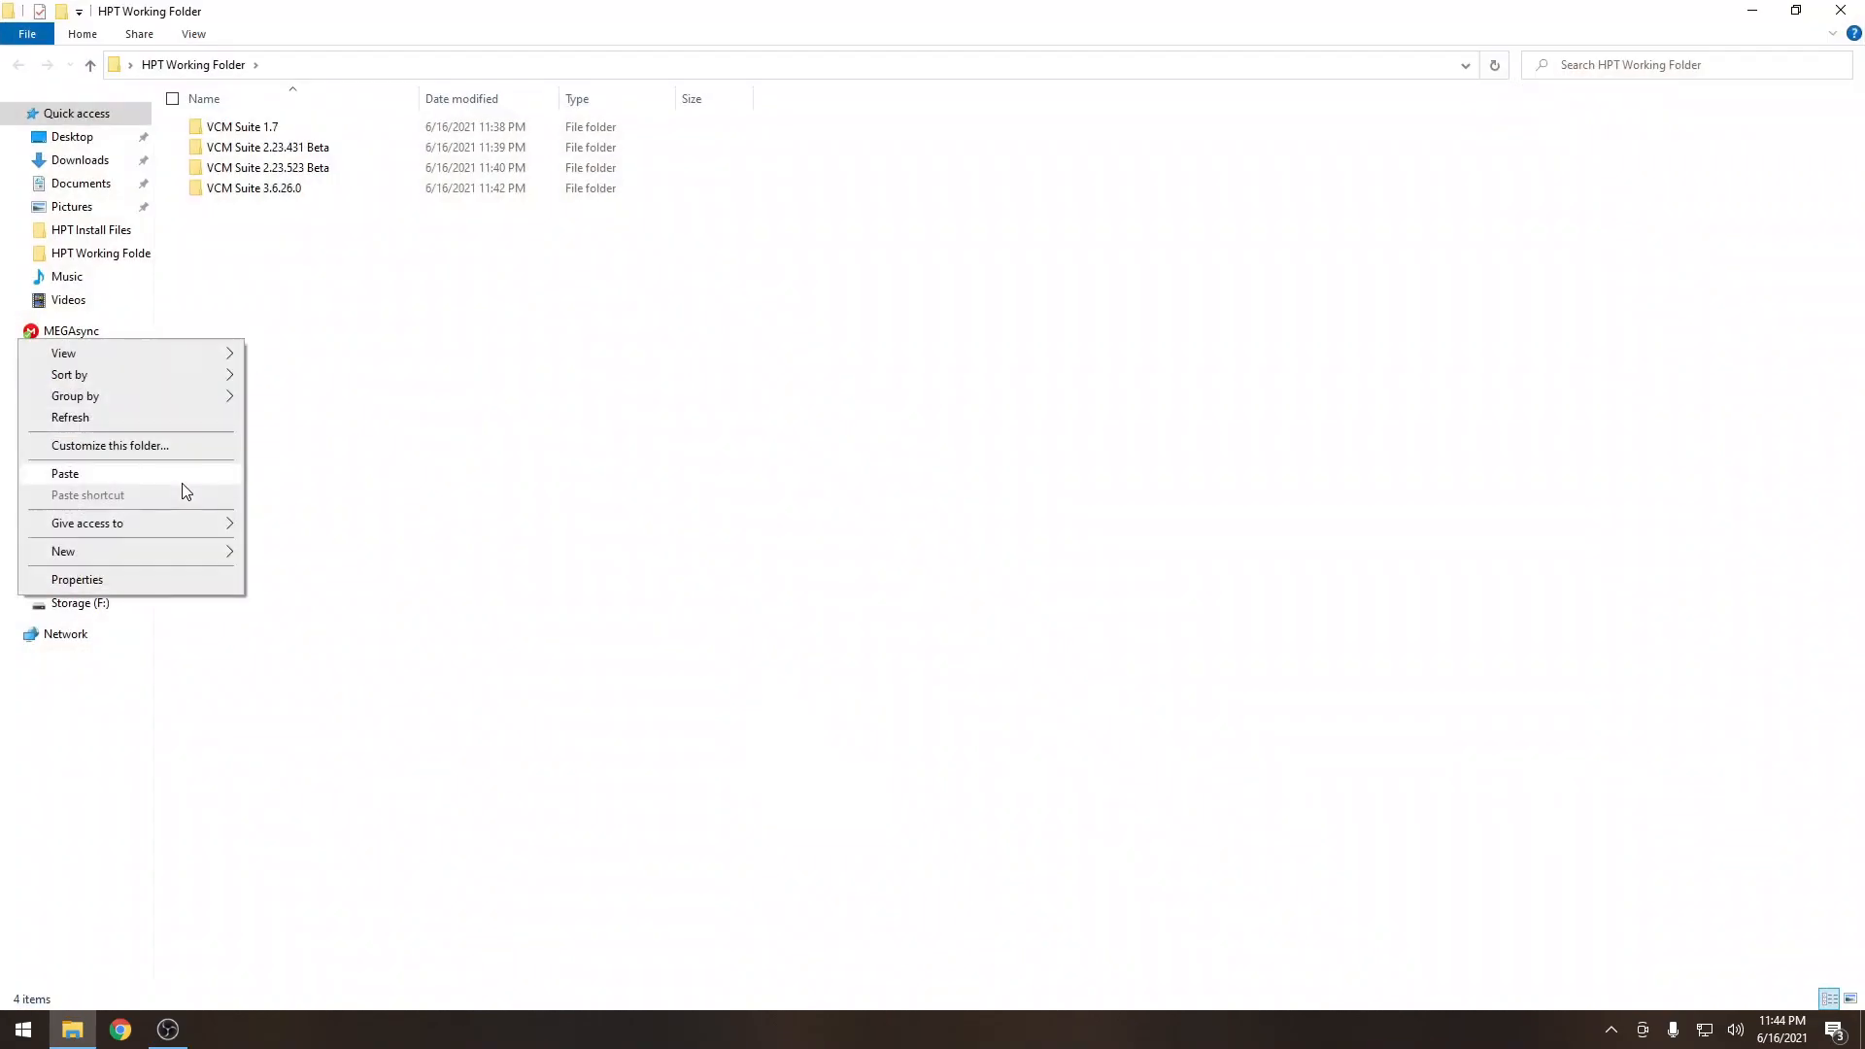
pyautogui.click(64, 473)
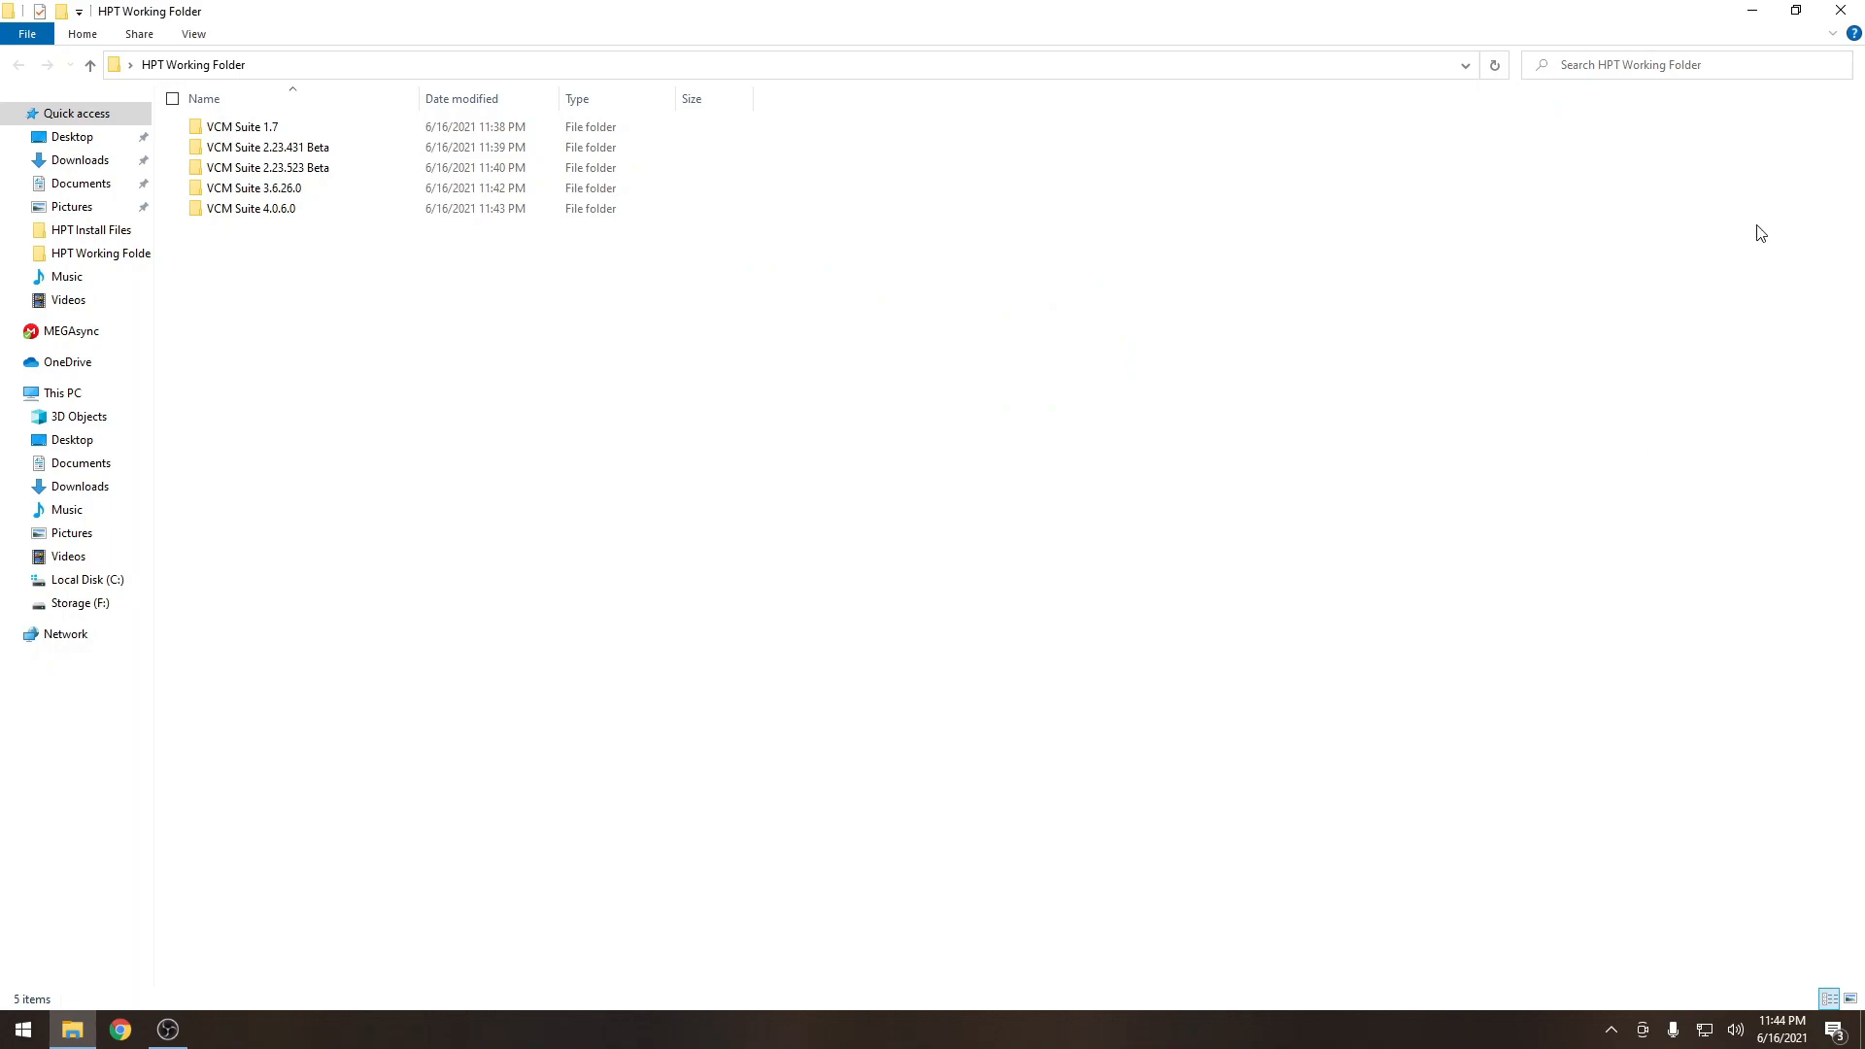
pyautogui.click(75, 229)
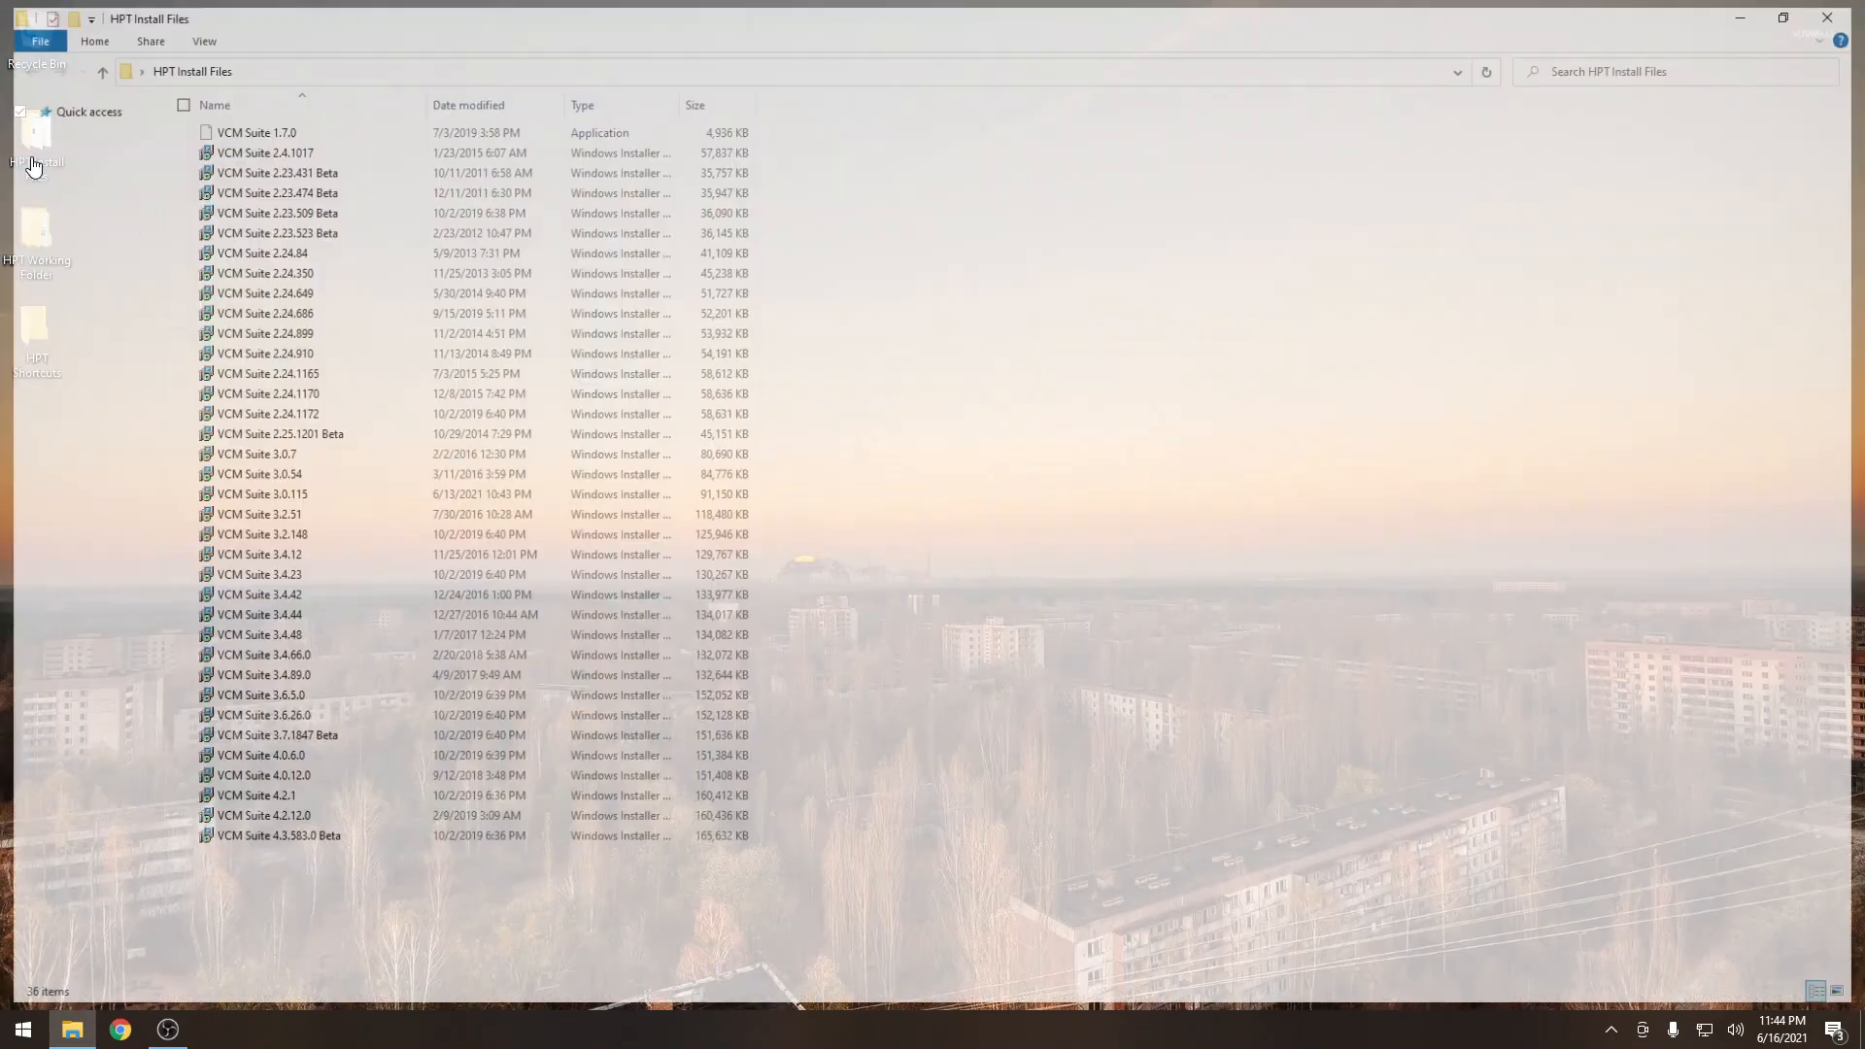
pyautogui.click(280, 836)
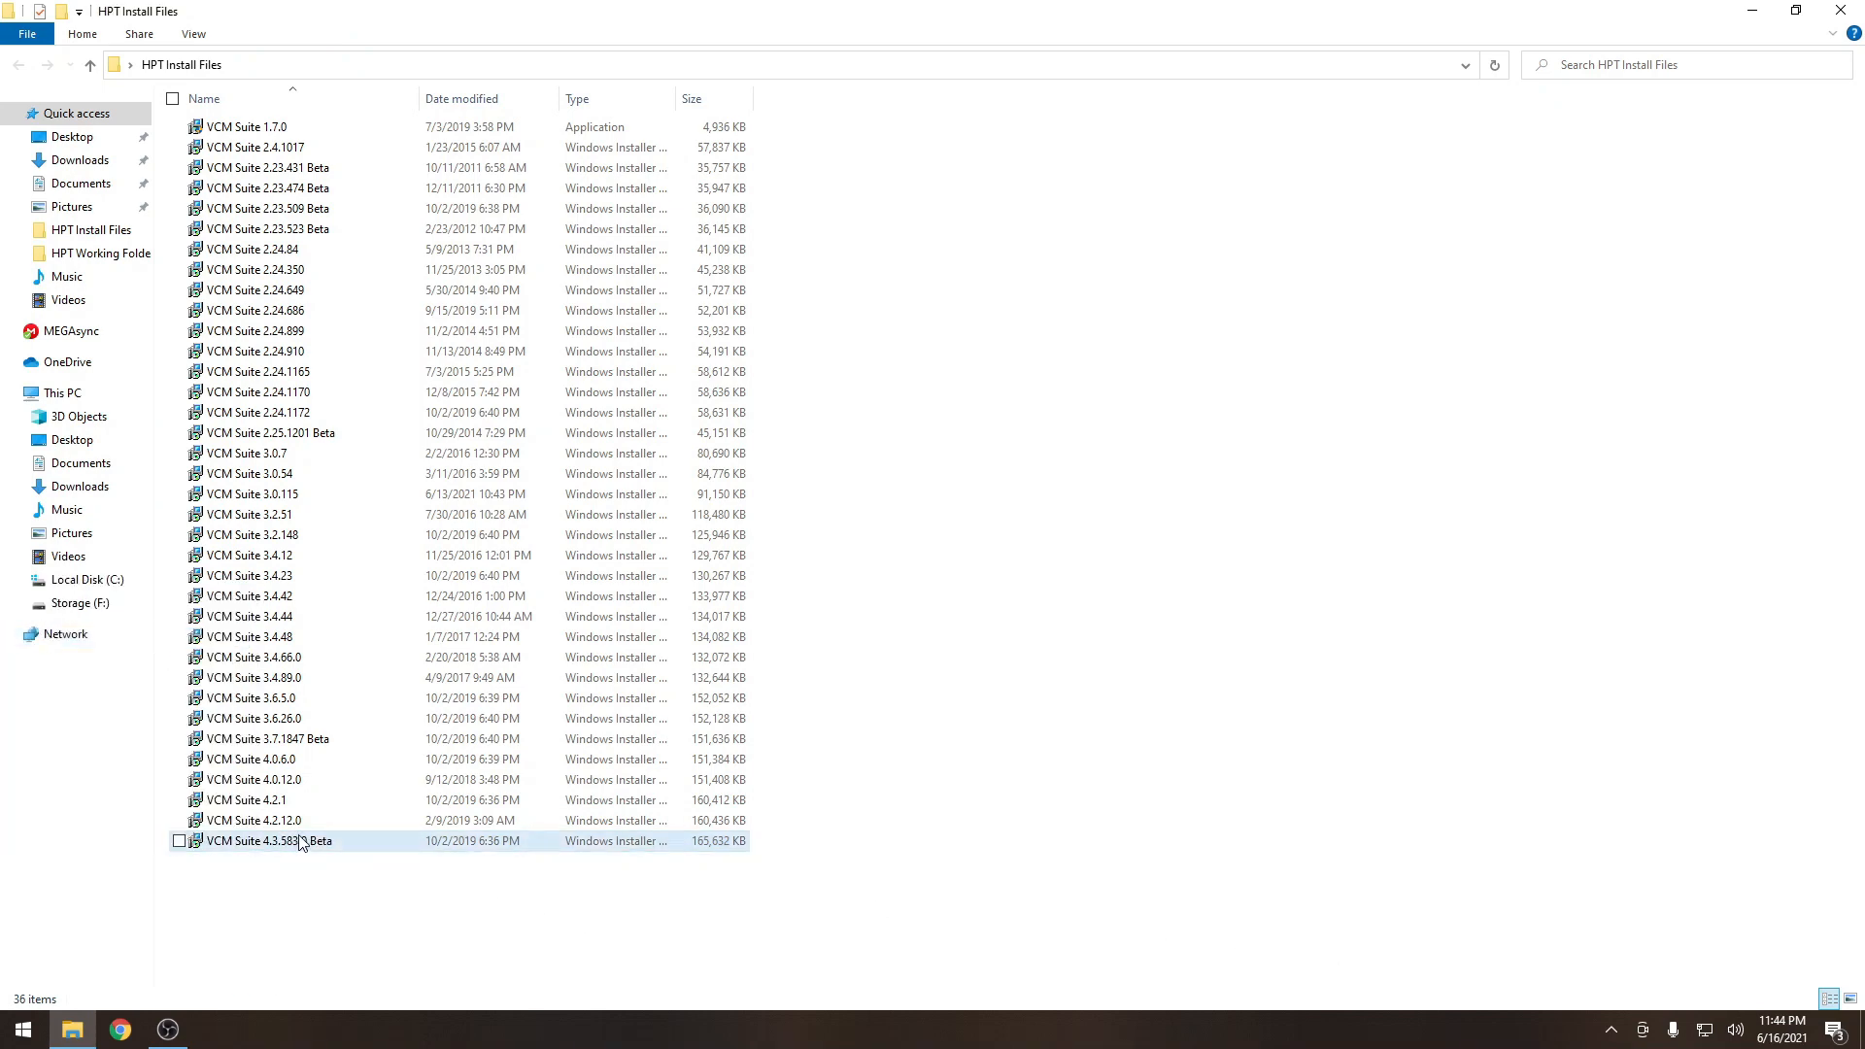
# Install VCM Suite 4.3.583.0 Beta, replacing 'VCM Suite (Beta)' with its version name.
pyautogui.doubleClick(253, 841)
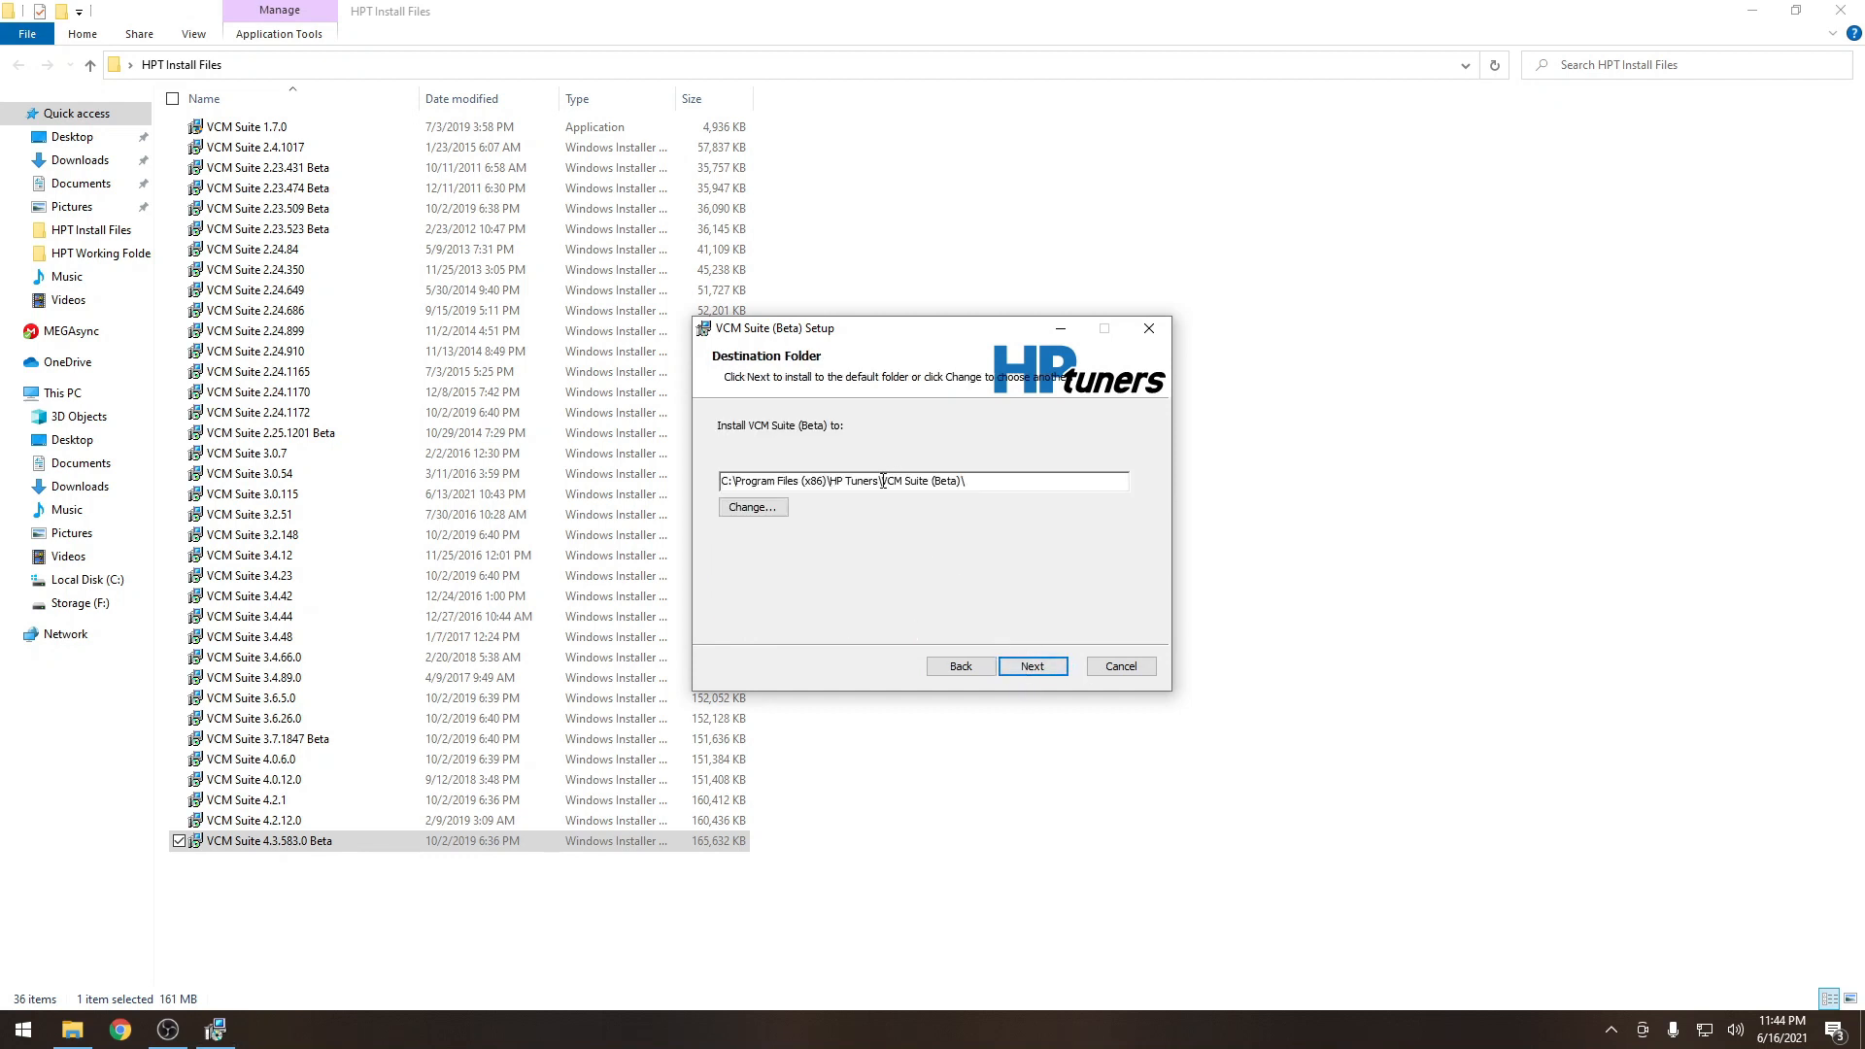
pyautogui.doubleClick(920, 481)
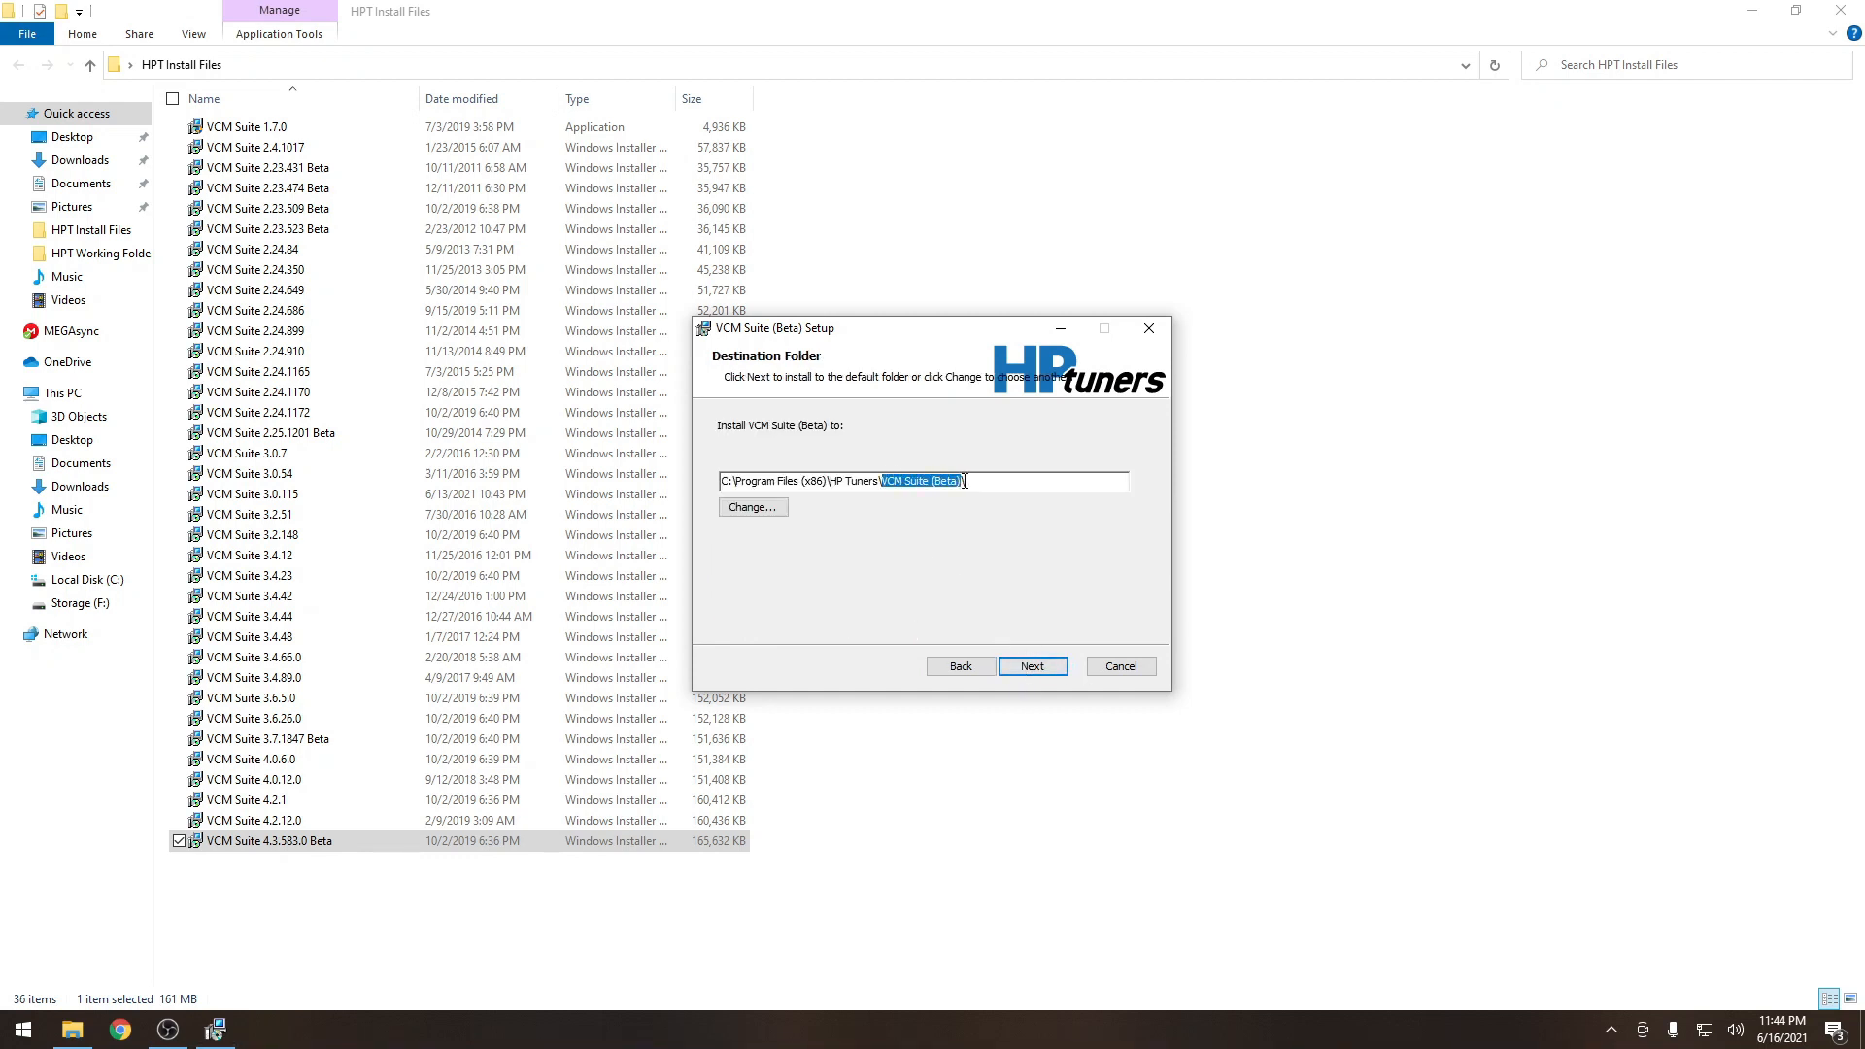
pyautogui.click(1033, 665)
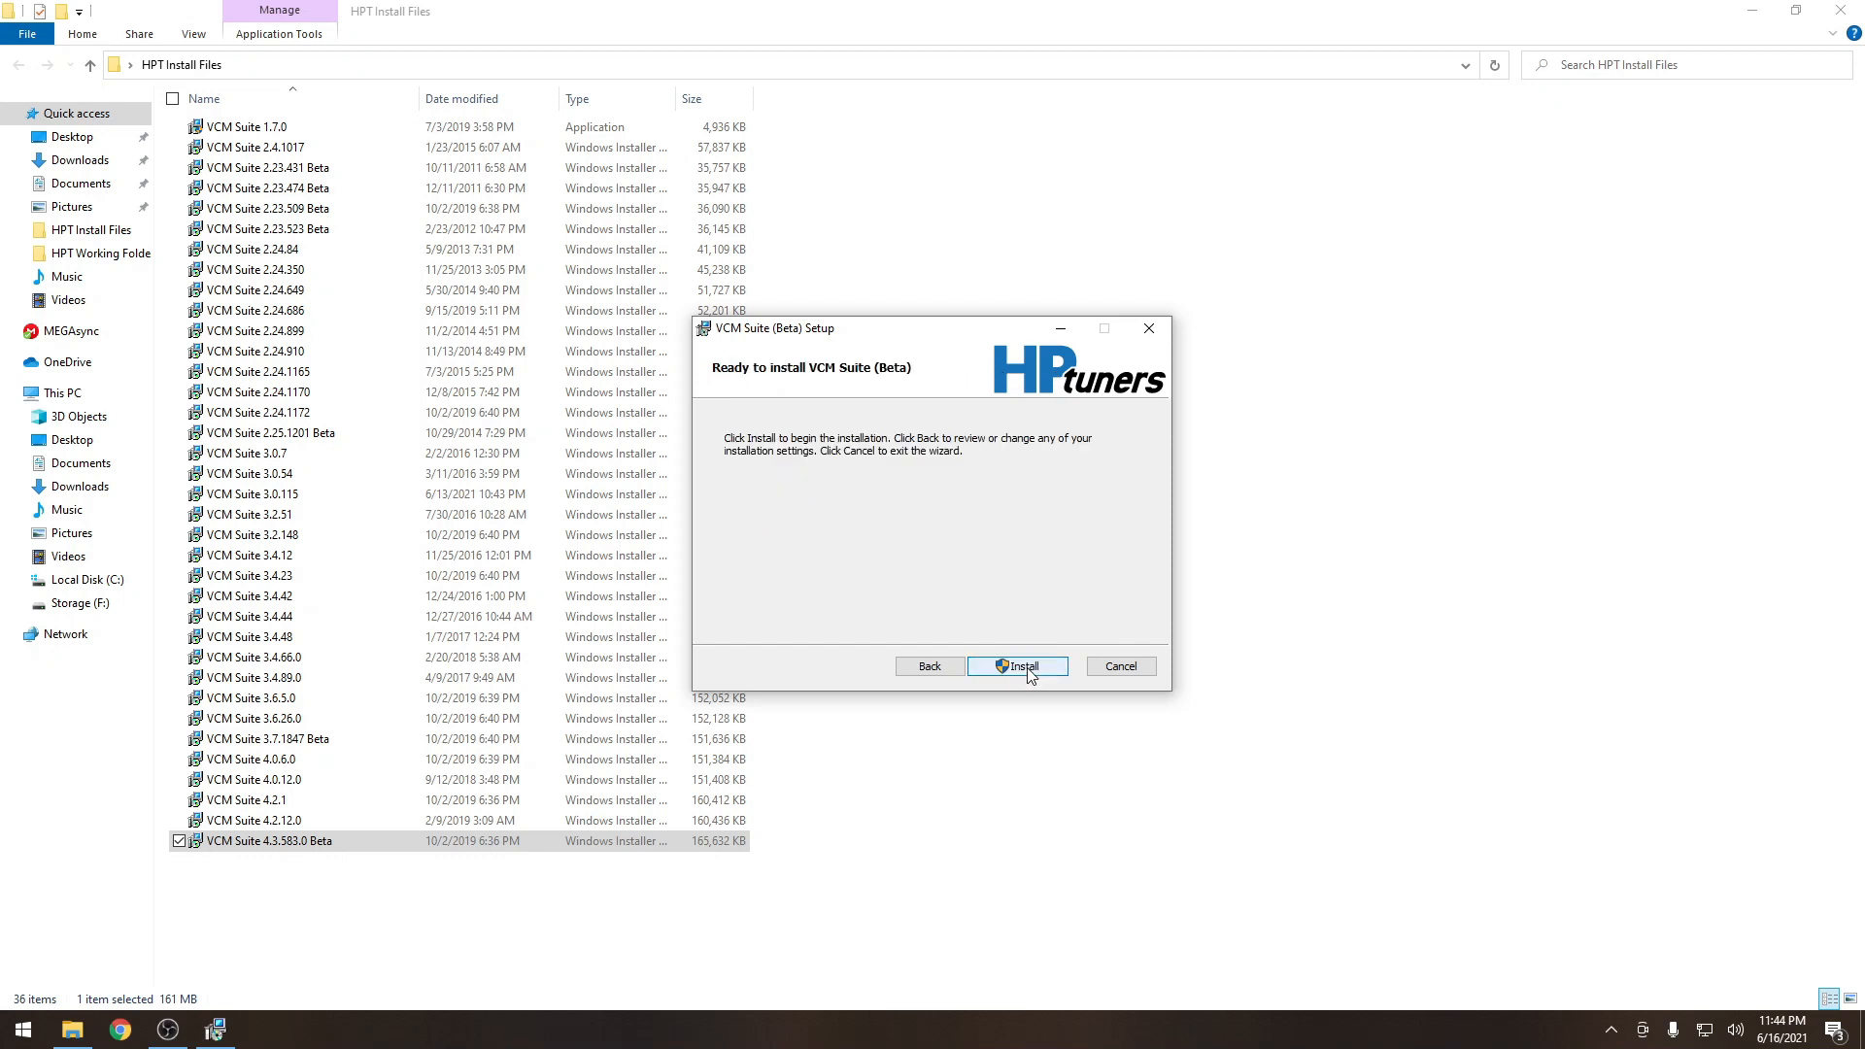
pyautogui.click(1017, 666)
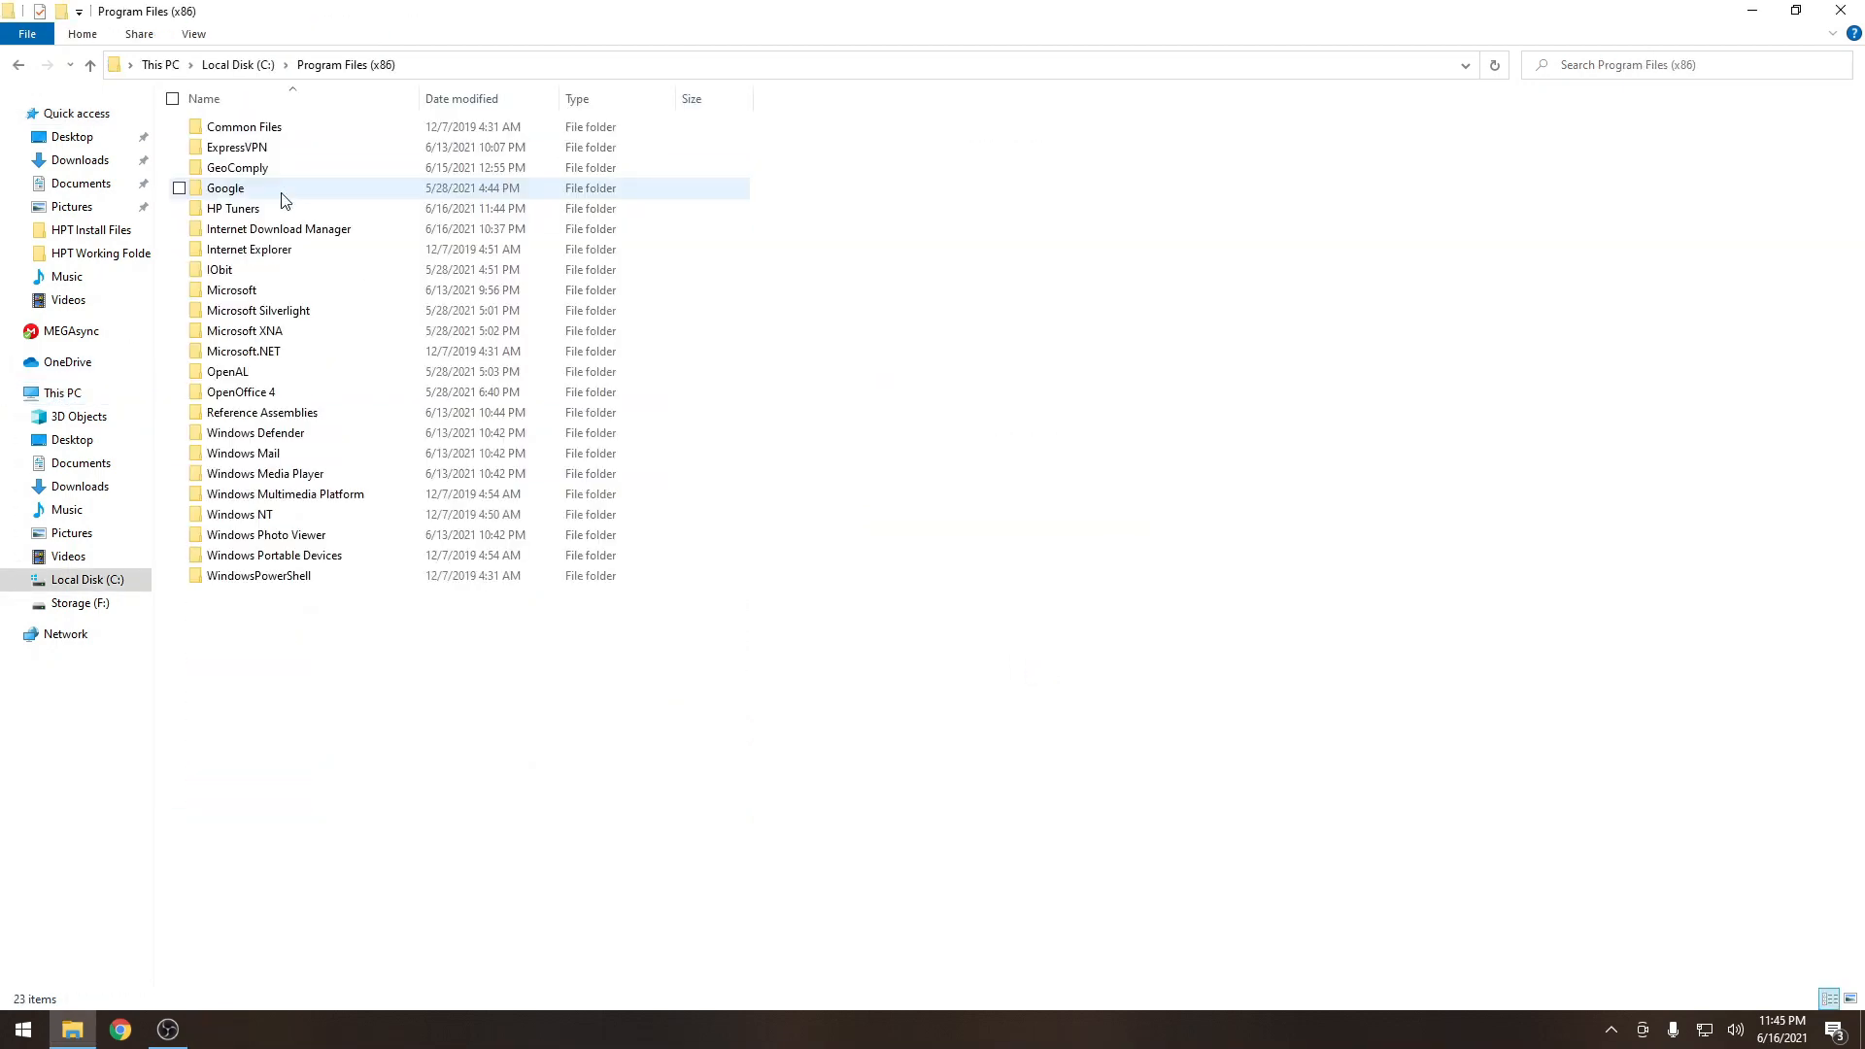
# Drag the version folders into HP Tuners and approve both Access Denied prompts.
pyautogui.doubleClick(231, 207)
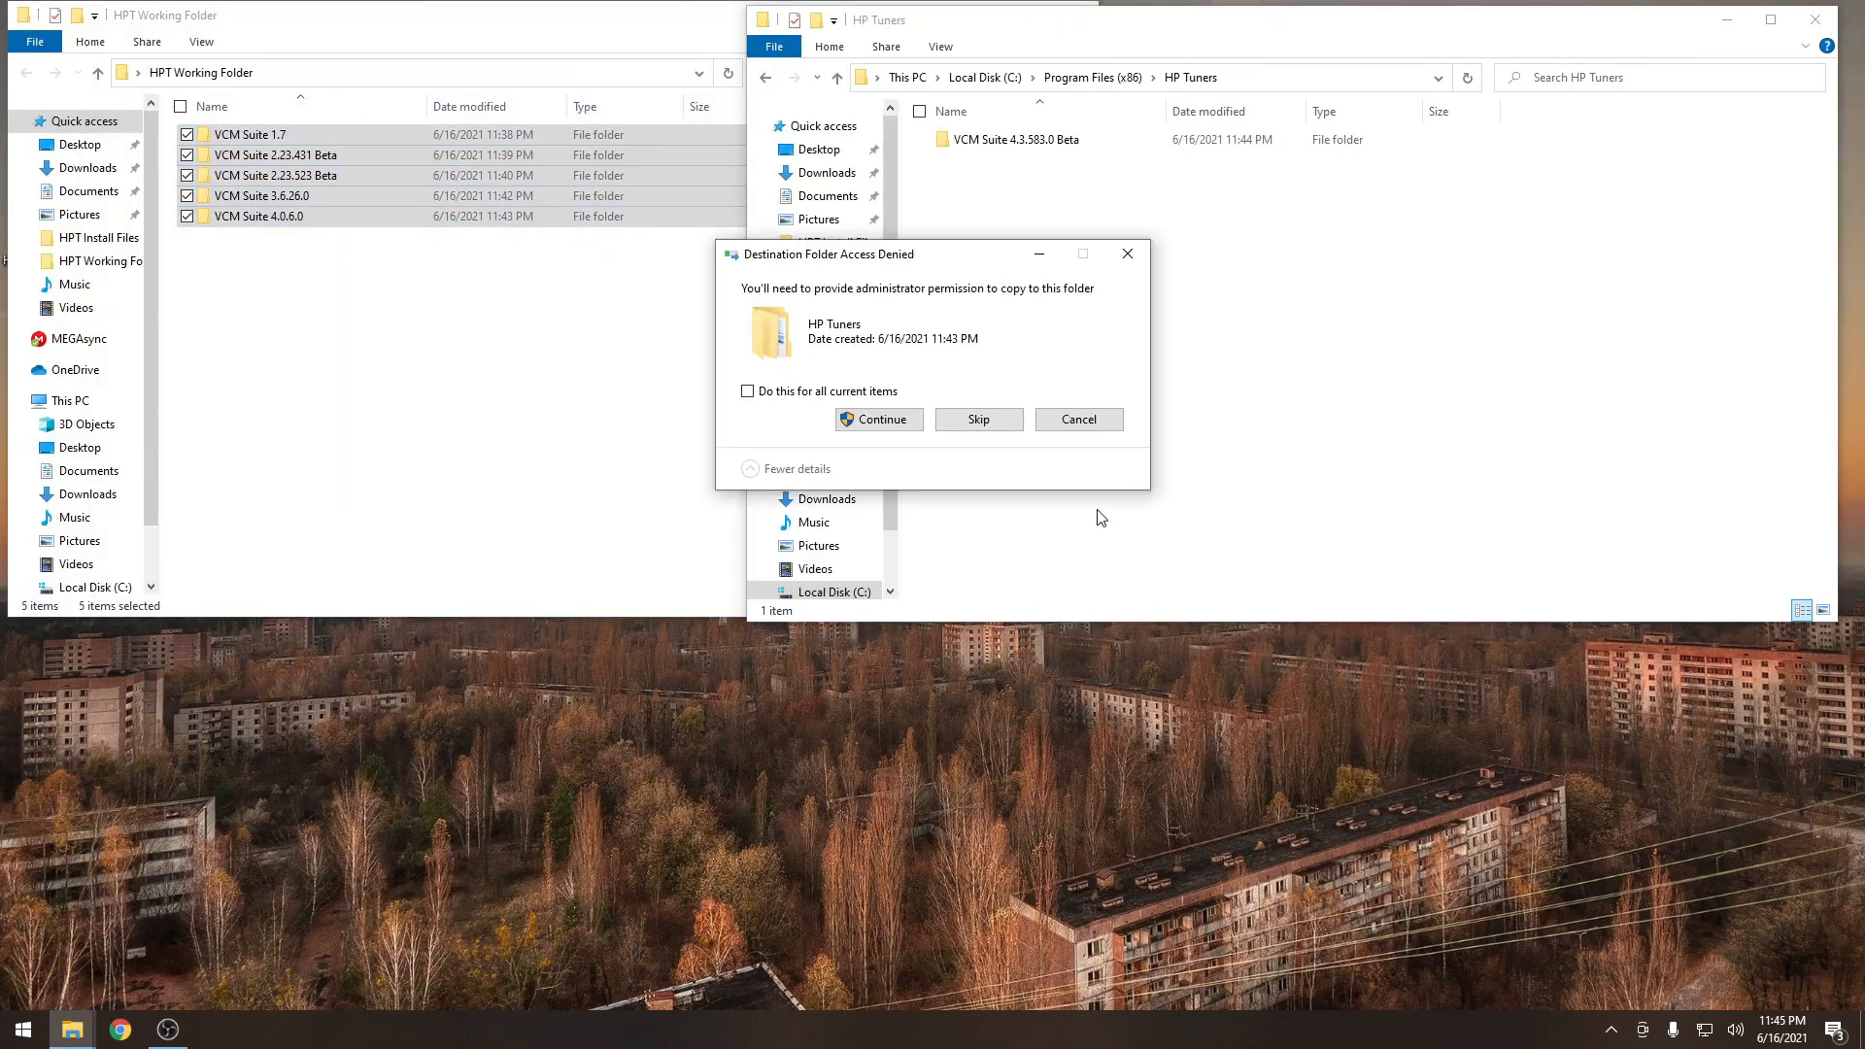
pyautogui.click(880, 420)
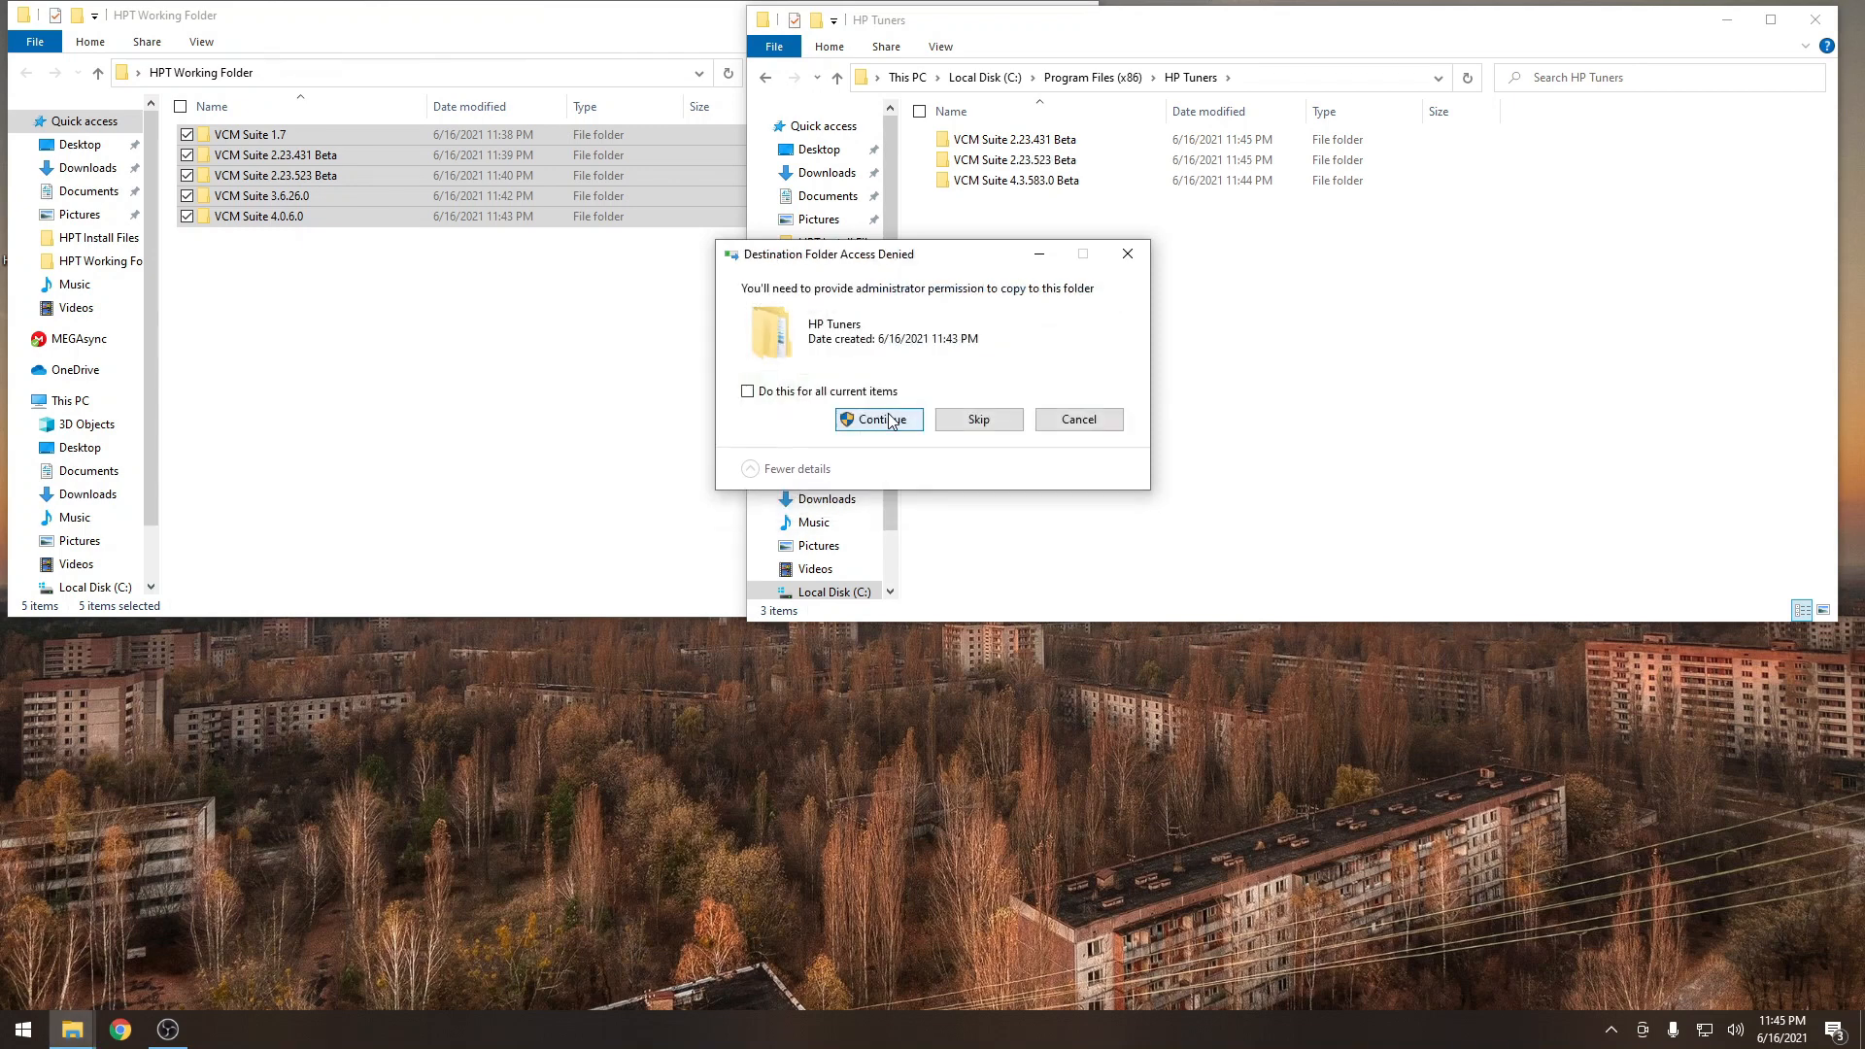
pyautogui.click(878, 420)
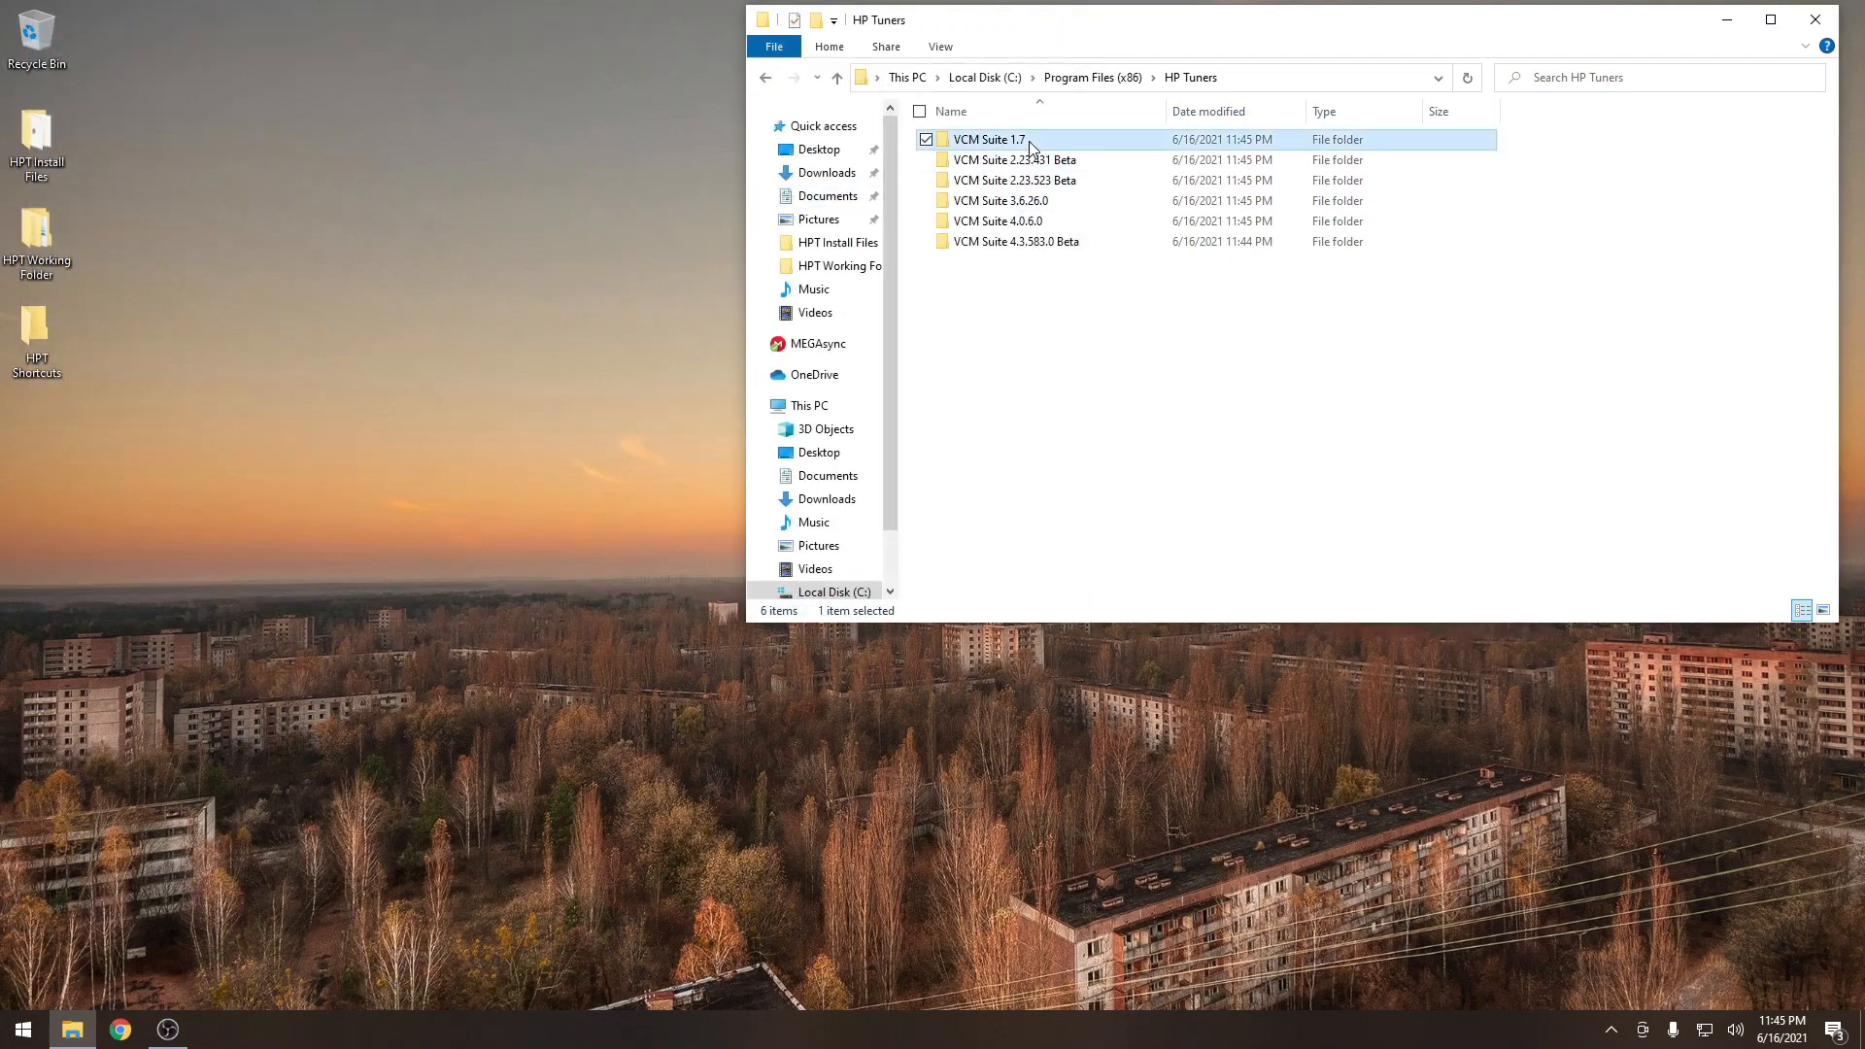
# Copy the 'VCM Suite 1.7' name and create a matching folder in HPT Shortcuts.
pyautogui.rightClick(1030, 139)
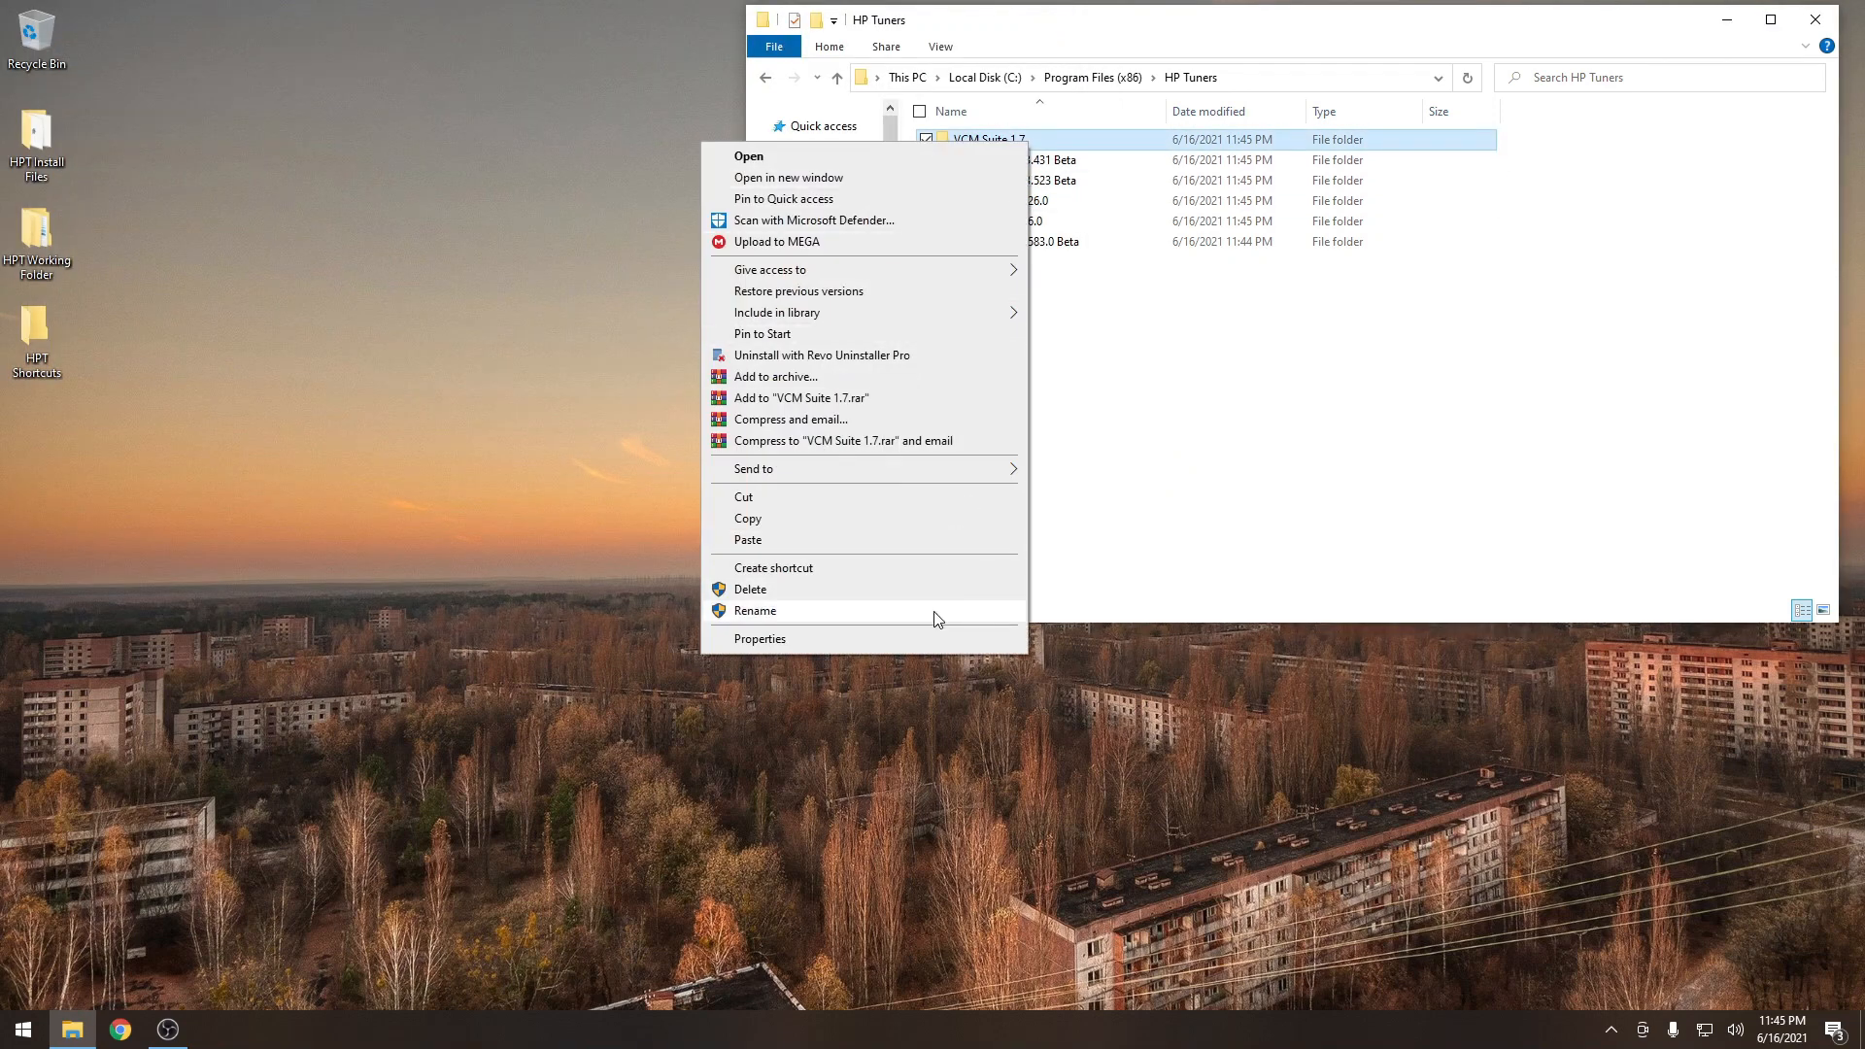
pyautogui.click(754, 610)
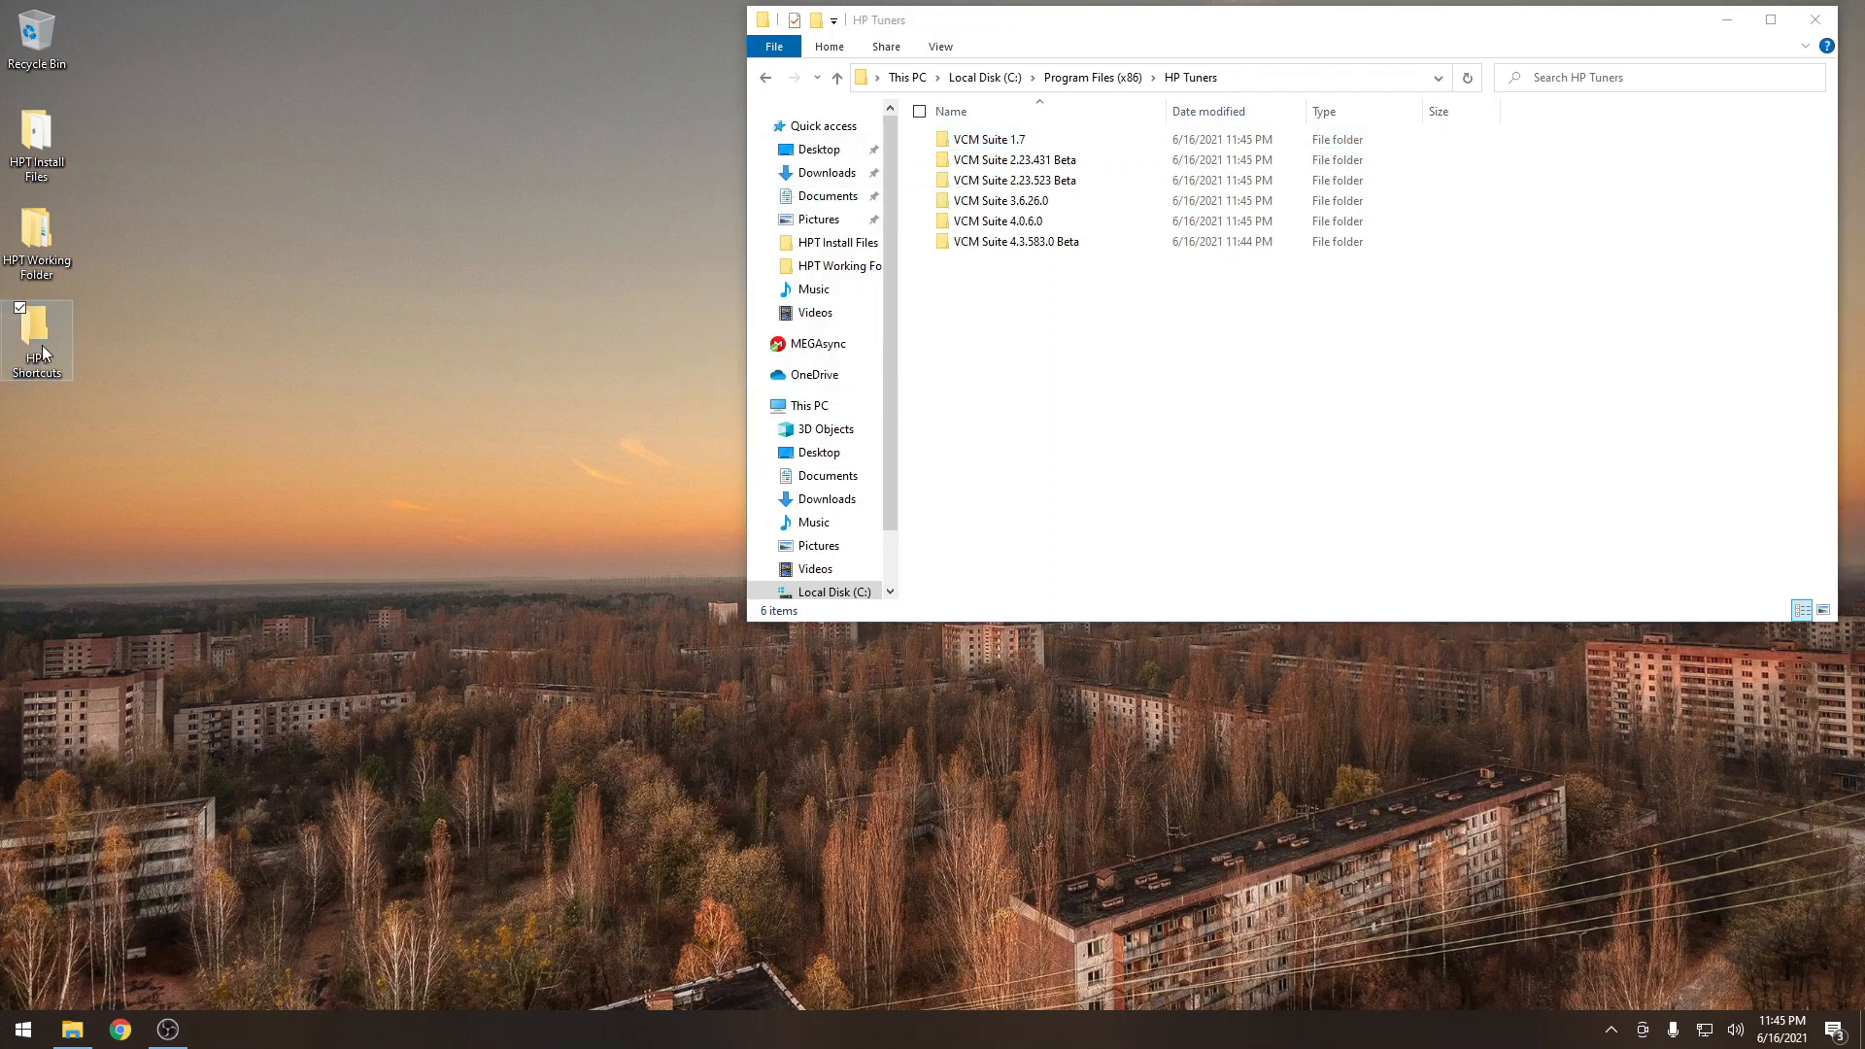
pyautogui.rightClick(300, 649)
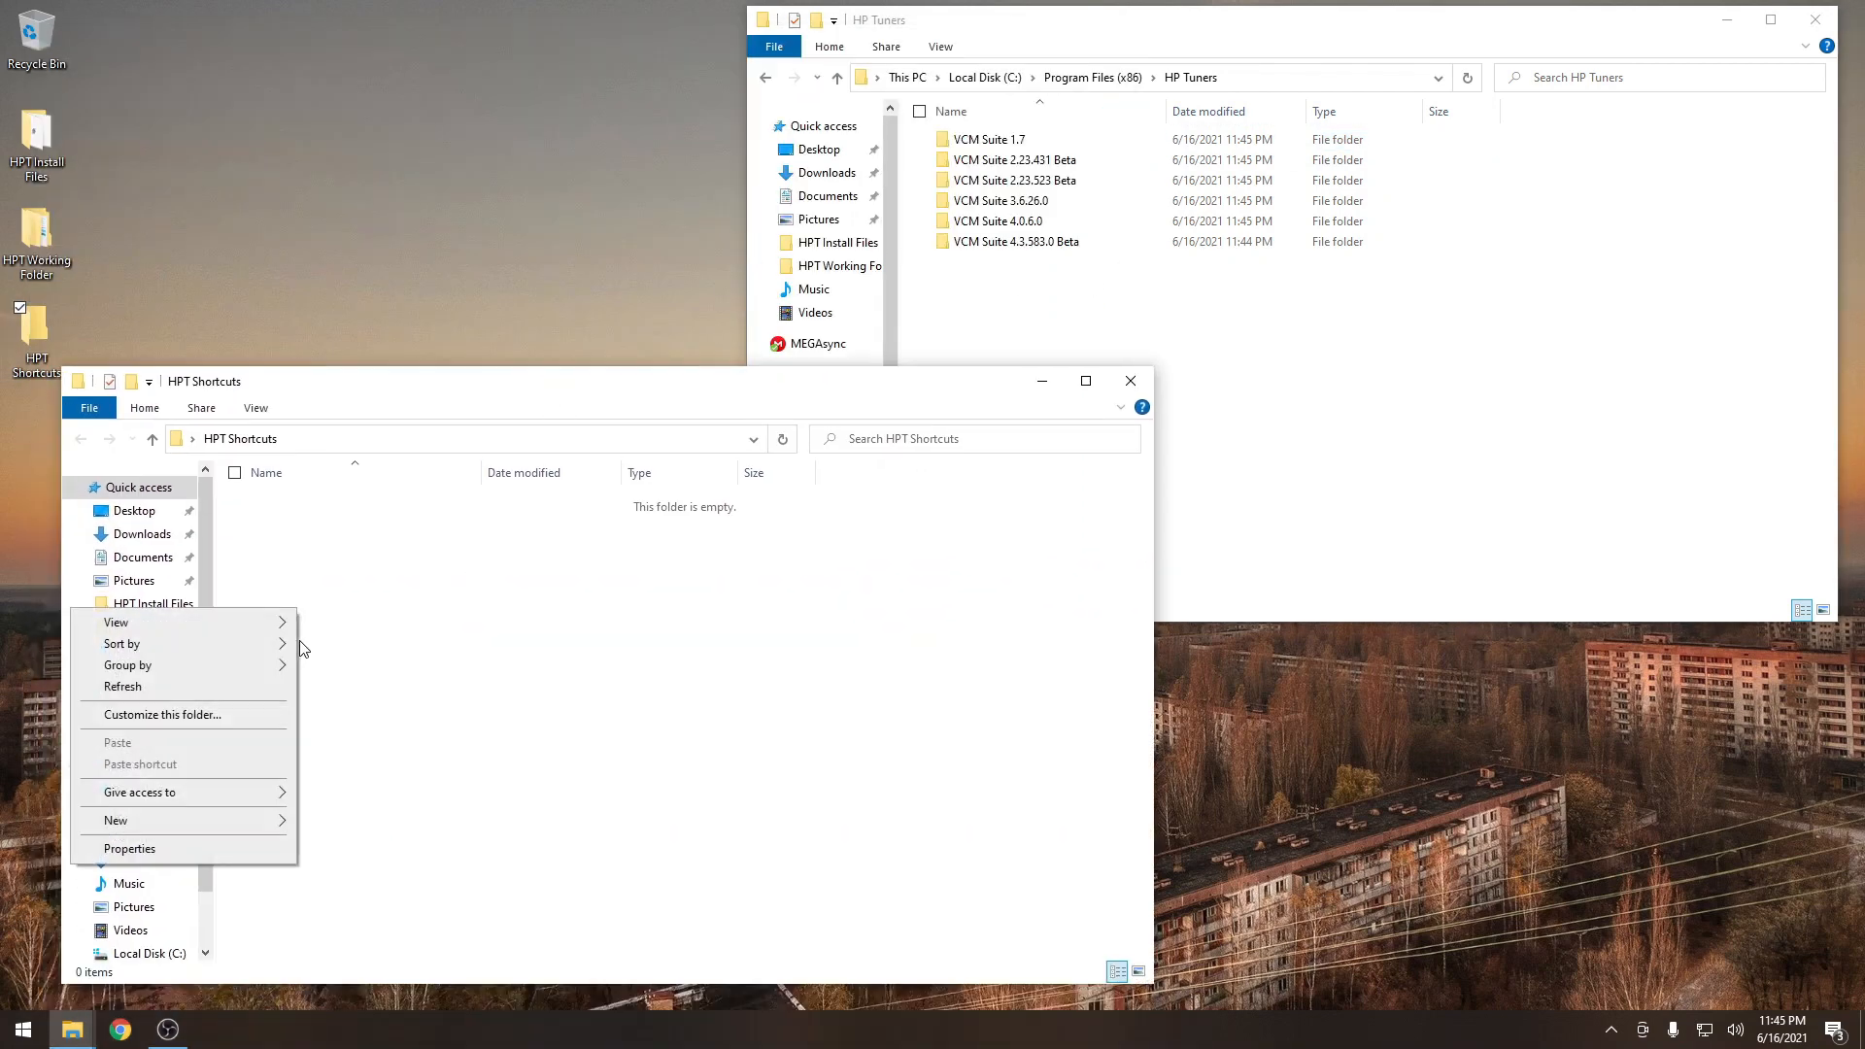
pyautogui.click(114, 821)
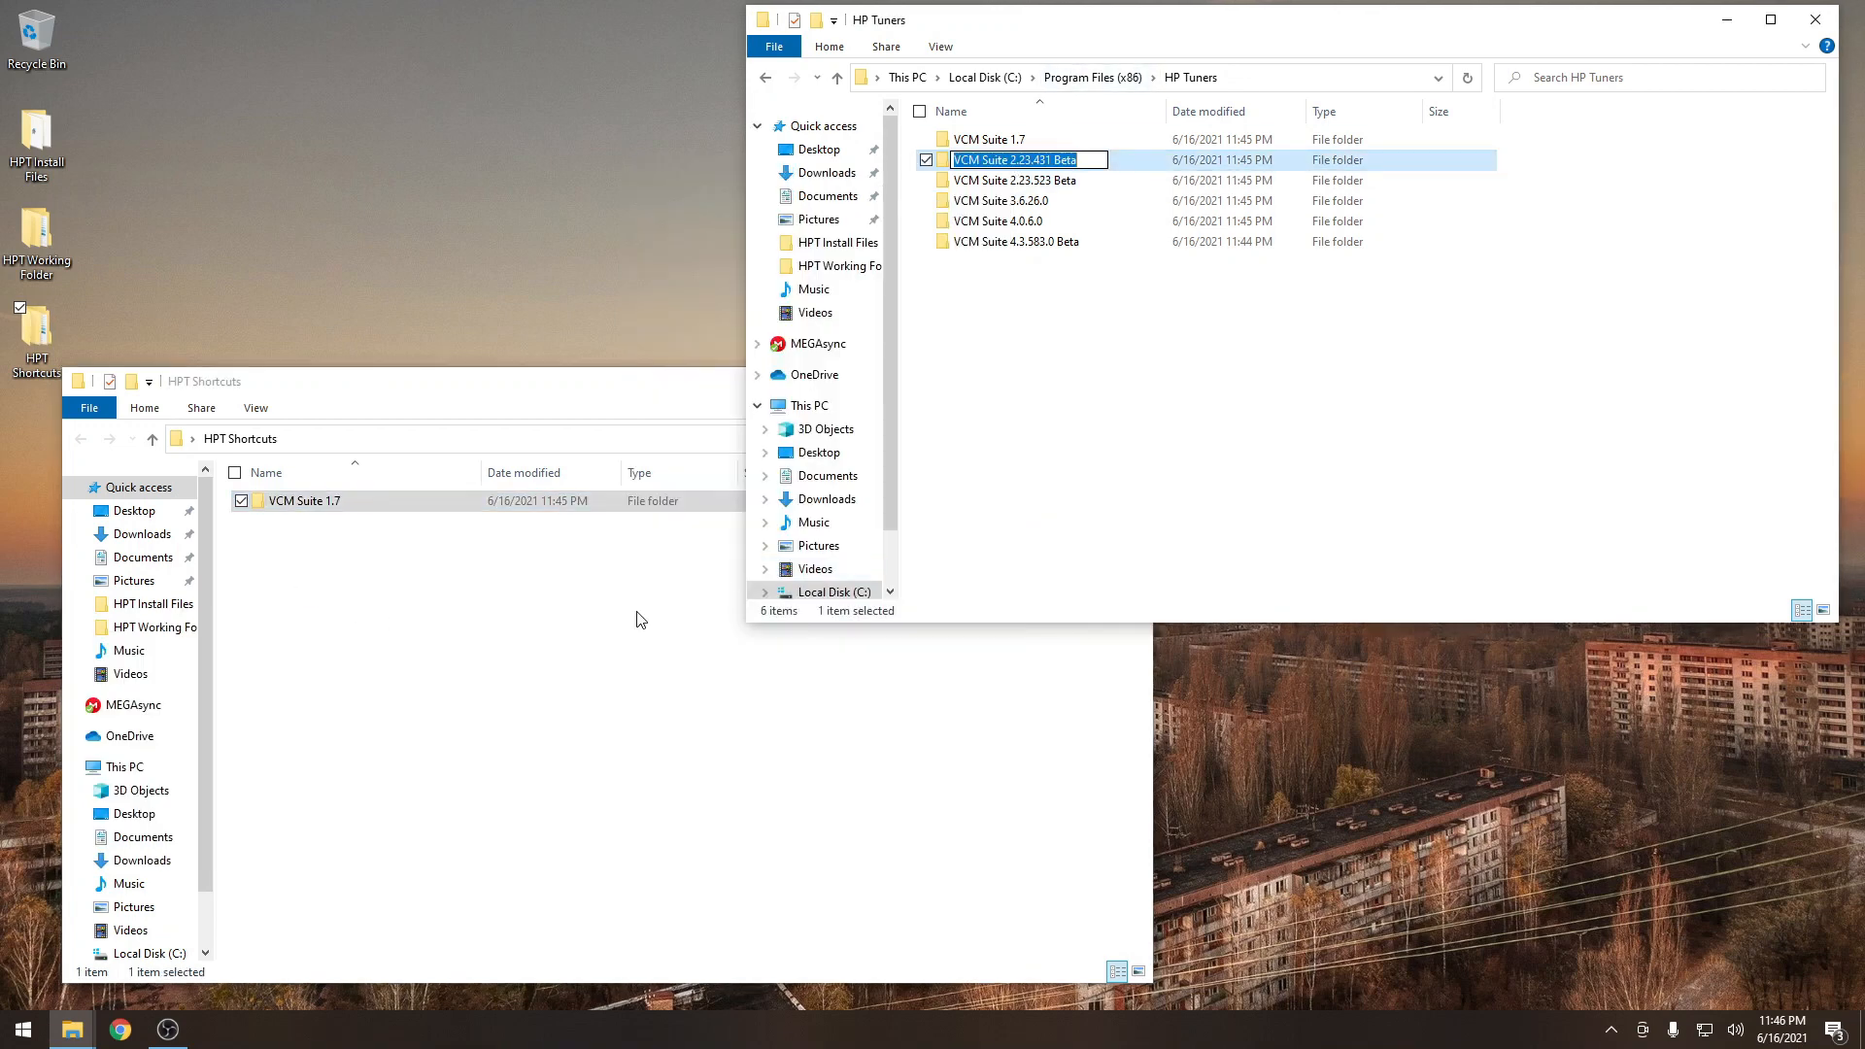
# Add HPT Shortcuts folders for the remaining versions, starting with VCM Suite 2.23.431 Beta.
pyautogui.rightClick(641, 620)
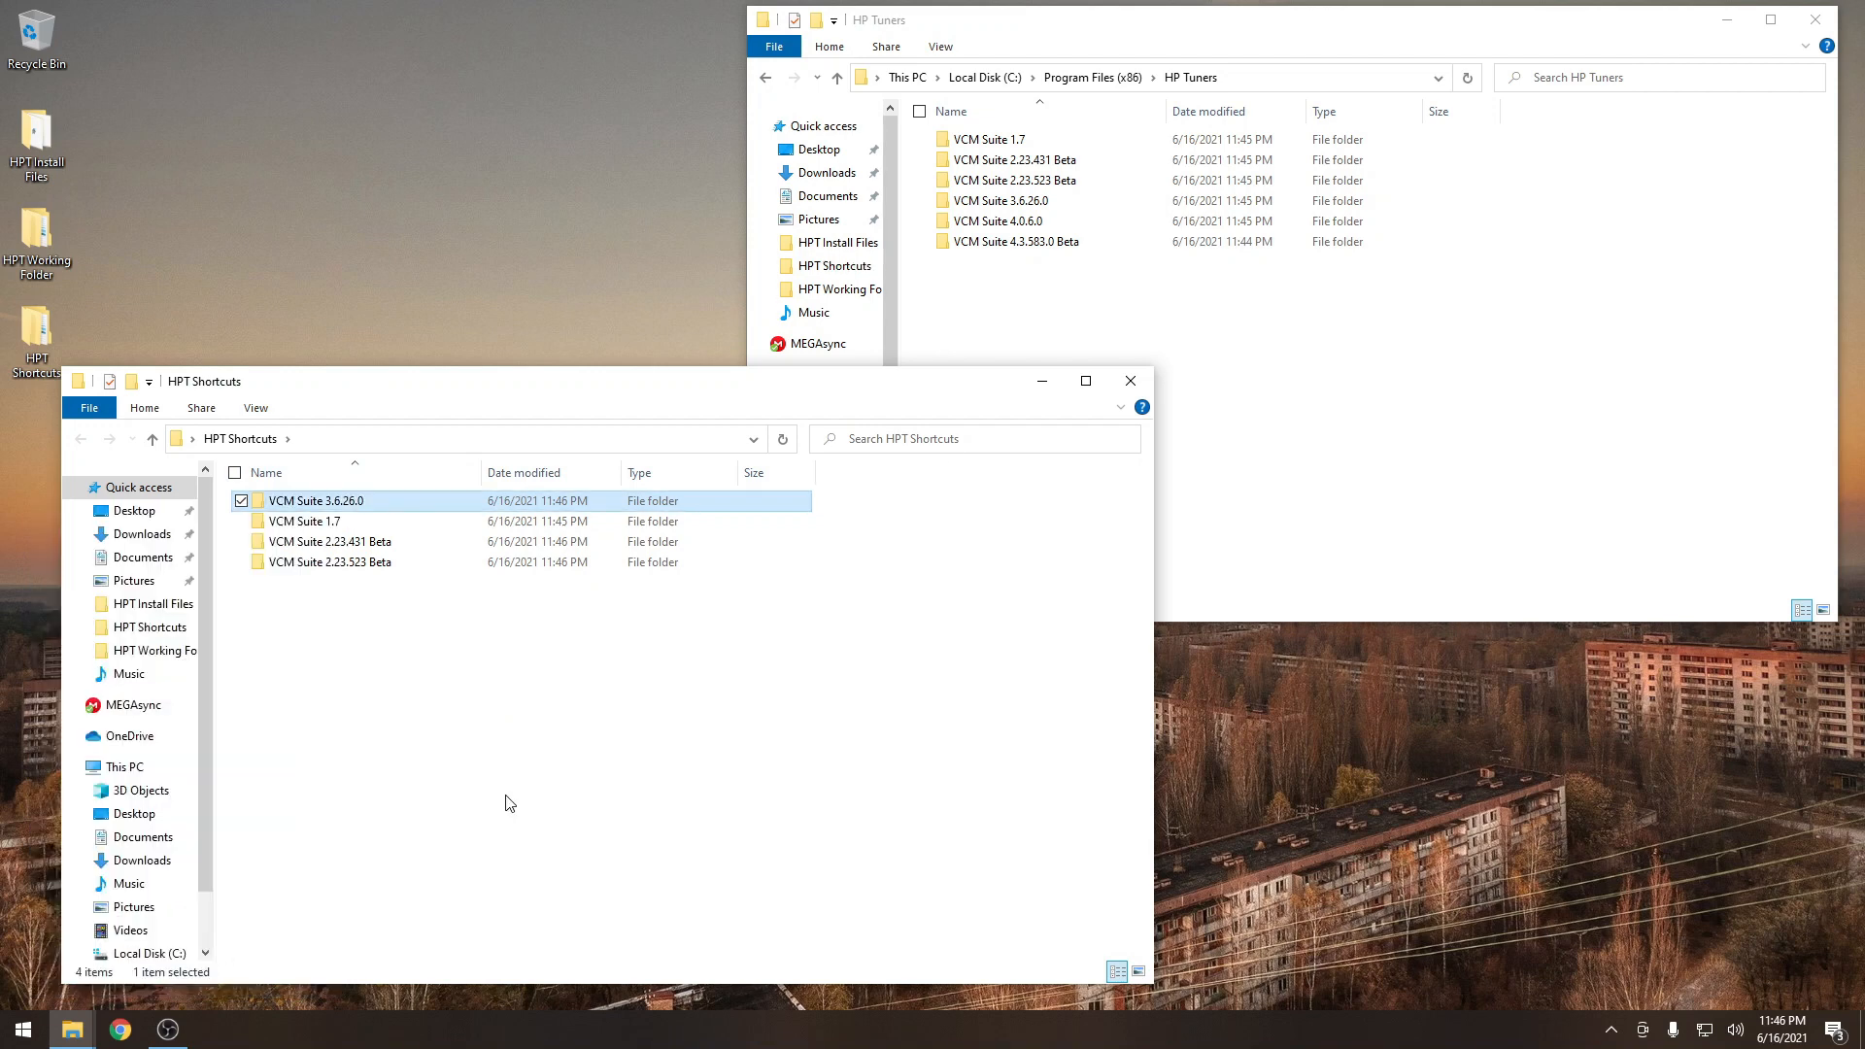
pyautogui.rightClick(1001, 220)
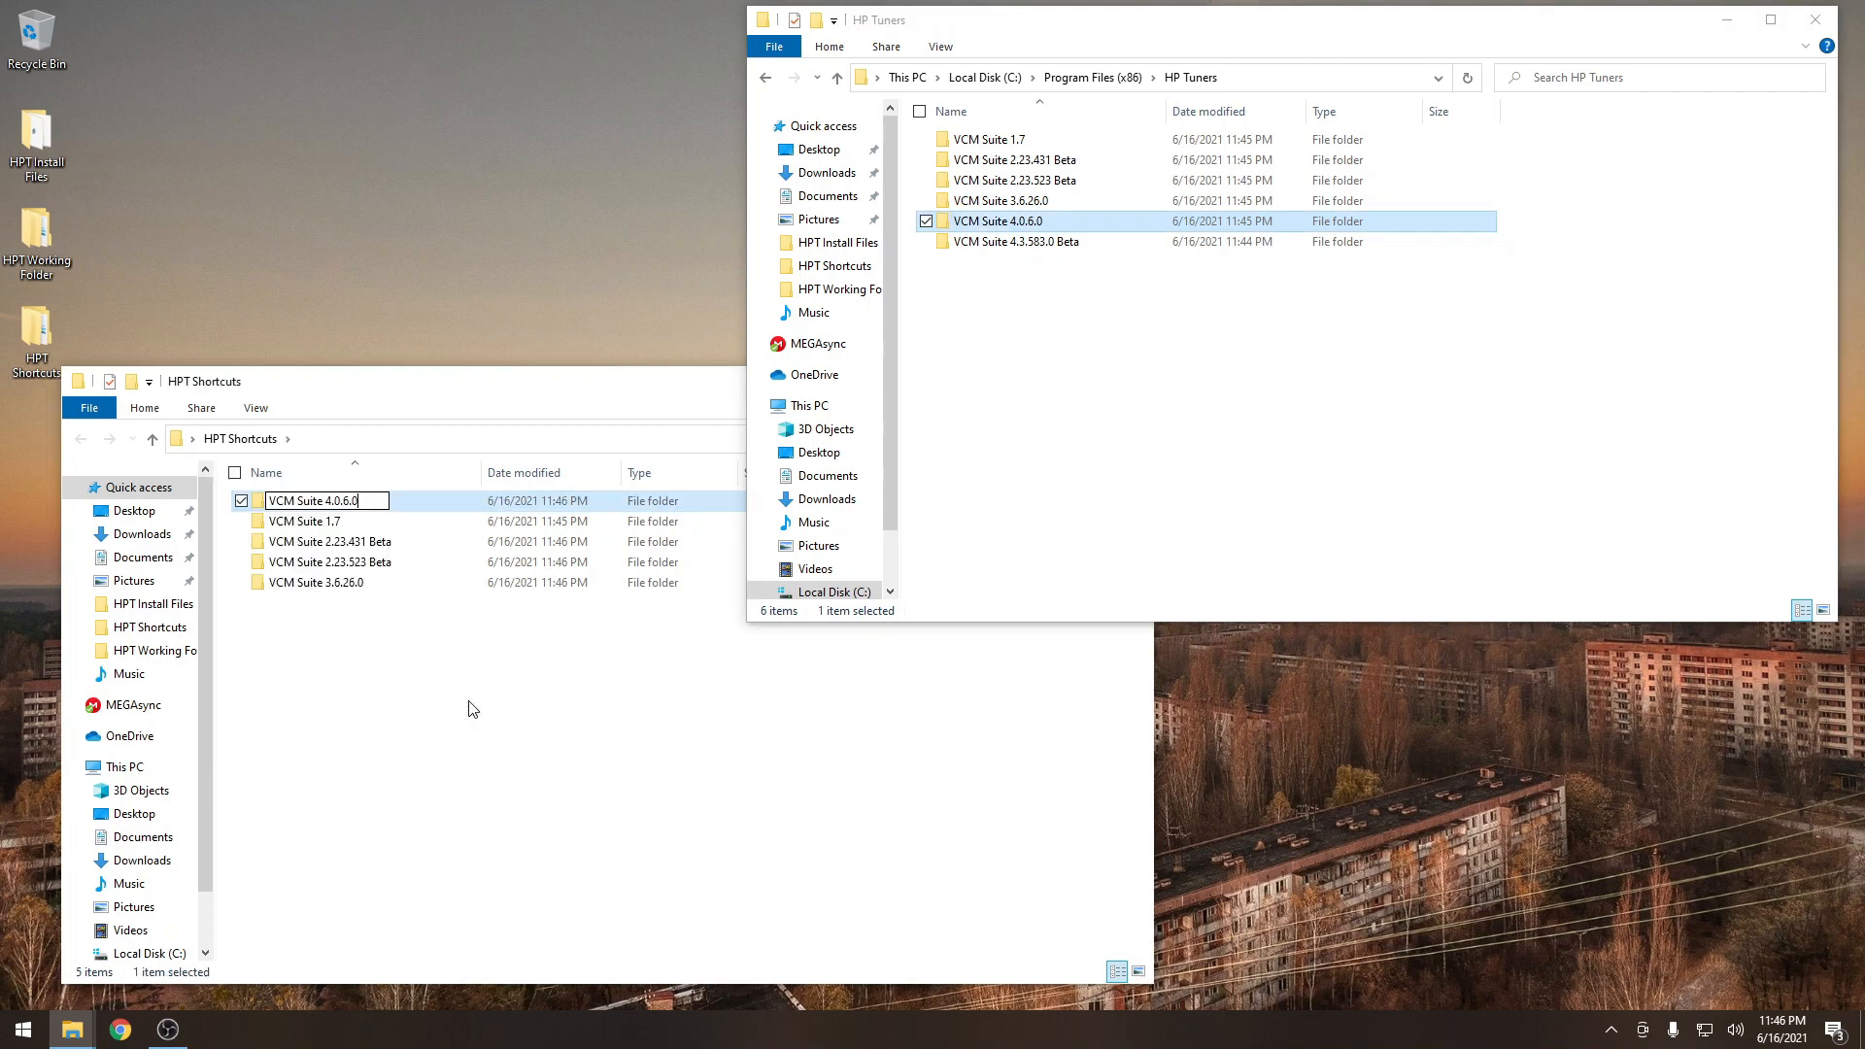
pyautogui.rightClick(1015, 241)
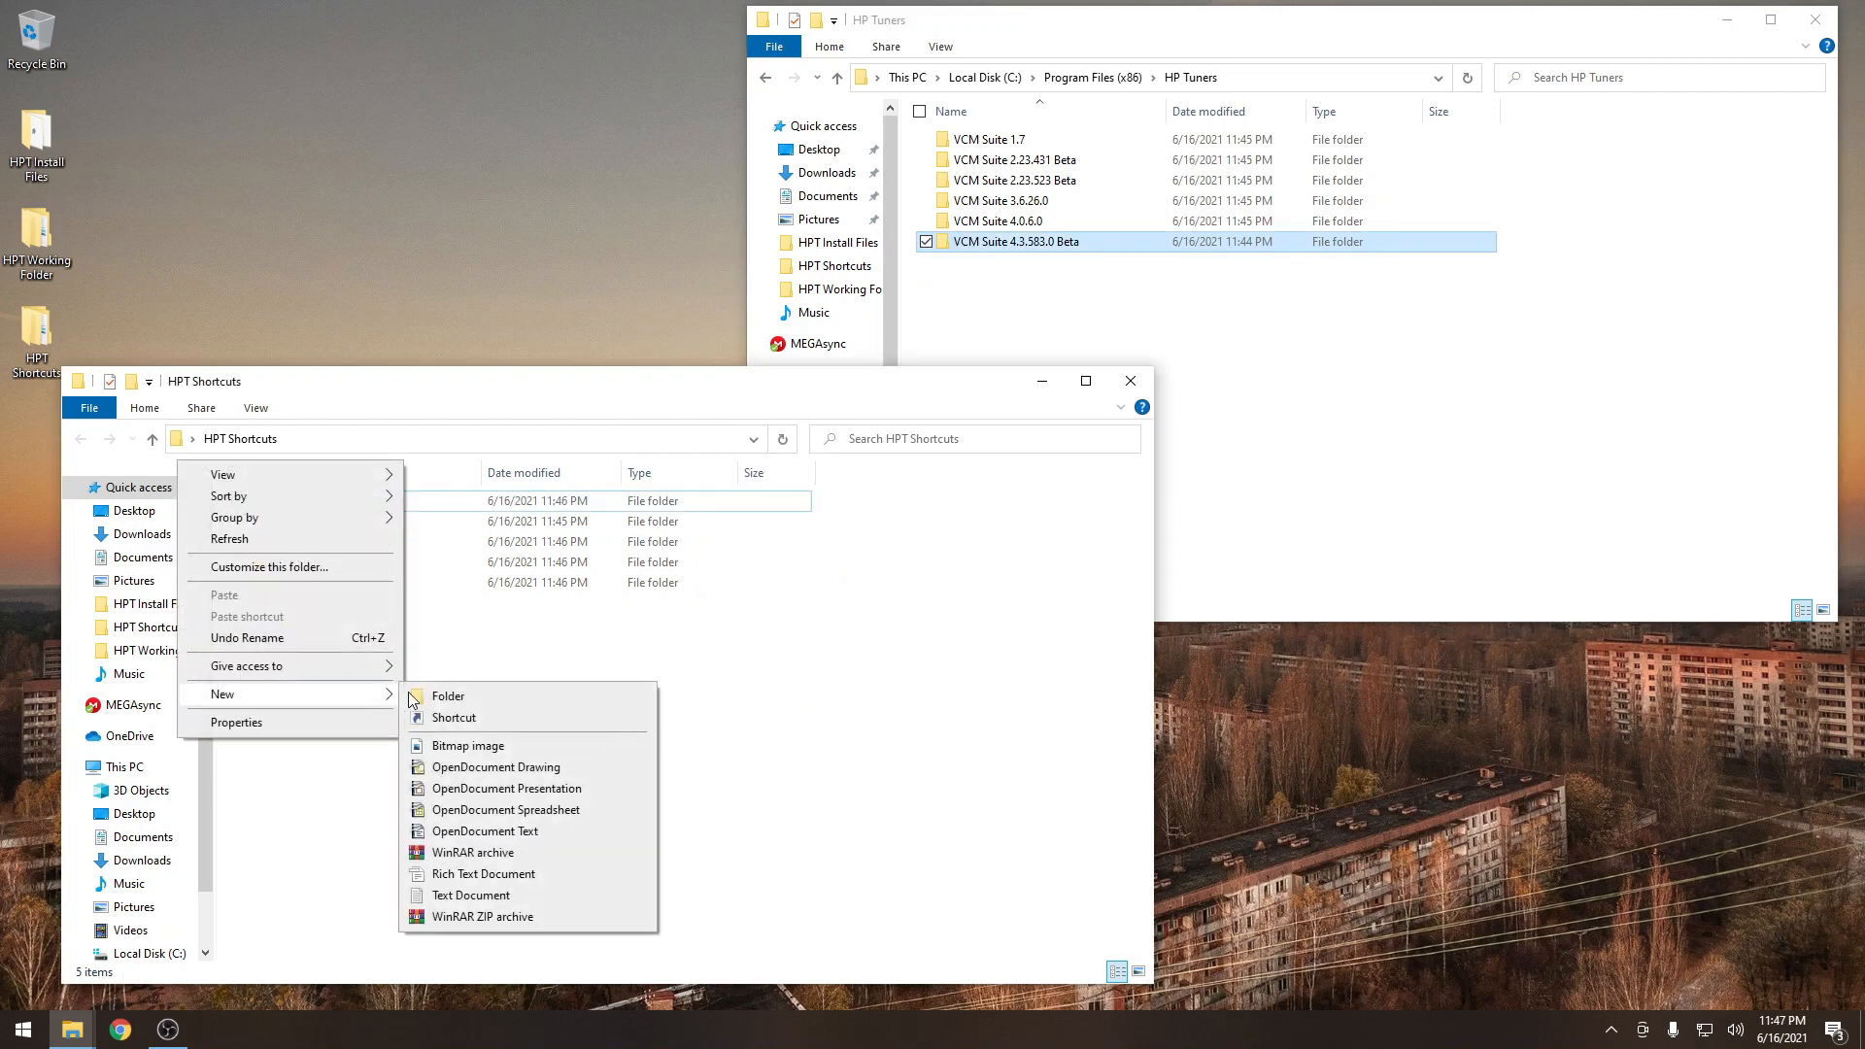
pyautogui.click(447, 695)
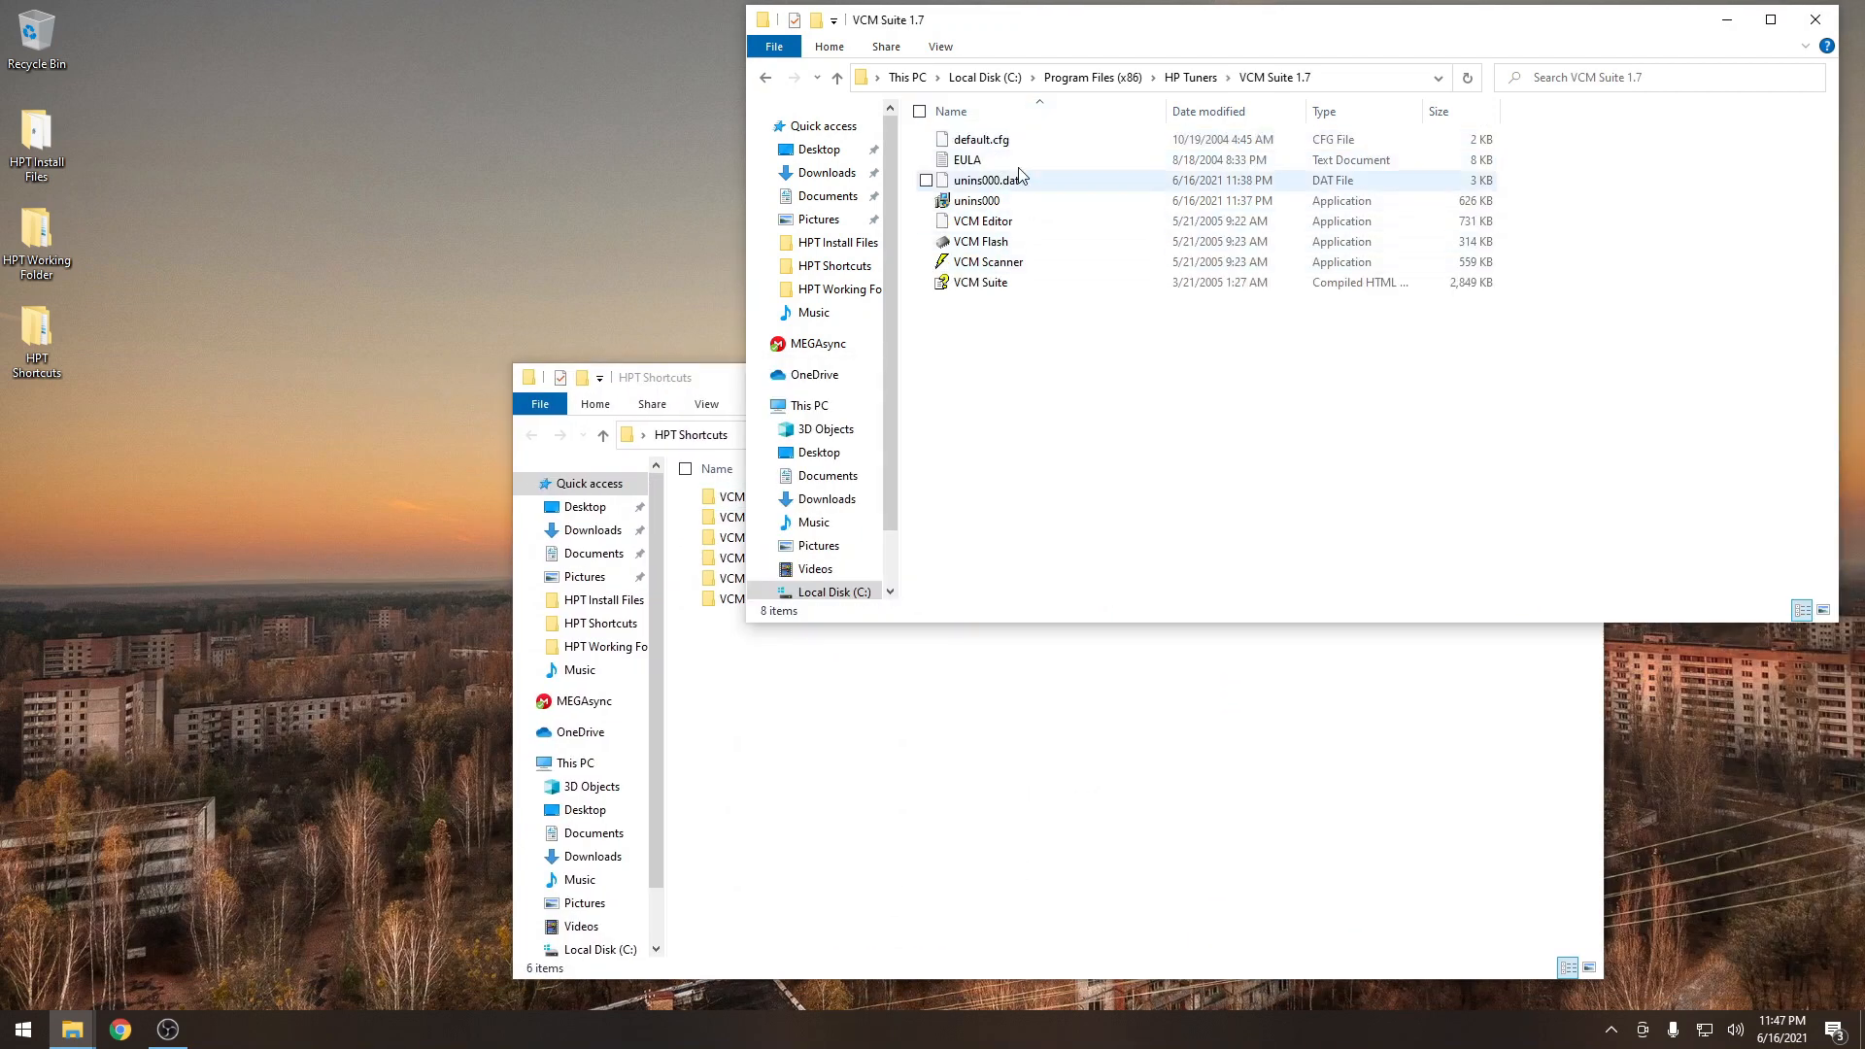
# Put desktop shortcuts for VCM Suite 1.7 and 2.23.431 Beta into their shortcut folders.
pyautogui.rightClick(981, 241)
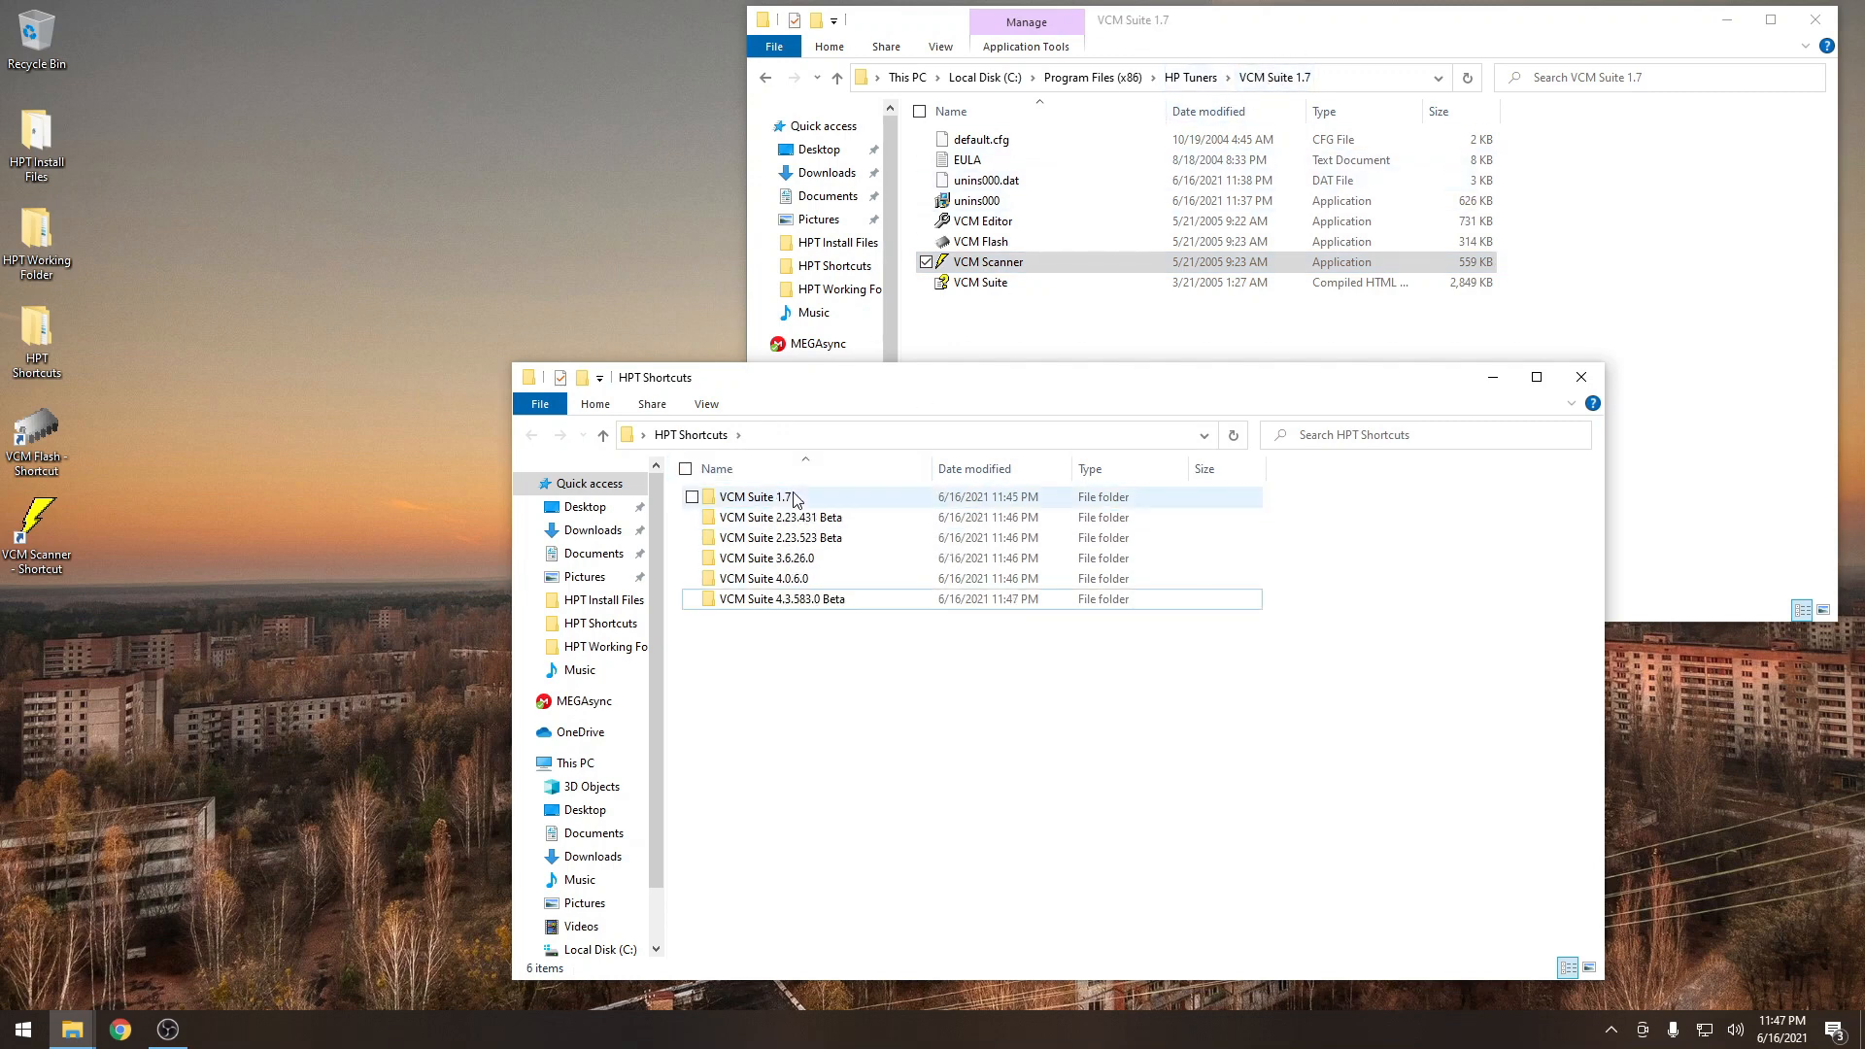
pyautogui.doubleClick(754, 496)
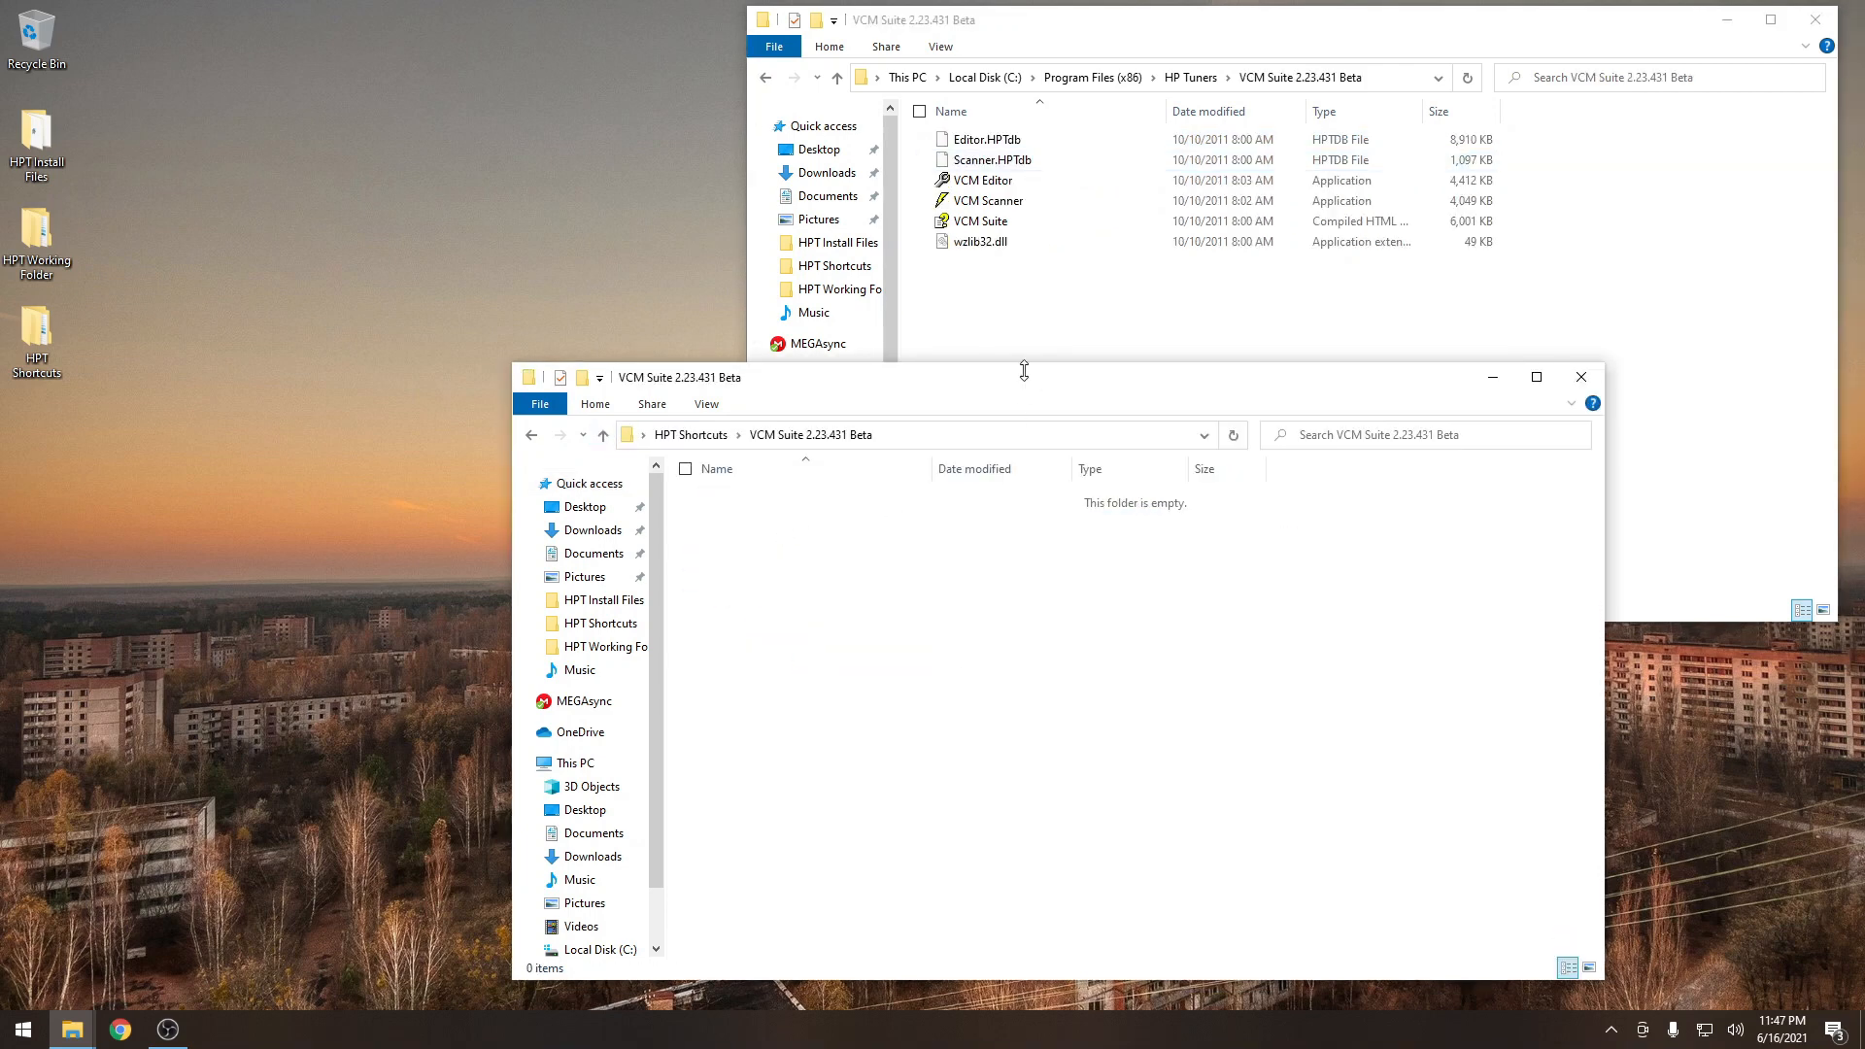
pyautogui.rightClick(984, 179)
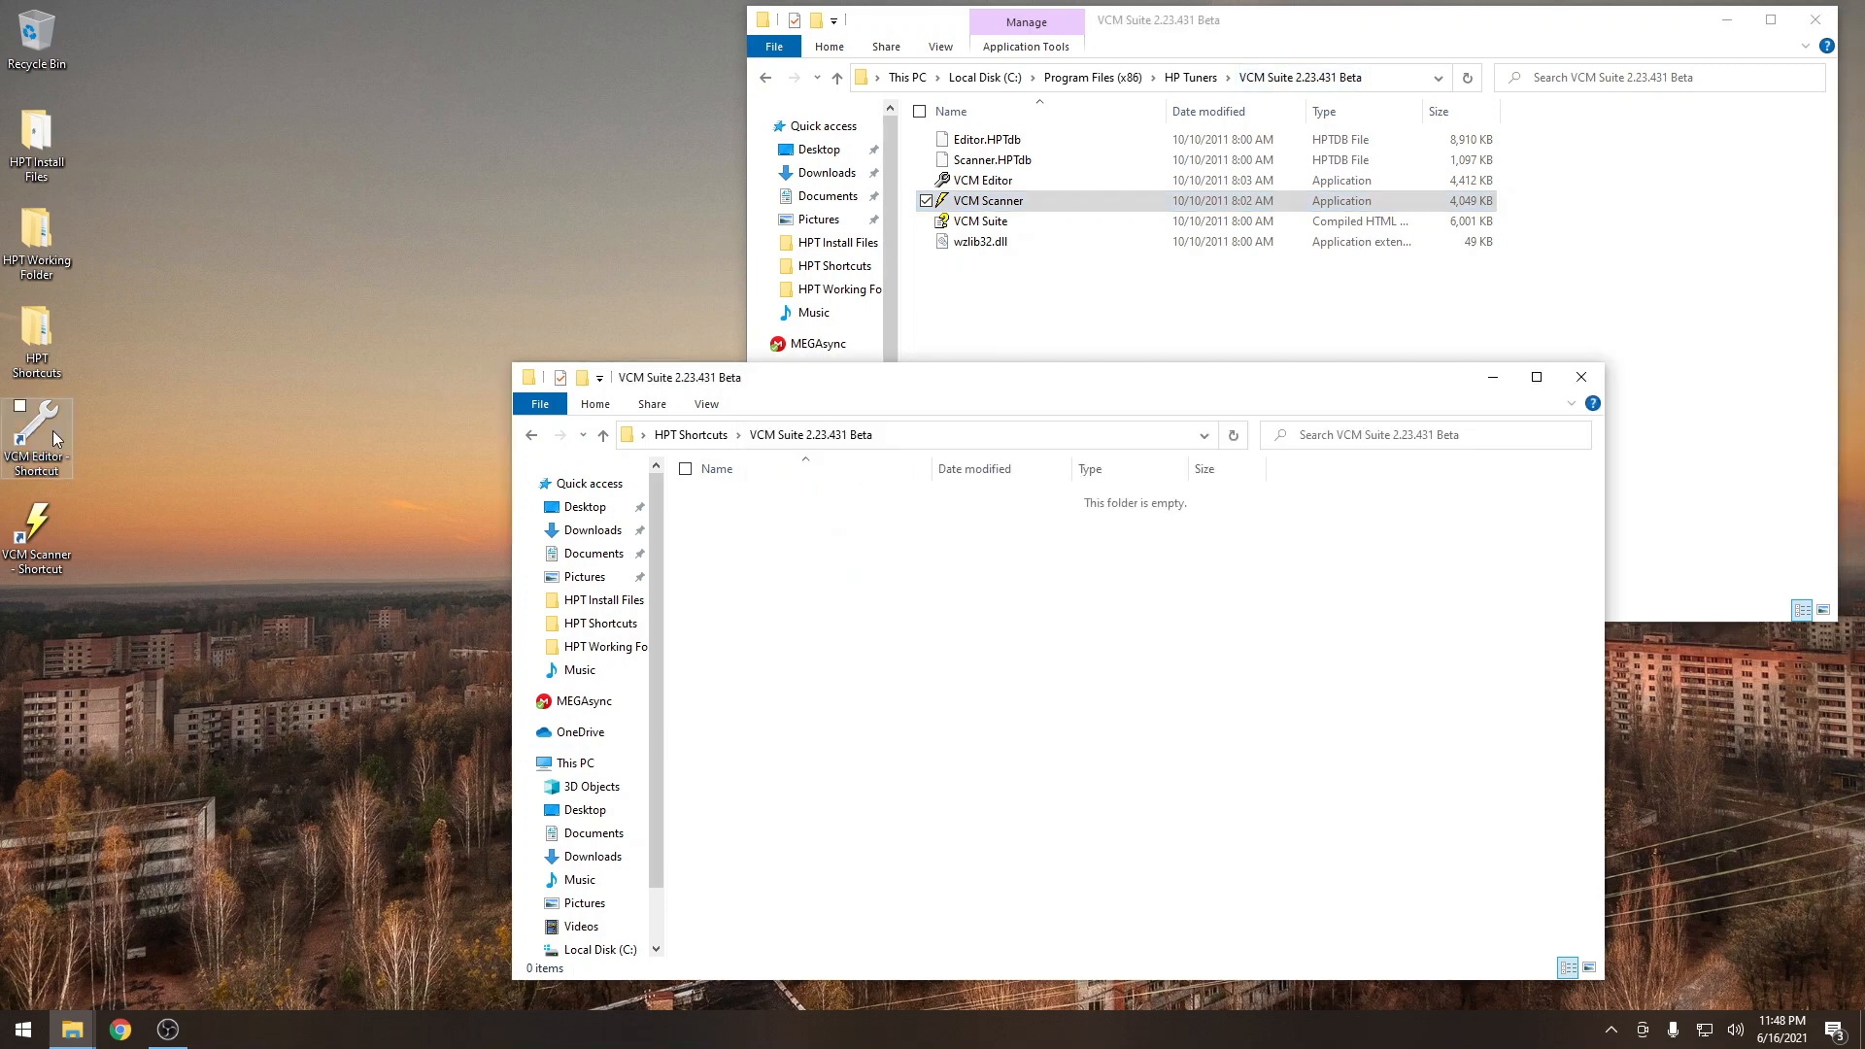
pyautogui.click(603, 434)
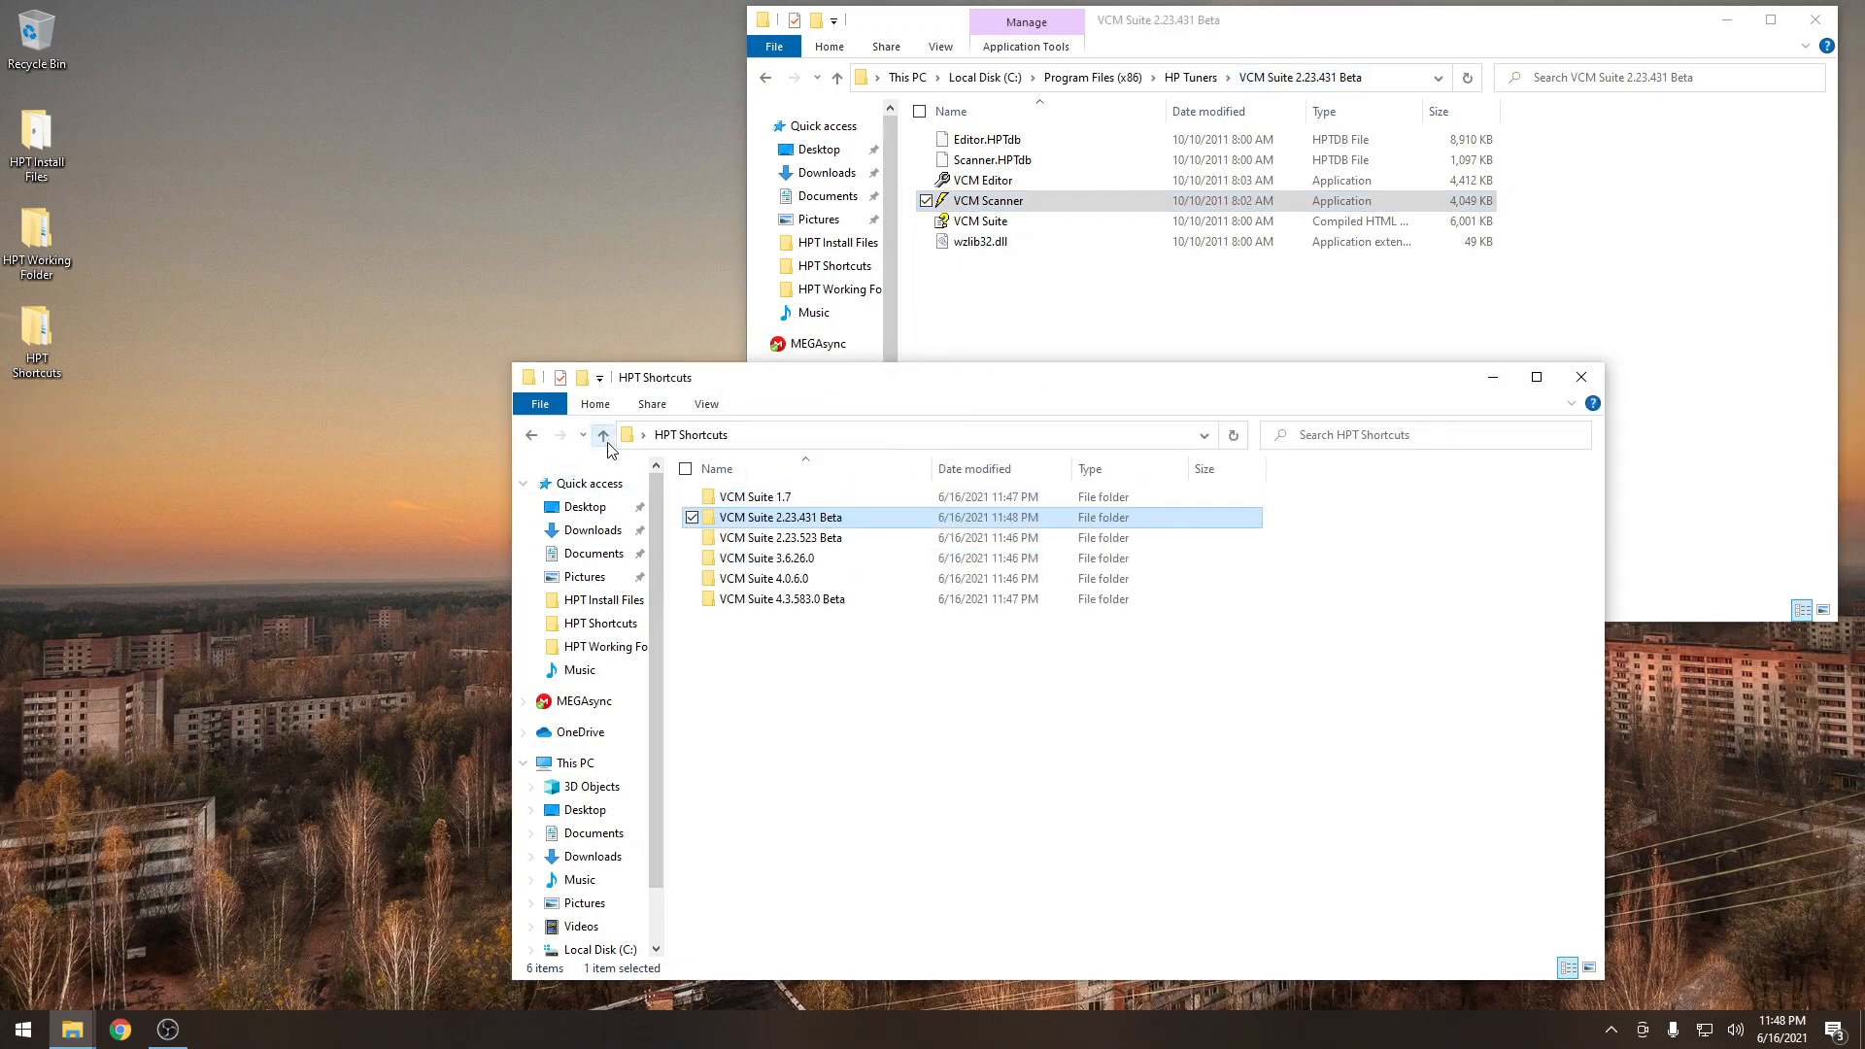
pyautogui.doubleClick(779, 537)
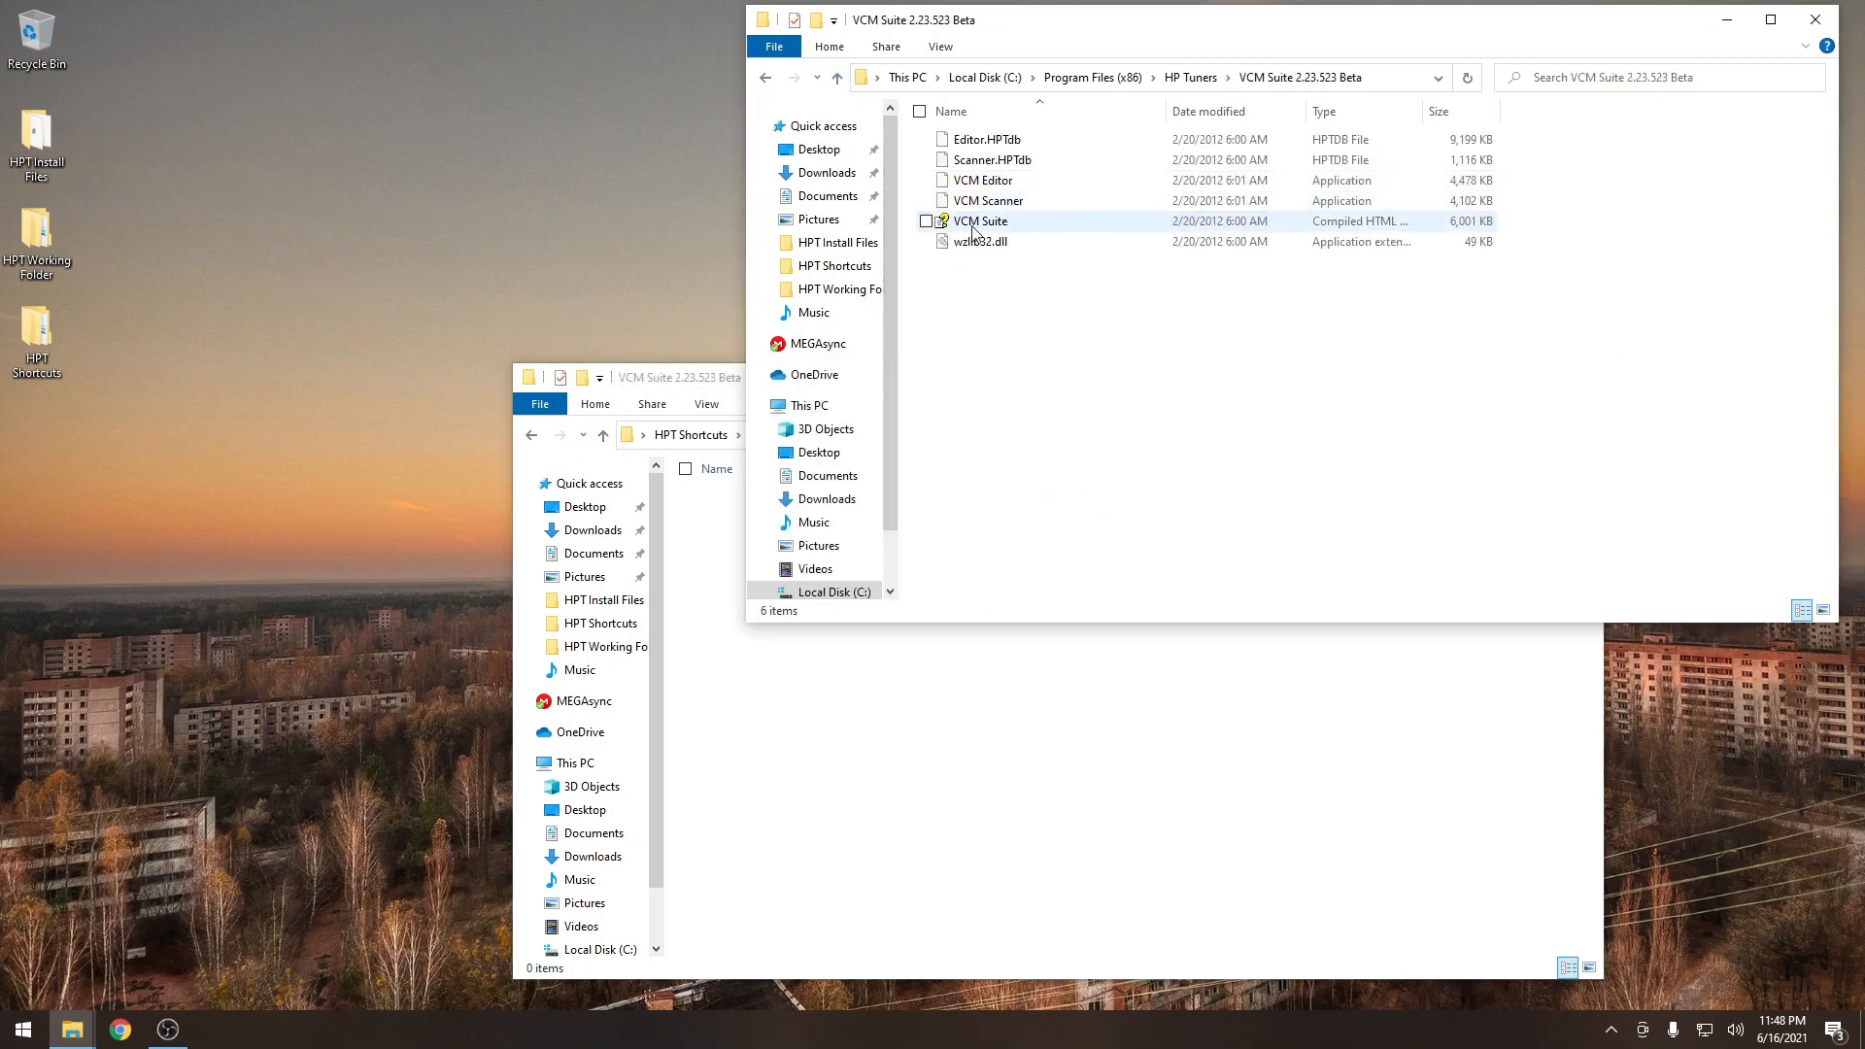
# Create desktop shortcuts to the 2.23.523 Beta VCM Editor and 3.6.26.0 VCM Editor and Scanner.
pyautogui.rightClick(983, 179)
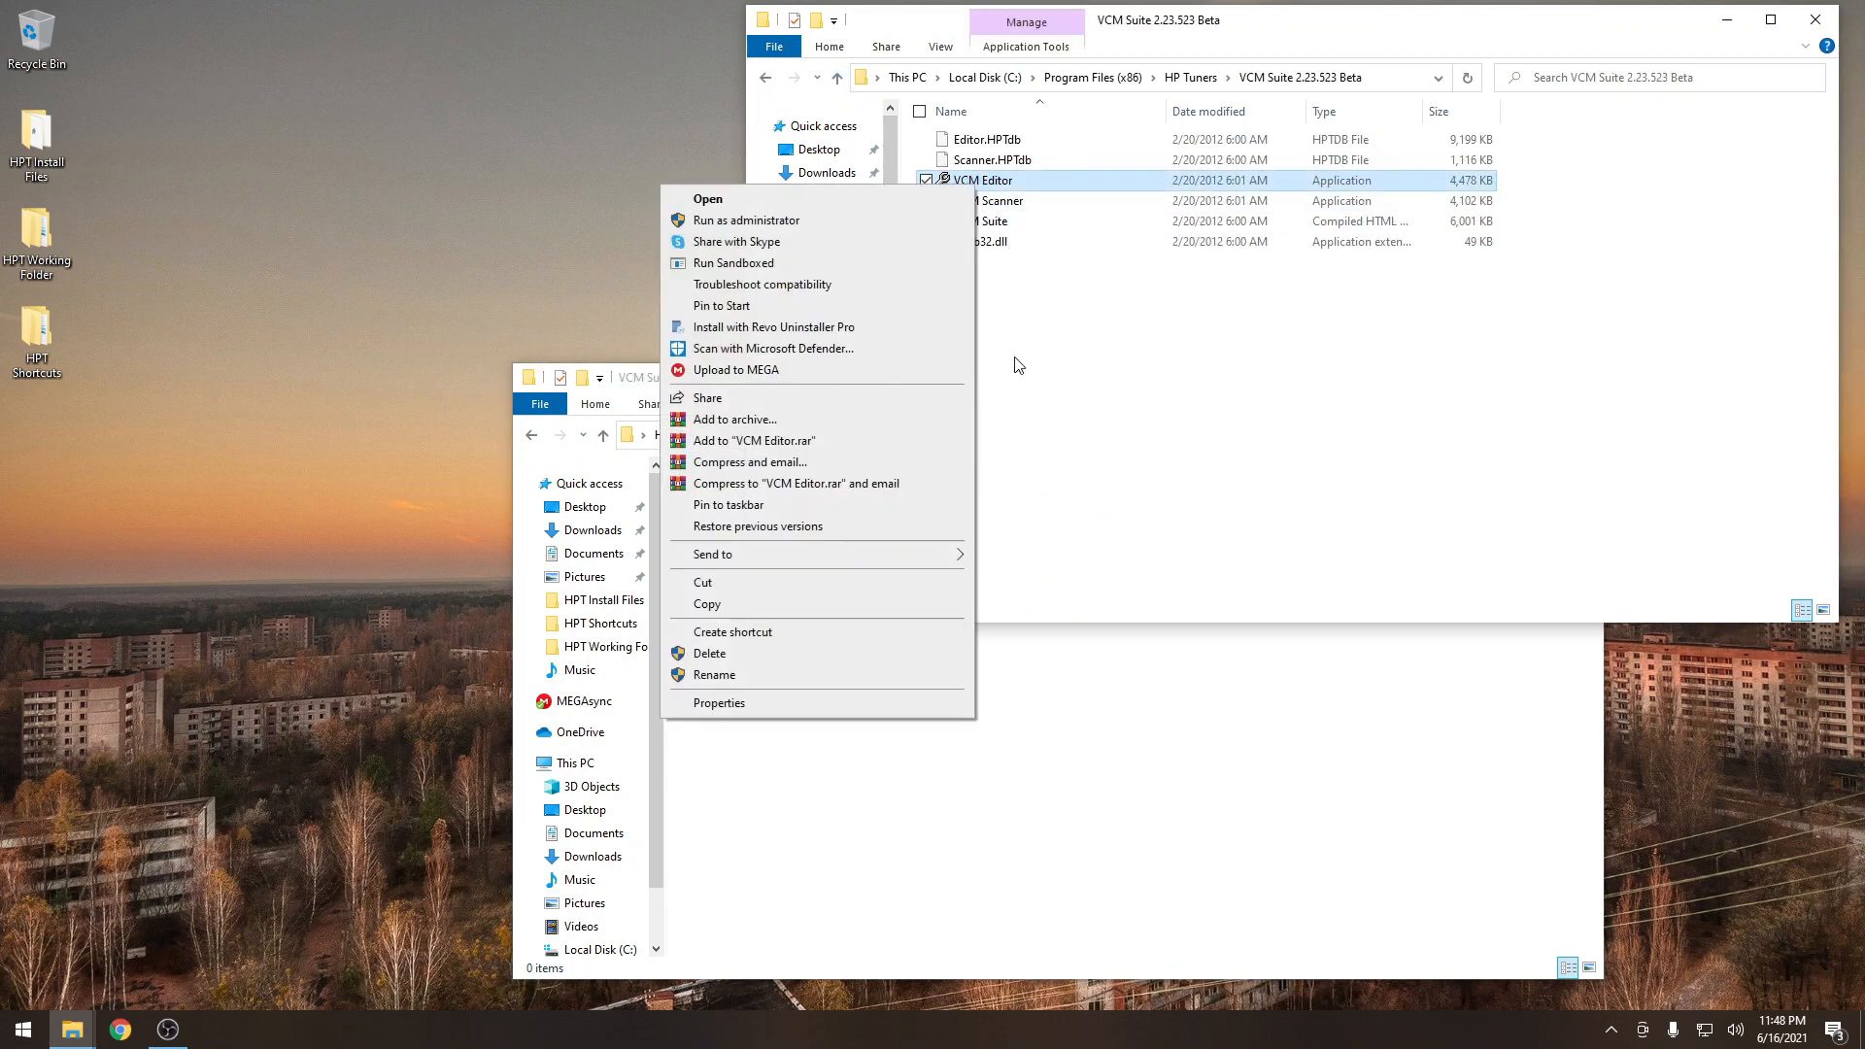
pyautogui.click(734, 632)
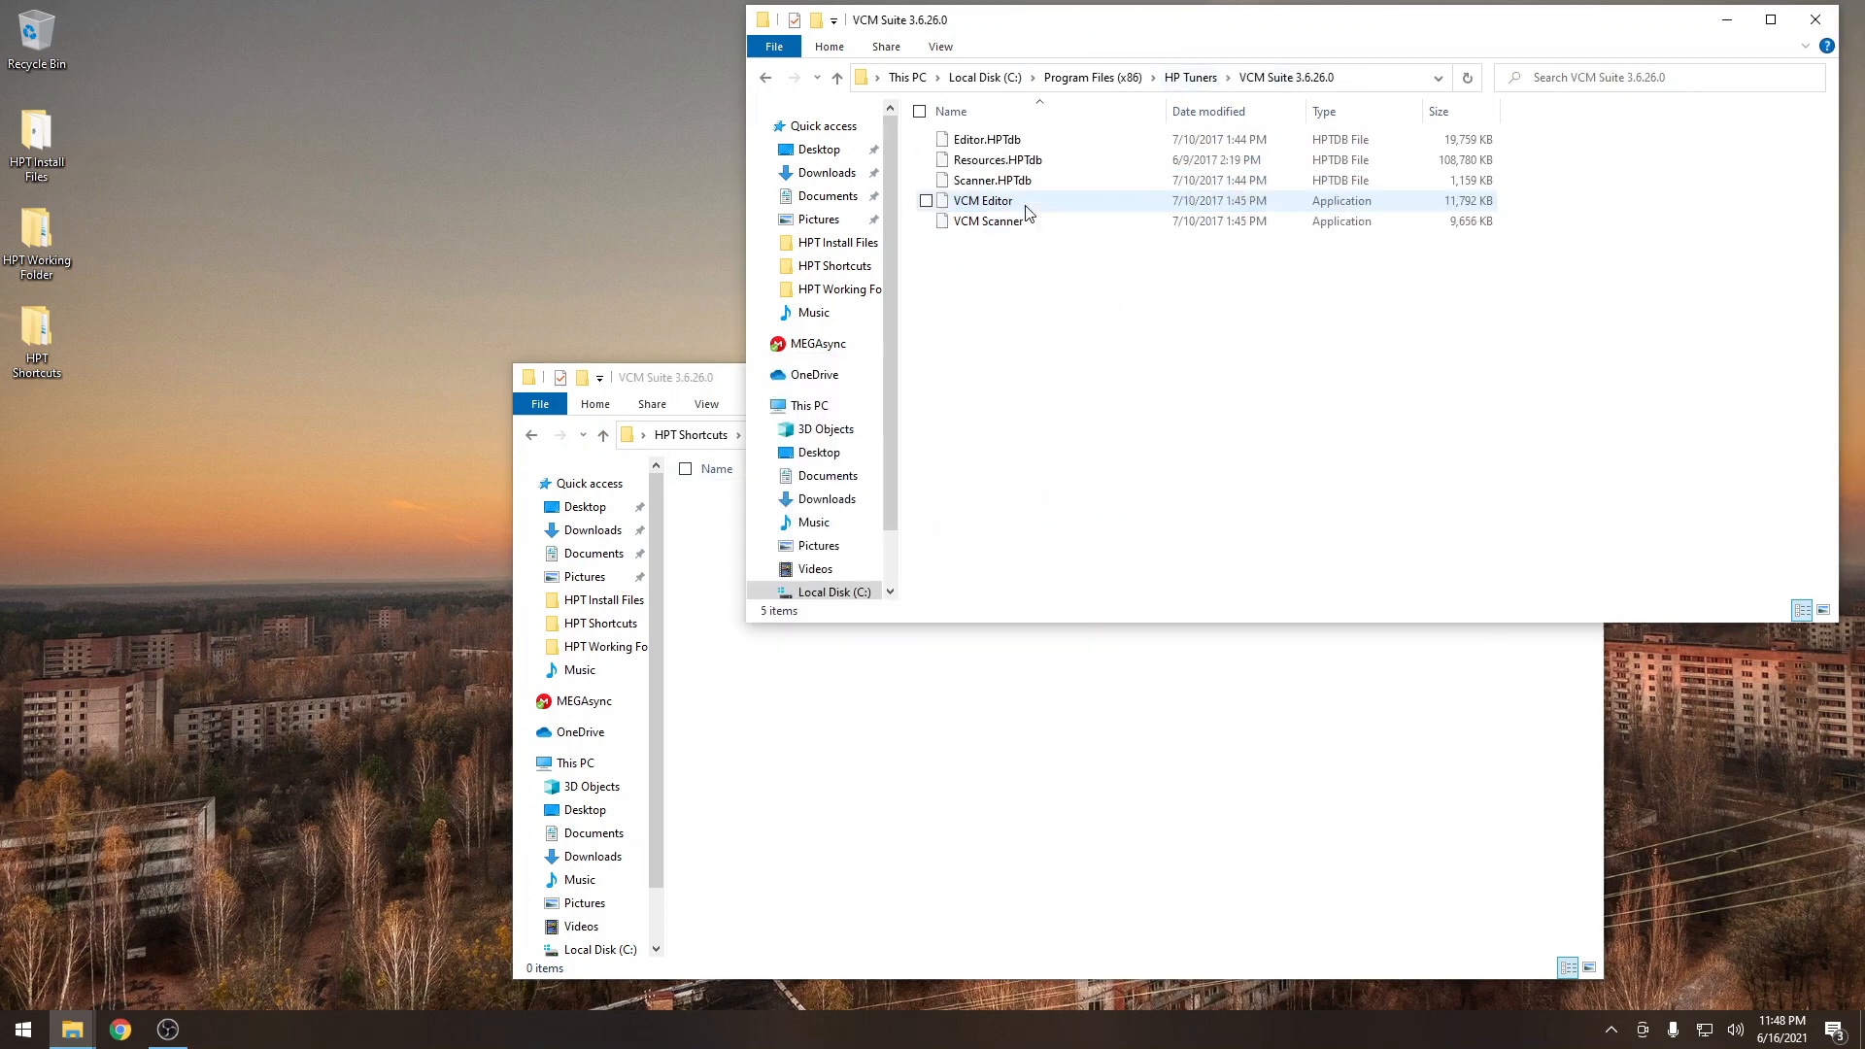
pyautogui.rightClick(980, 200)
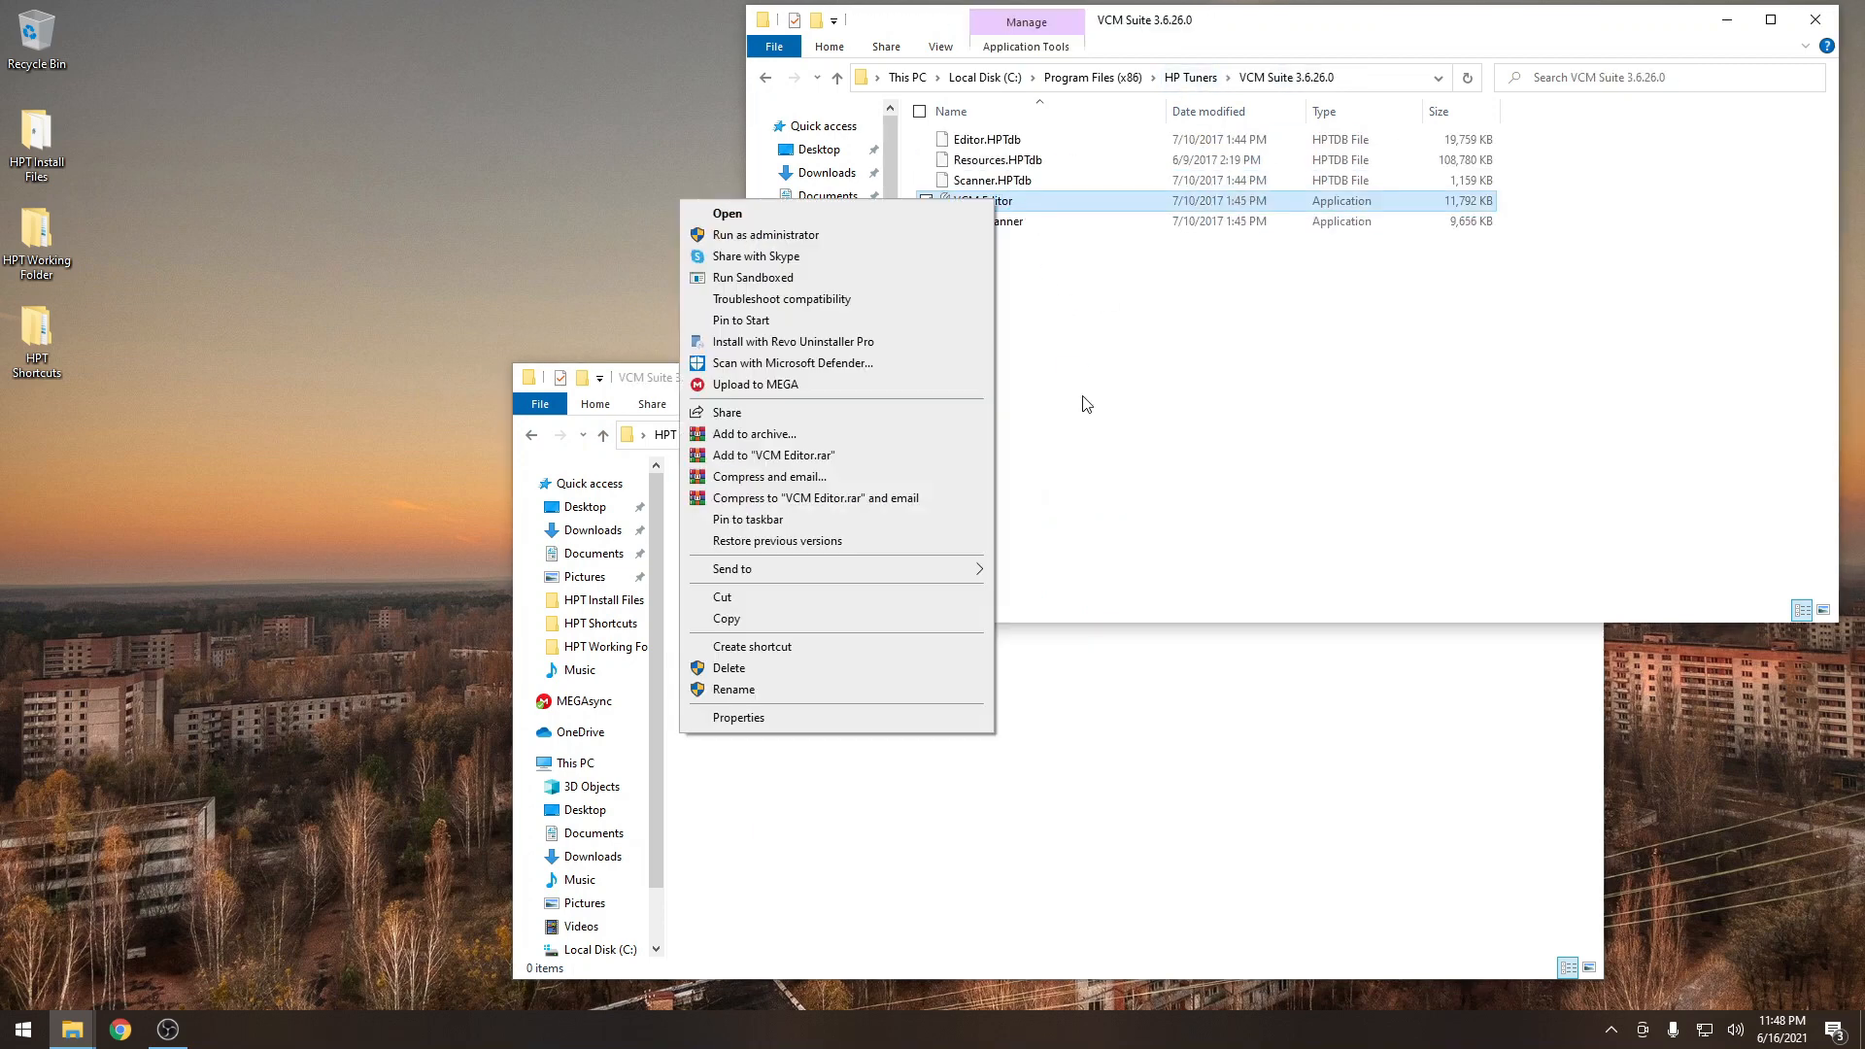
pyautogui.click(752, 646)
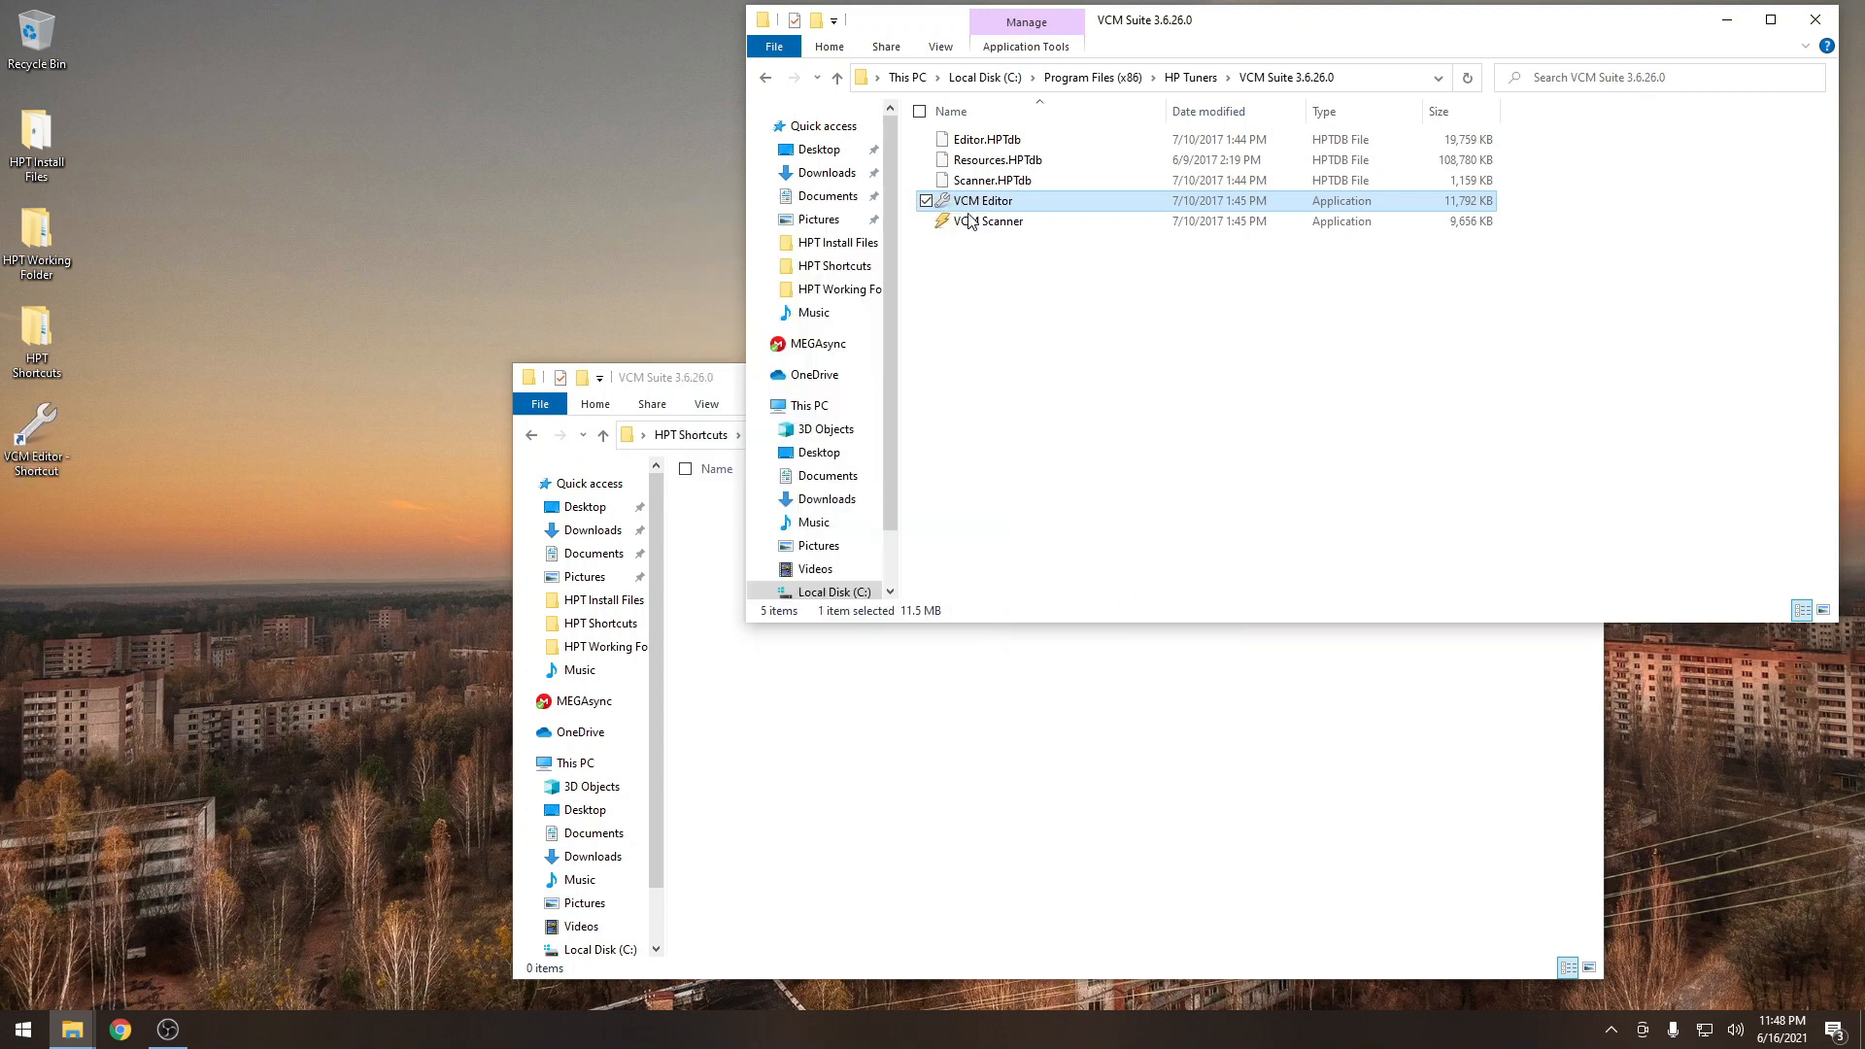
pyautogui.rightClick(994, 220)
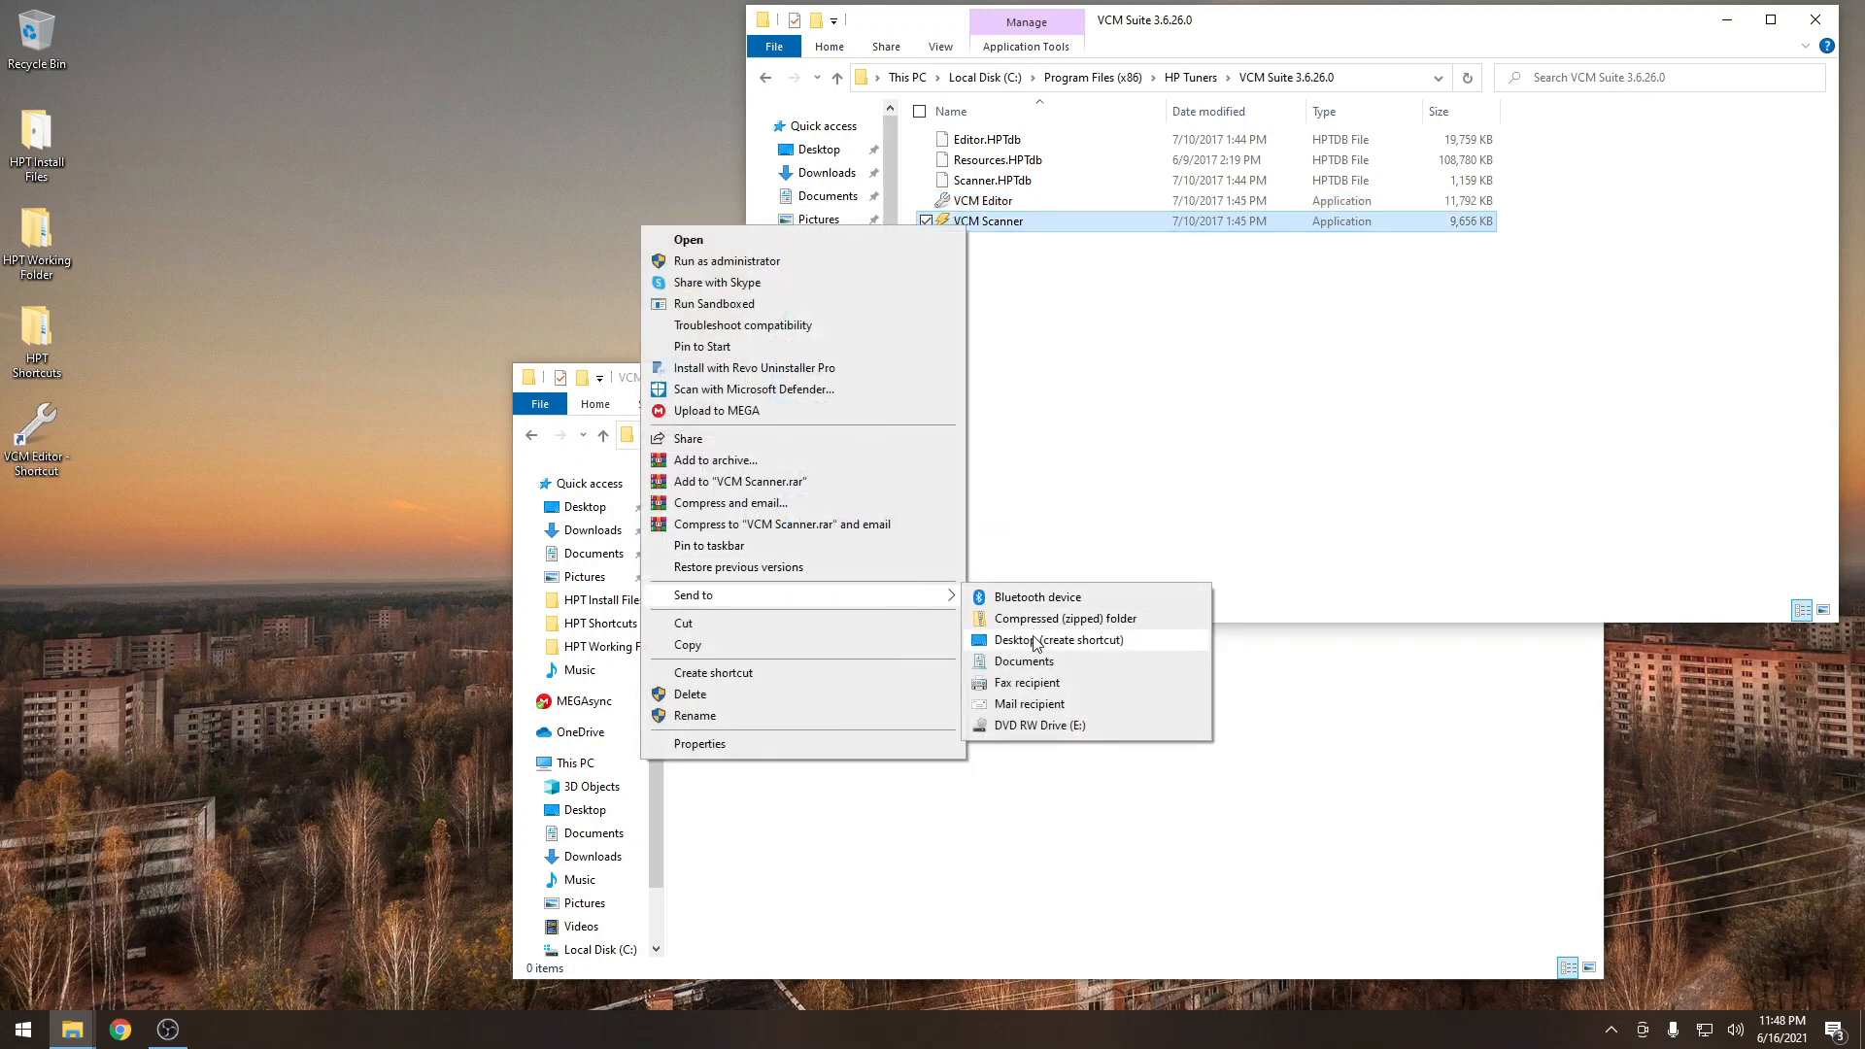
pyautogui.click(1057, 641)
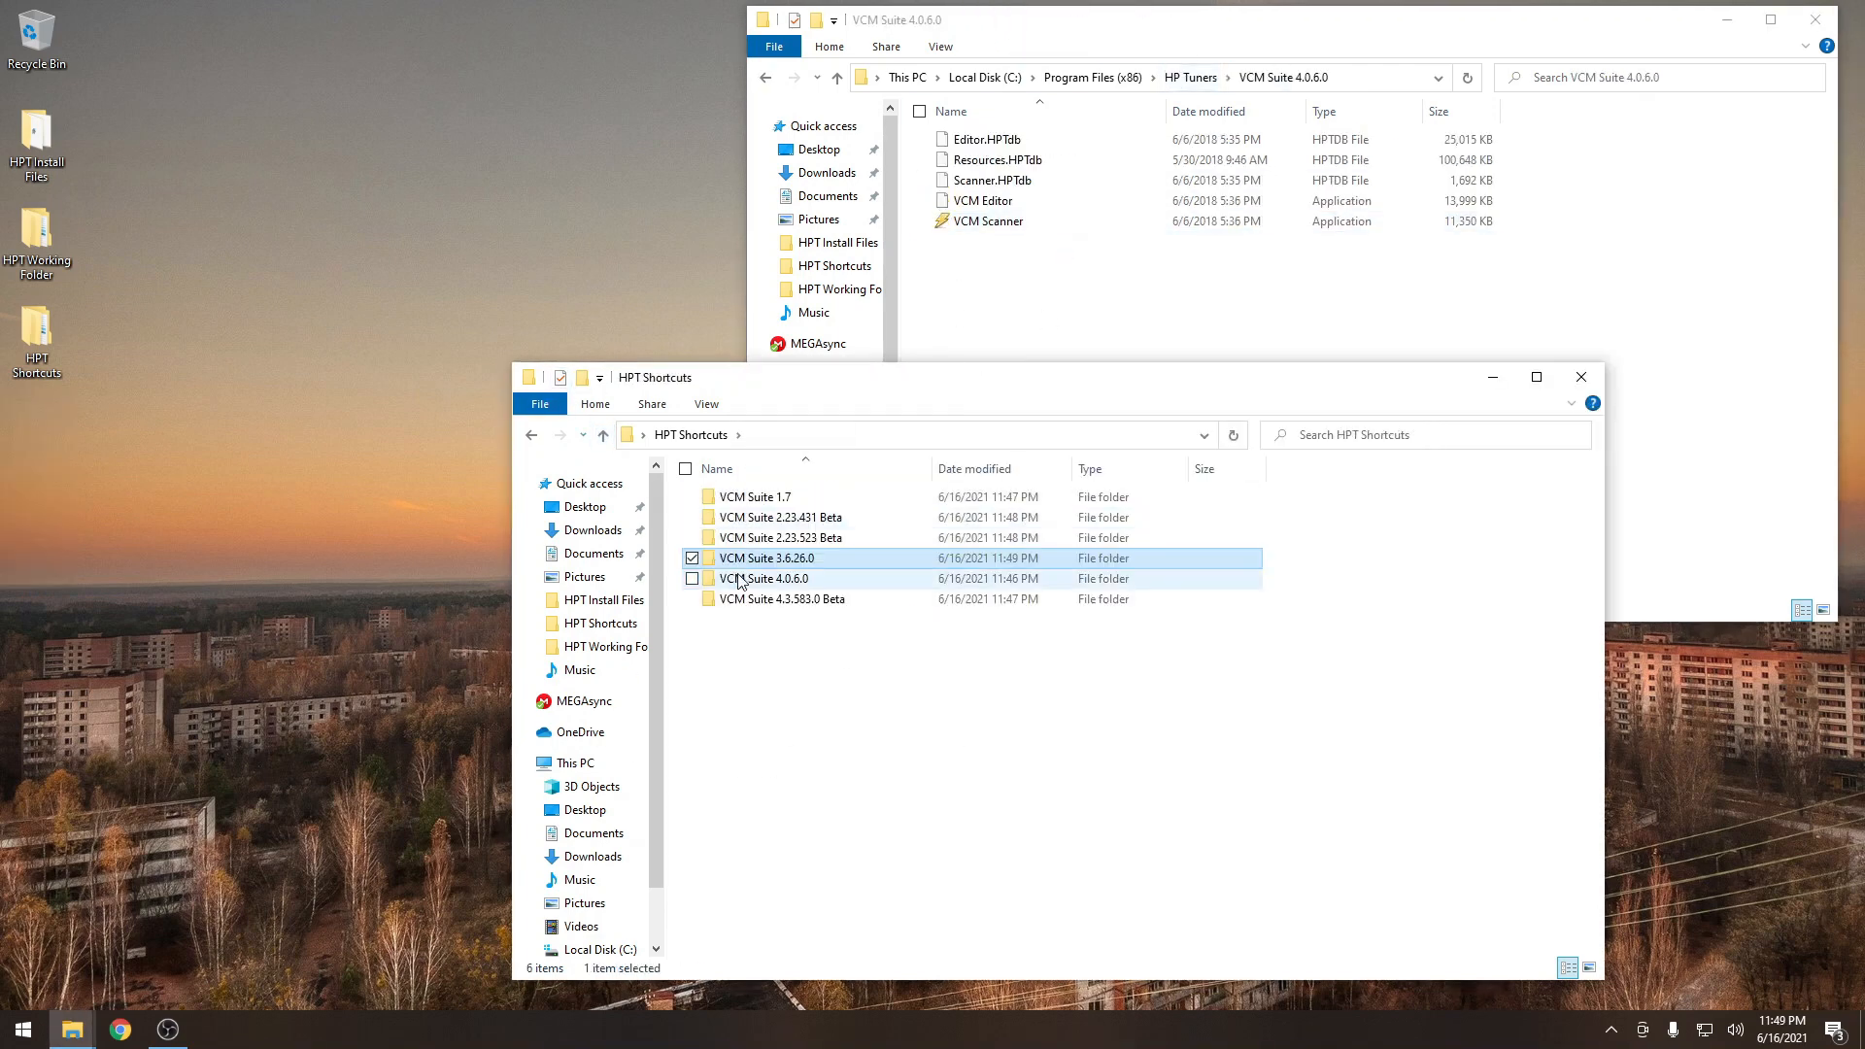
# File the 4.0.6.0 and 4.3.583.0 Beta shortcuts, then return to HPT Shortcuts.
pyautogui.doubleClick(767, 578)
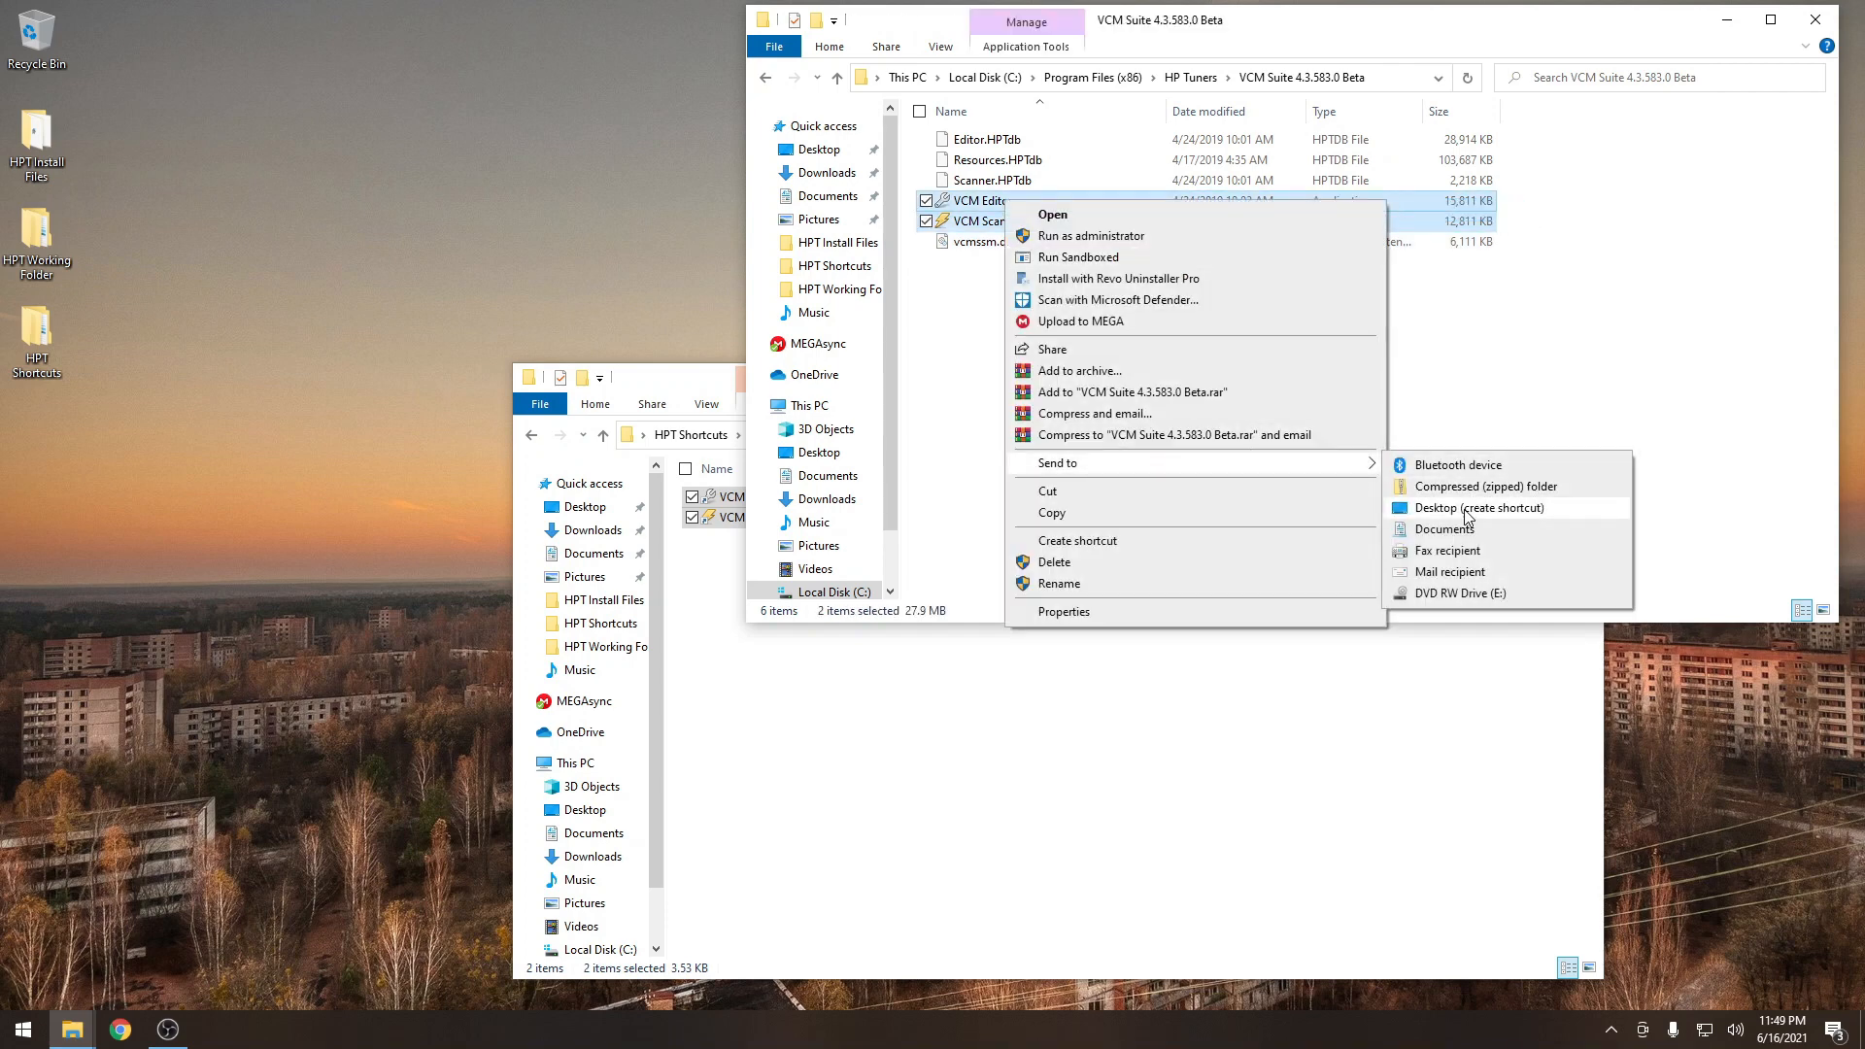
pyautogui.click(1479, 508)
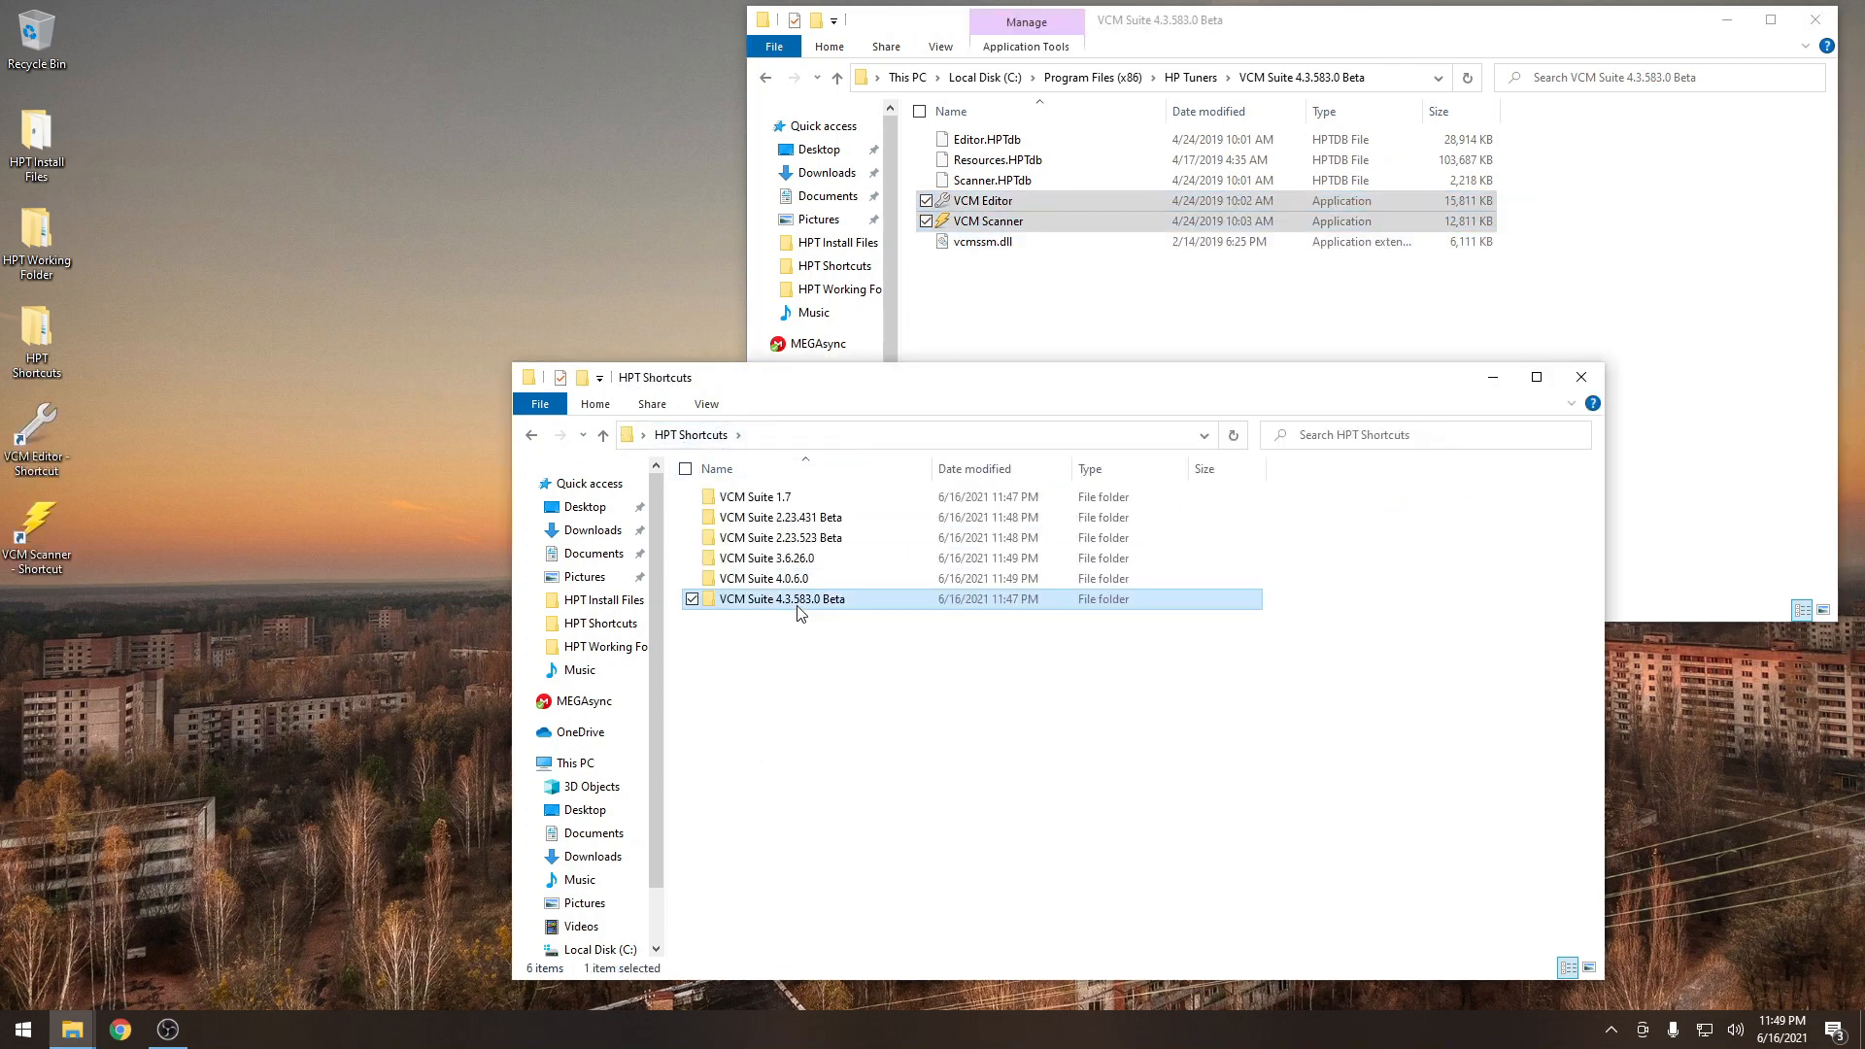
pyautogui.doubleClick(782, 599)
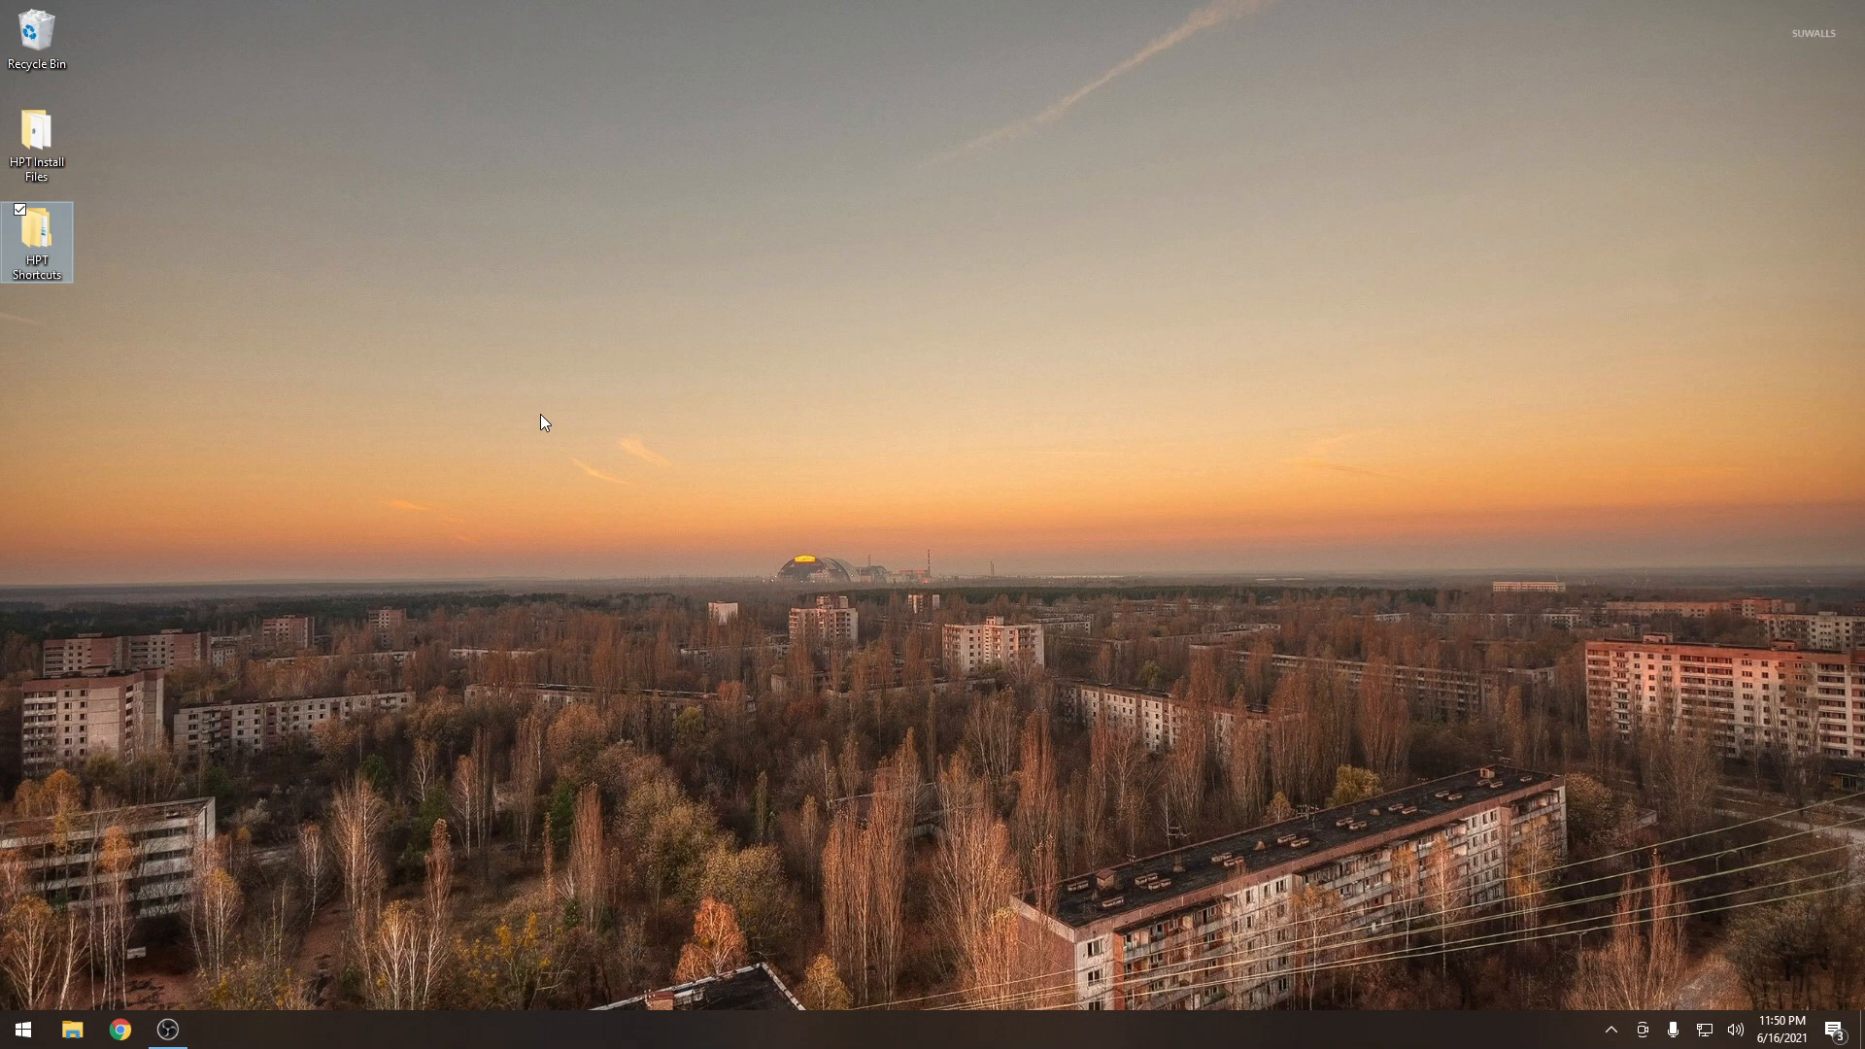
pyautogui.doubleClick(37, 226)
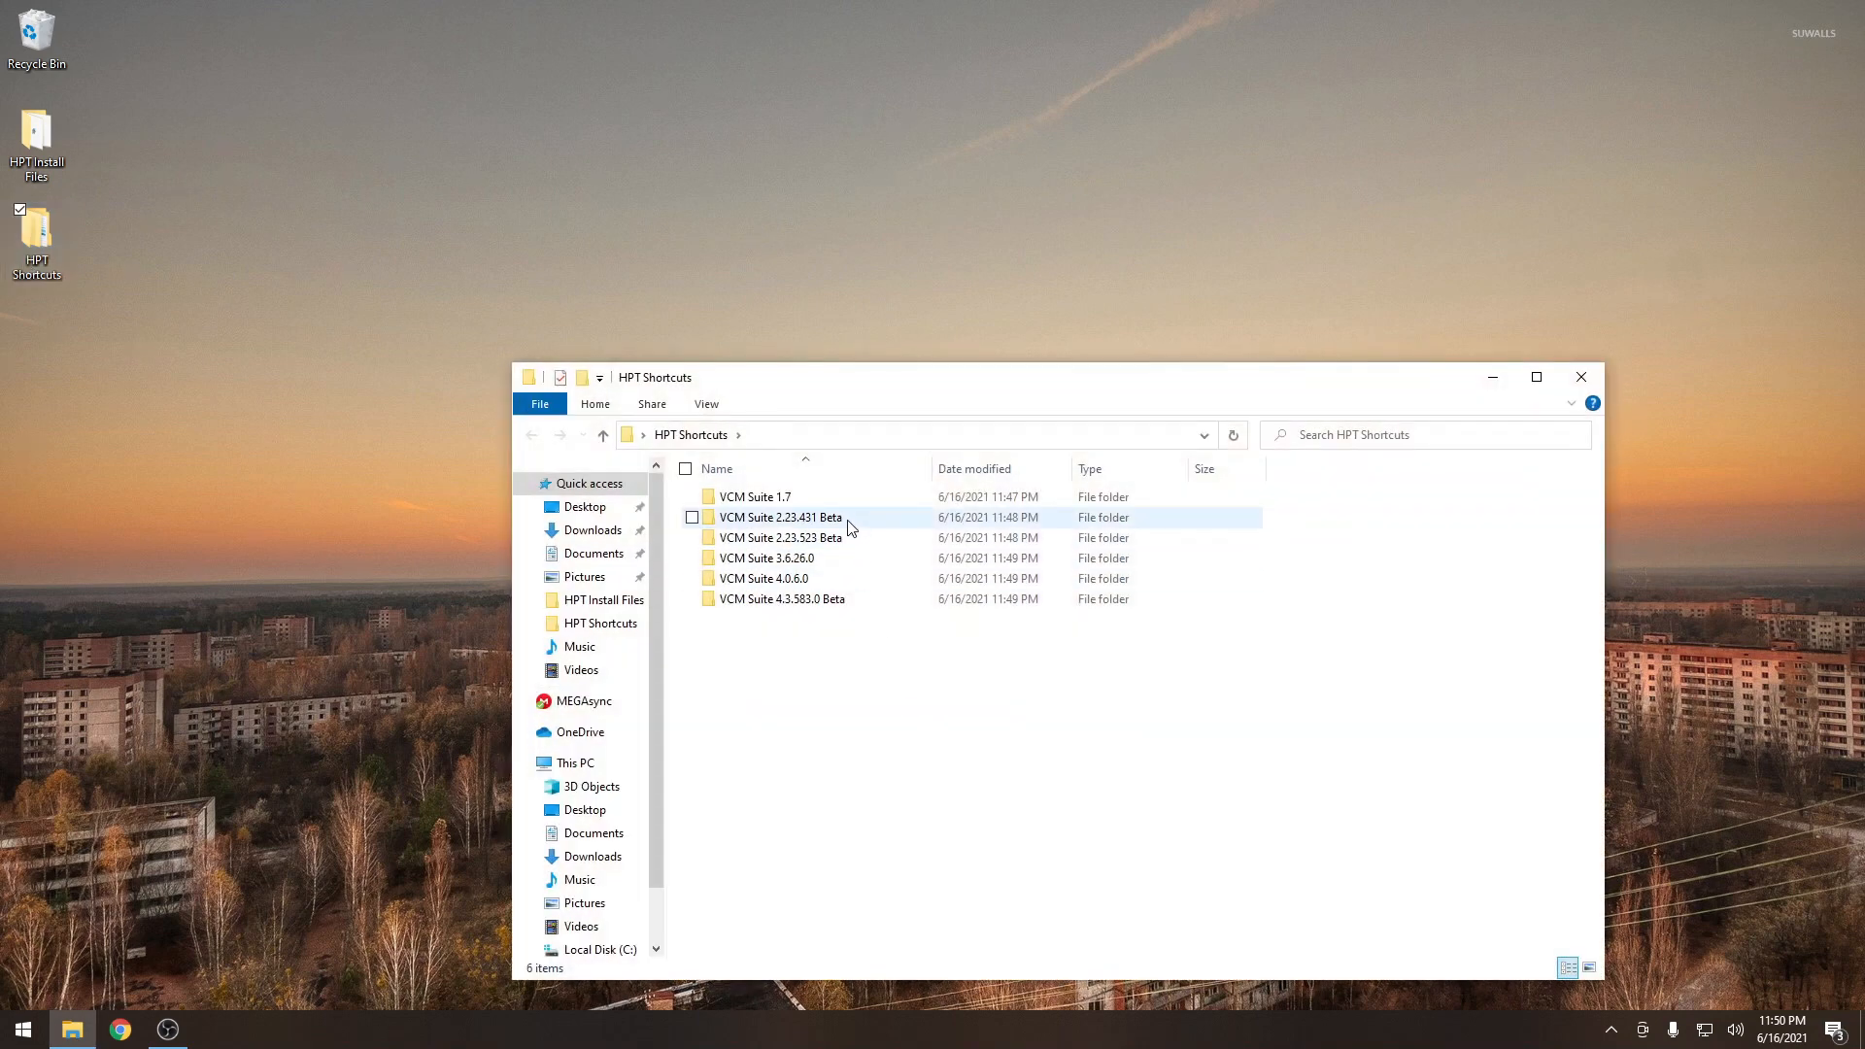